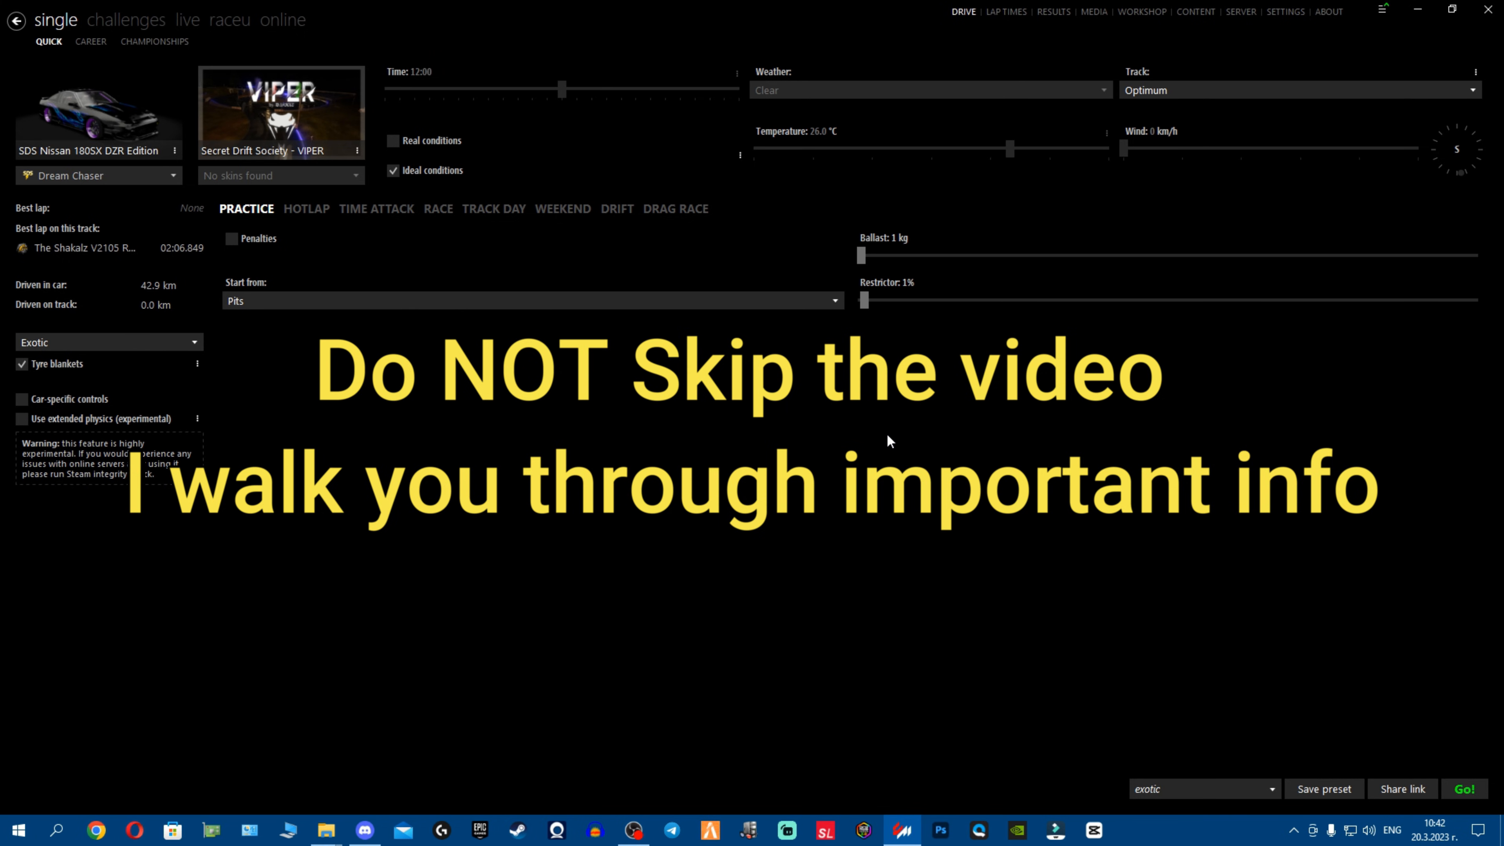
mouse_move(1241, 278)
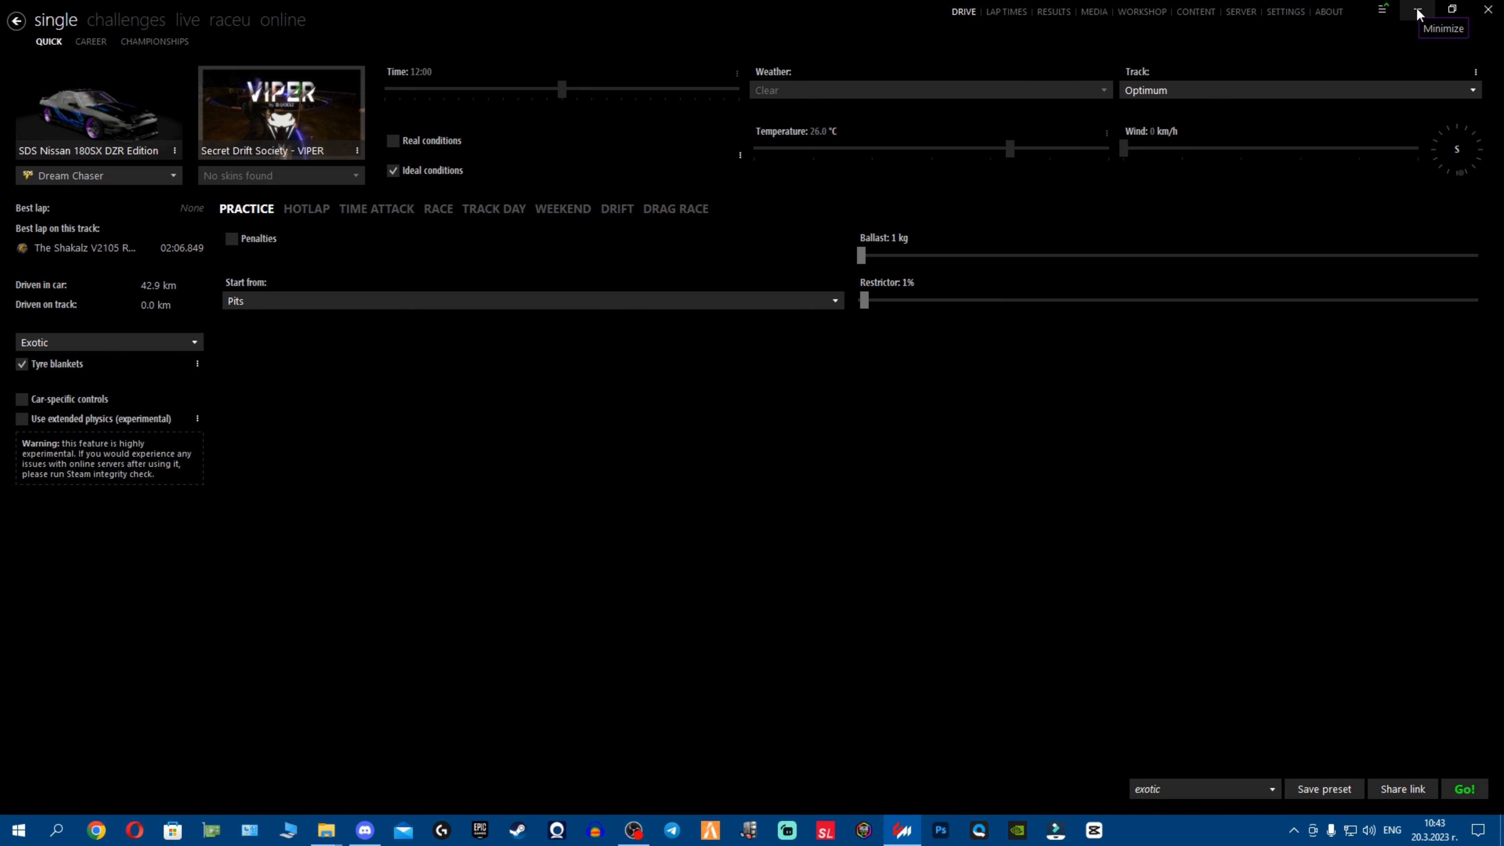
Minimize Content Manager and bring up a maximized This PC window
left_click(1417, 9)
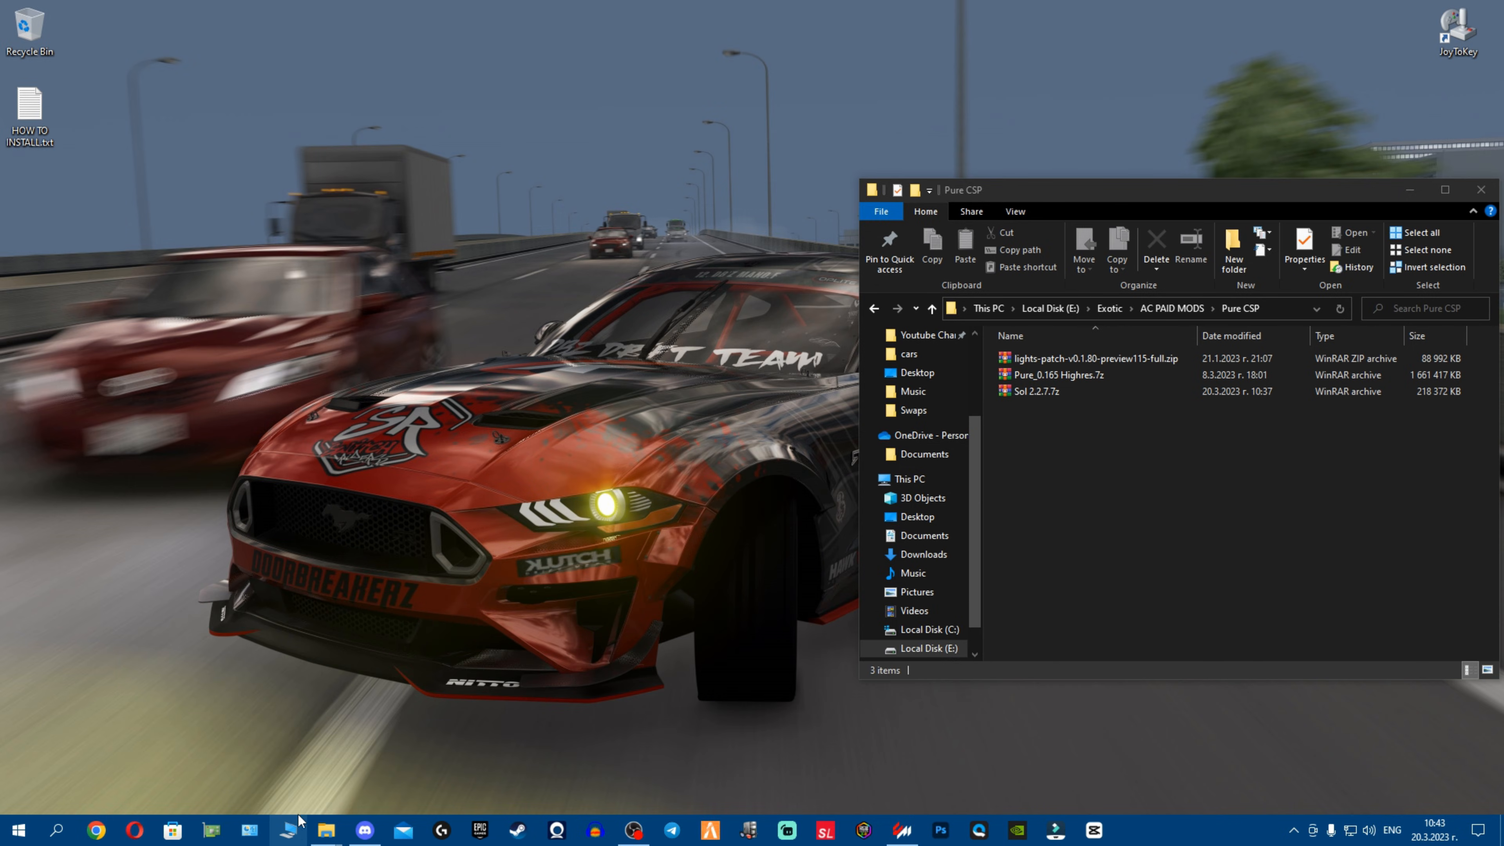
left_click(326, 831)
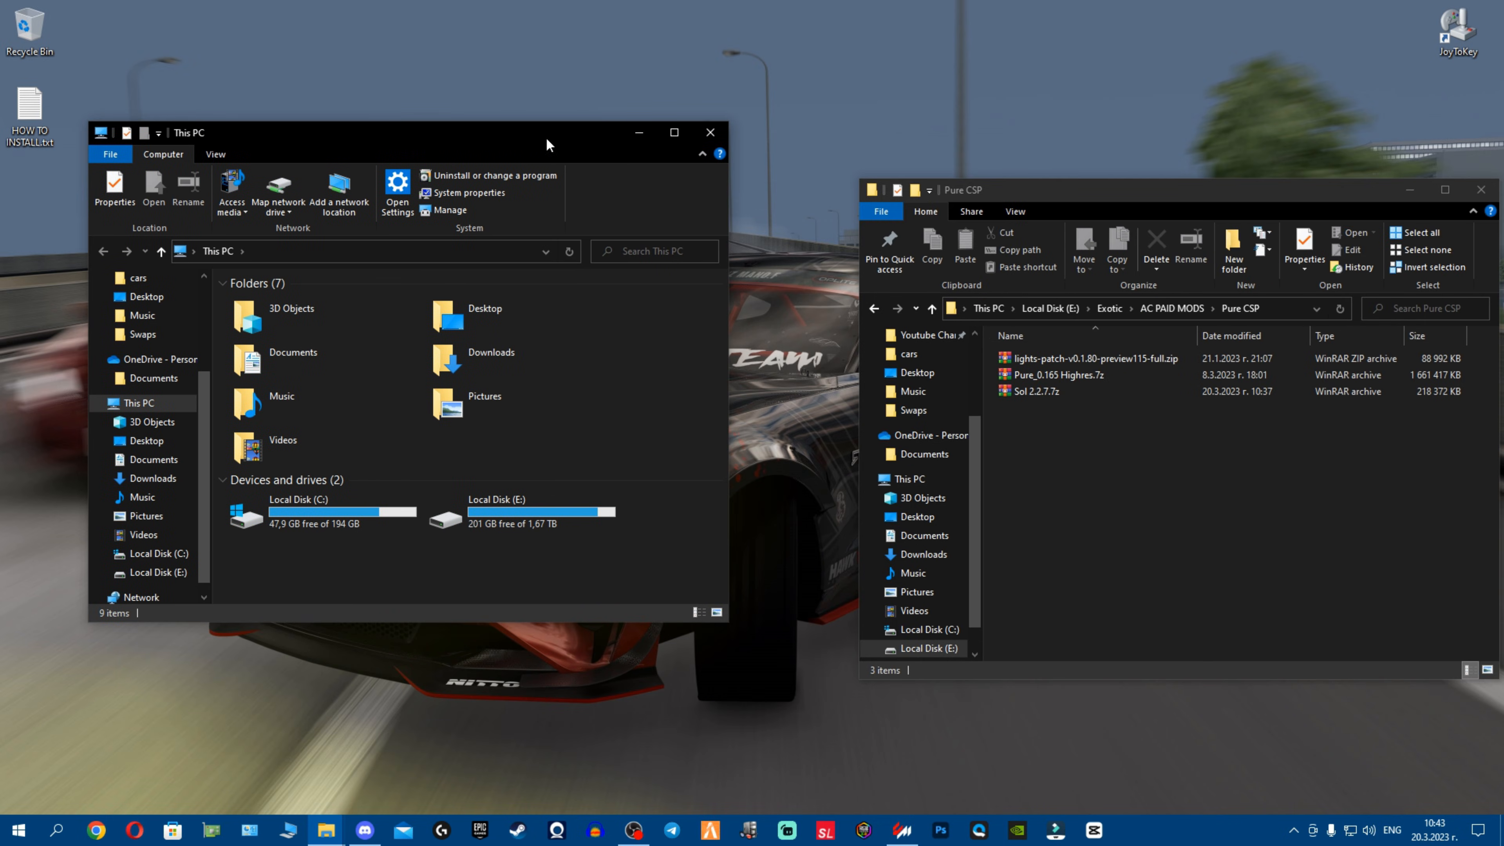
left_click(674, 132)
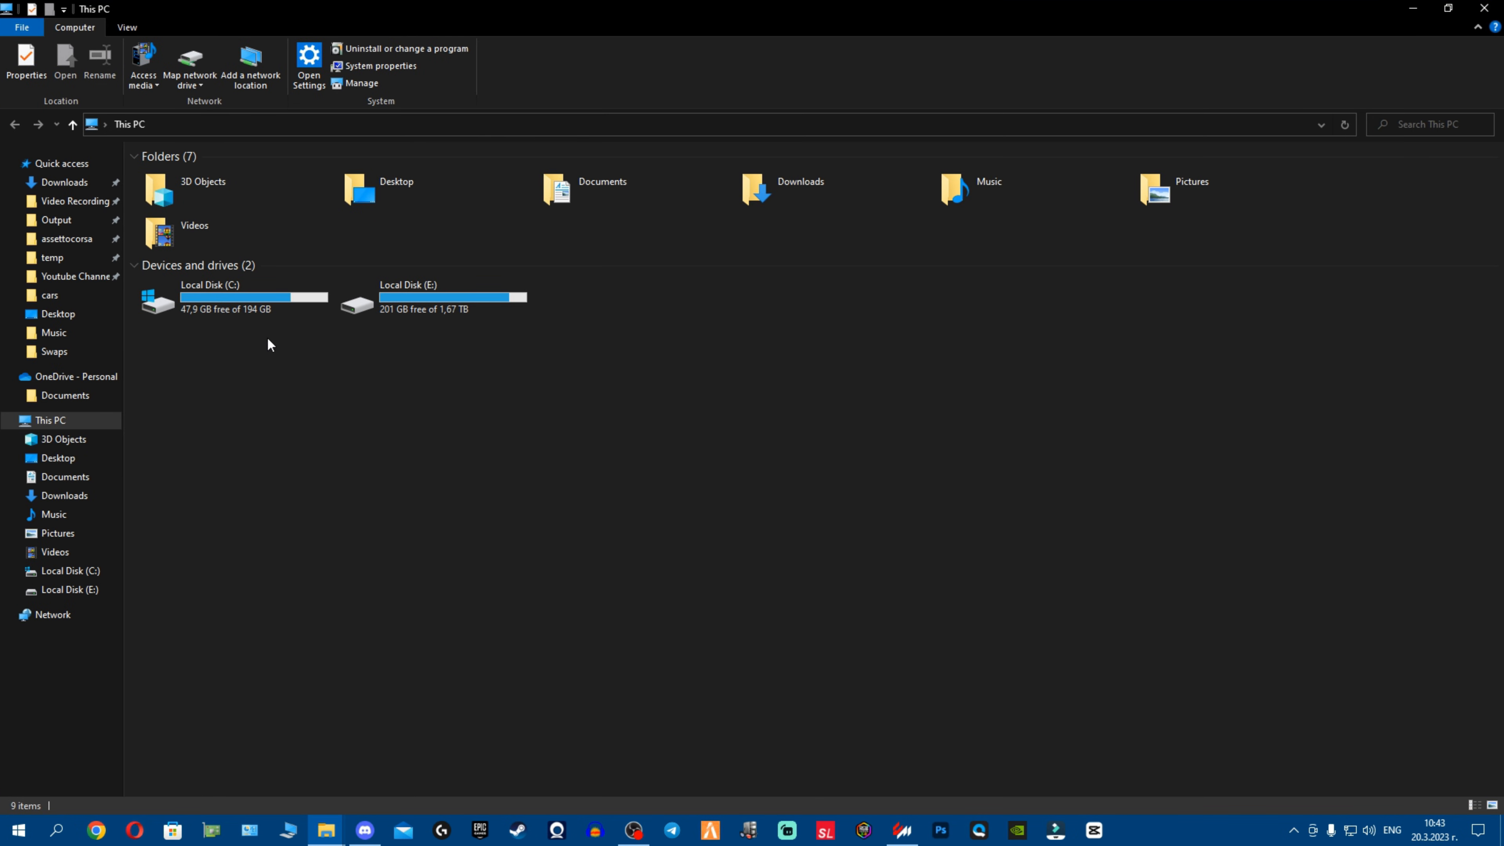
Pick out the Local Disk (E:) and Local Disk (C:) drives in This PC
left_click(431, 298)
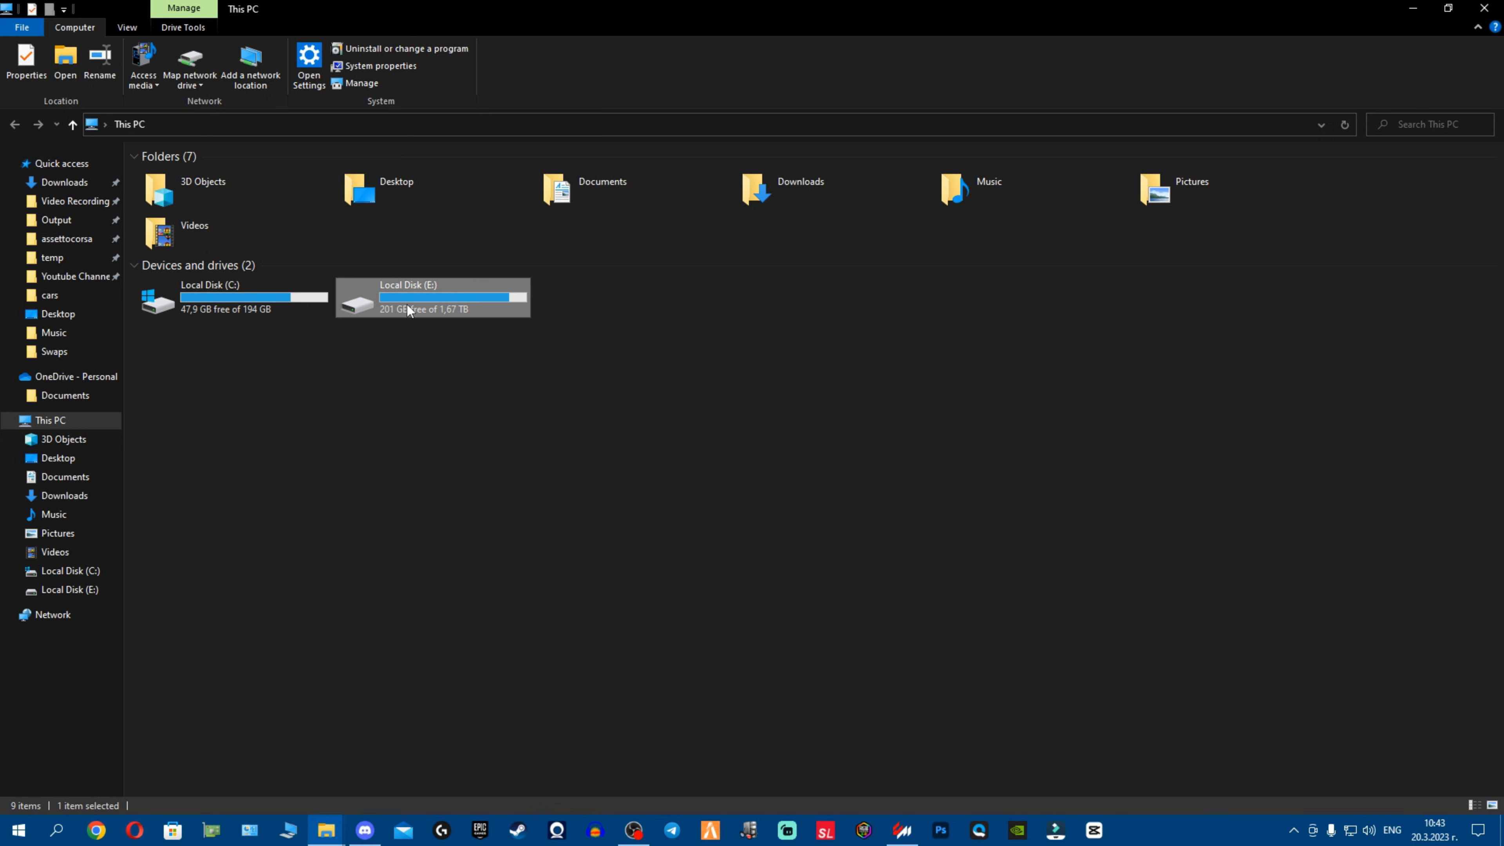
mouse_move(457, 338)
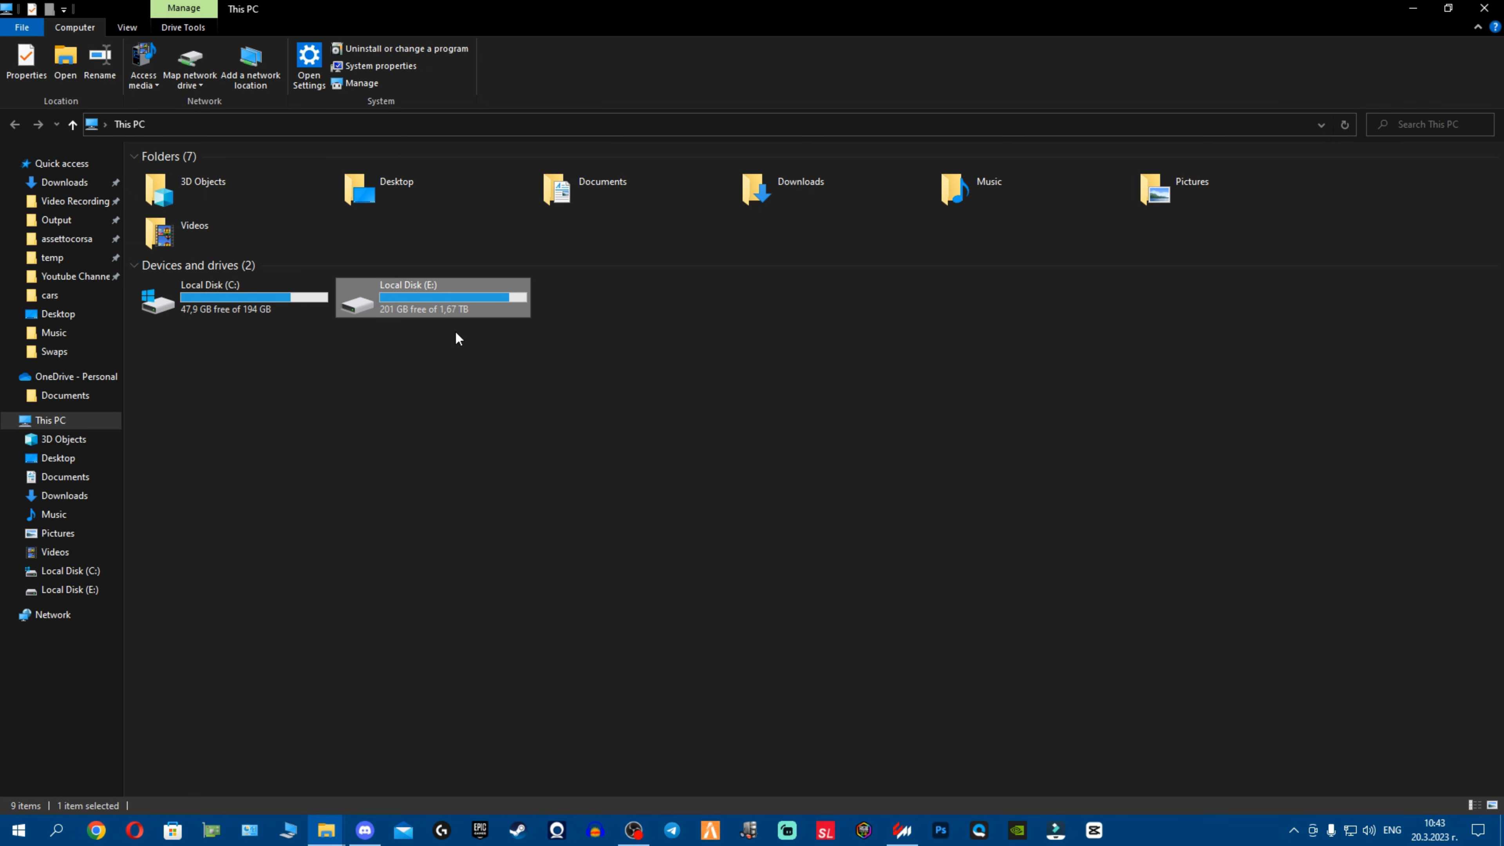
left_click(230, 297)
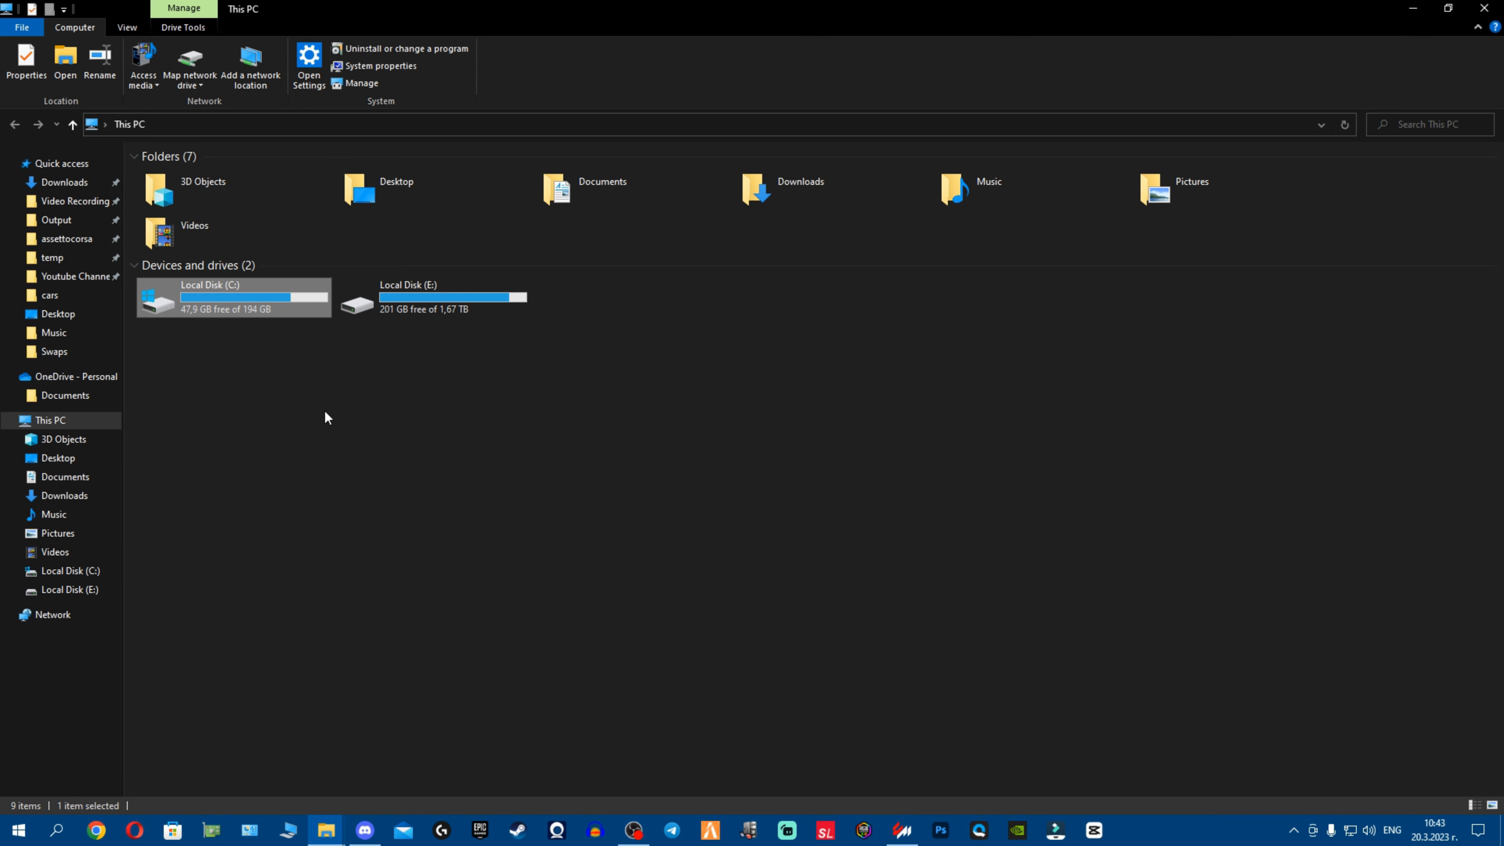
mouse_move(364, 393)
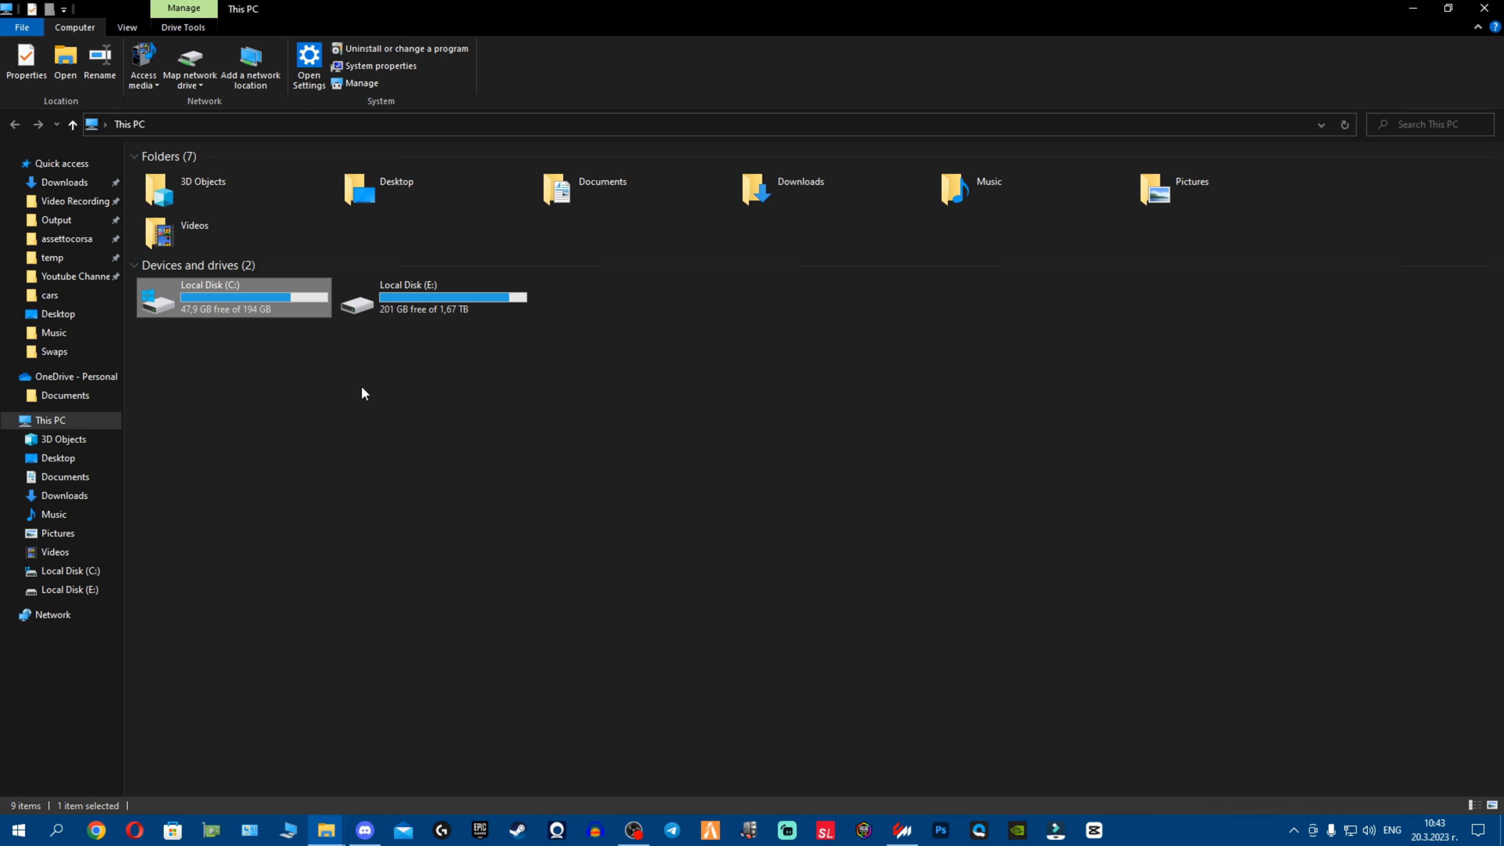
left_click(624, 217)
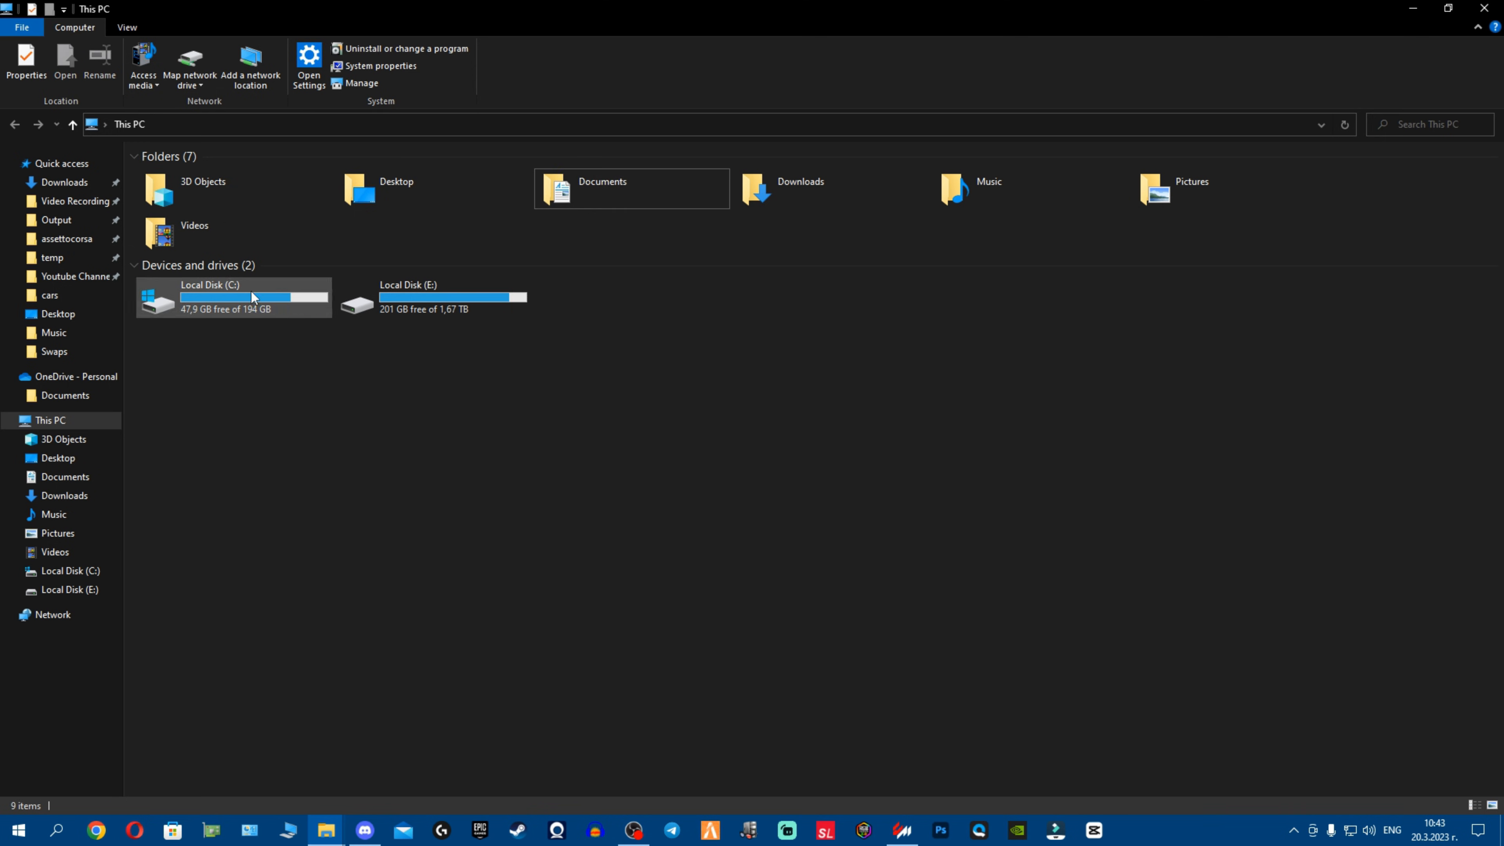
left_click(630, 188)
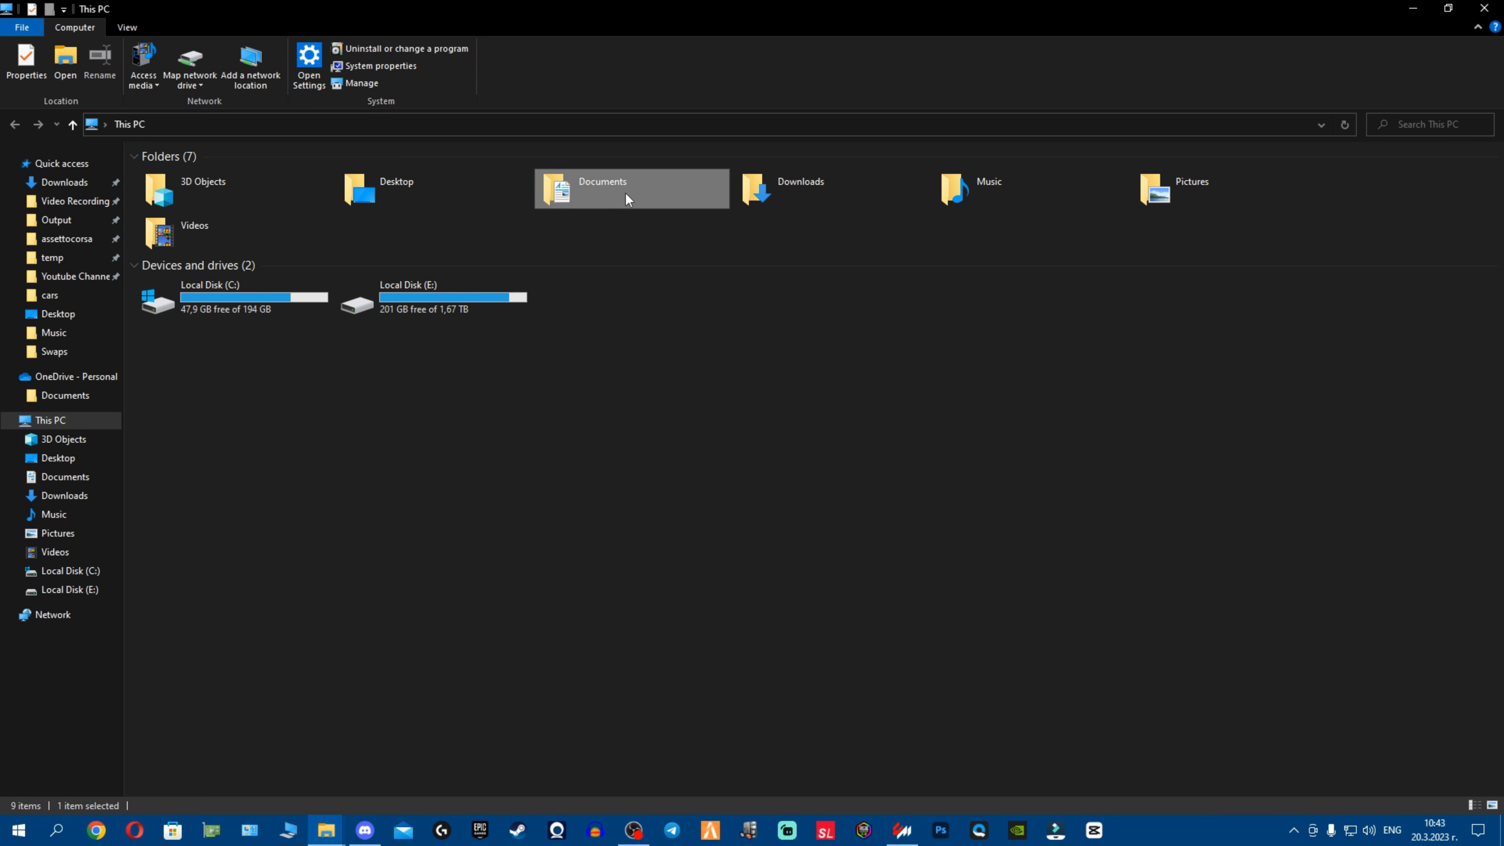
mouse_move(614, 196)
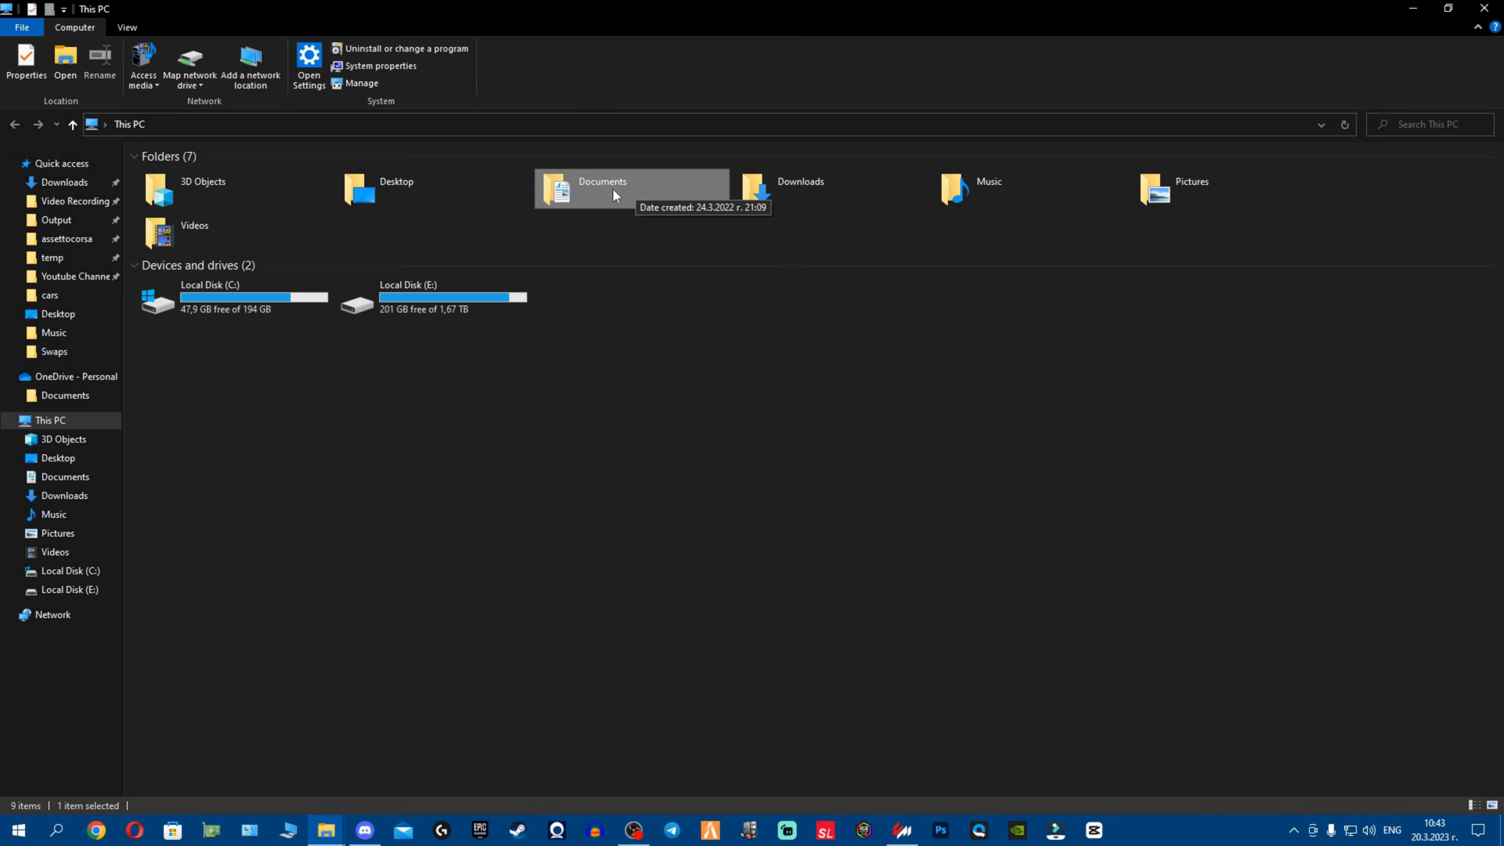
mouse_move(620, 195)
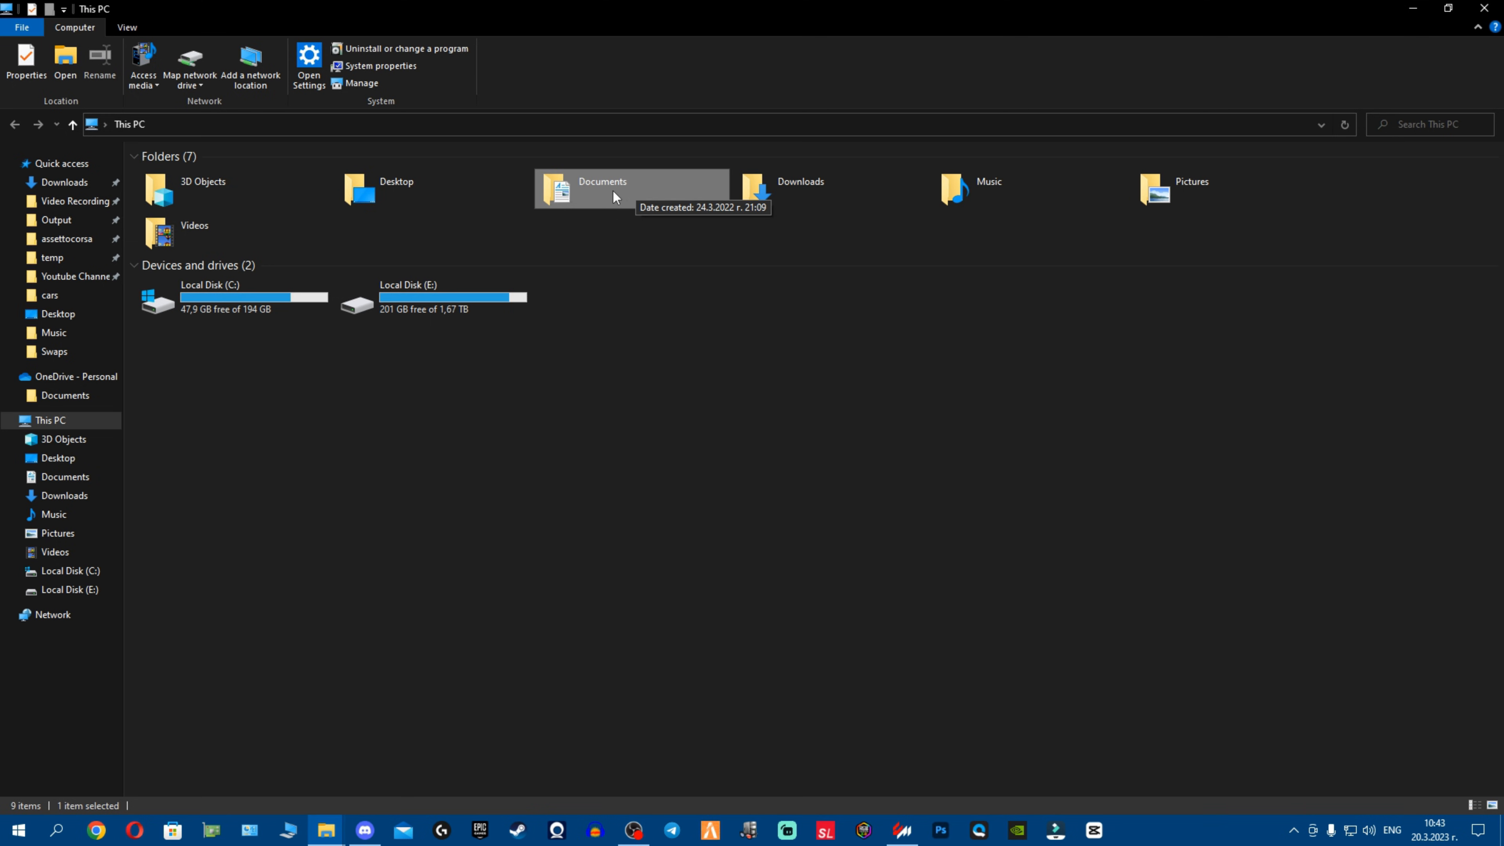
mouse_move(817, 641)
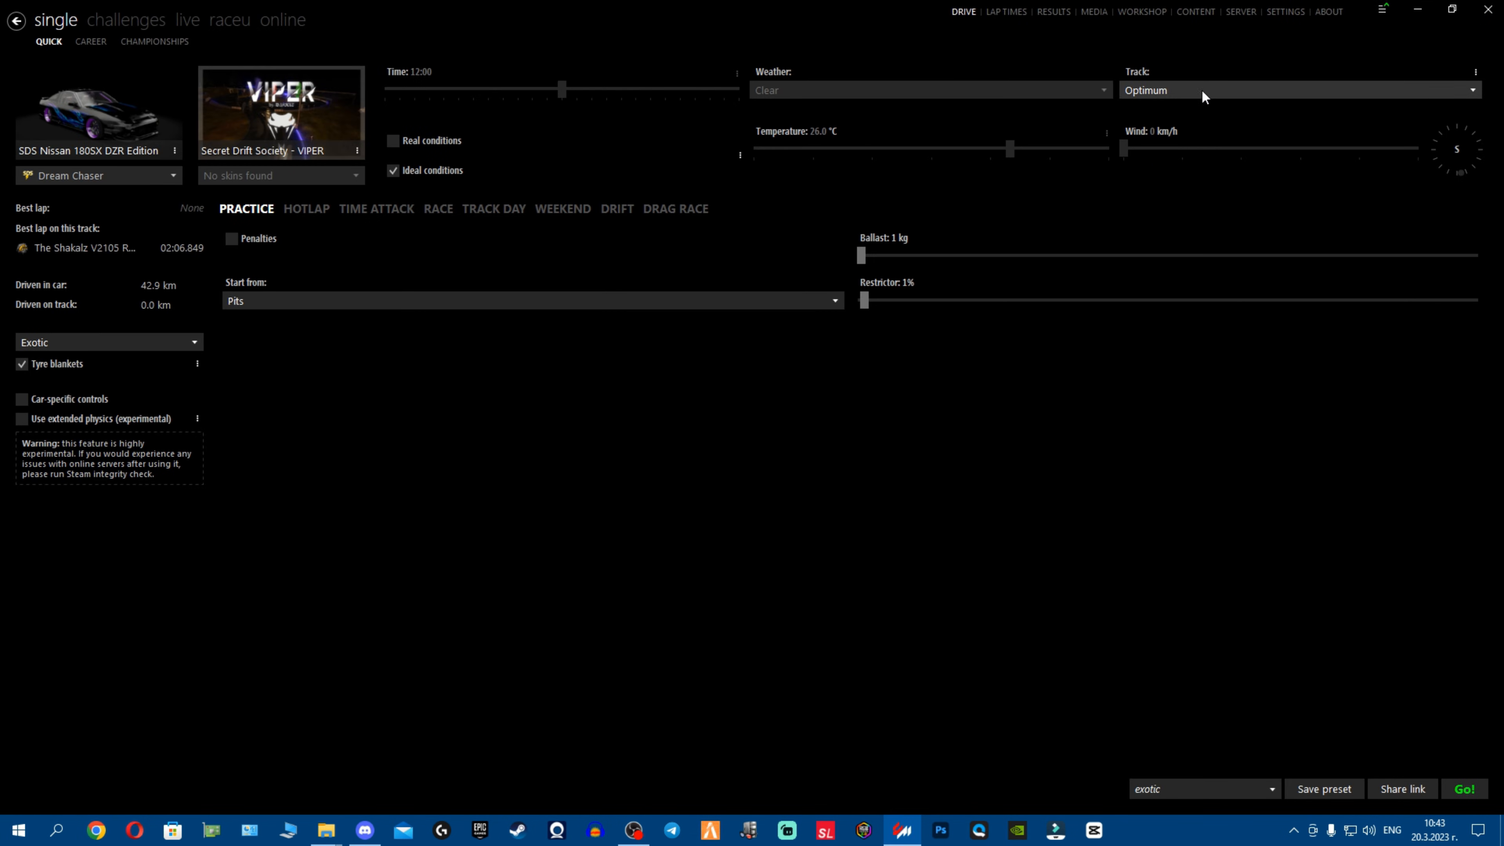
left_click(1286, 10)
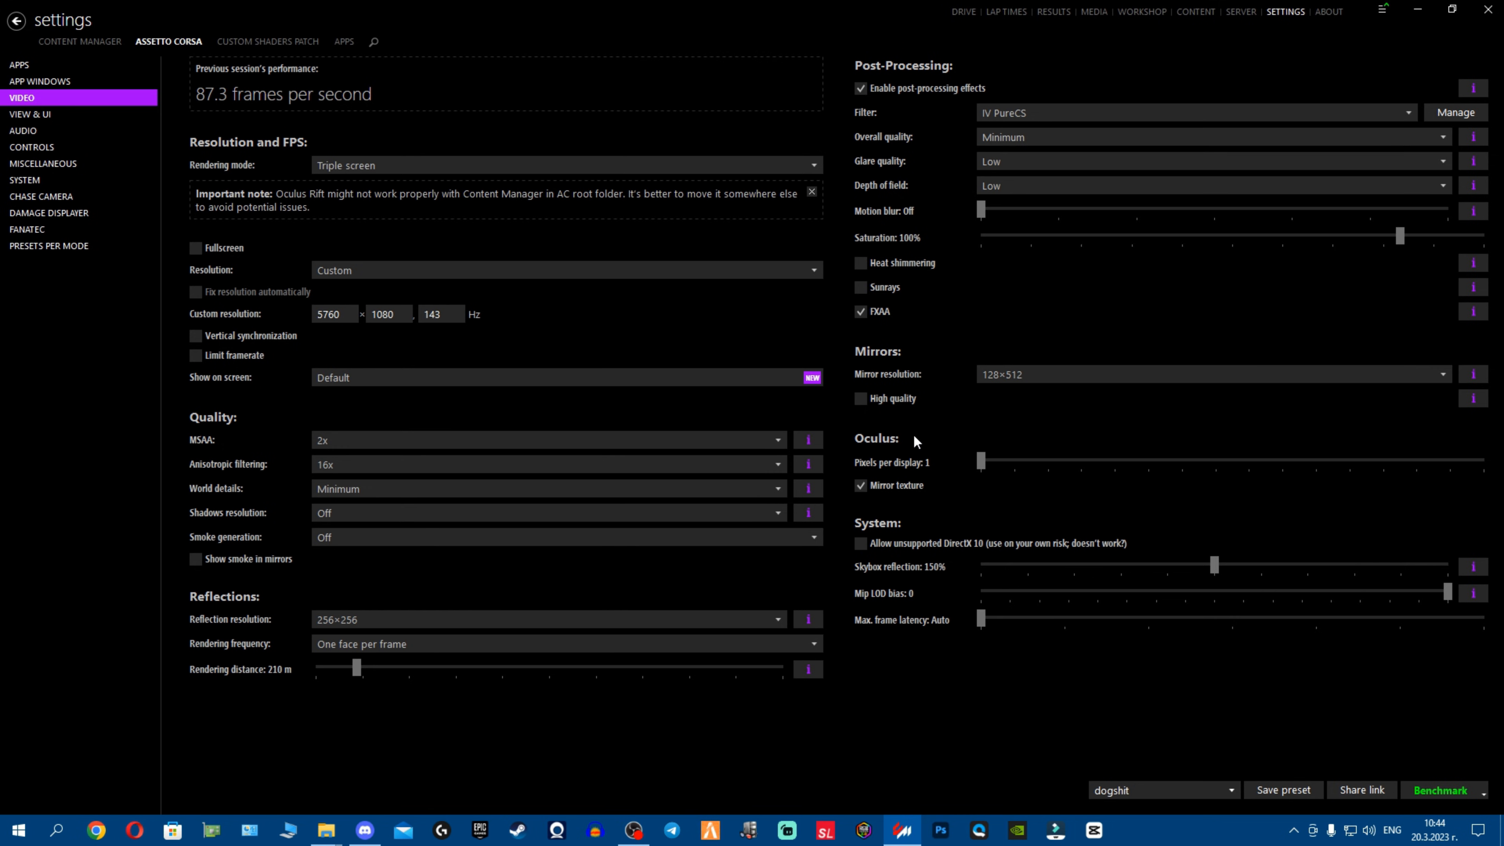
left_click(325, 830)
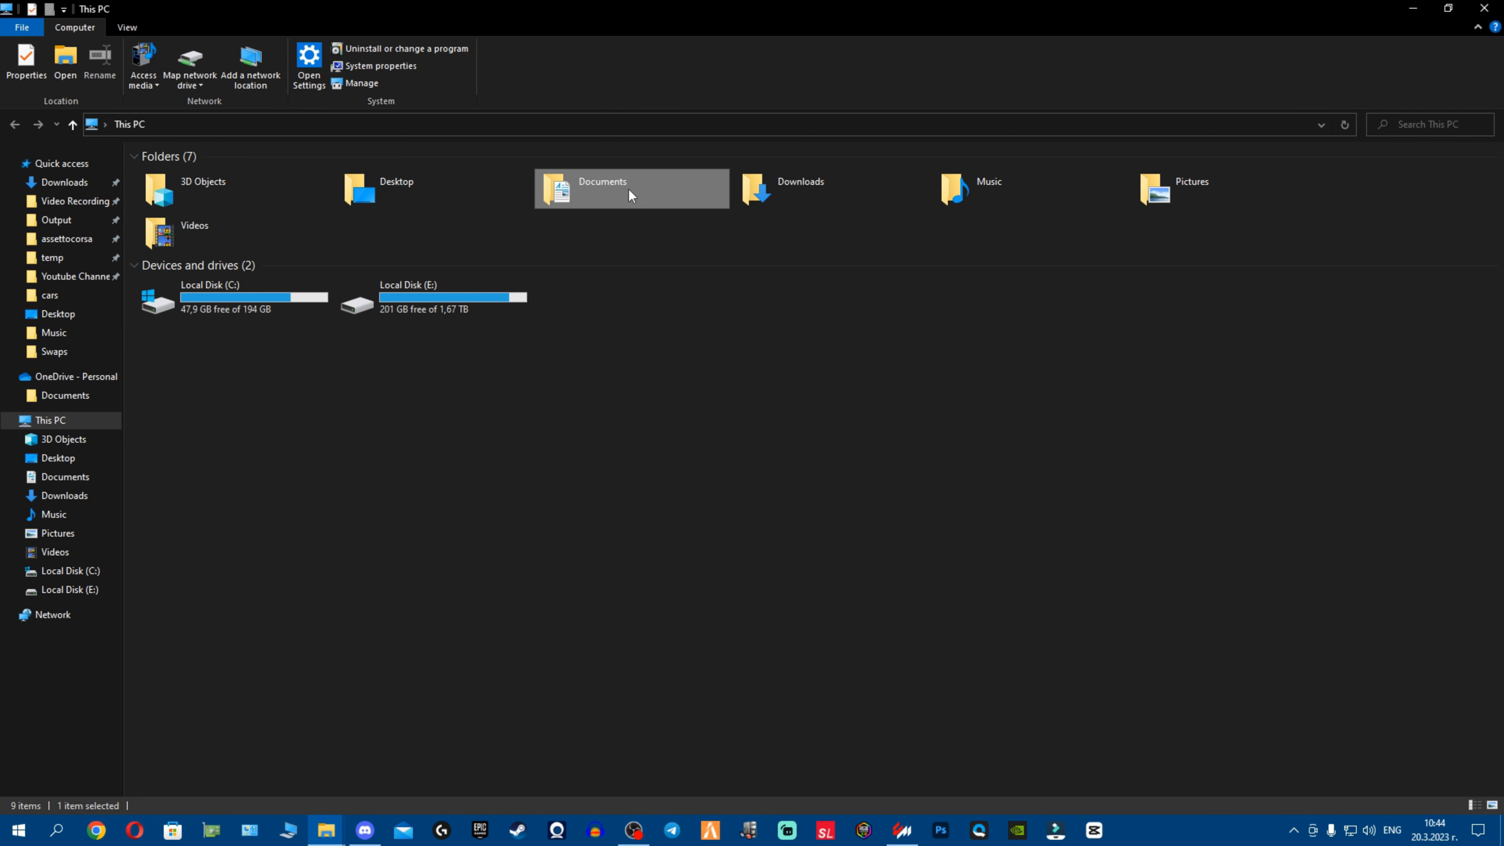
double_click(601, 188)
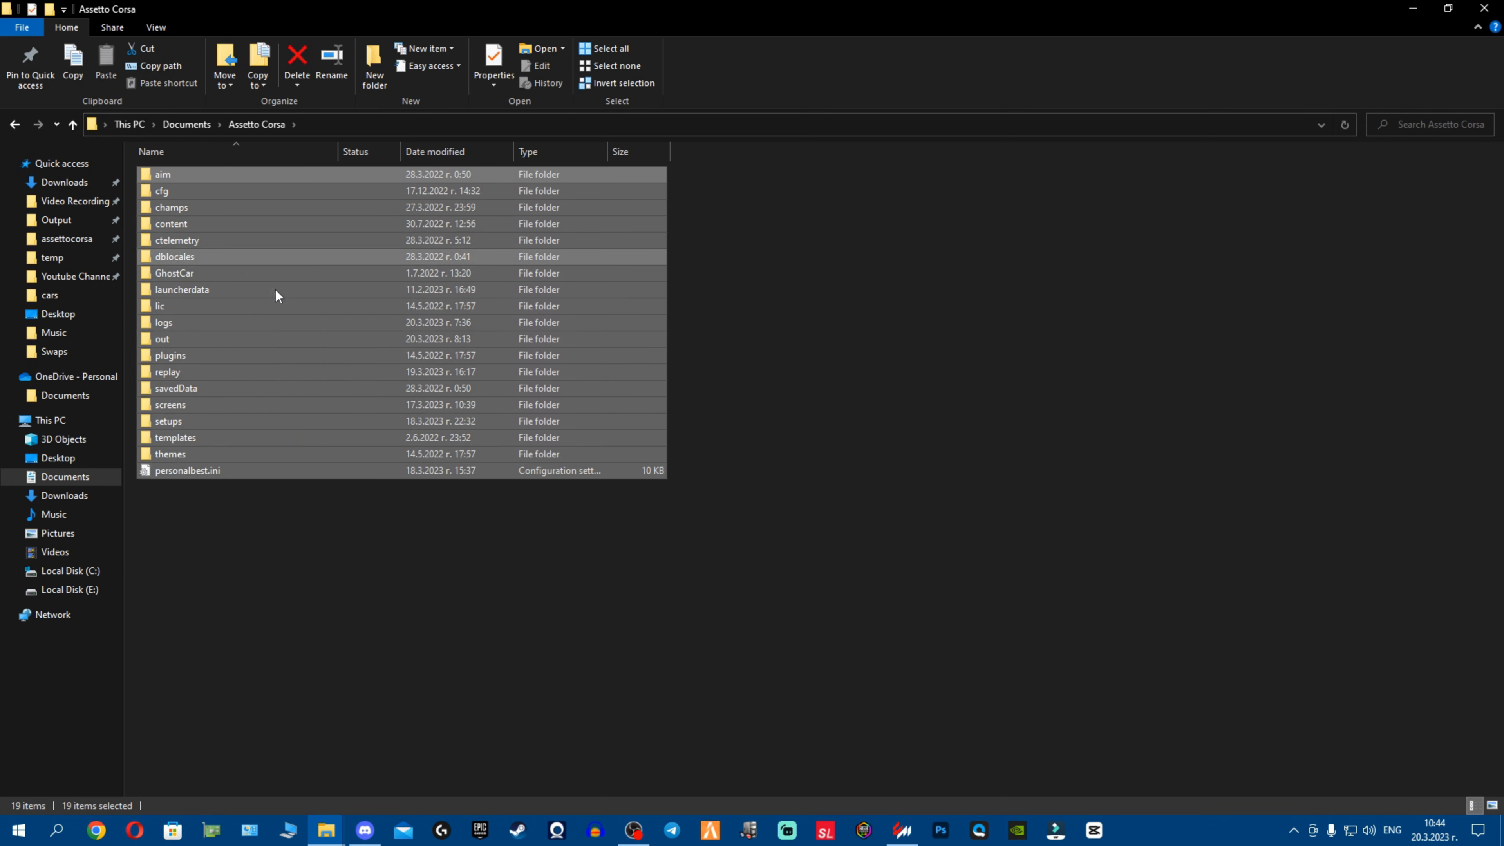
left_click(393, 138)
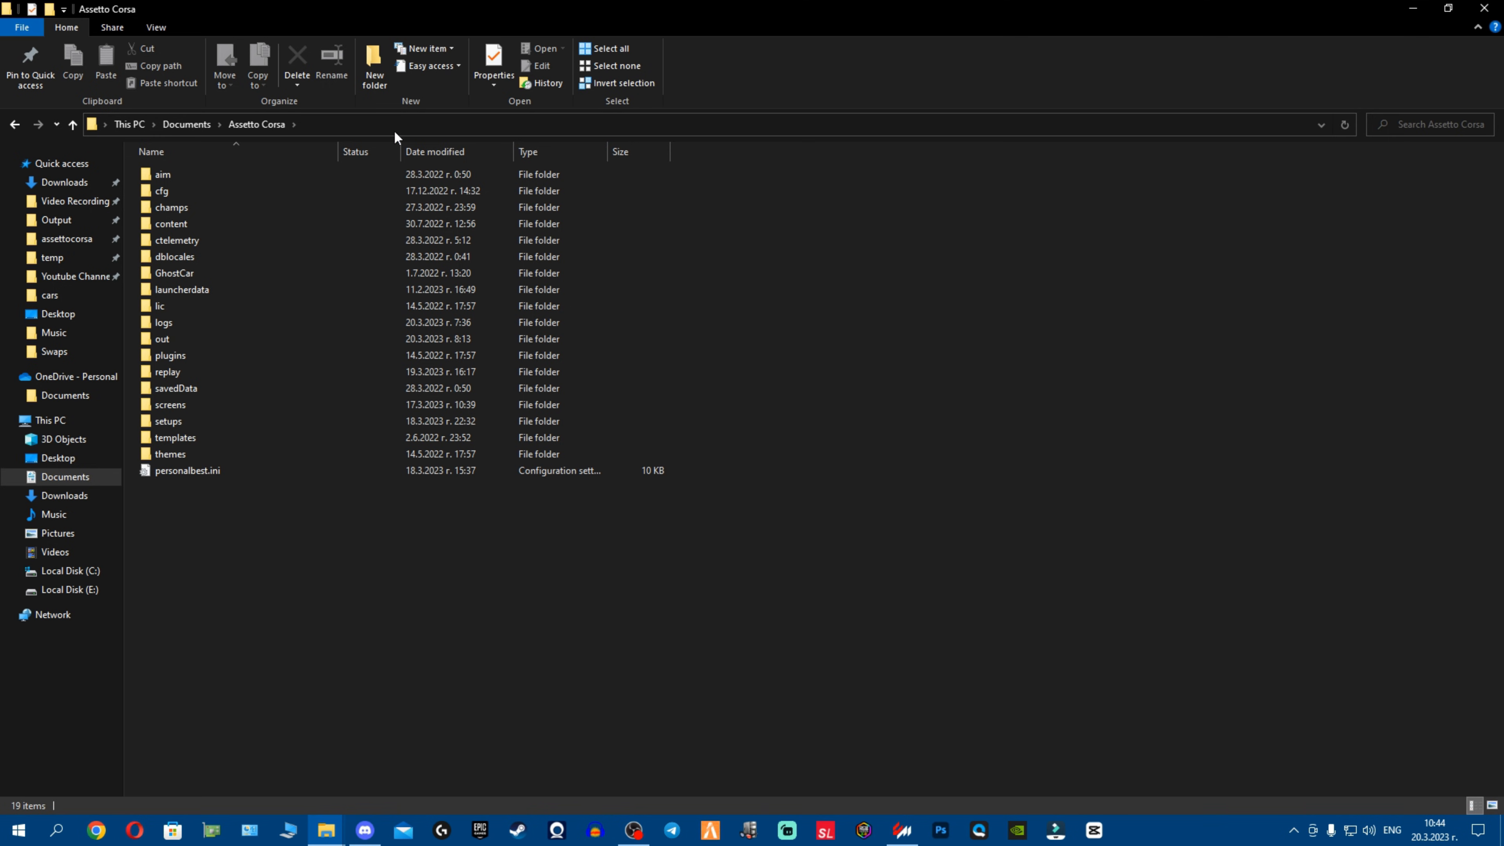
mouse_move(187, 125)
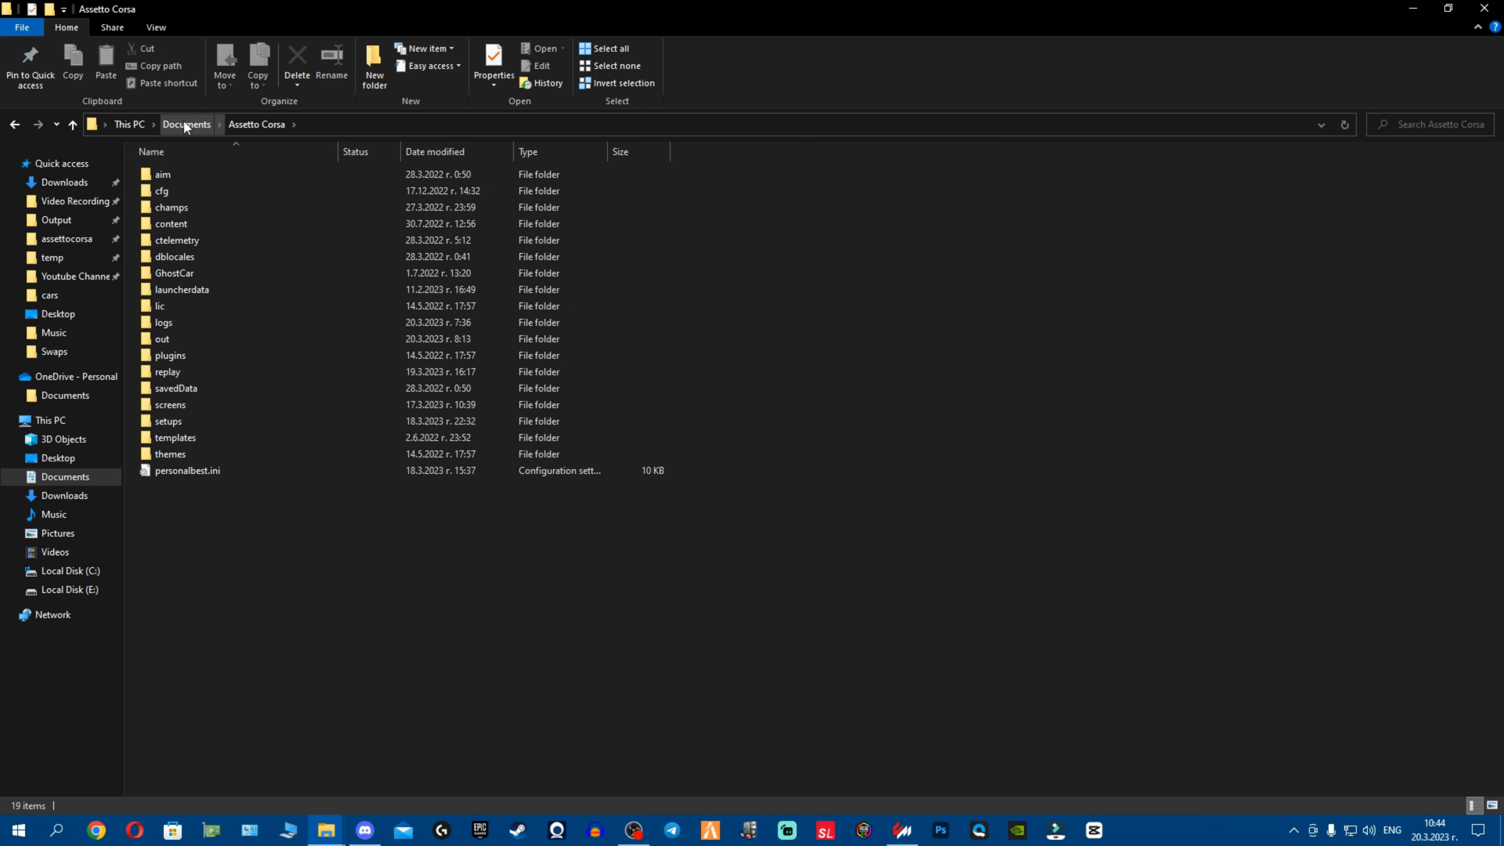
left_click(187, 125)
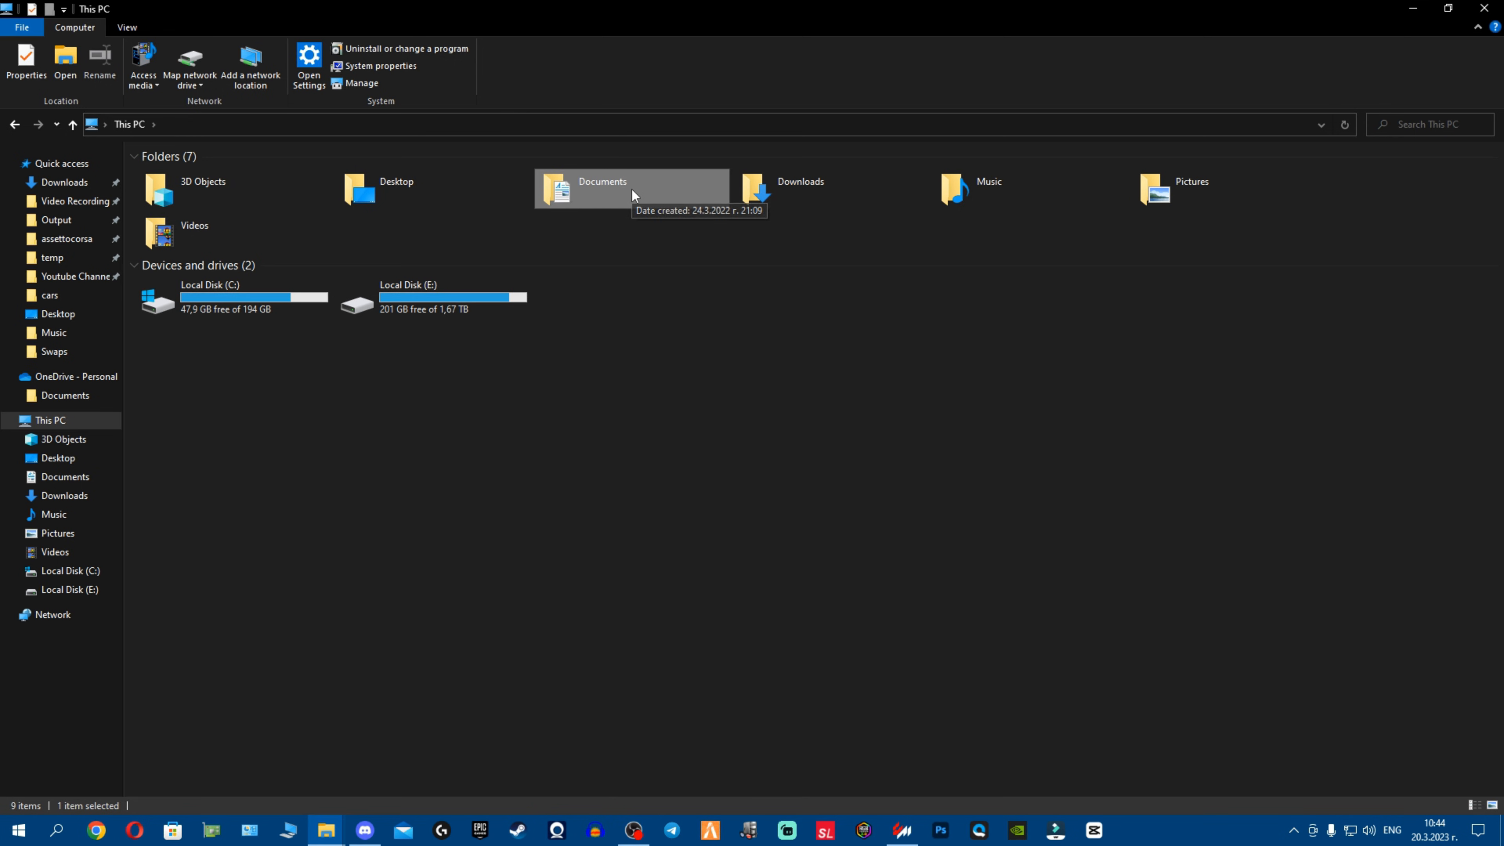
Restore the Documents folder from OneDrive to its default local location via Properties > Location
right_click(601, 188)
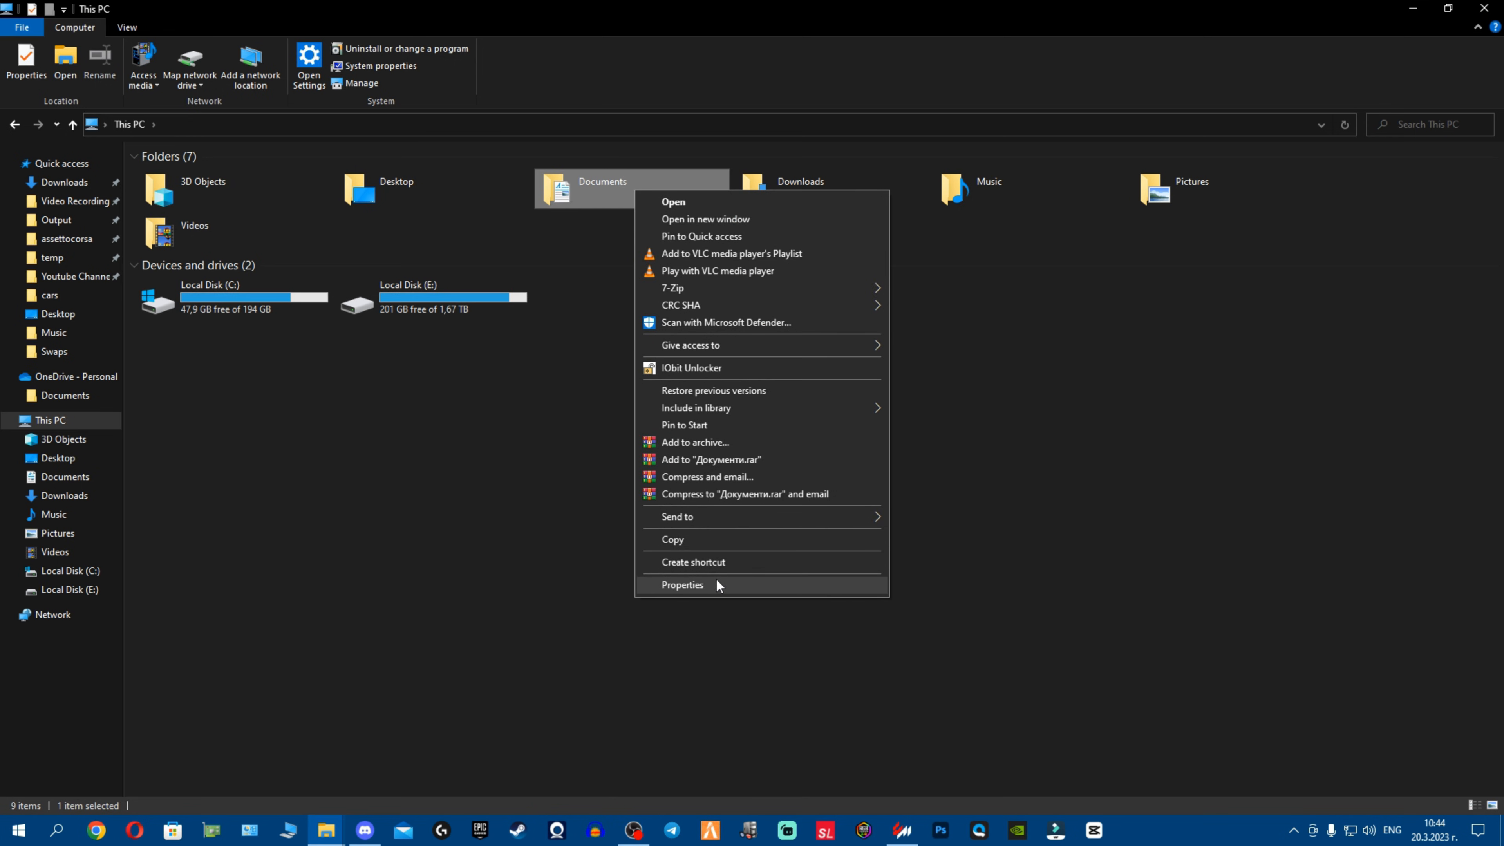
mouse_move(723, 586)
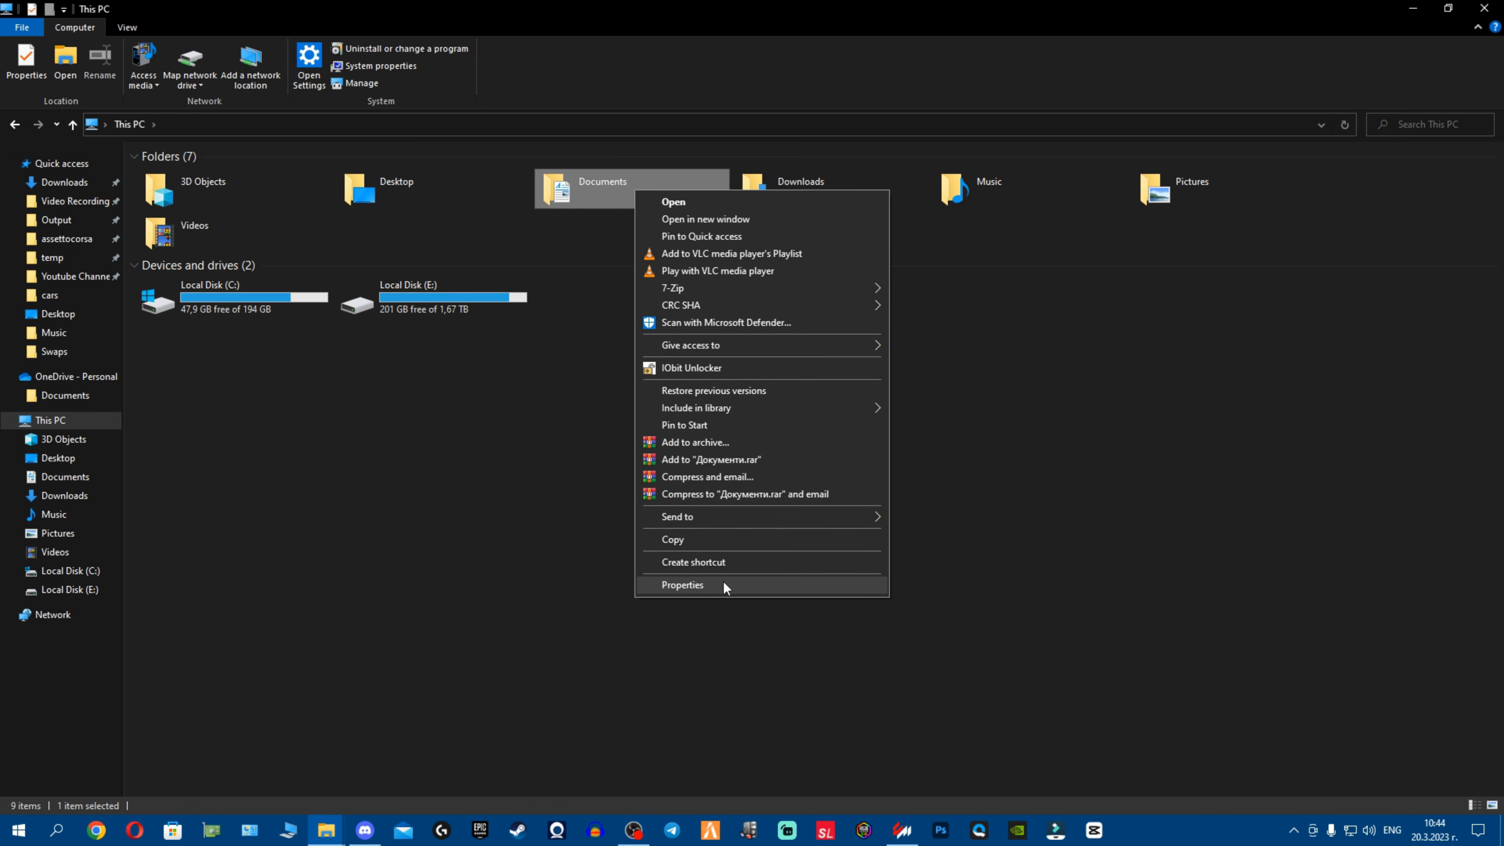
mouse_move(727, 552)
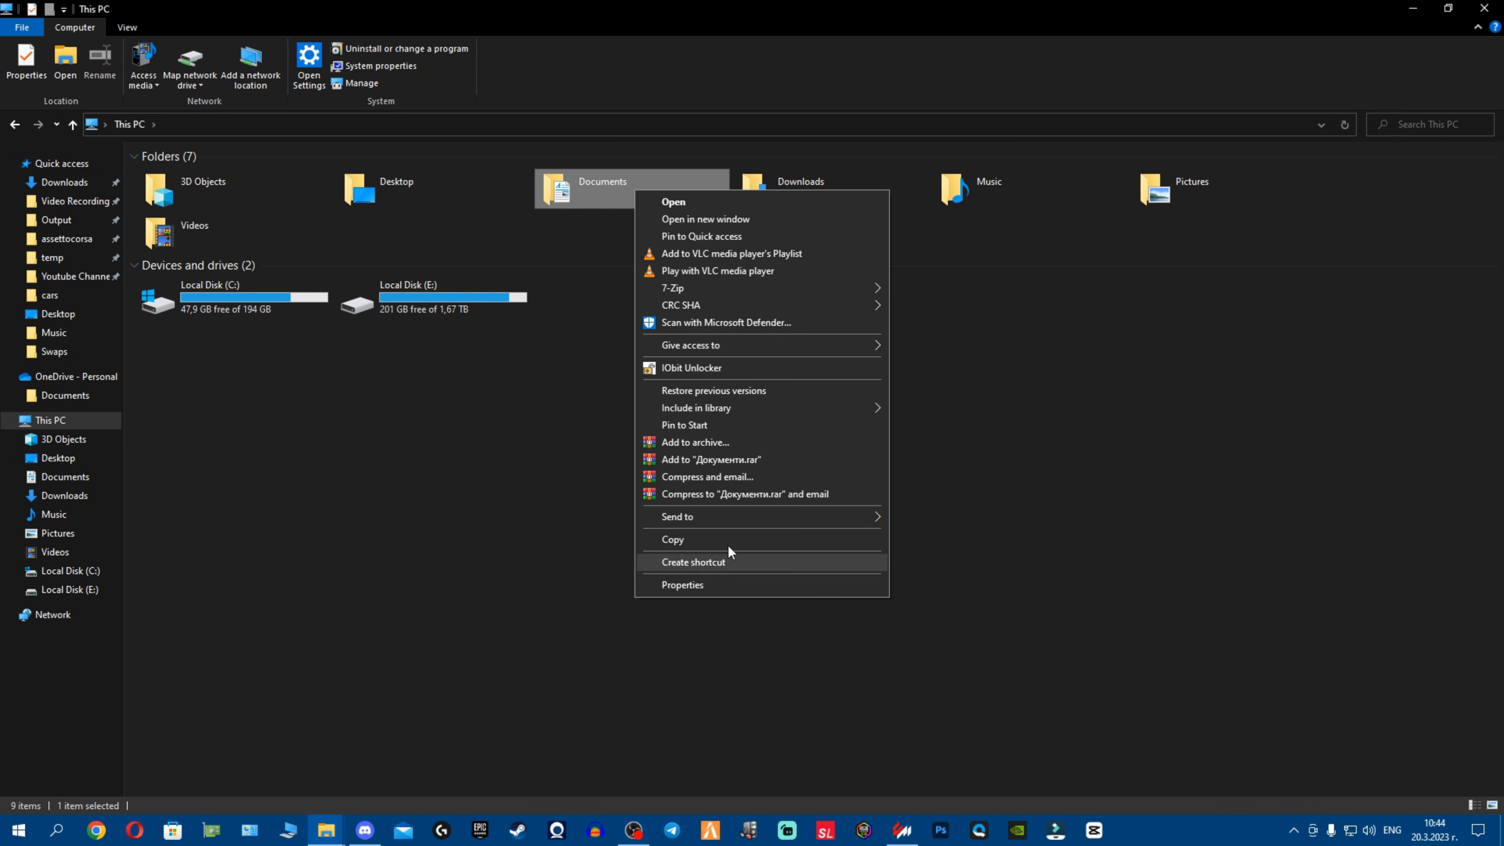
mouse_move(682, 585)
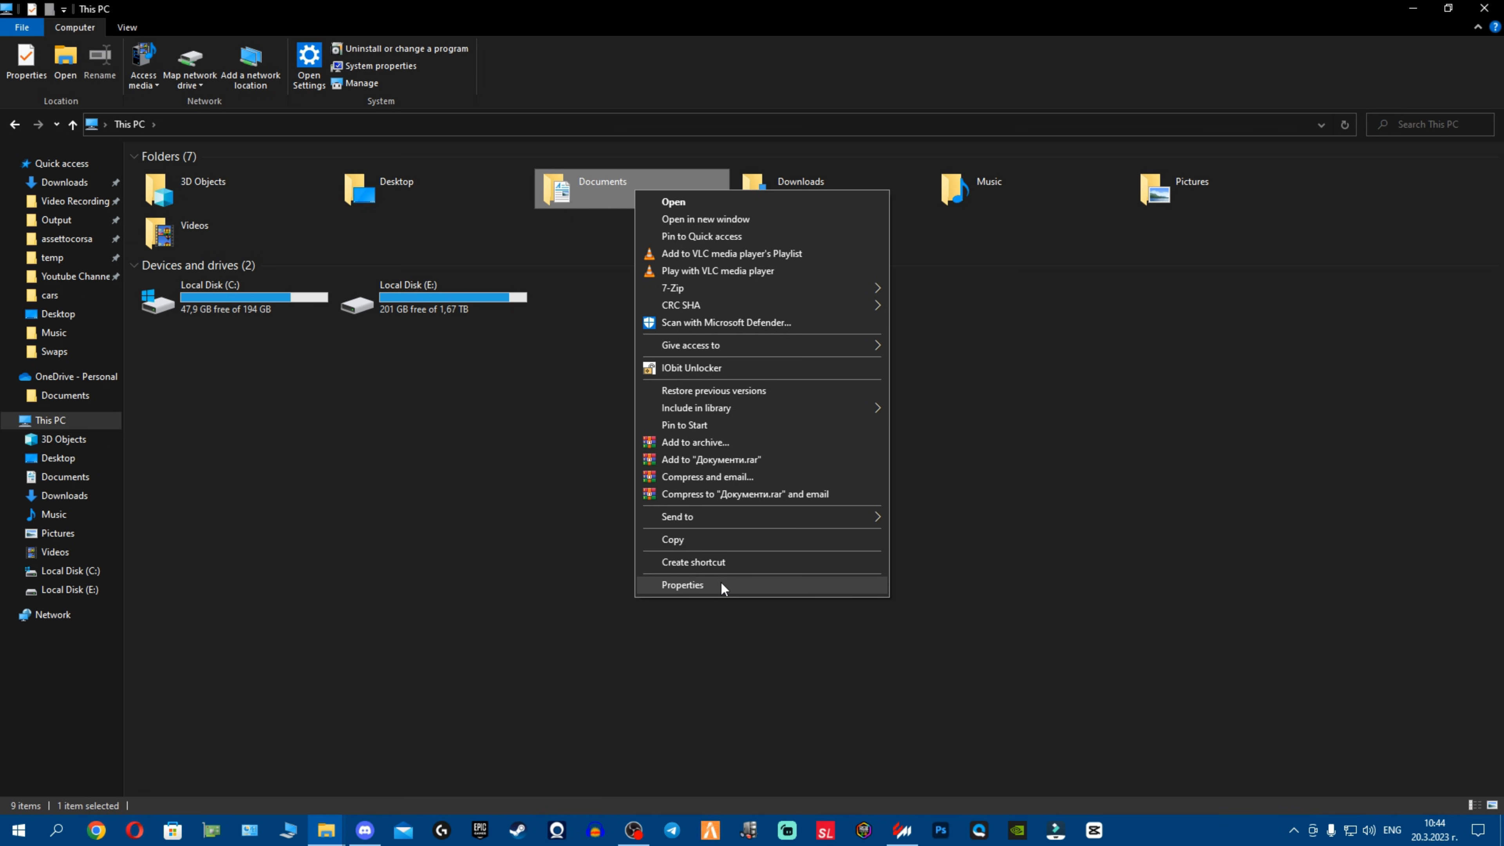
left_click(683, 584)
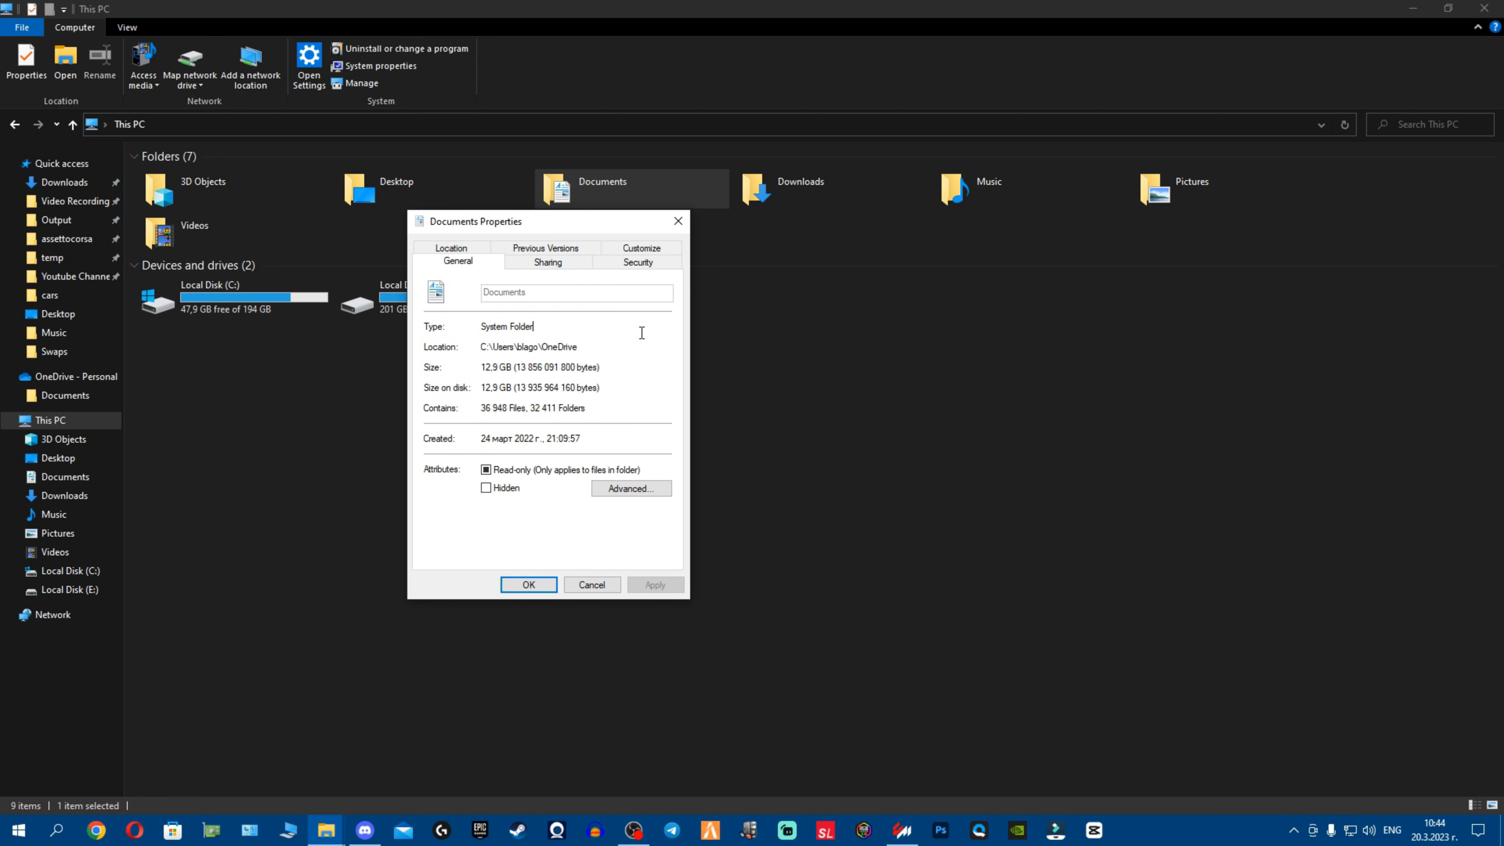
left_click(452, 248)
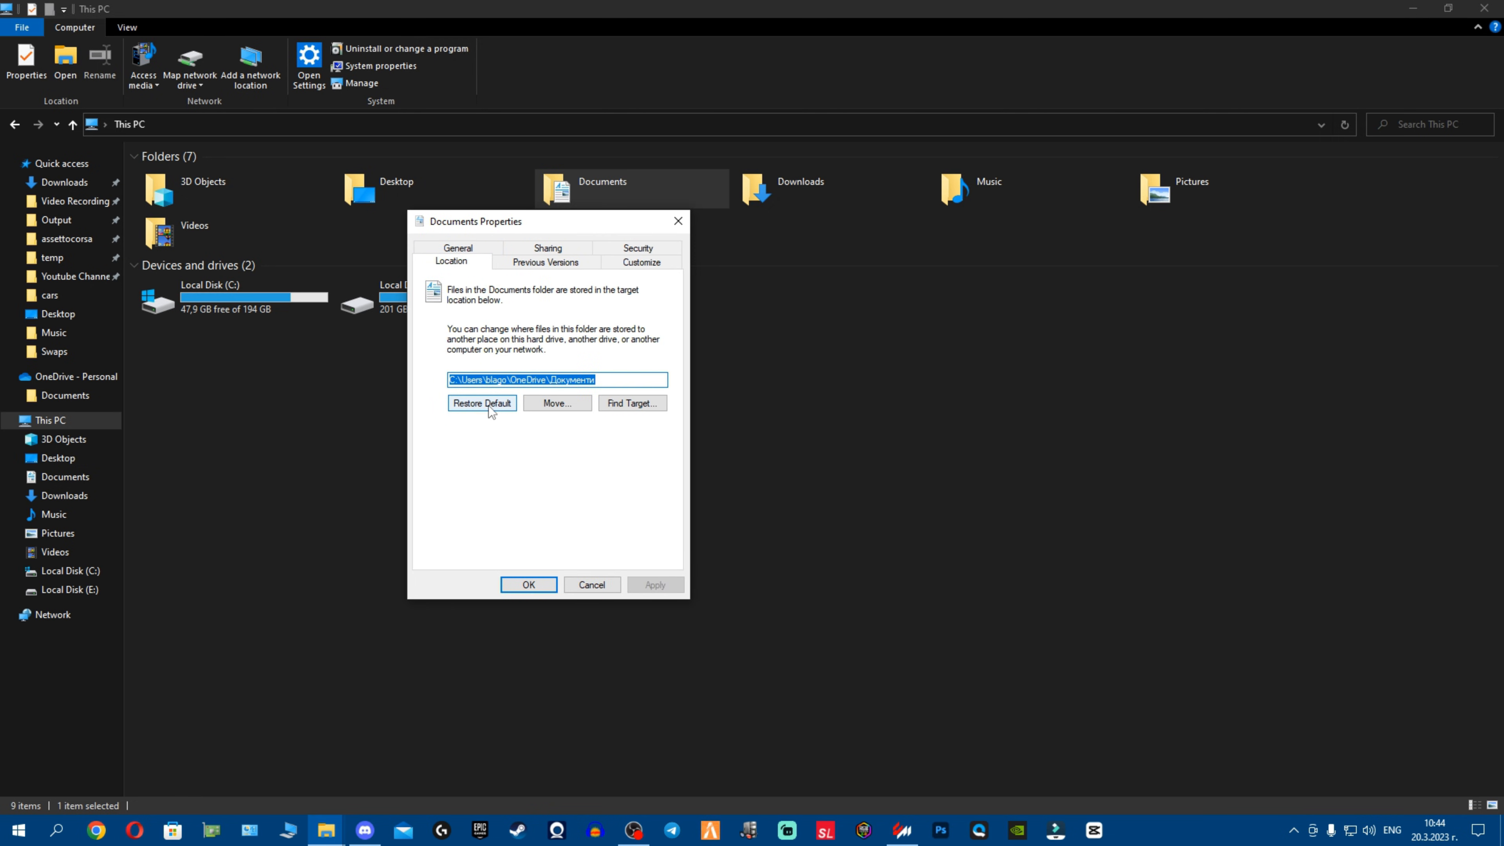
left_click(481, 402)
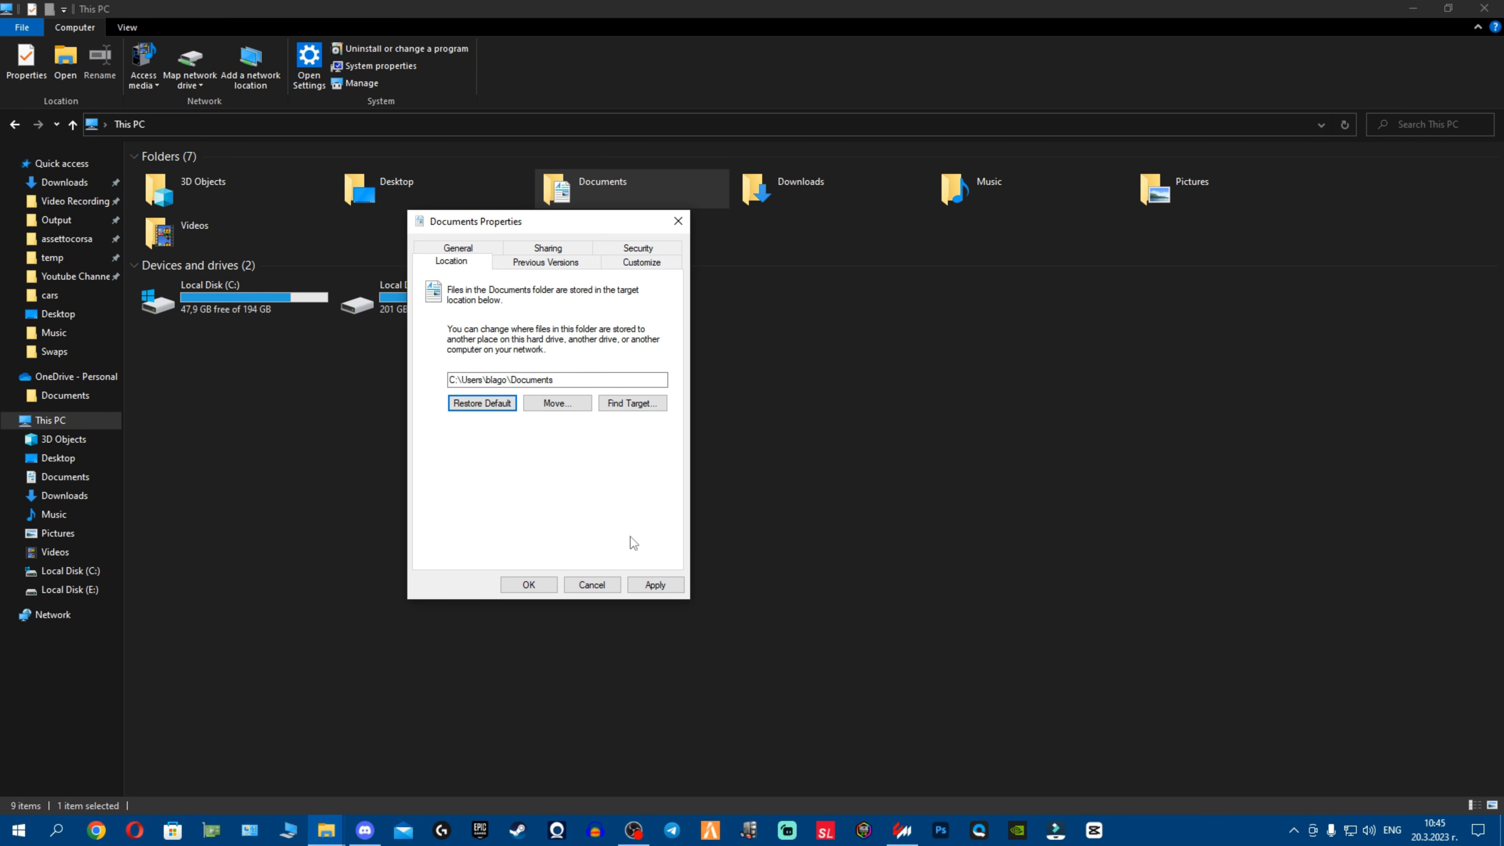
left_click(591, 585)
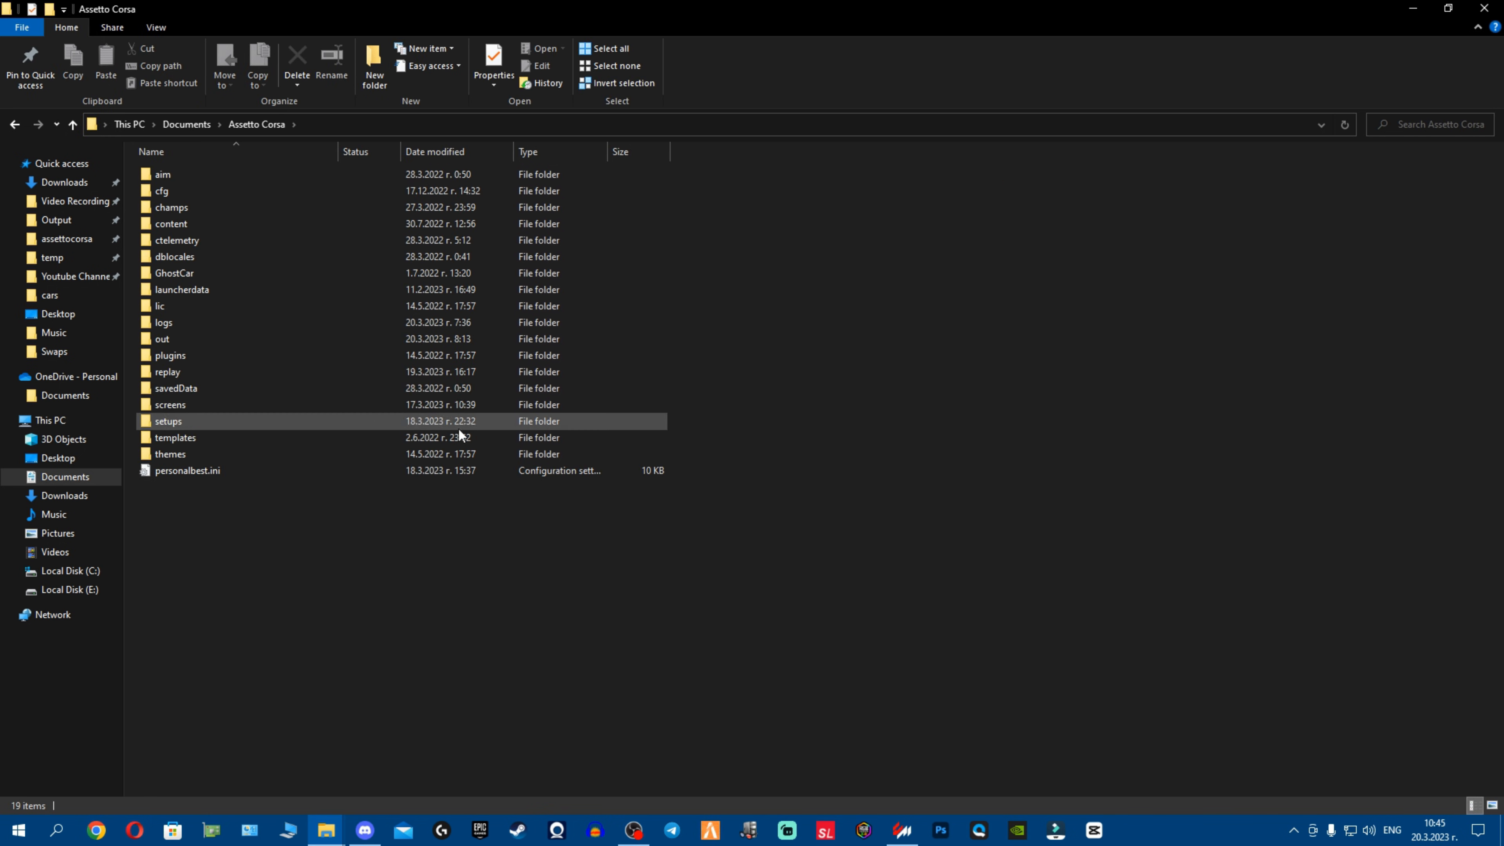
Return to the This PC view and switch over to Content Manager
left_click(48, 420)
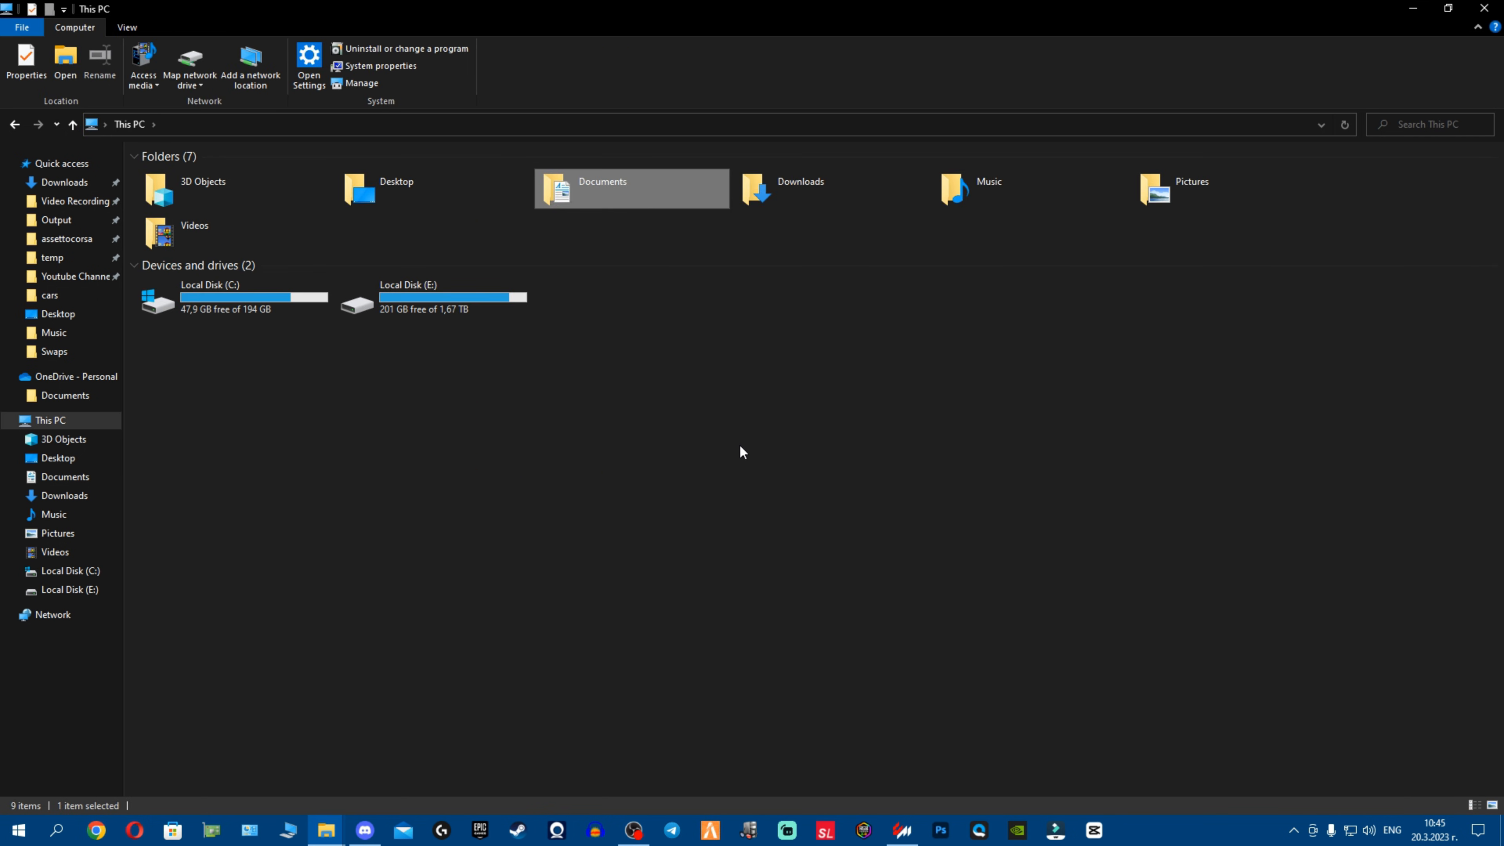
left_click(716, 388)
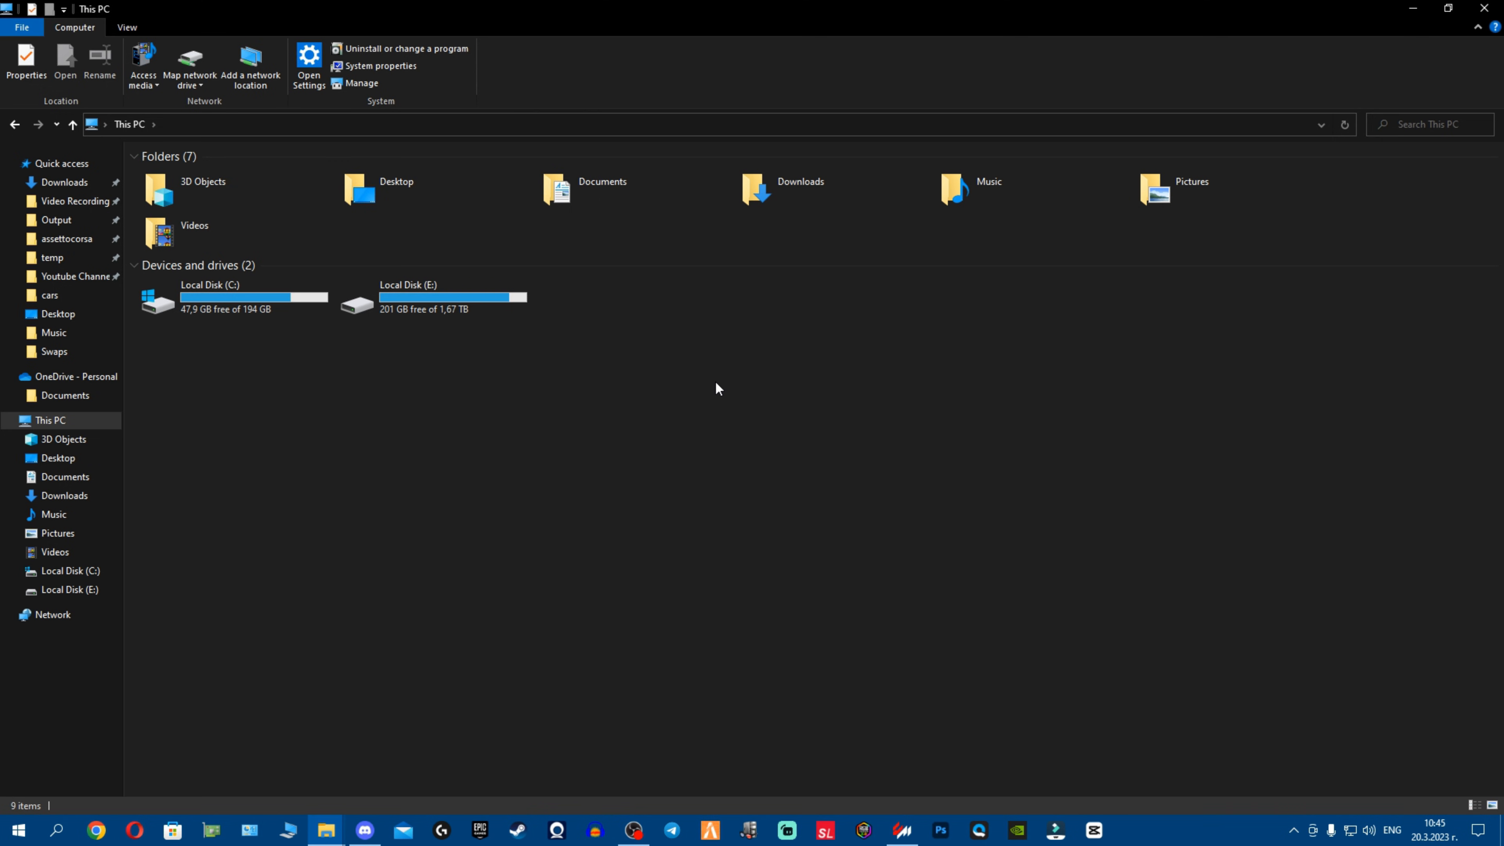
mouse_move(995, 111)
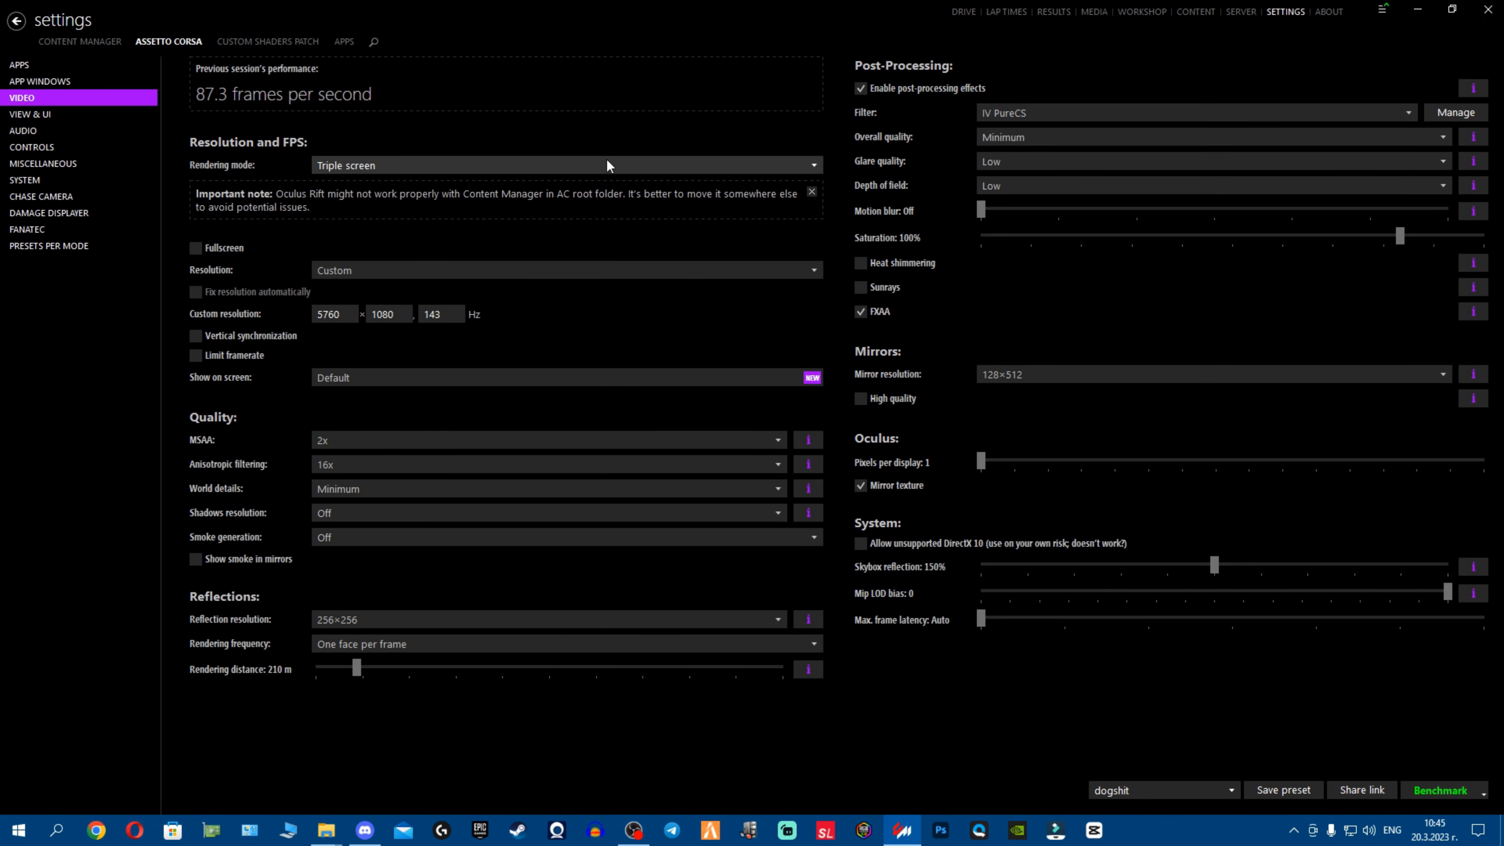
mouse_move(495, 181)
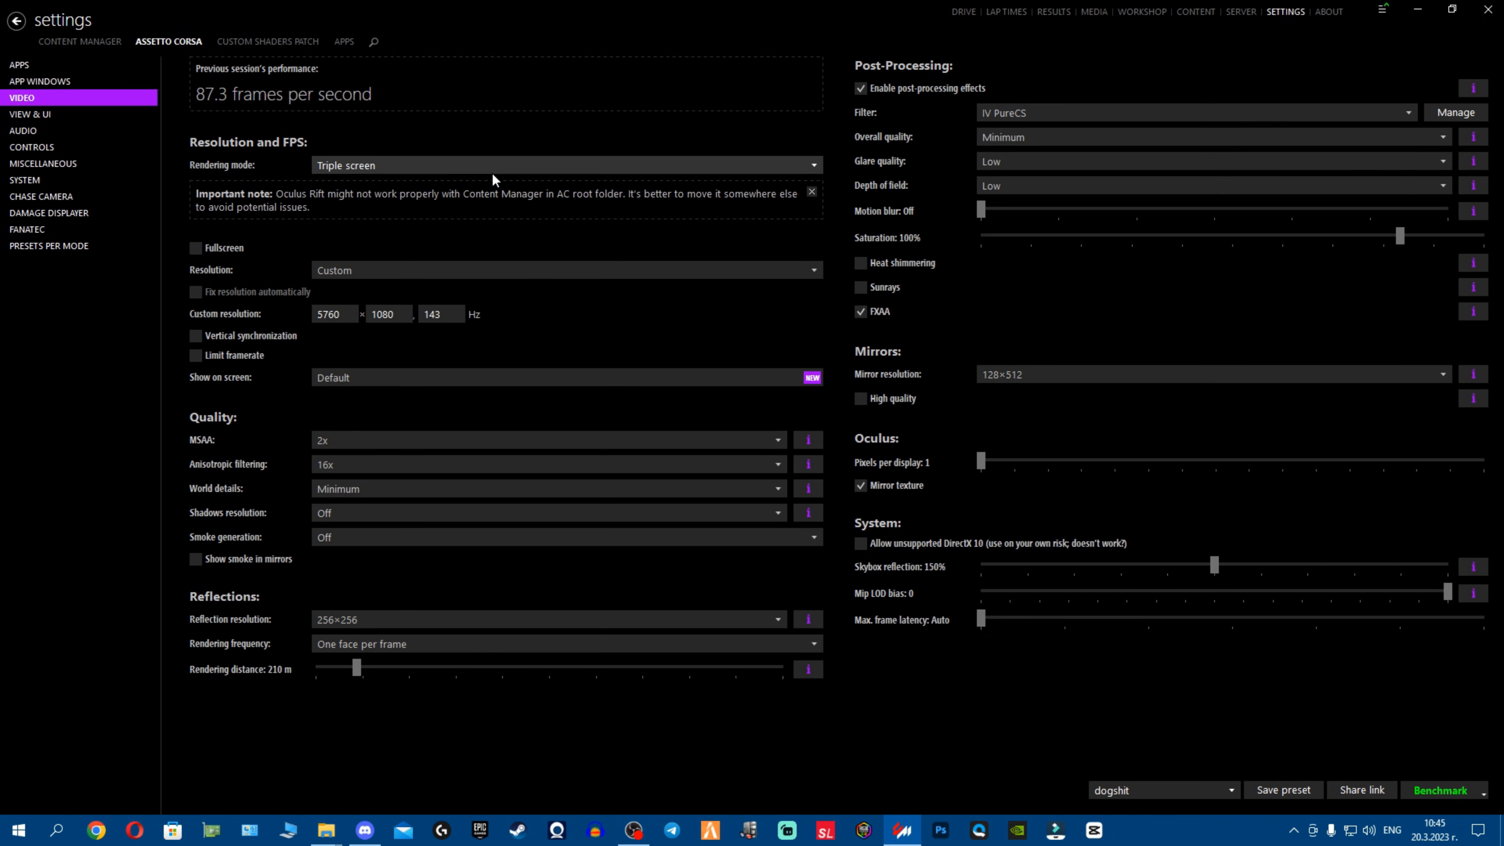
mouse_move(640, 170)
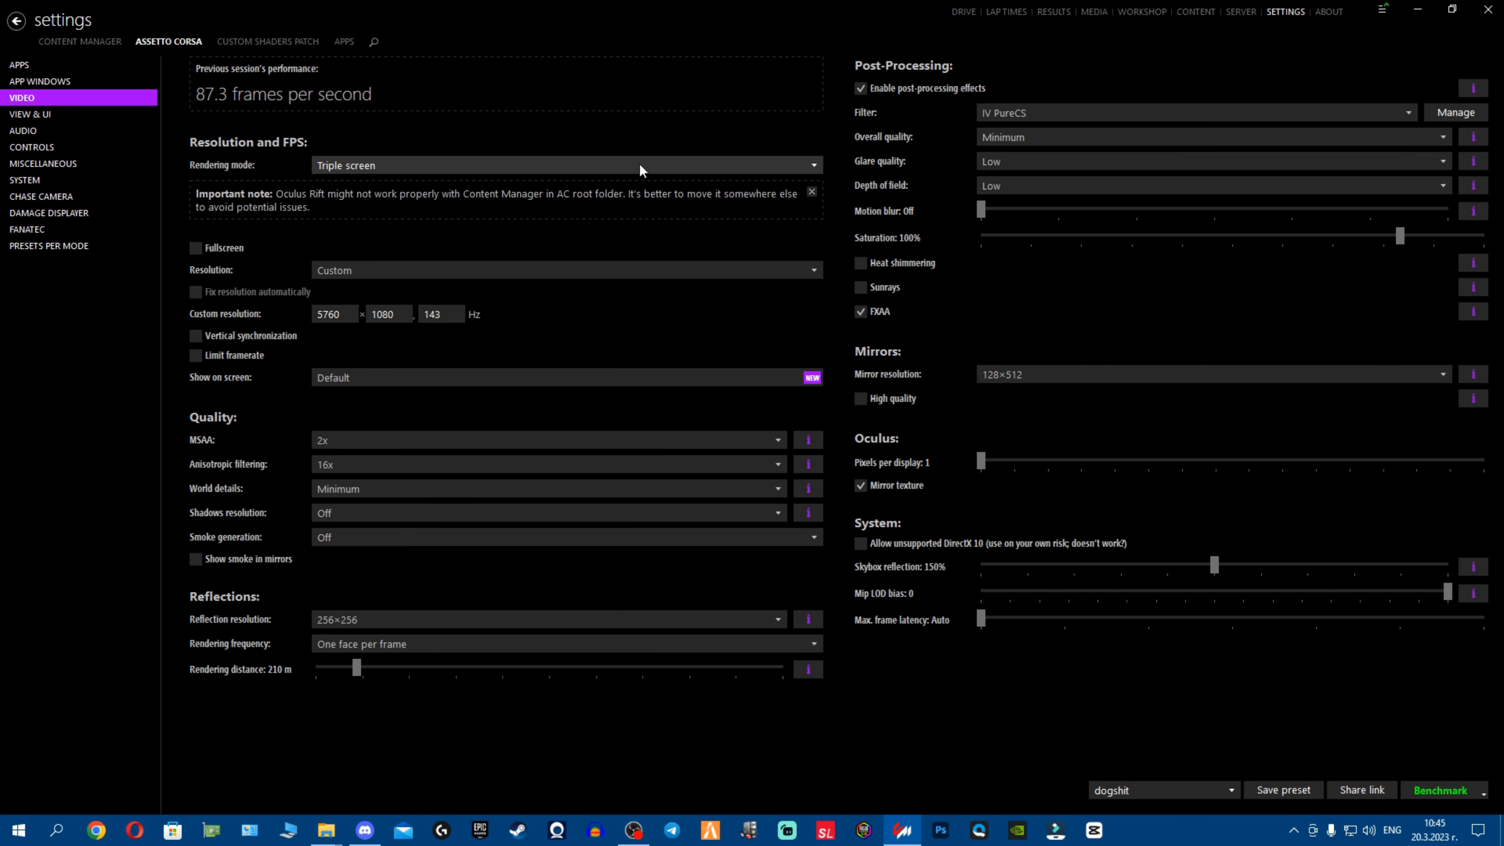
mouse_move(1240, 12)
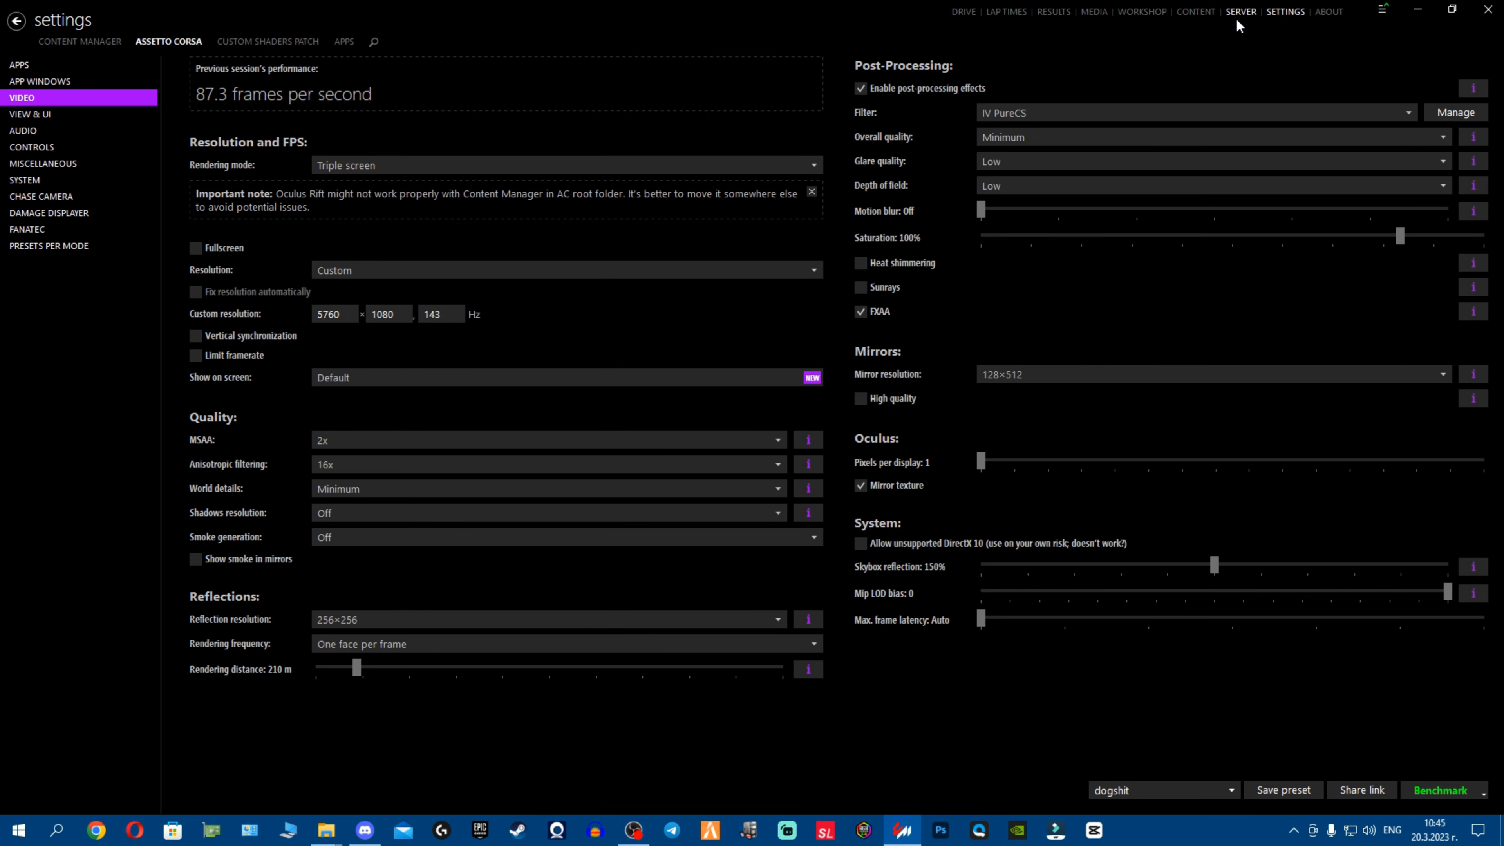
mouse_move(392, 163)
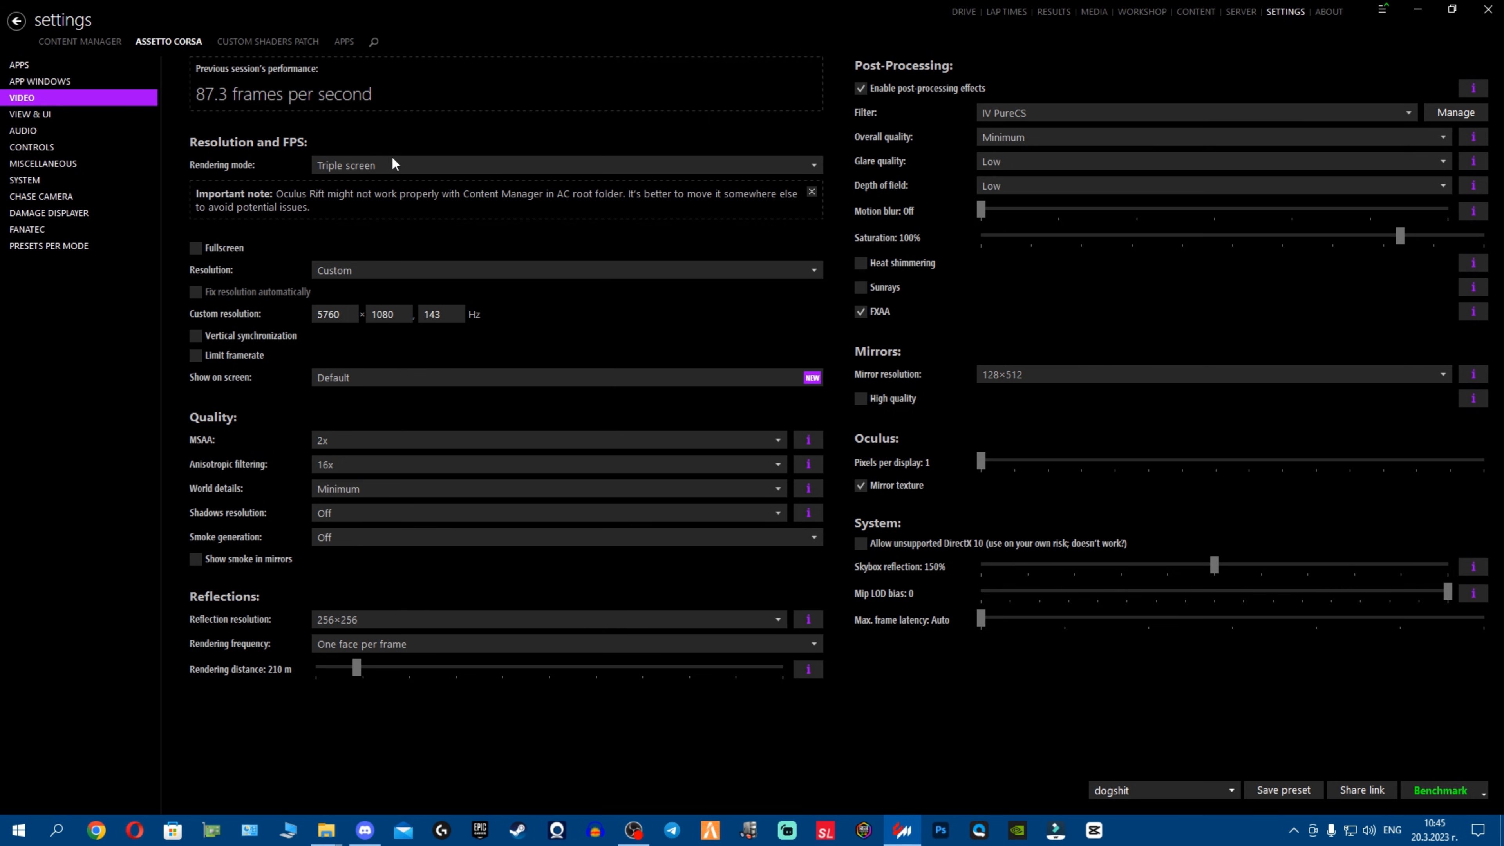
Set rendering mode to Single screen, leaving resolution at Custom 5760×1080
left_click(564, 165)
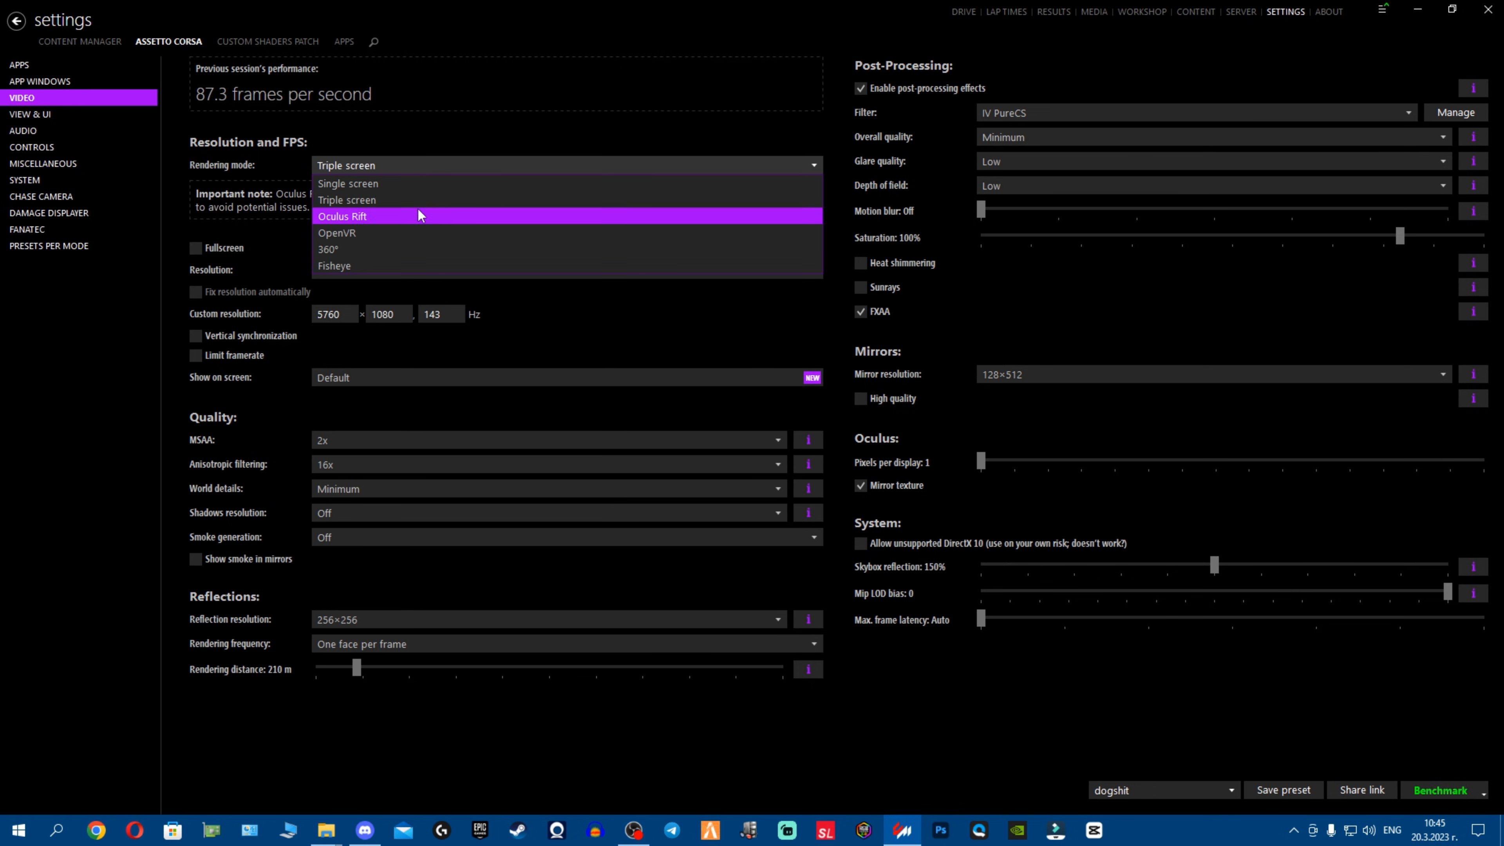
mouse_move(437, 183)
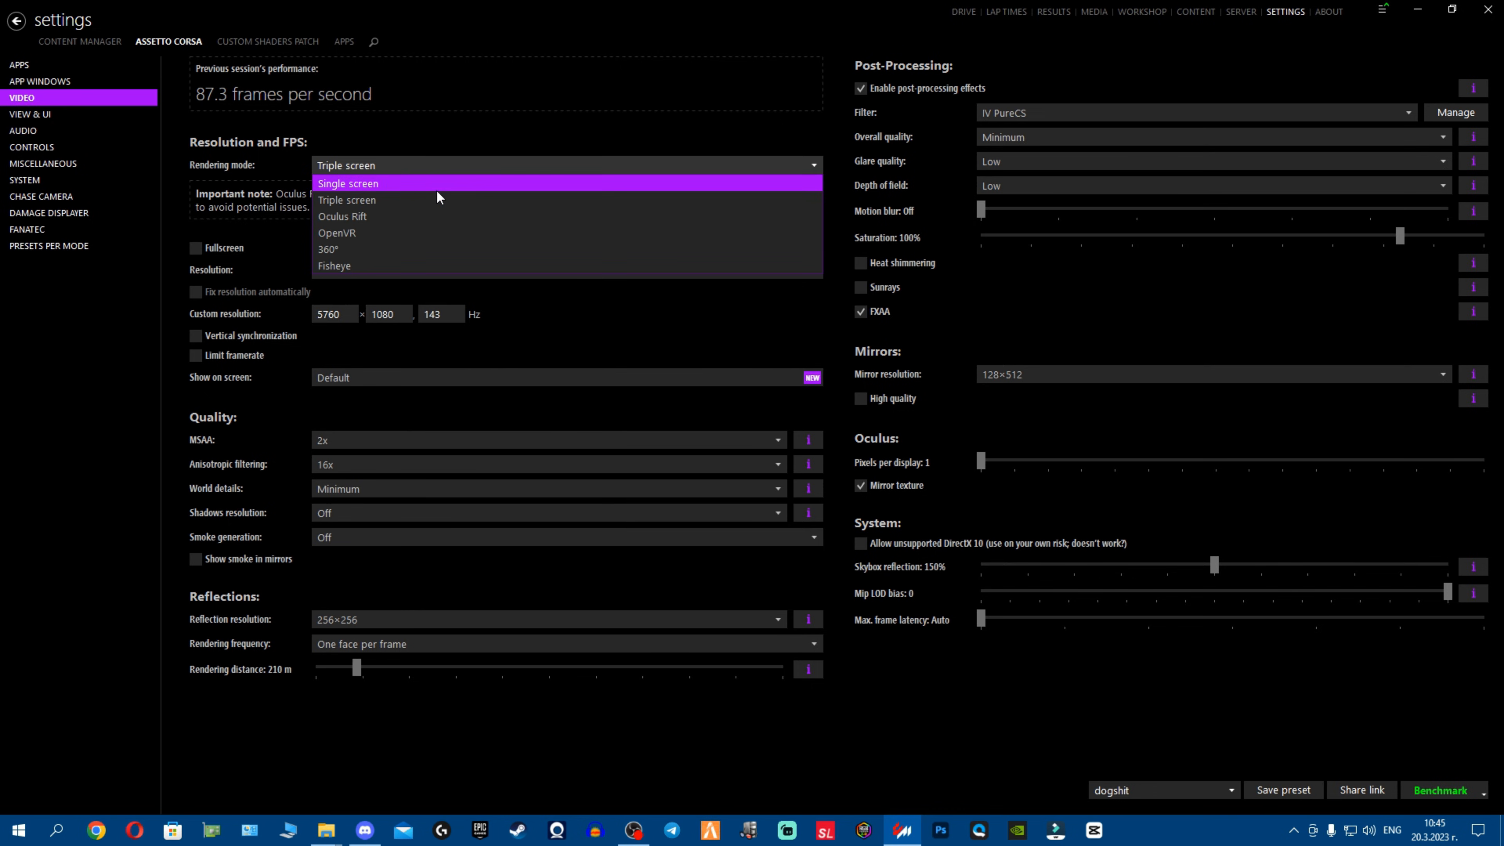
mouse_move(428, 189)
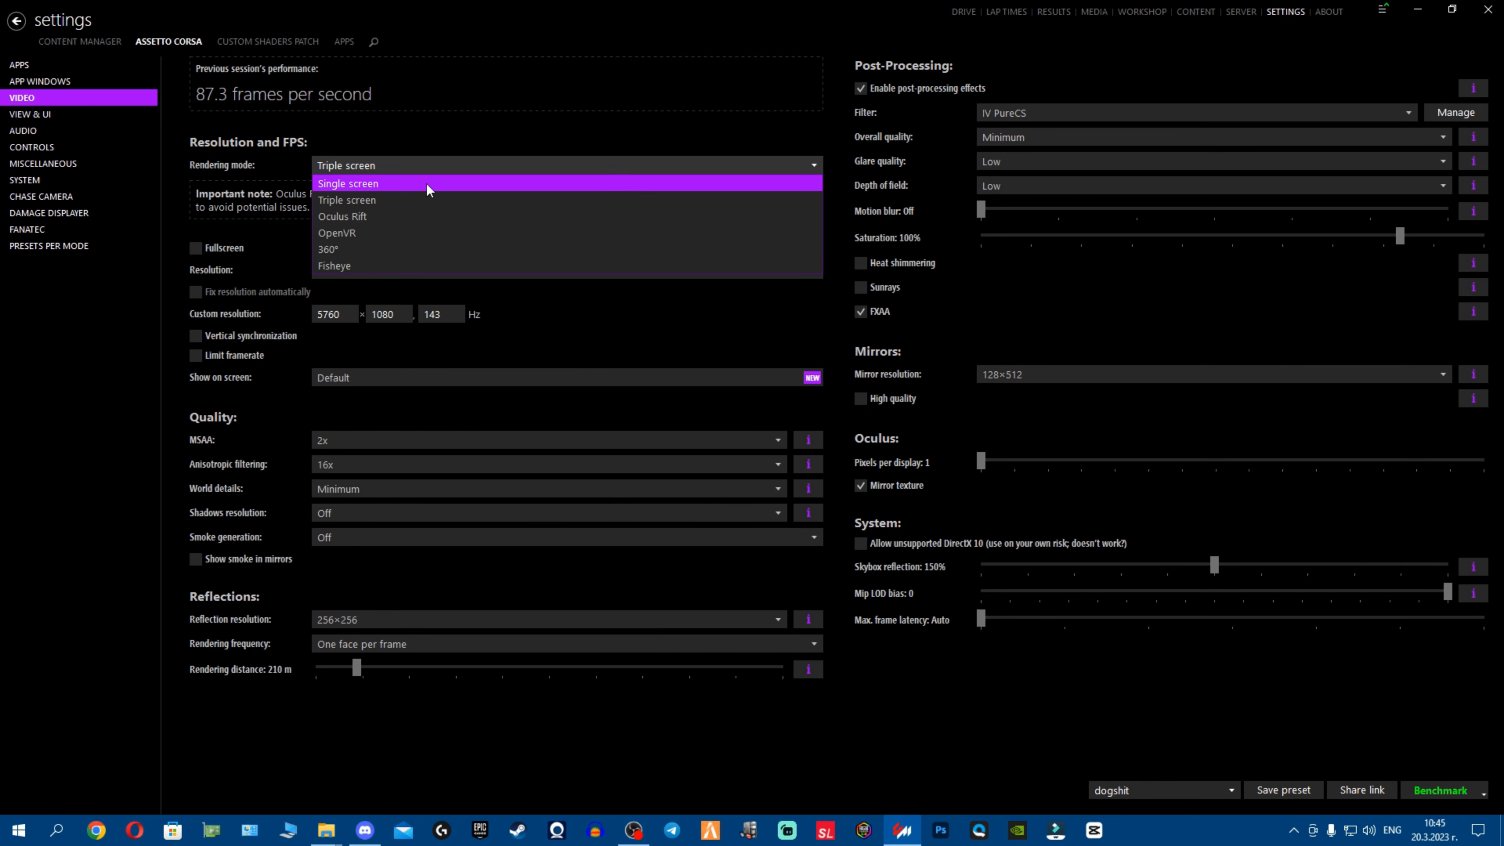
left_click(347, 183)
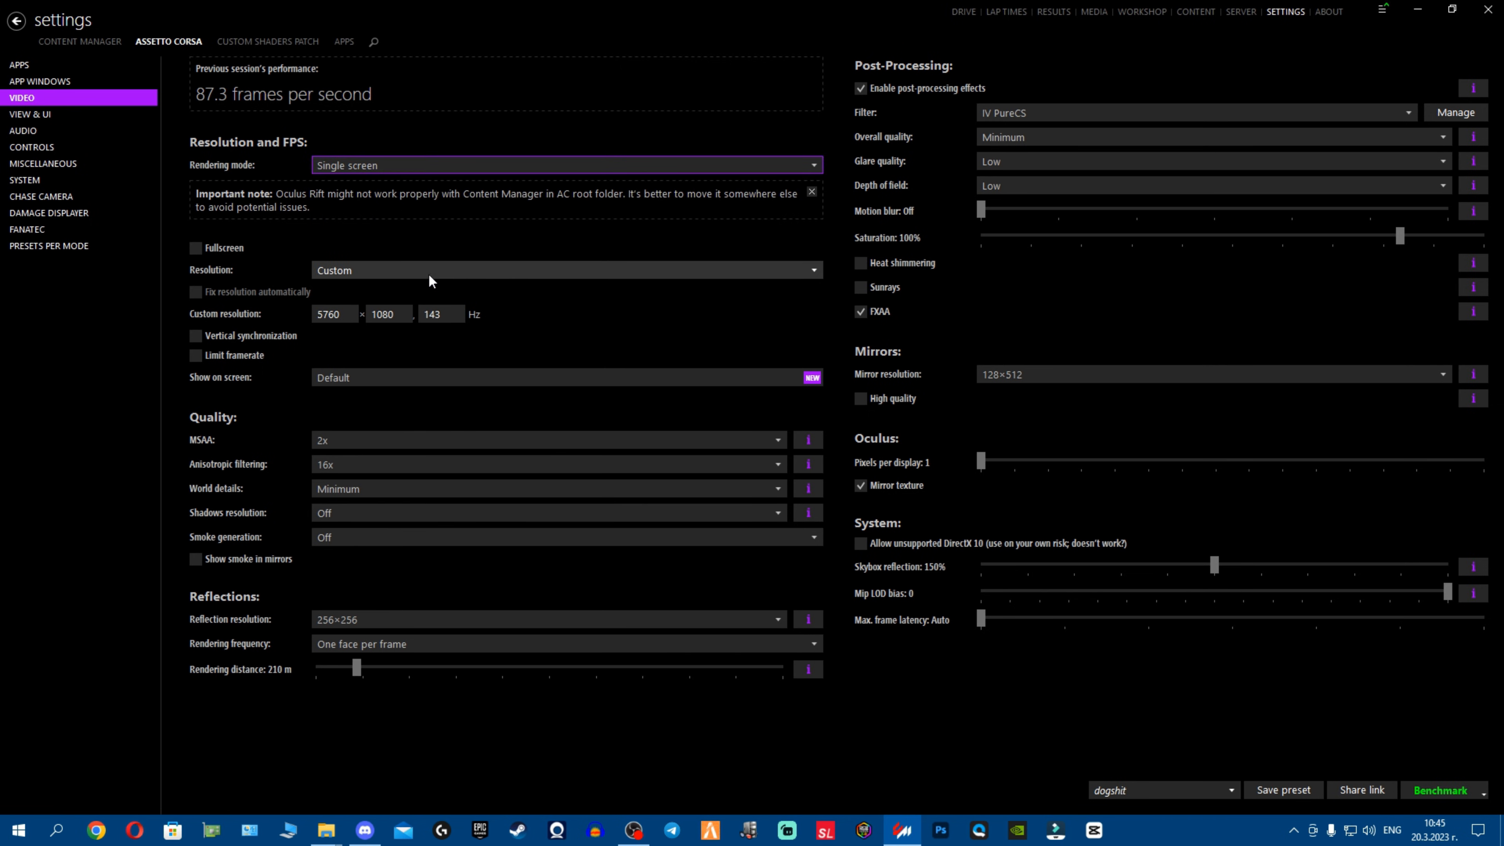
left_click(564, 270)
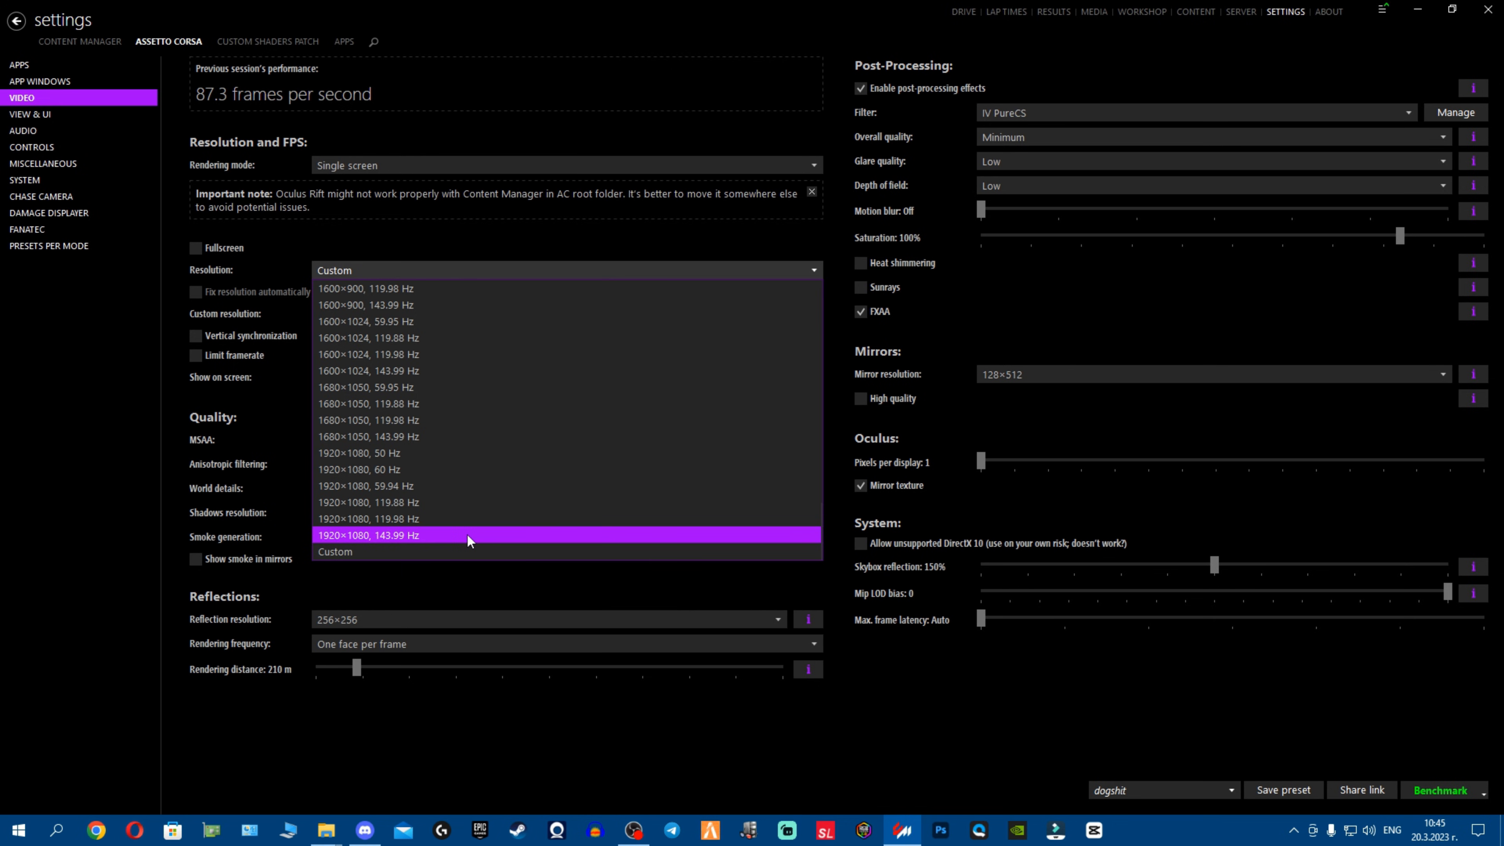
mouse_move(498, 538)
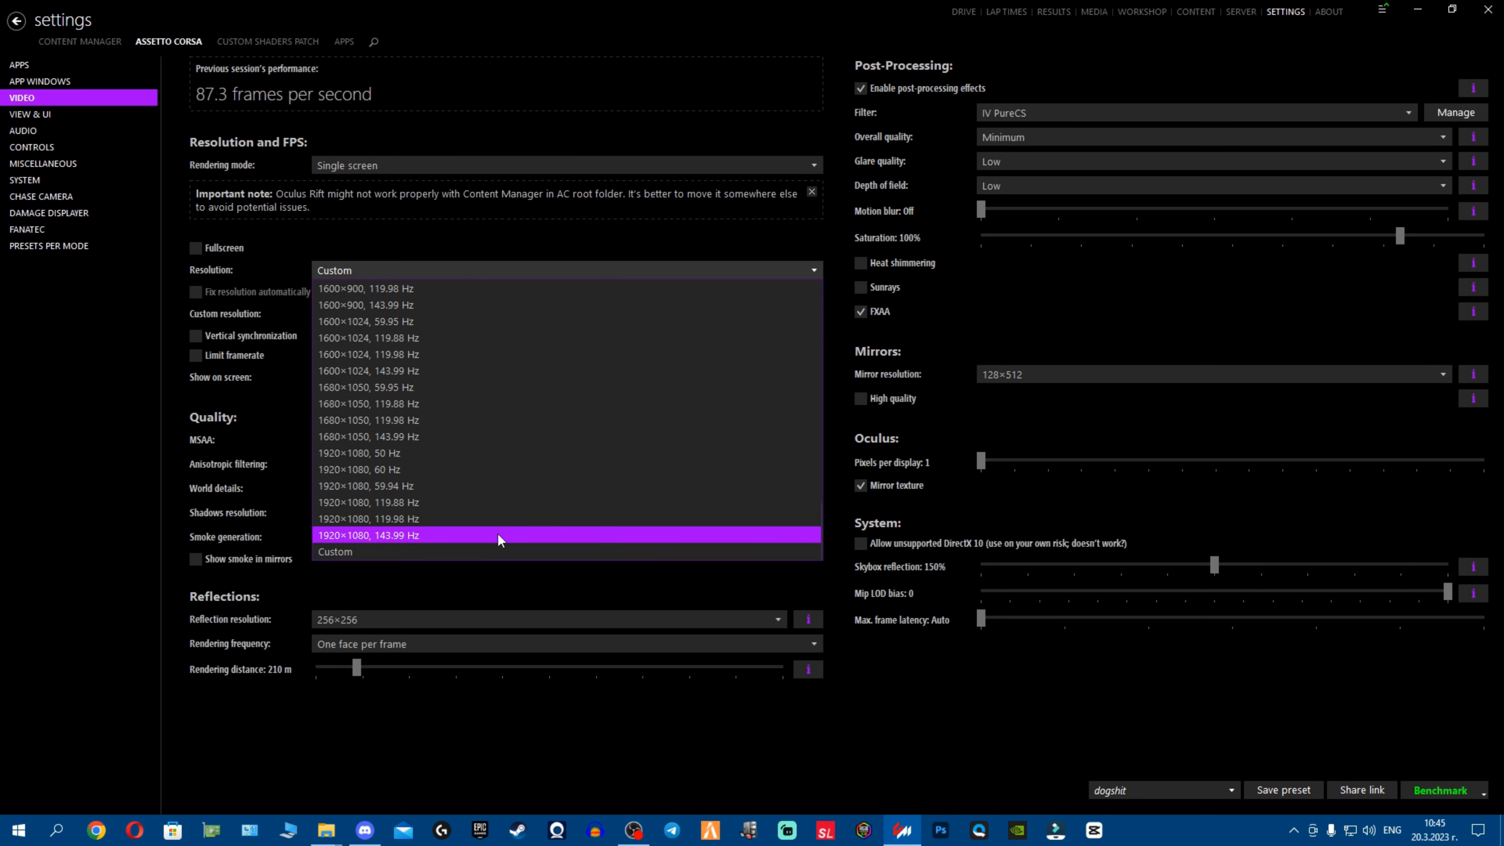
left_click(334, 551)
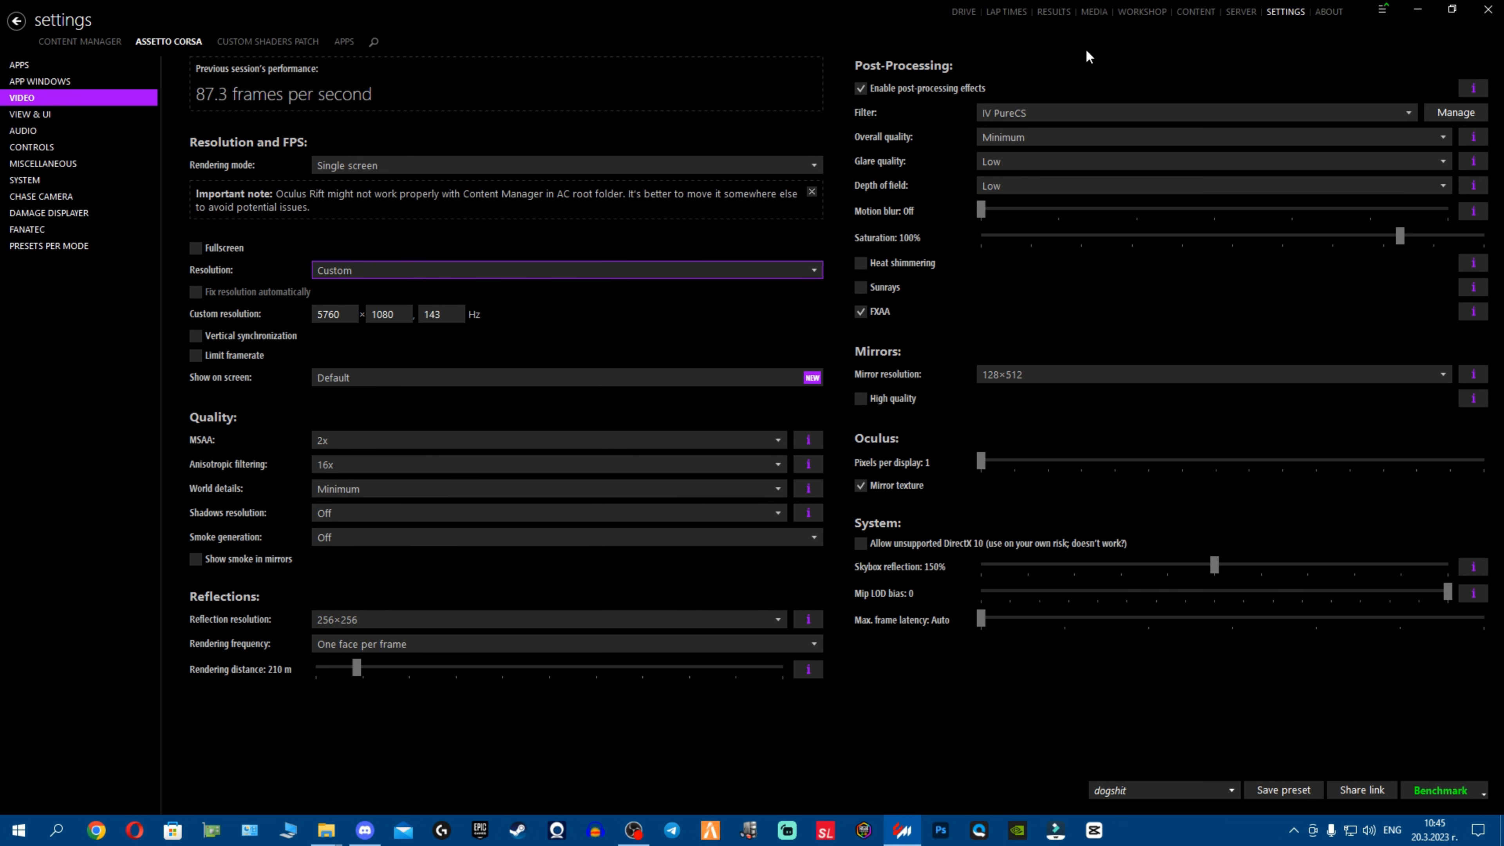
mouse_move(1286, 103)
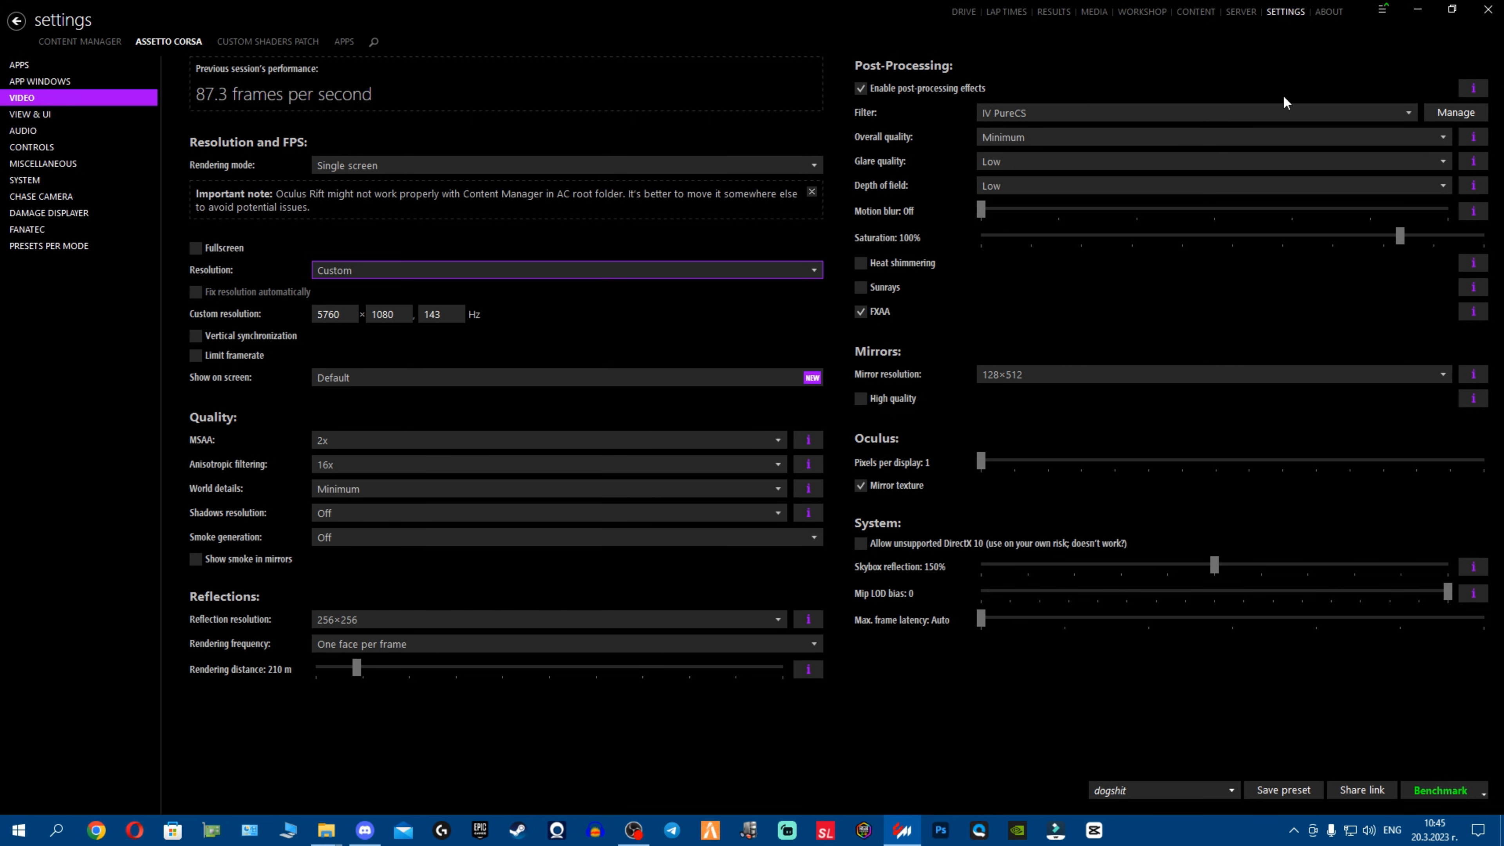
mouse_move(115, 68)
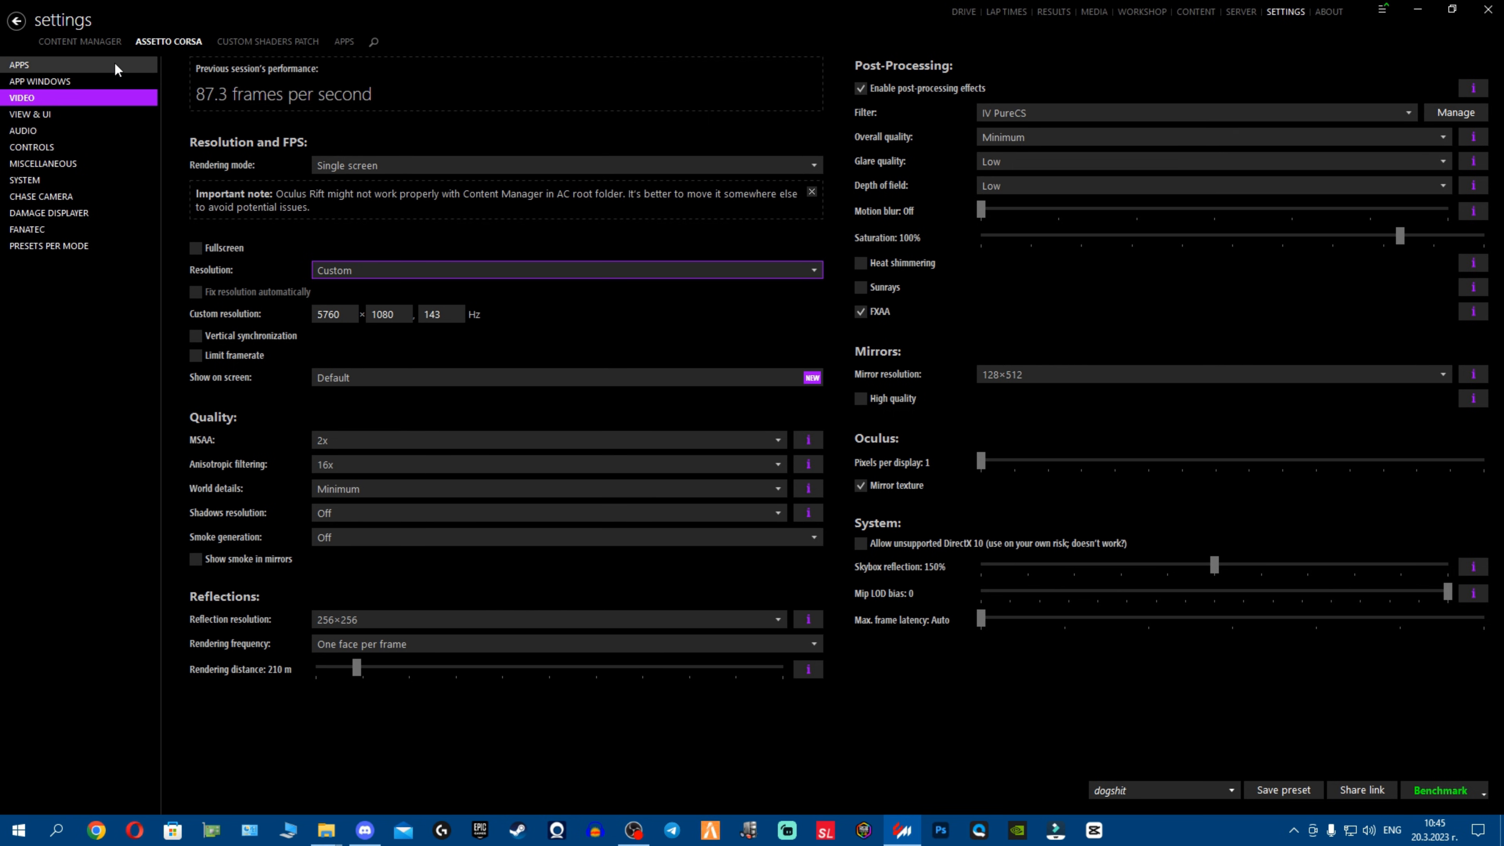
Show the Assetto Corsa Apps settings and restore the window from full screen
left_click(19, 65)
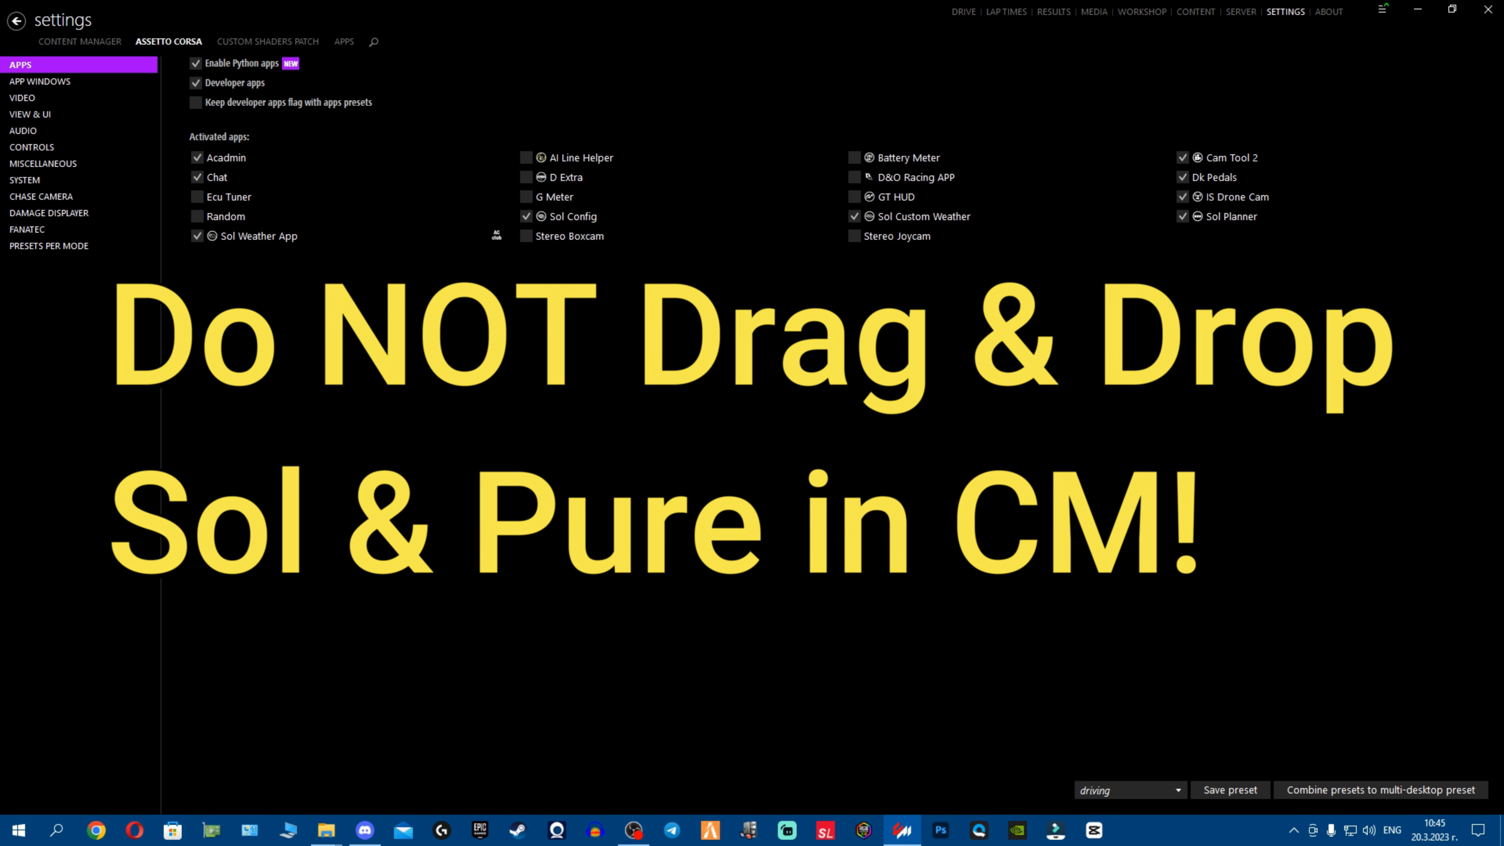
mouse_move(1227, 348)
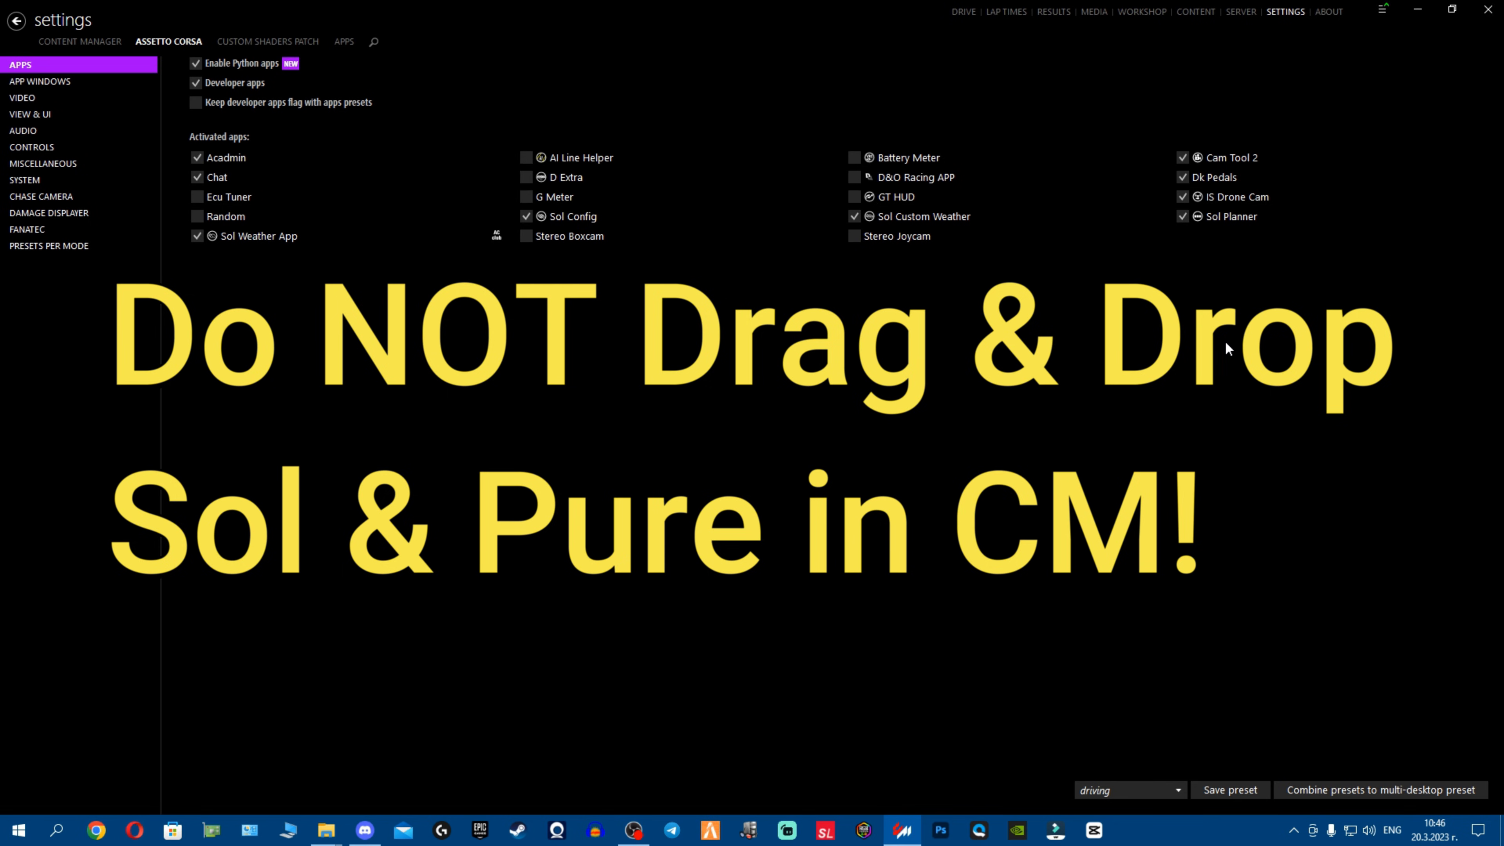
mouse_move(1452, 9)
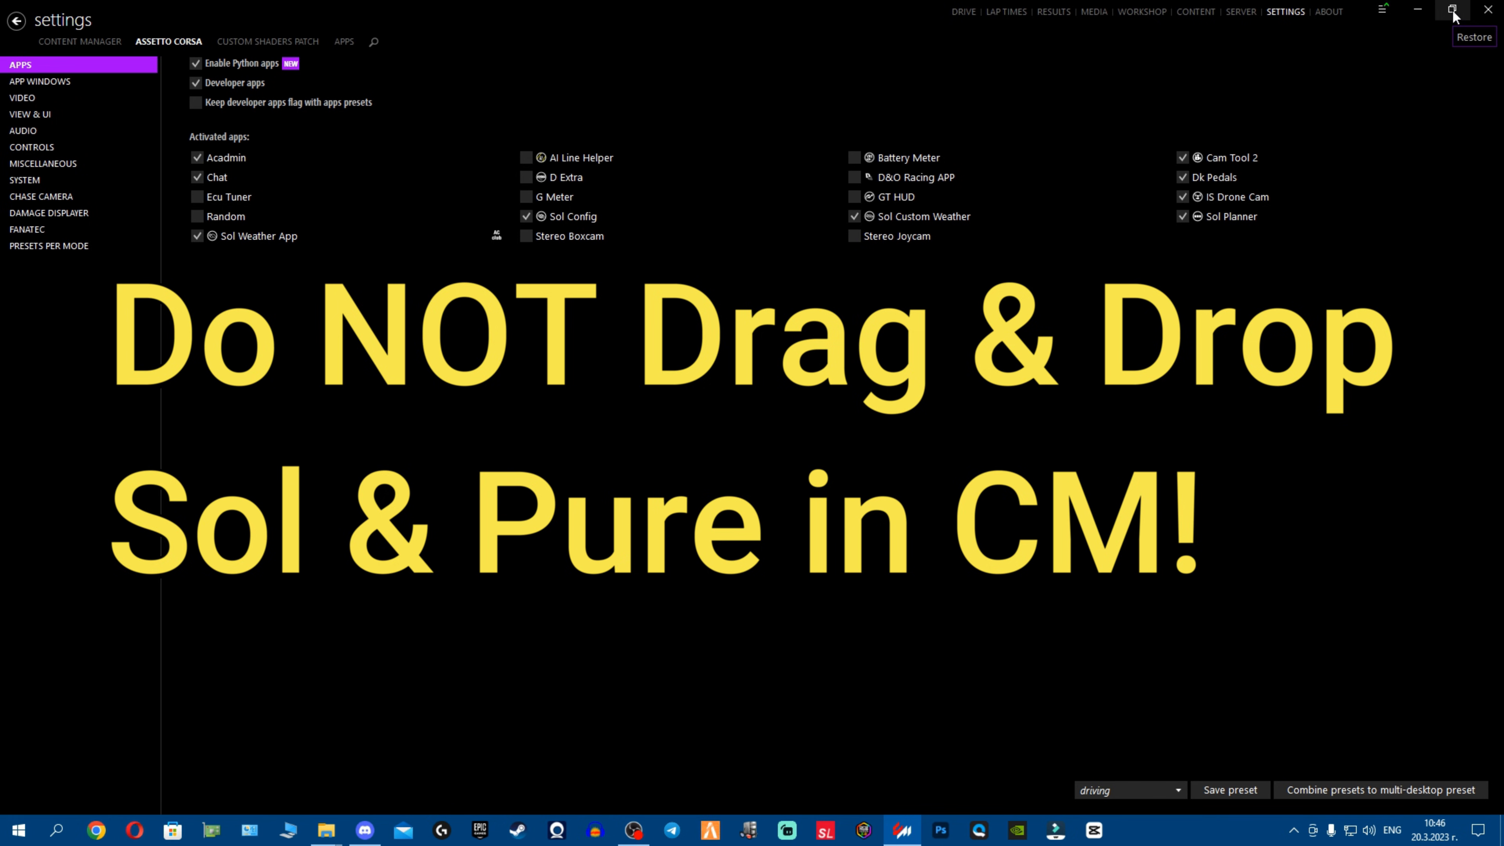
left_click(1451, 12)
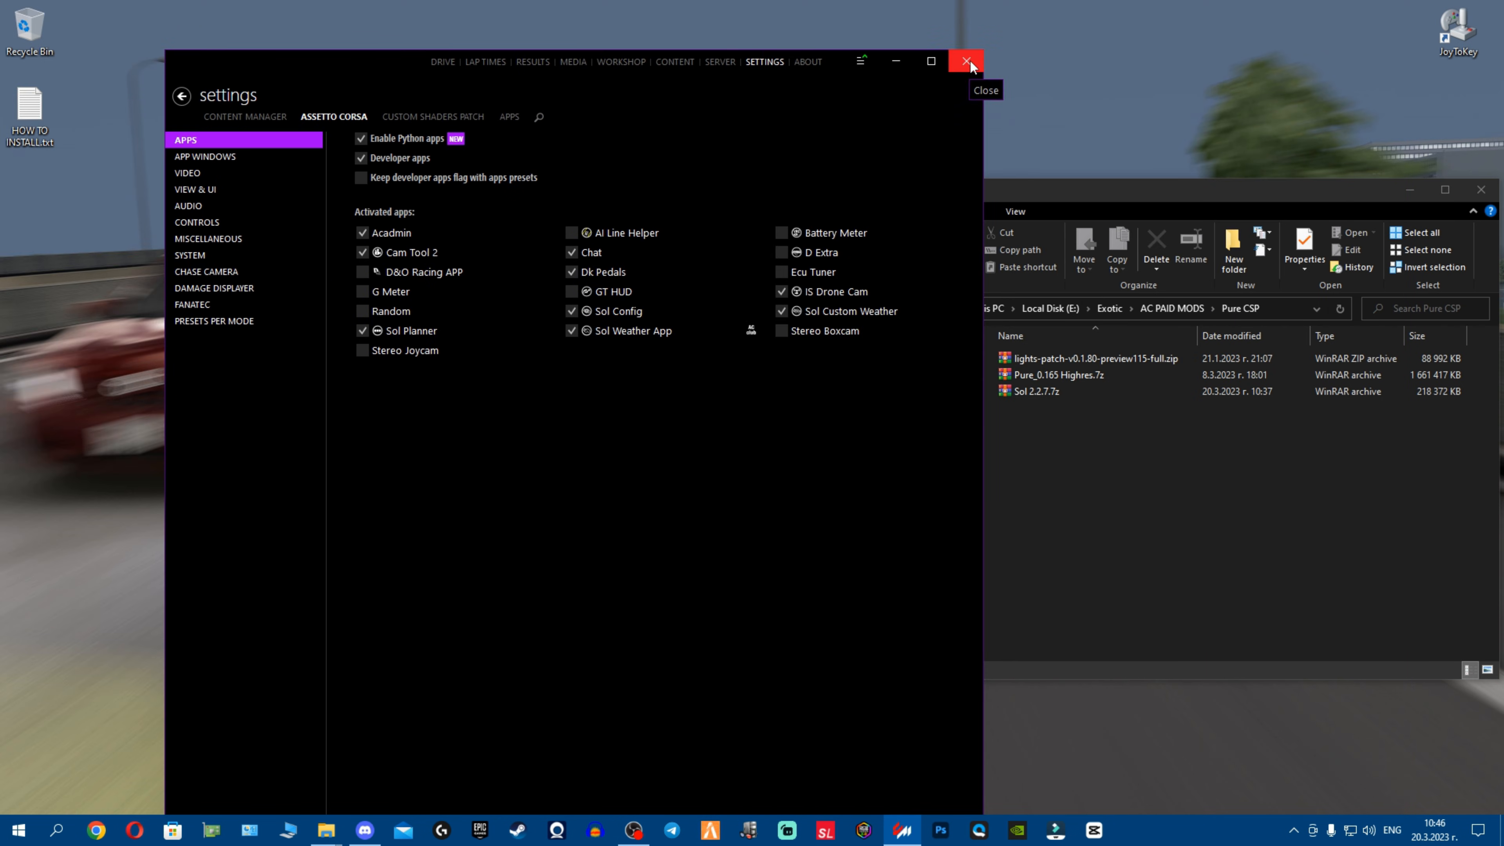
Close Content Manager and open the assettocorsa game folder, selecting soluninstall.bat
left_click(965, 60)
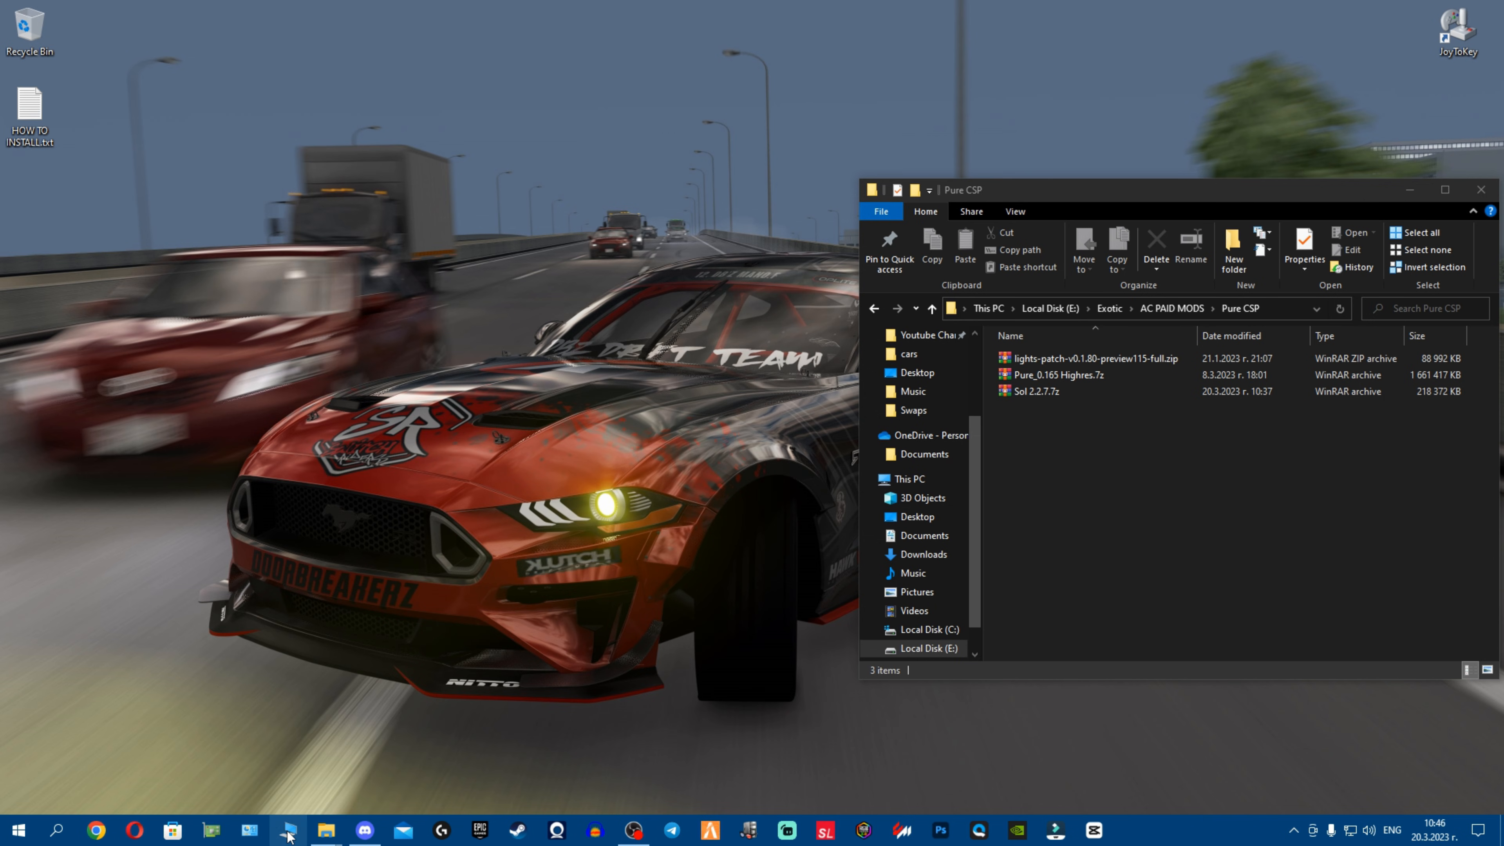
left_click(286, 831)
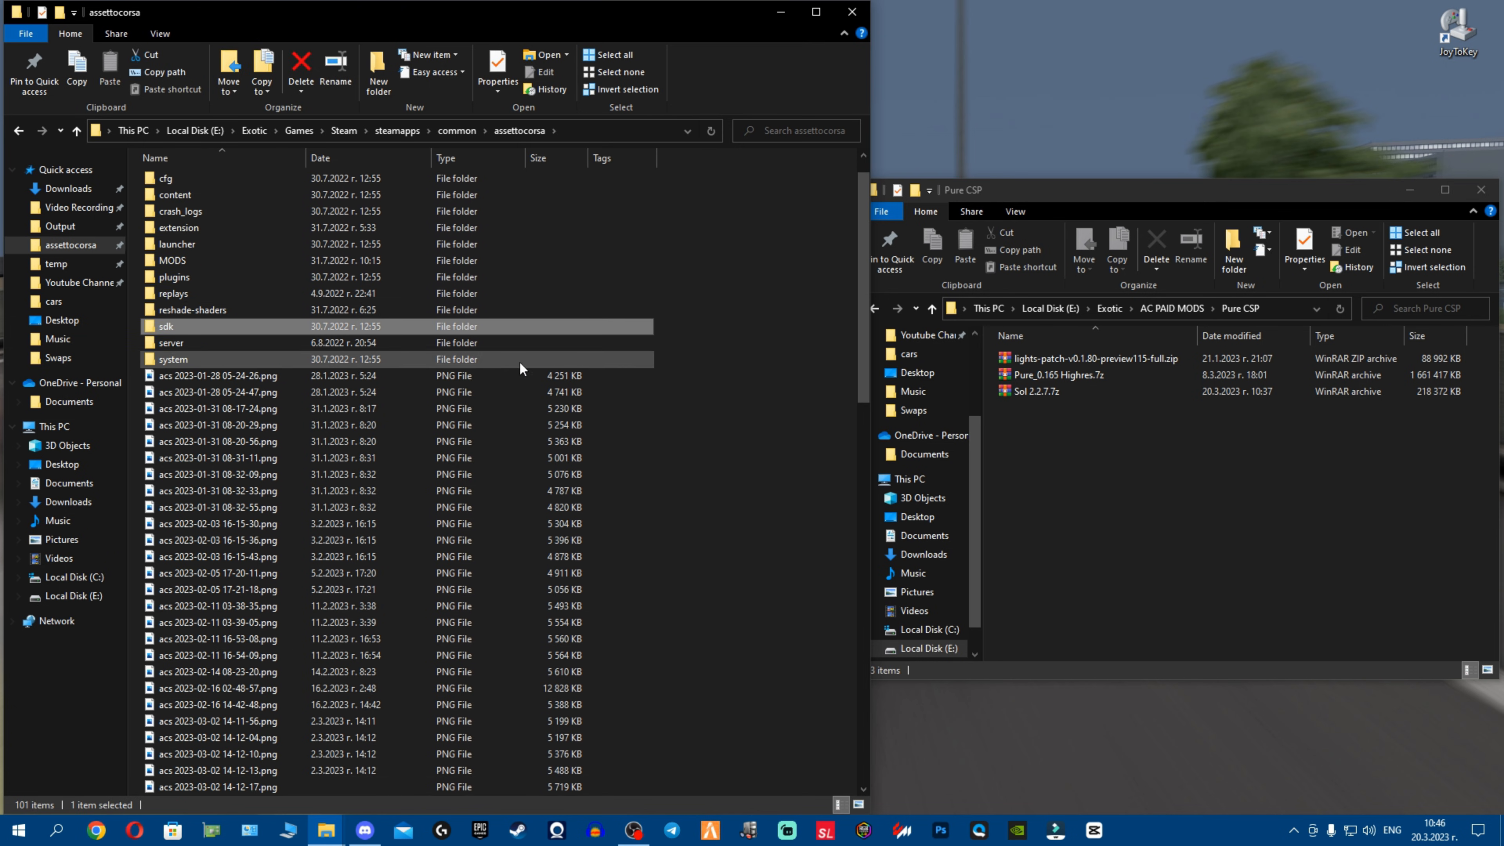
scroll("down", 3)
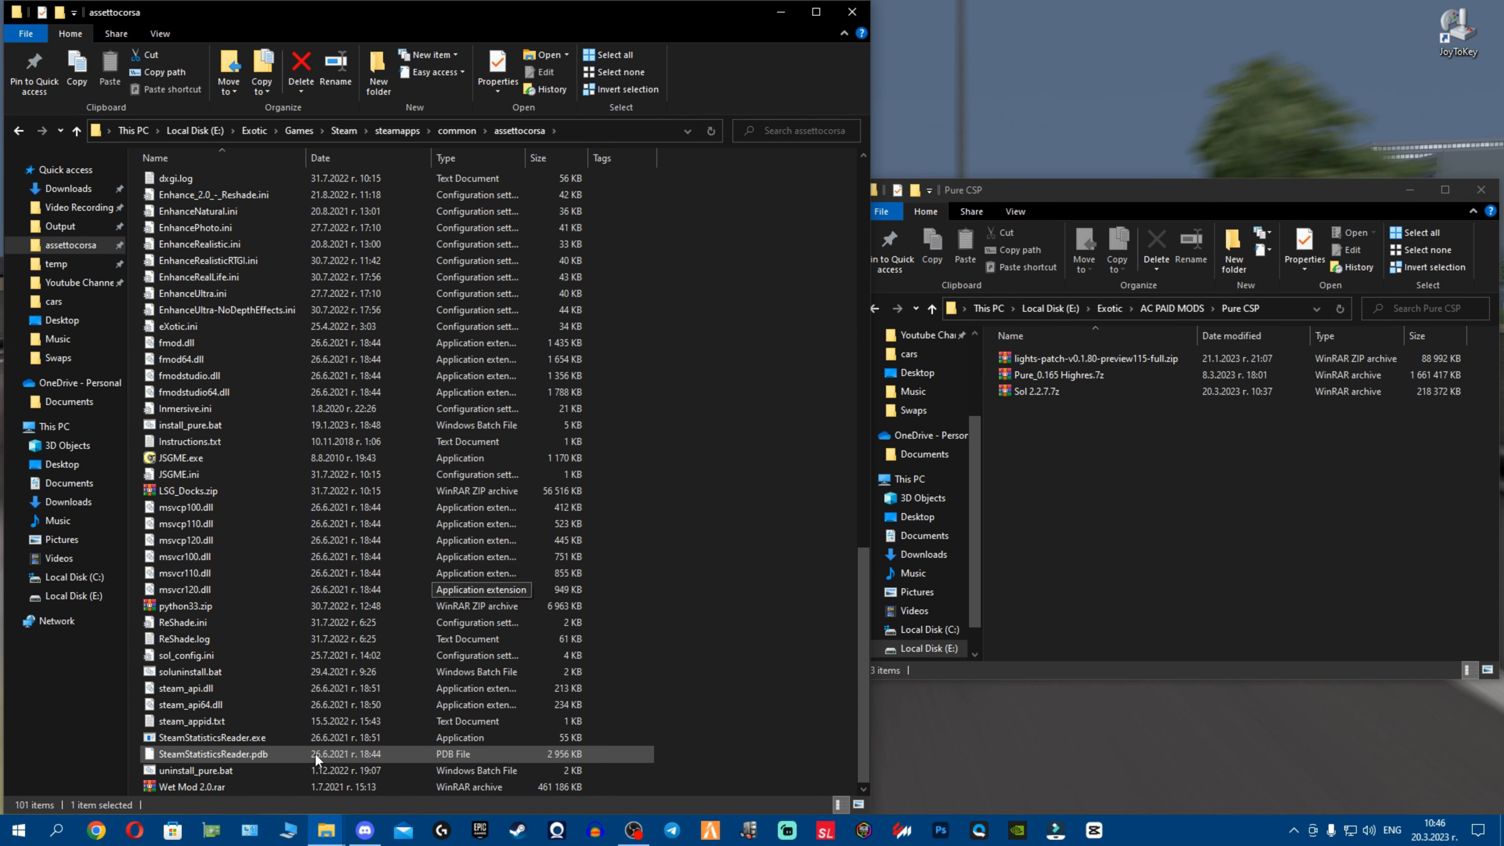
left_click(198, 672)
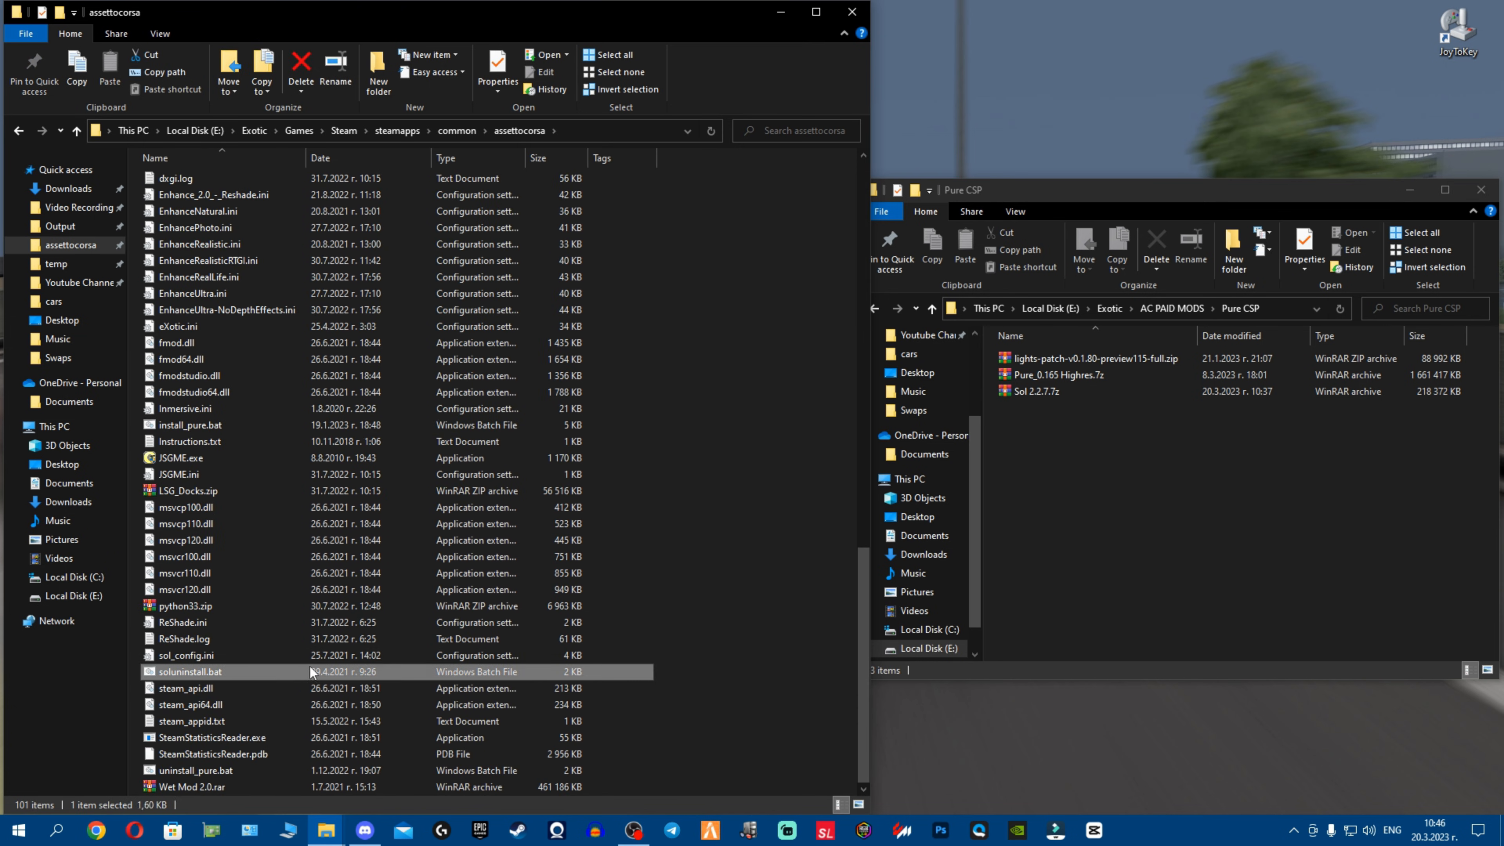
mouse_move(257, 676)
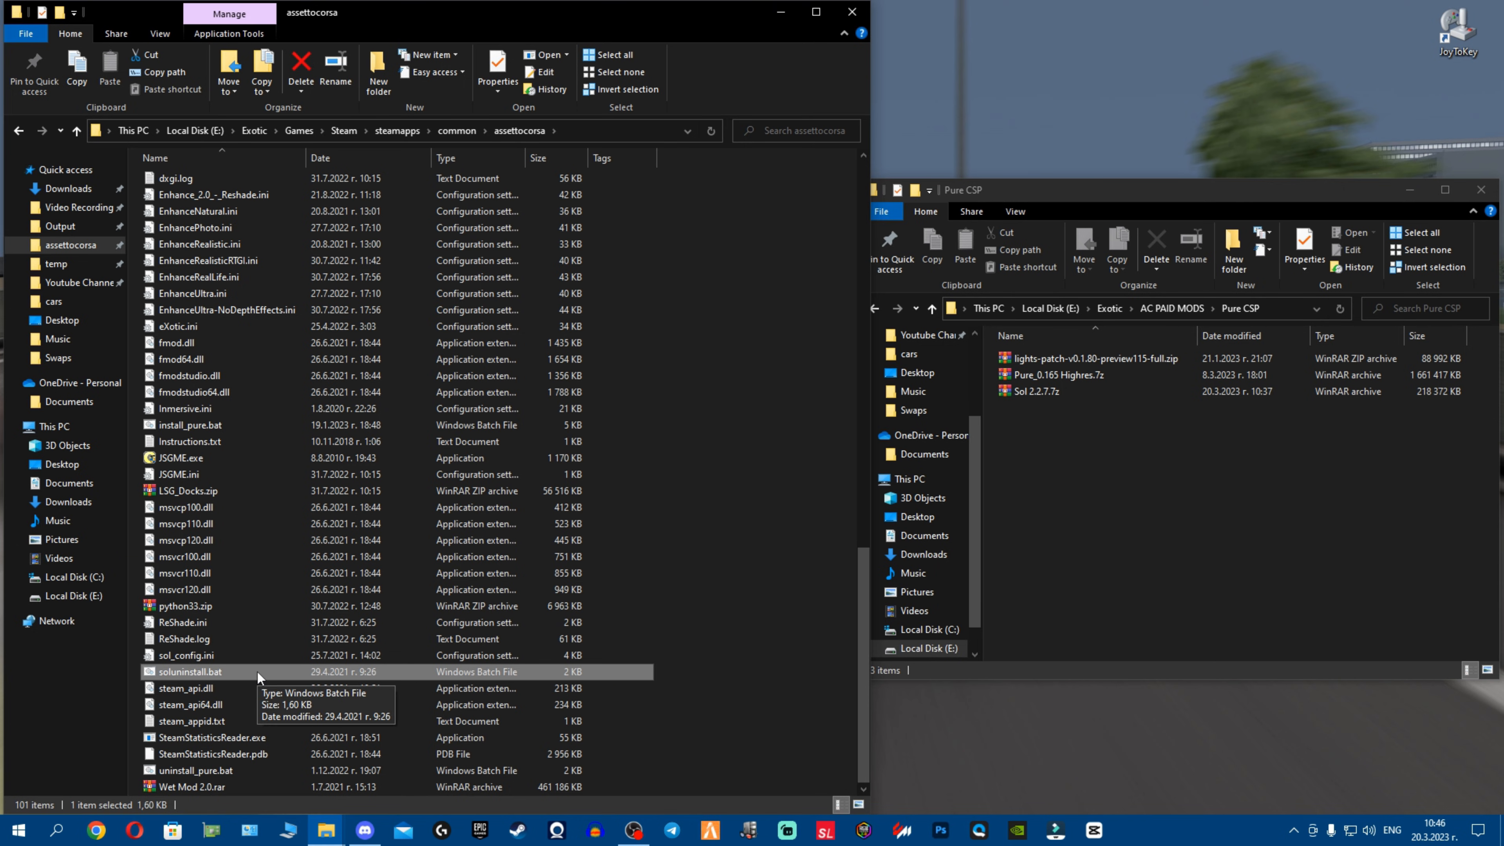
Extract soluninstall.bat from the Sol 2.2.7.7z archive into the game folder
left_click(1035, 390)
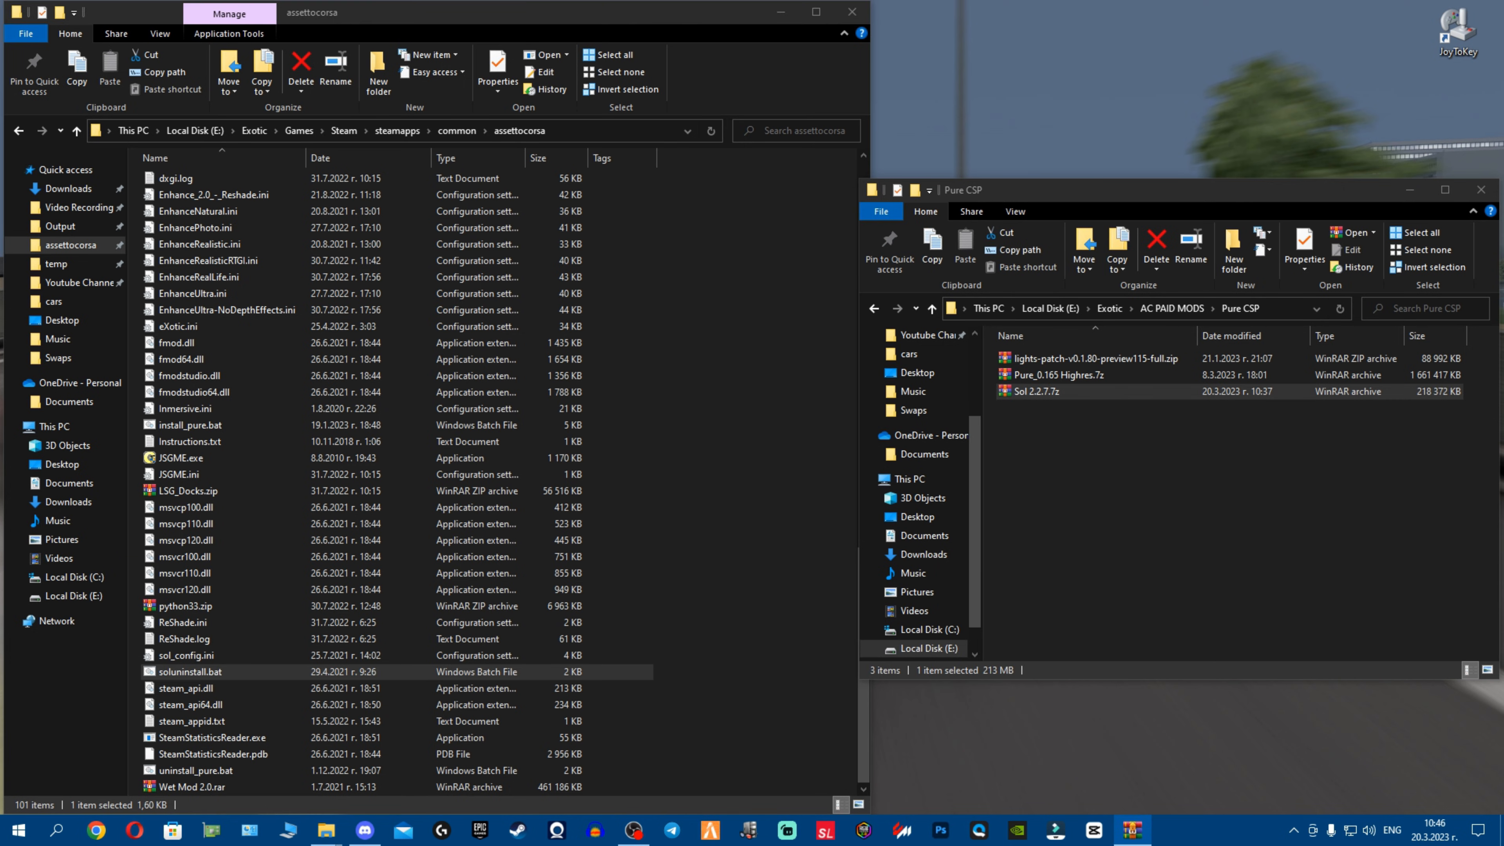
double_click(1035, 390)
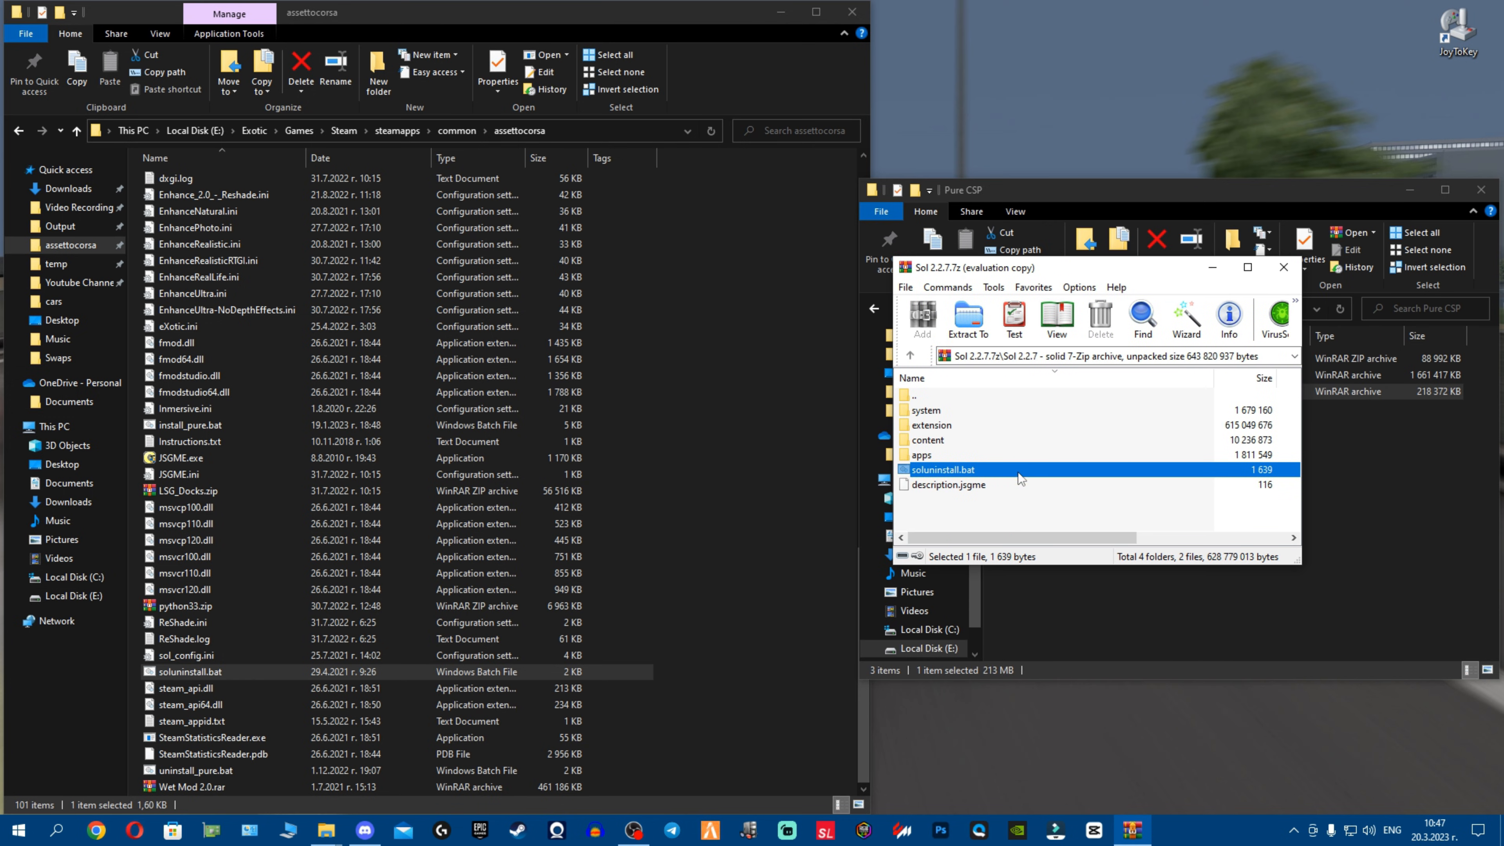
left_click(967, 320)
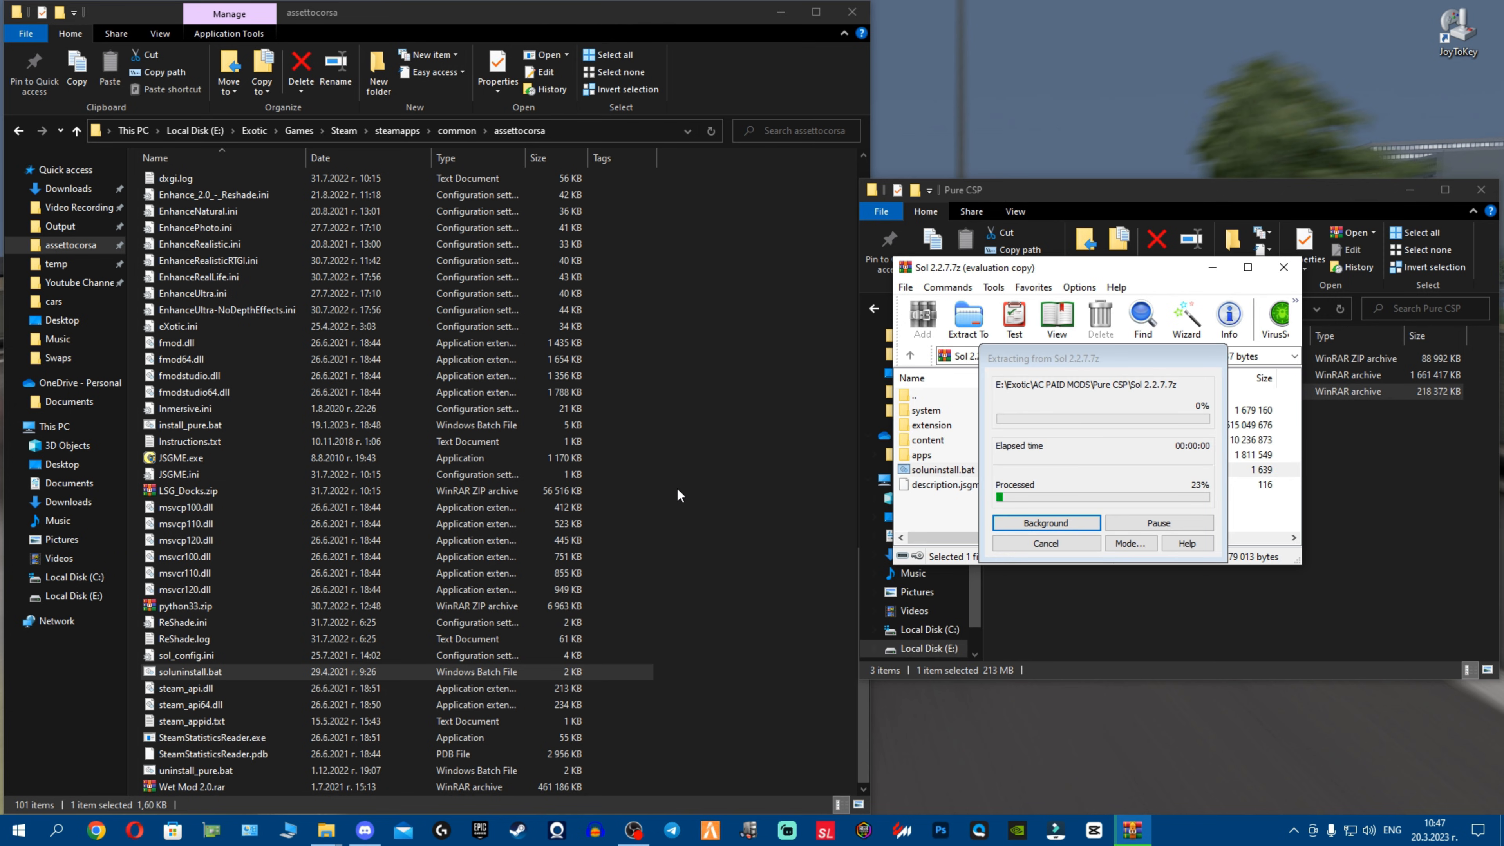
left_click(1046, 522)
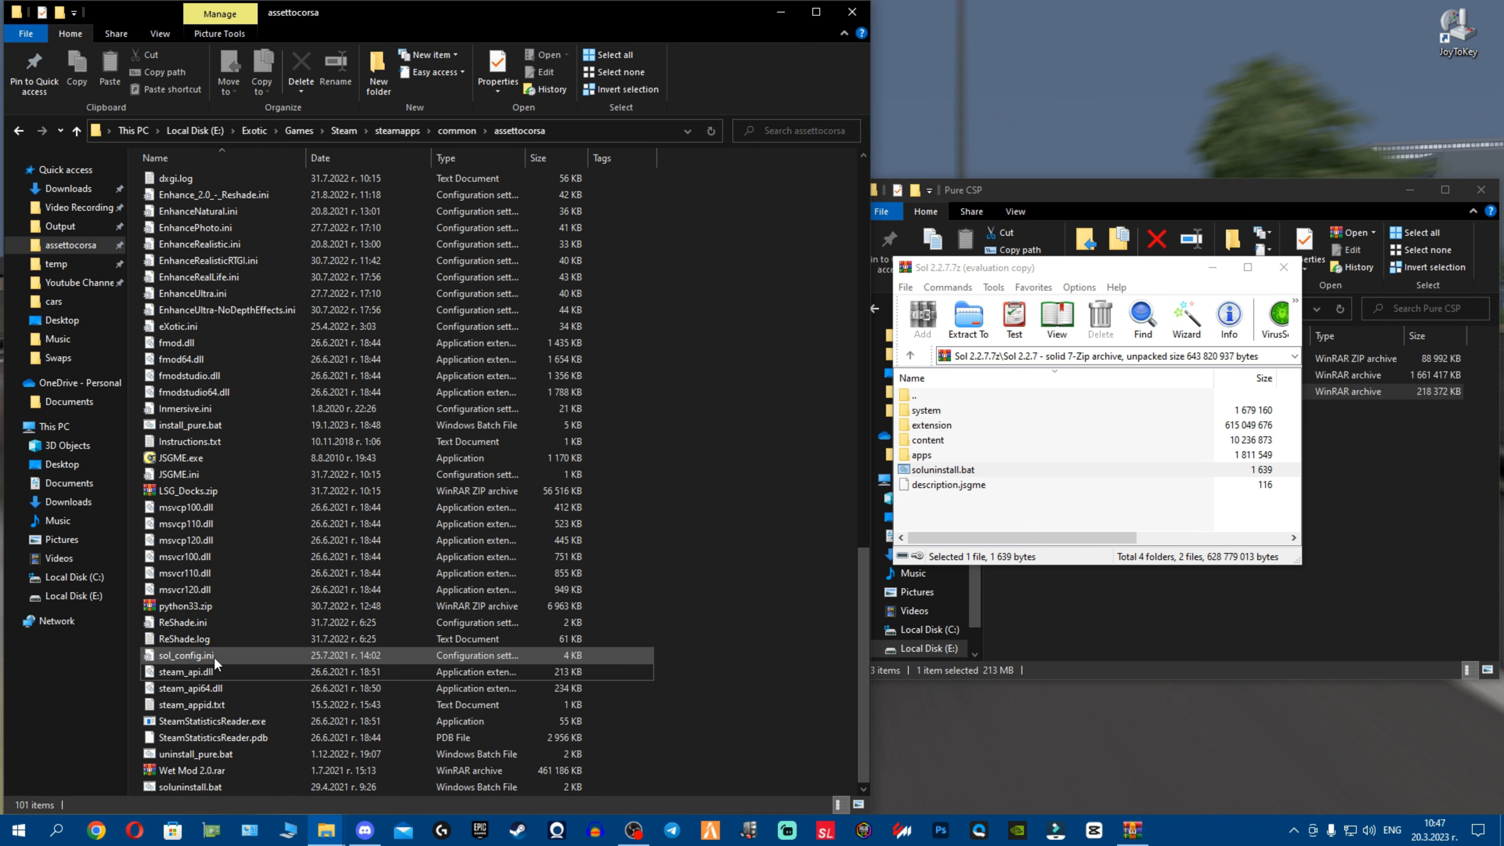
Run soluninstall.bat in the game folder, answering N to keep Sol's config userfiles
left_click(192, 671)
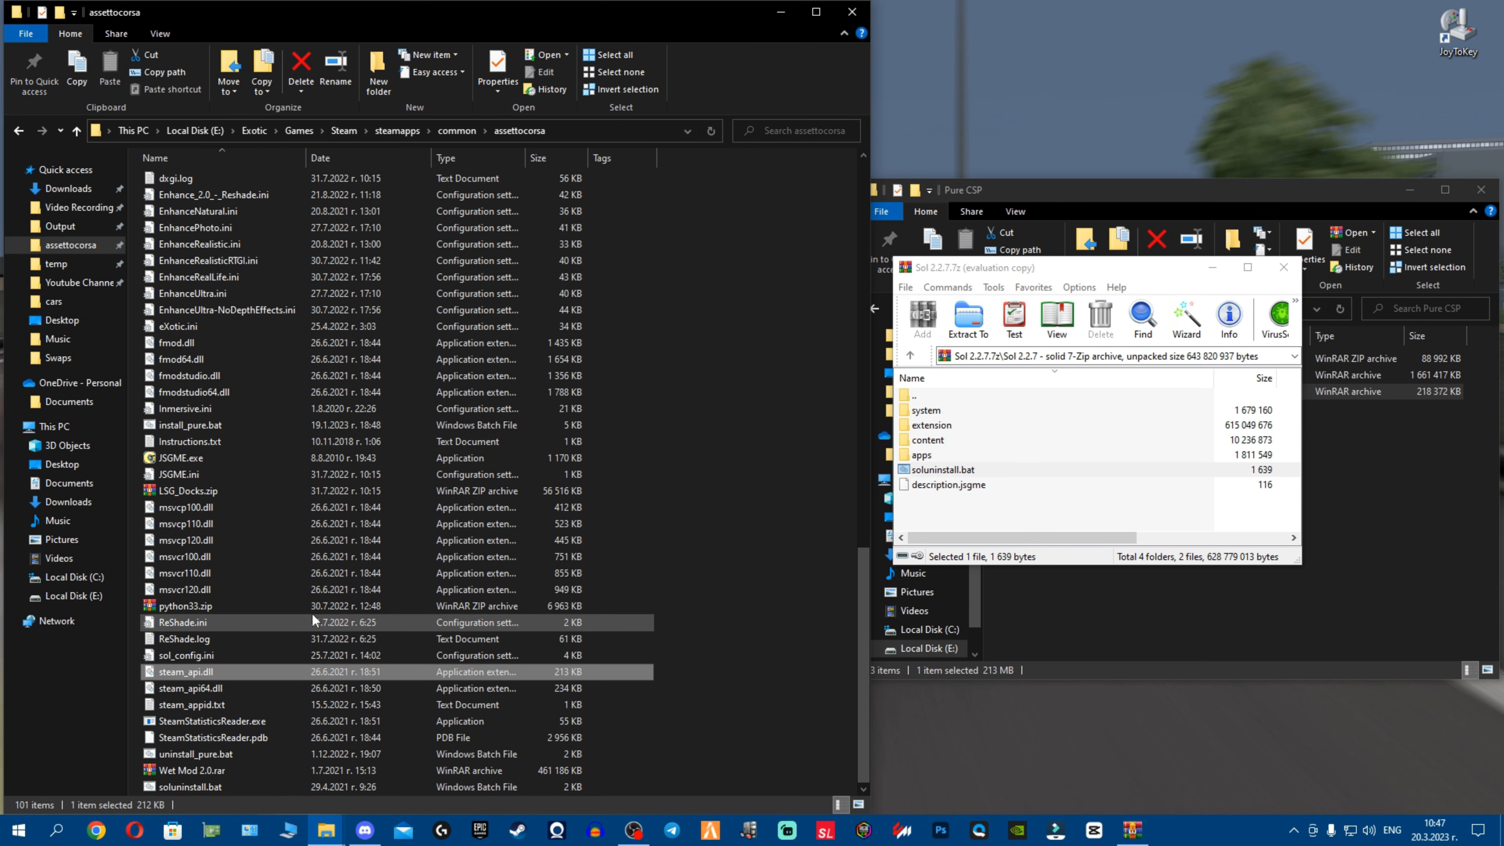
left_click(192, 786)
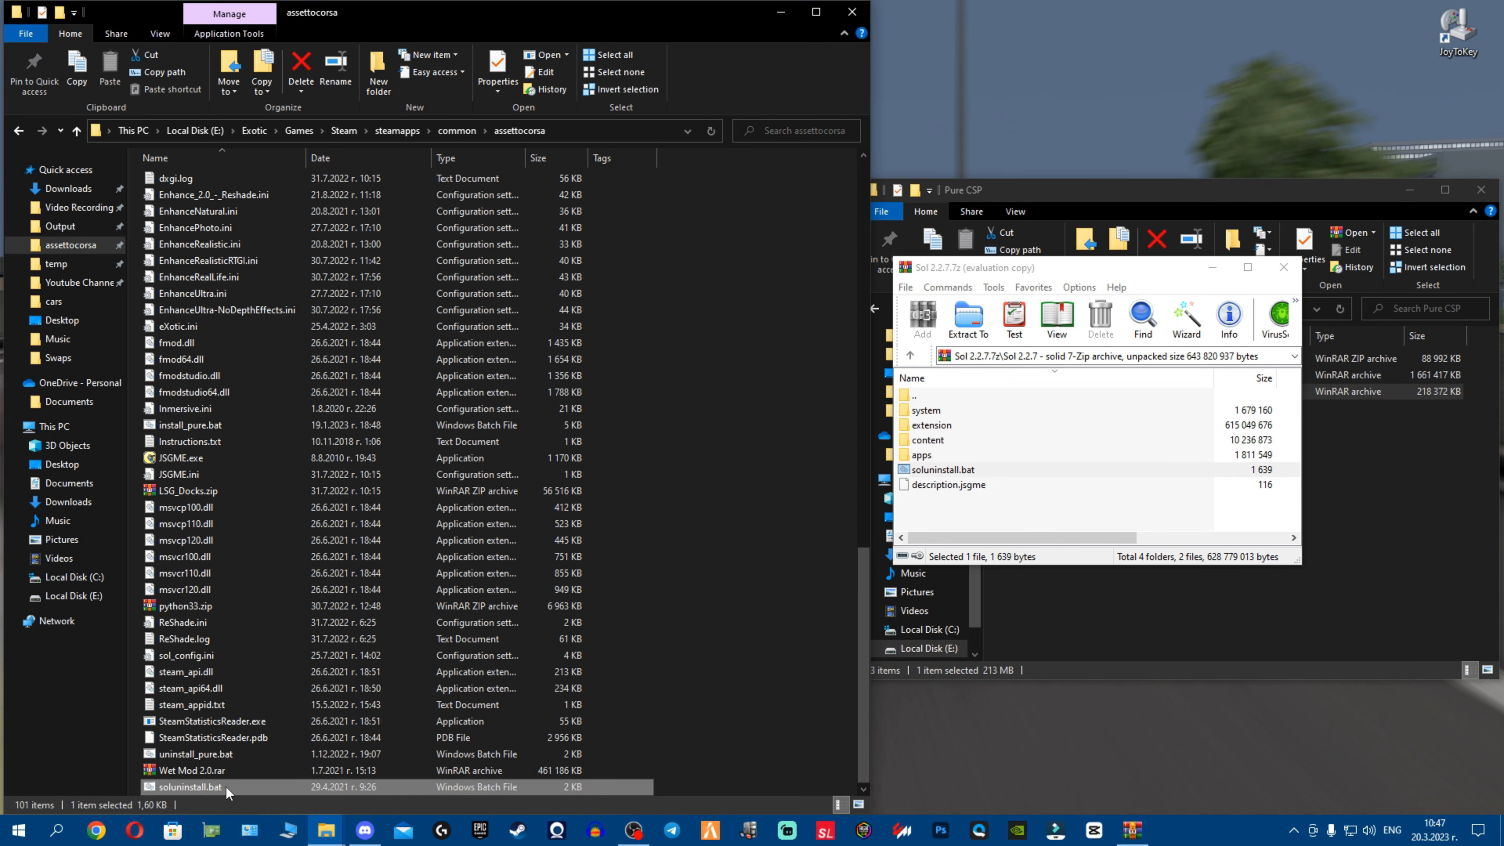
double_click(191, 786)
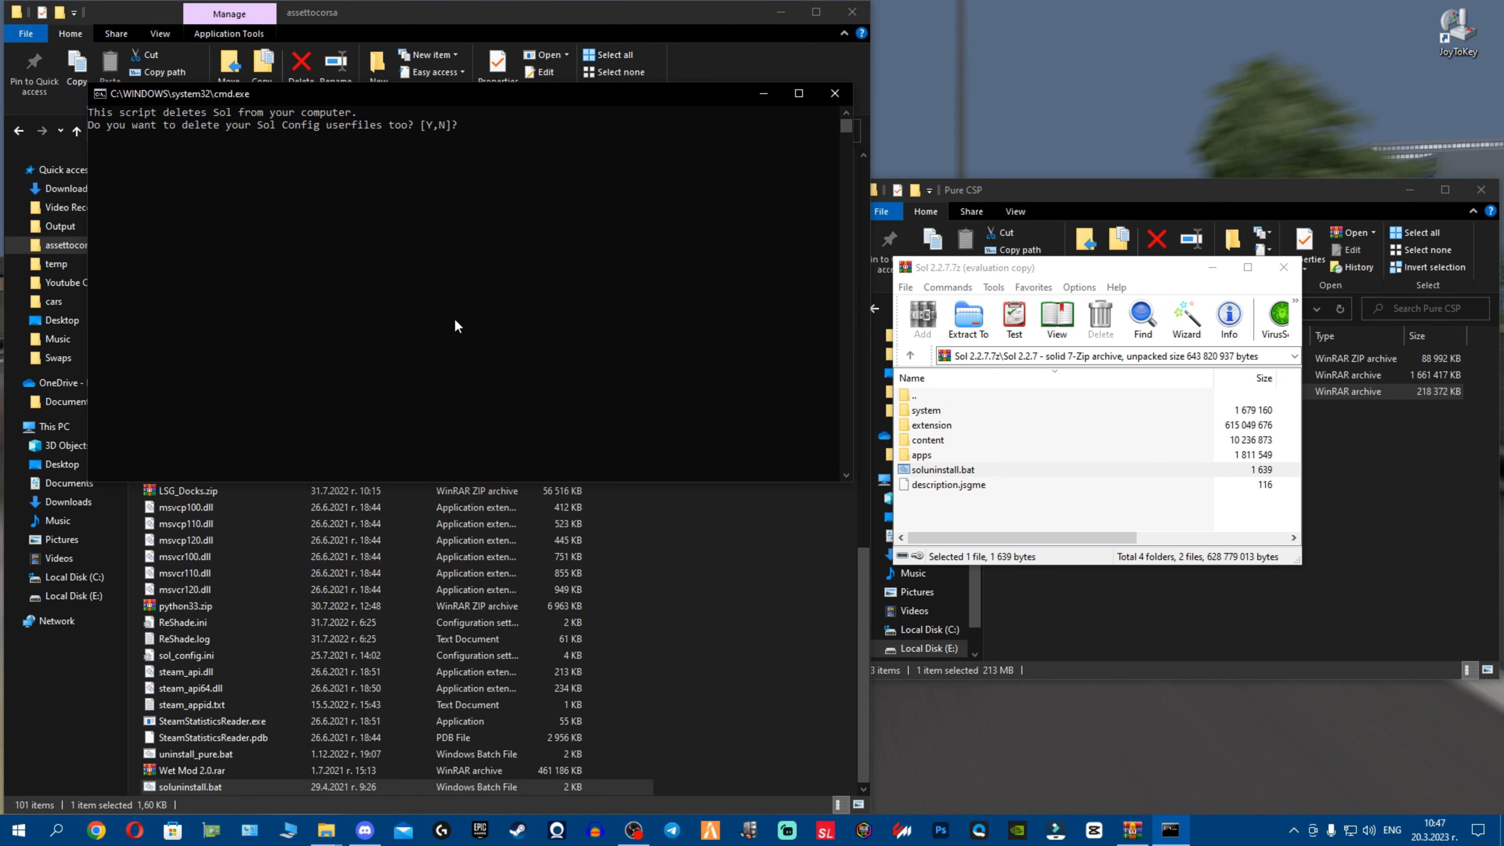
type("N")
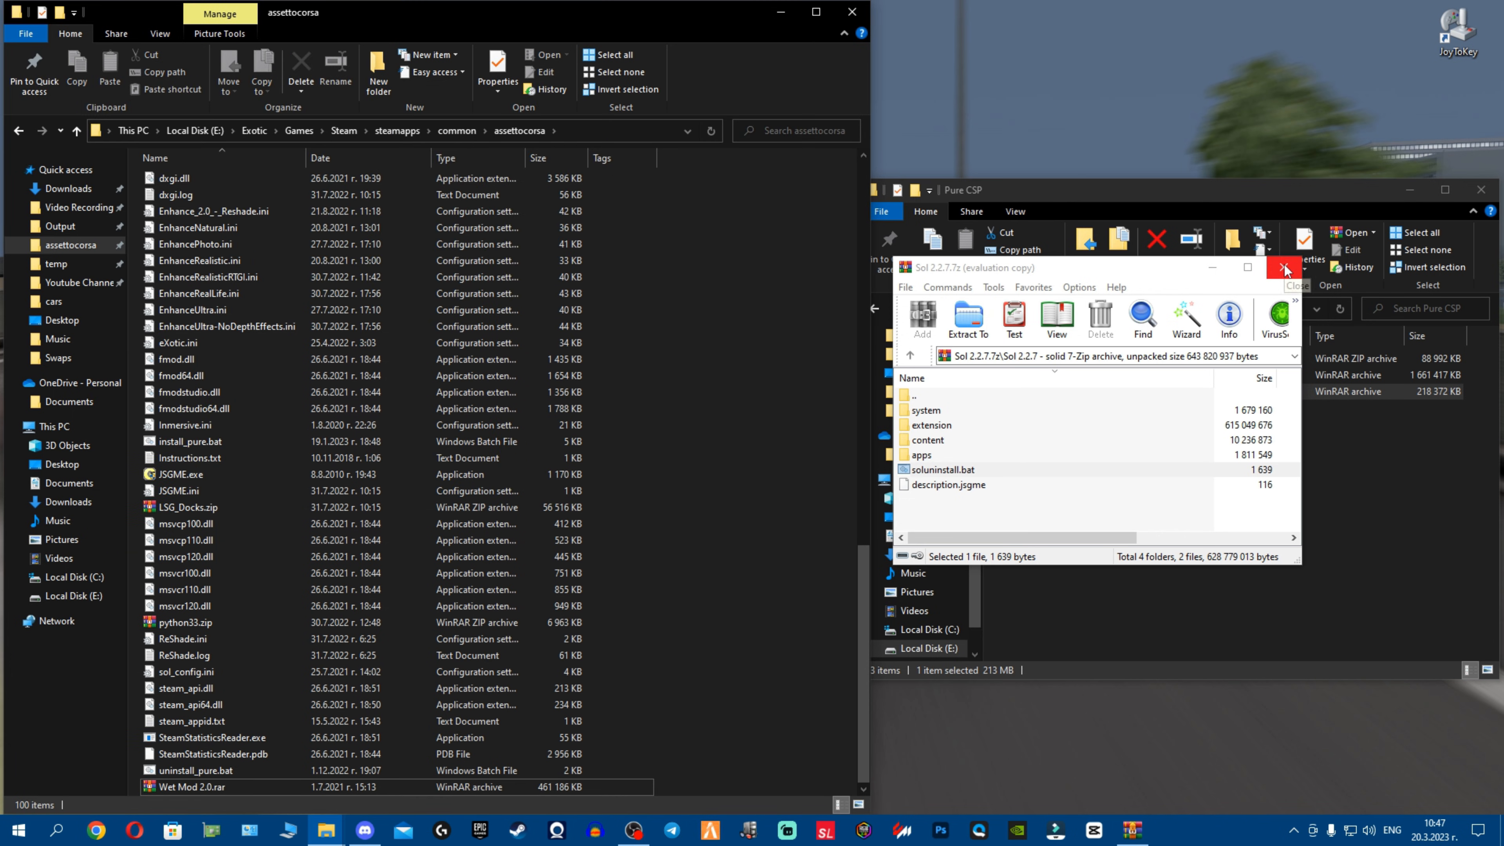
Reopen Sol 2.2.7.7z to its Sol 2.2.7 folder and select all its game files
left_click(1284, 268)
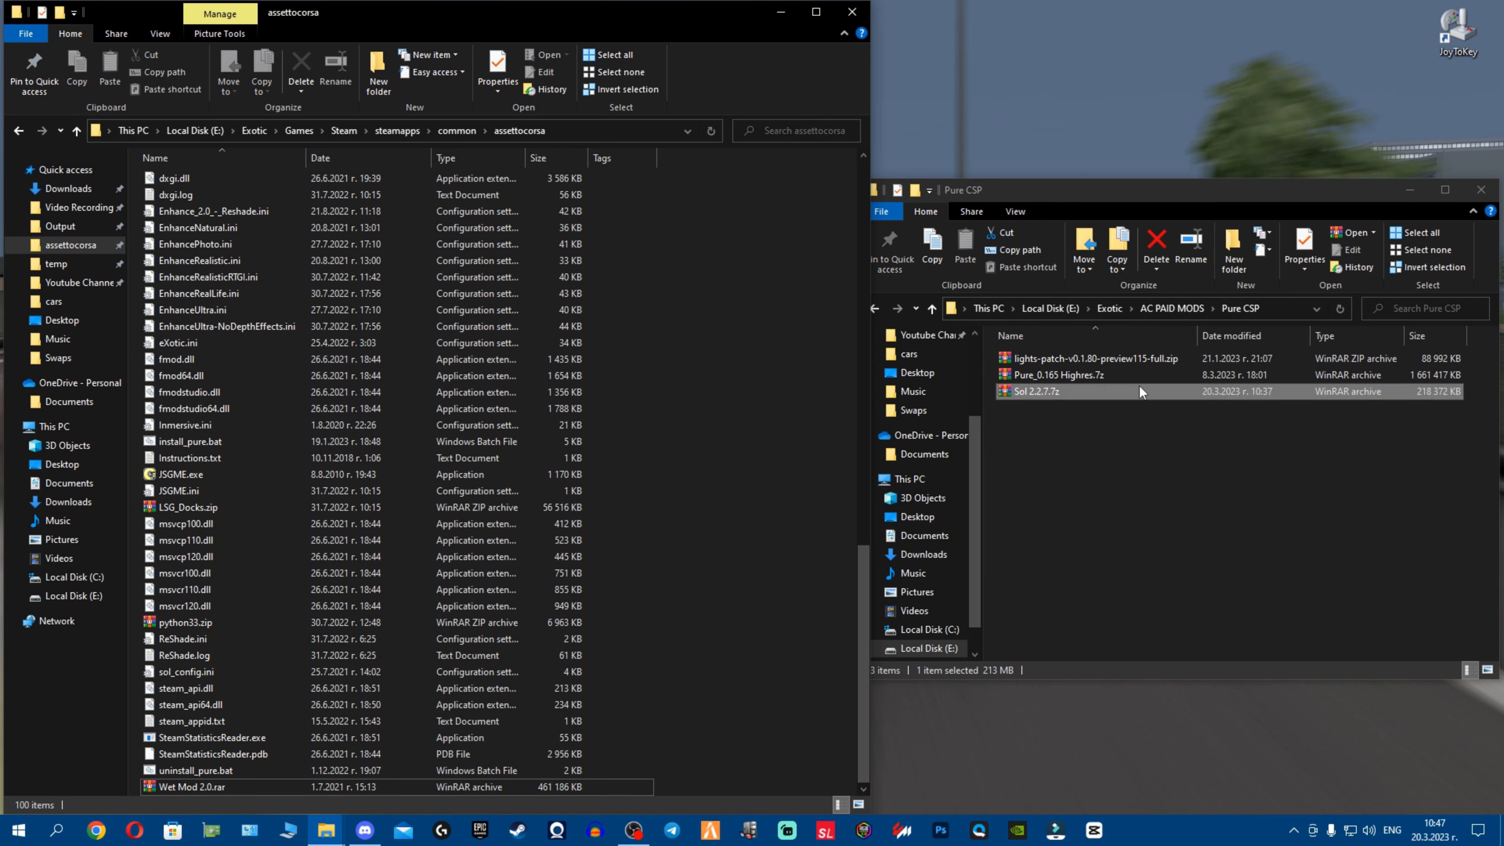
double_click(1035, 392)
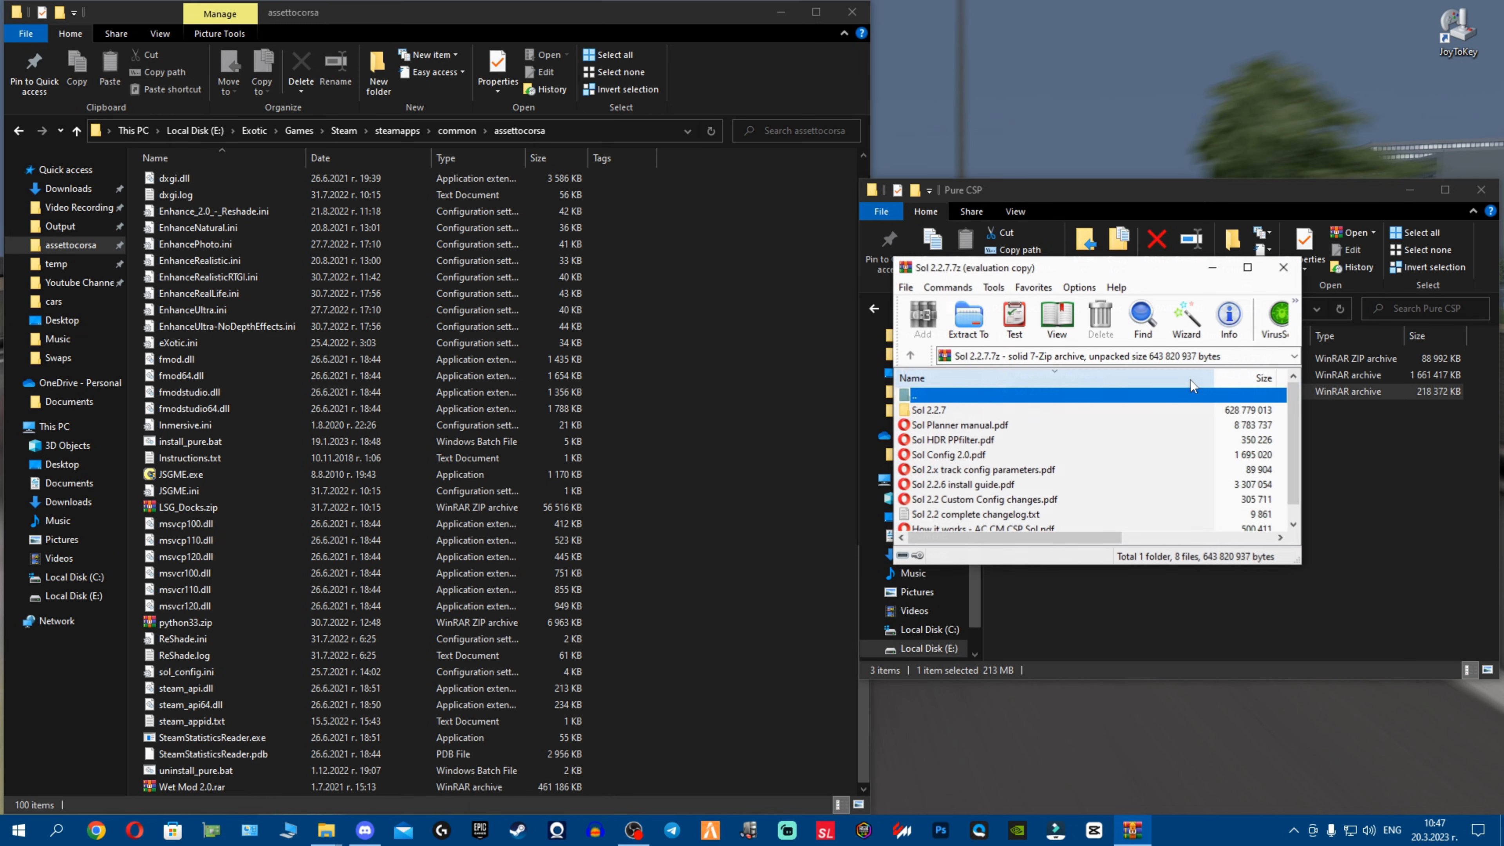
double_click(927, 410)
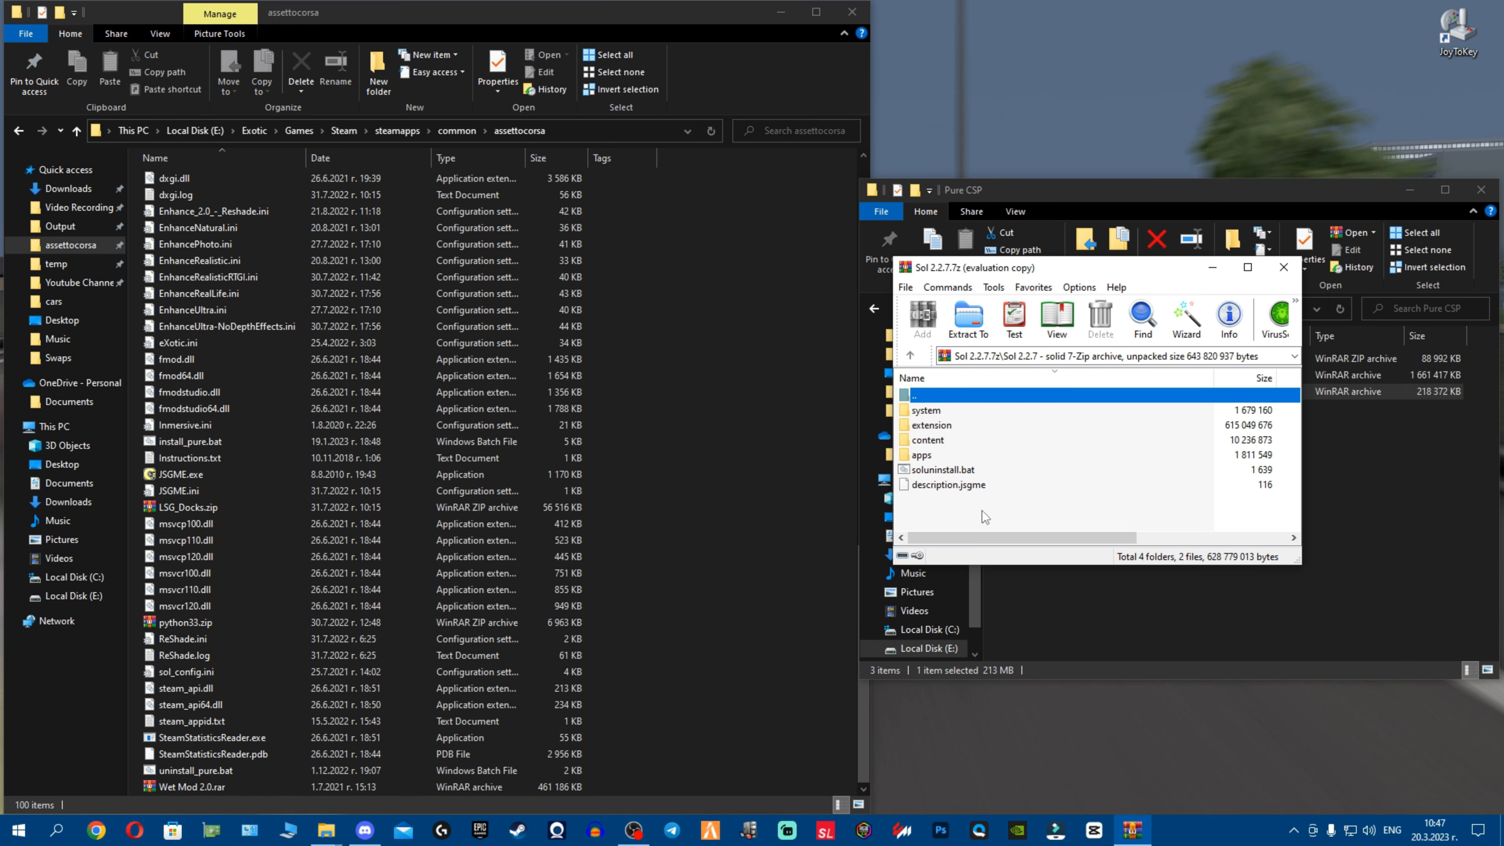
key("ctrl+a")
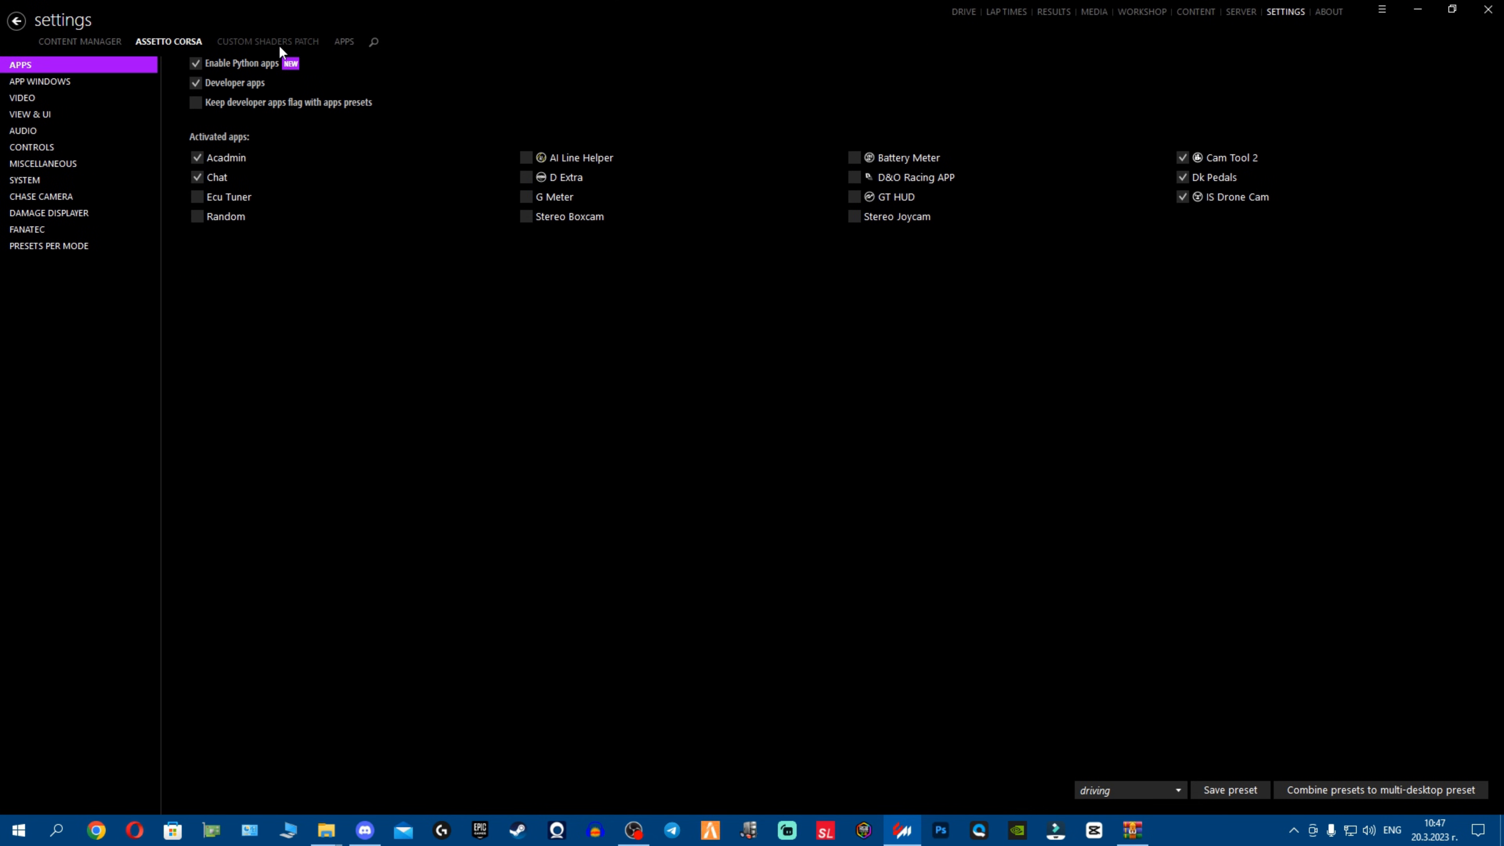
Check the Weather FX weather script list under Custom Shaders Patch, showing only Pure
left_click(268, 41)
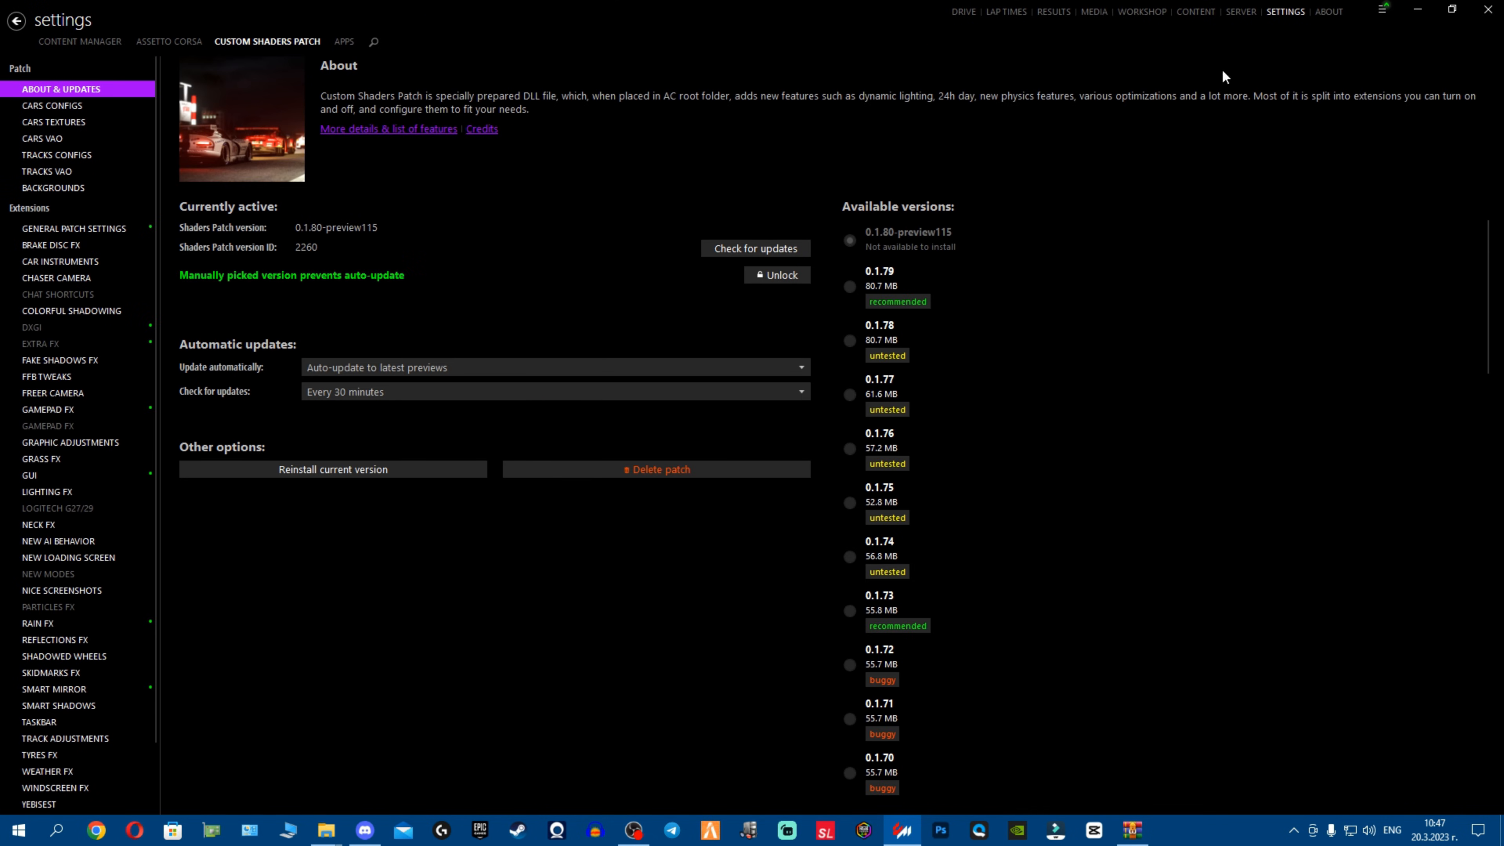
scroll("down", 3)
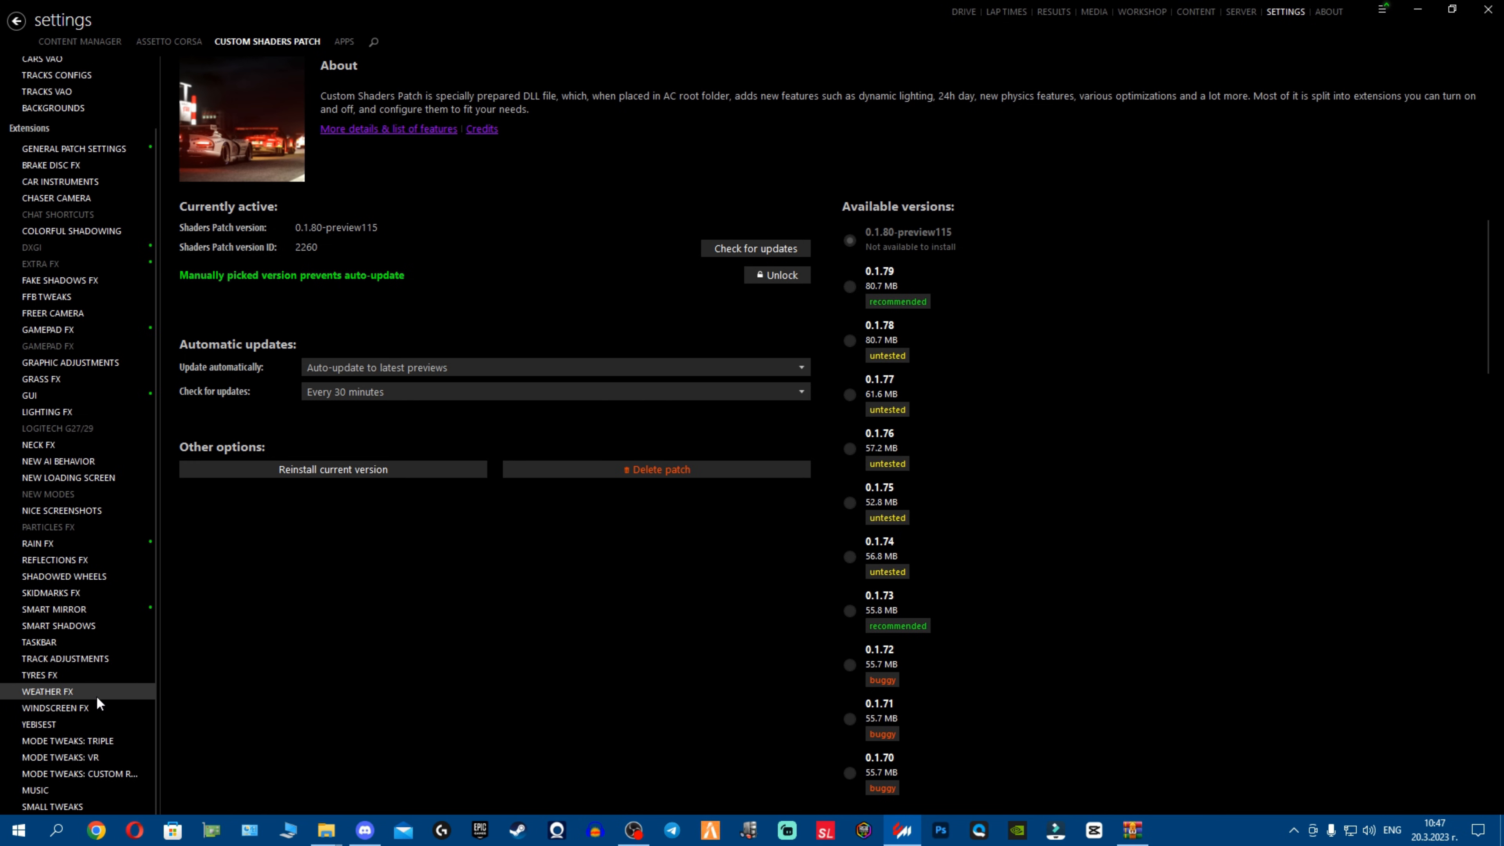
left_click(47, 692)
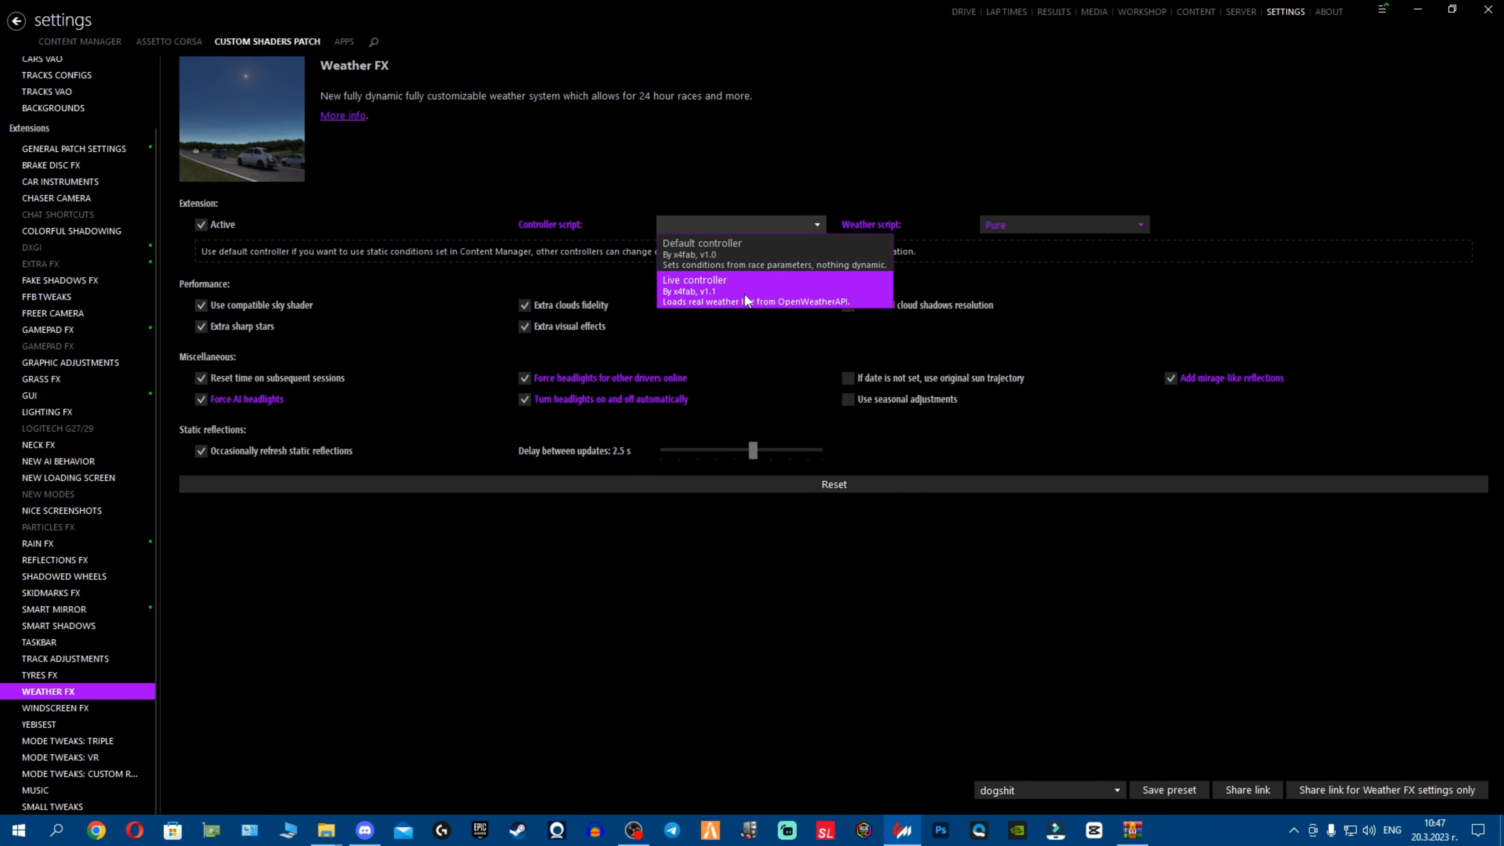
left_click(1063, 225)
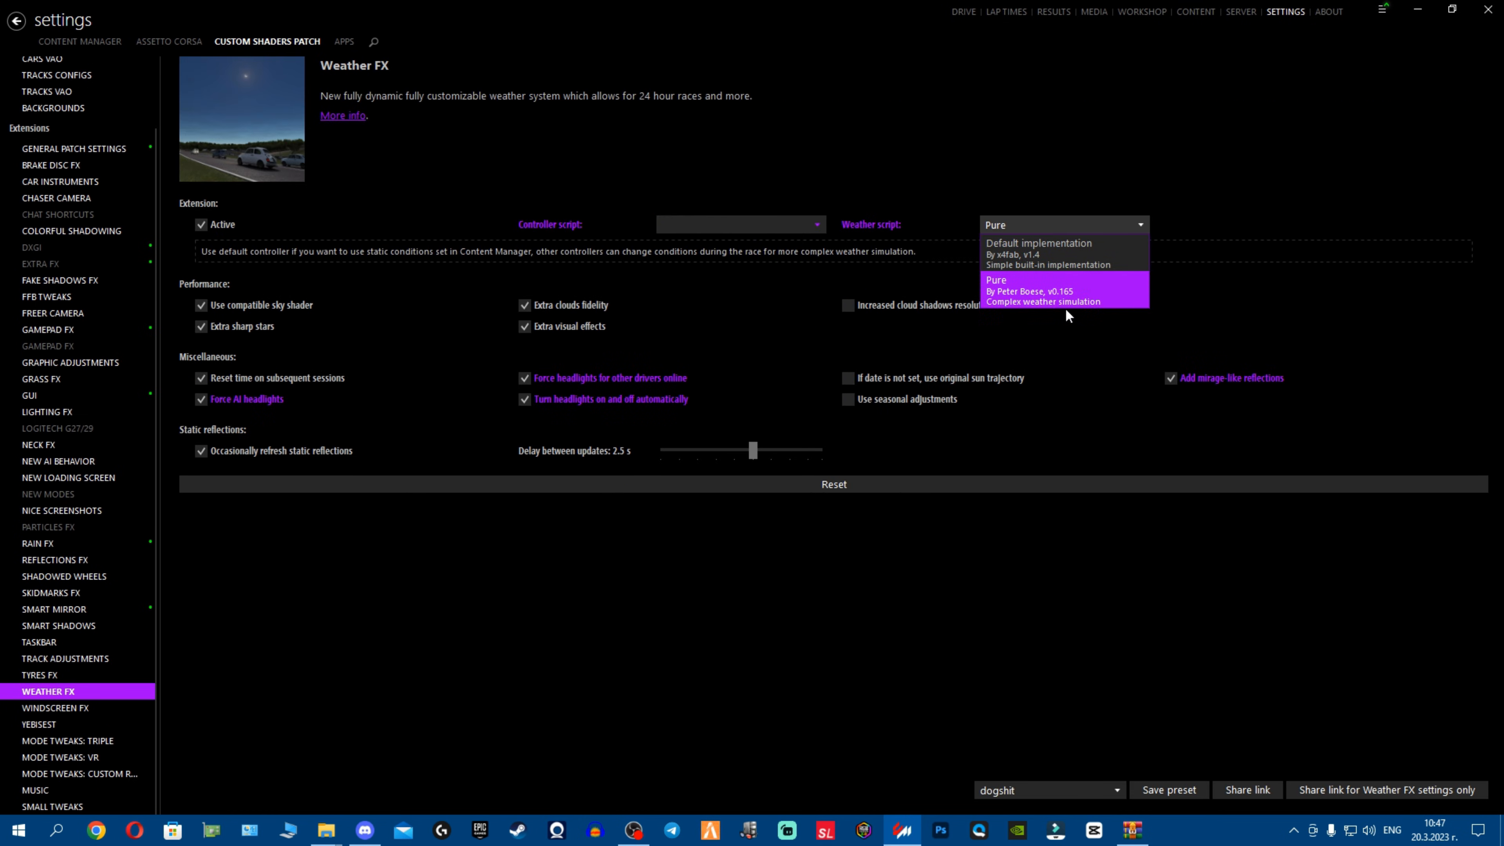
left_click(1041, 281)
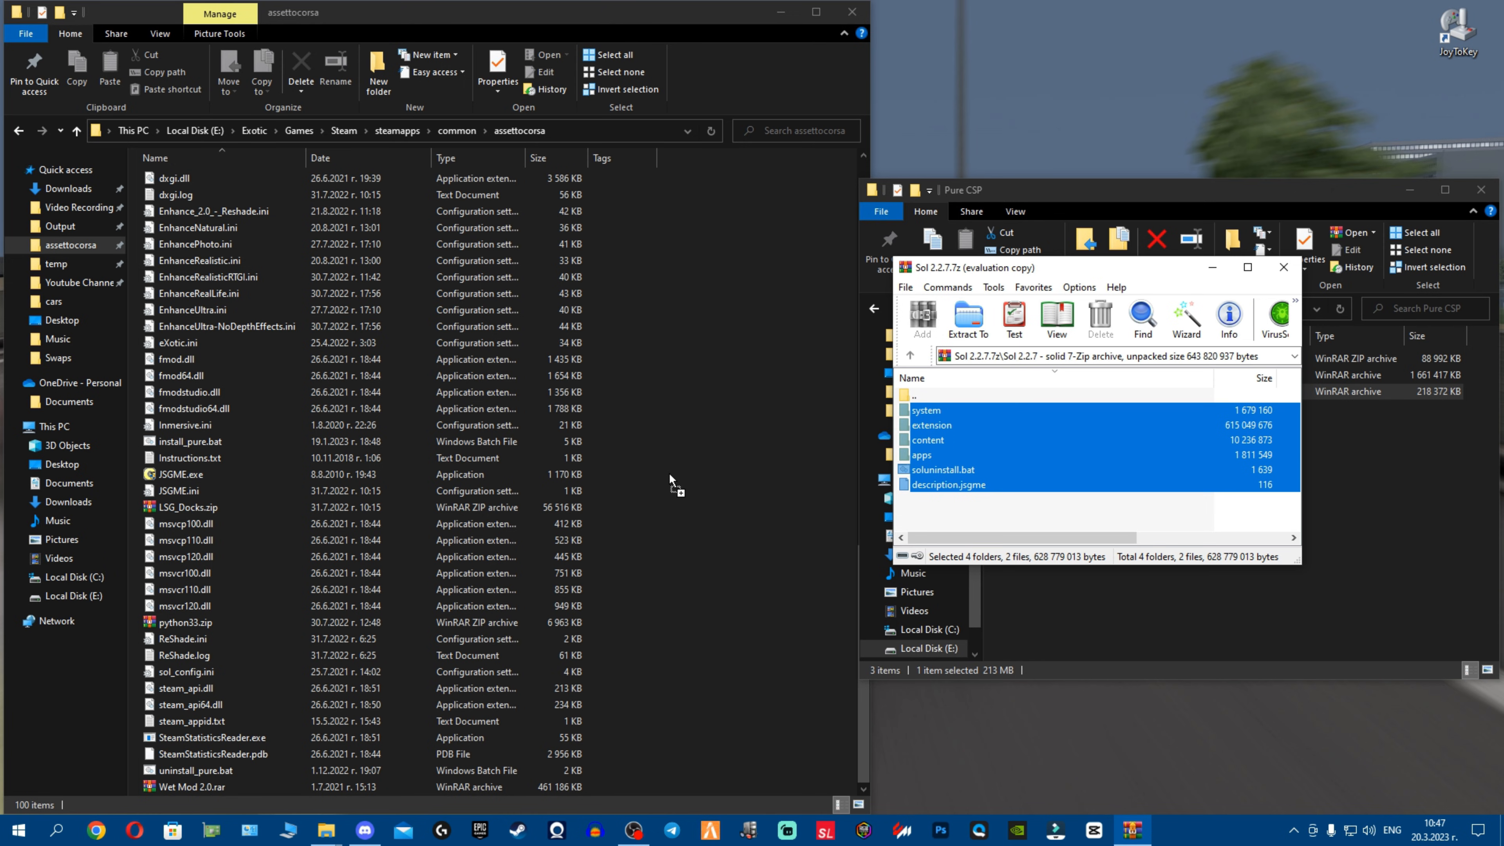
Extract the Sol 2.2.7 files into assettocorsa, replacing existing same-named files
left_click(966, 319)
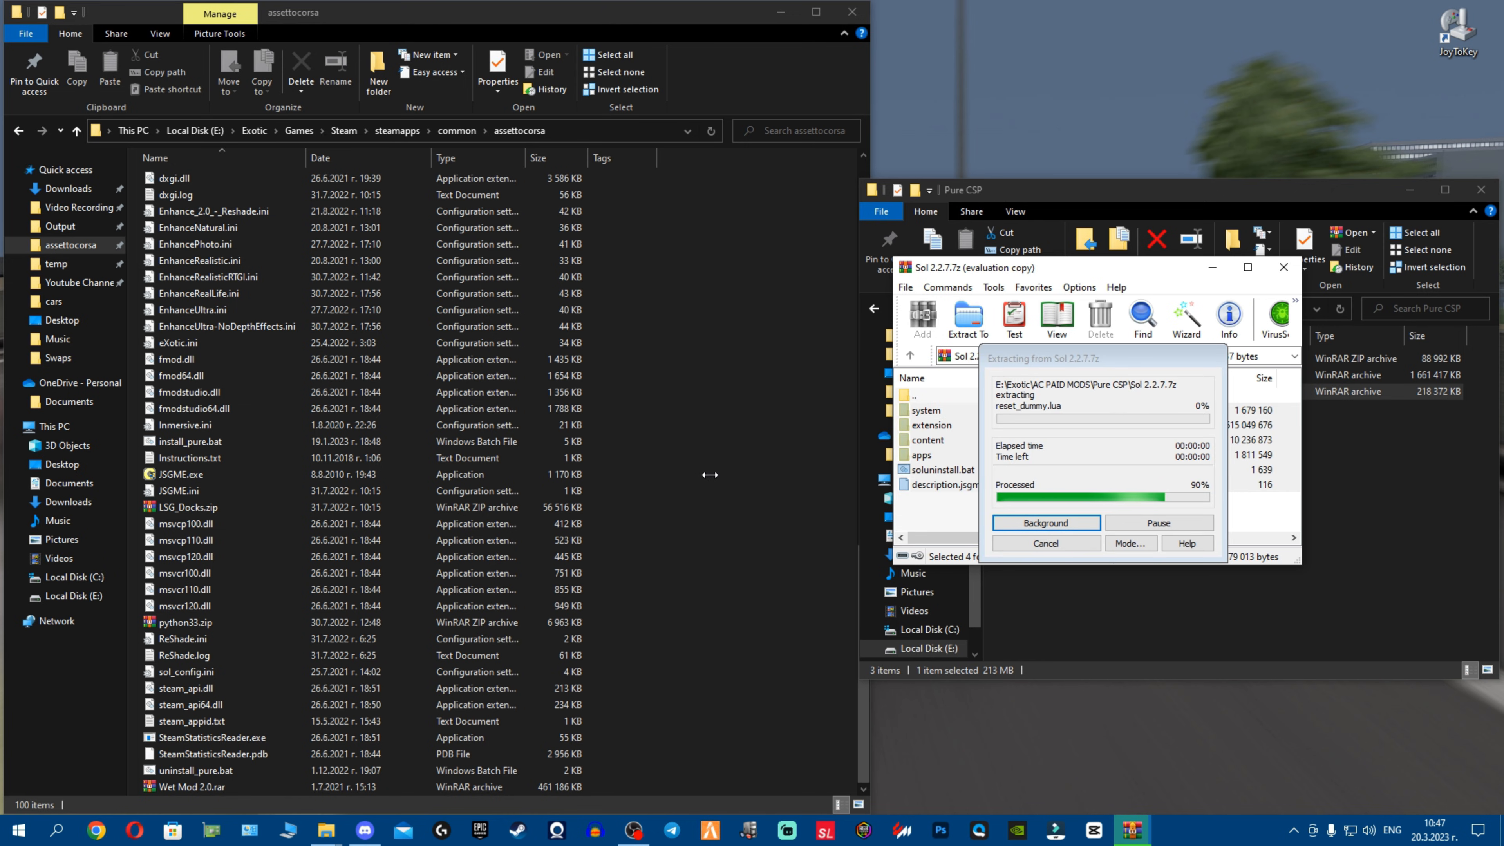
left_click(1044, 522)
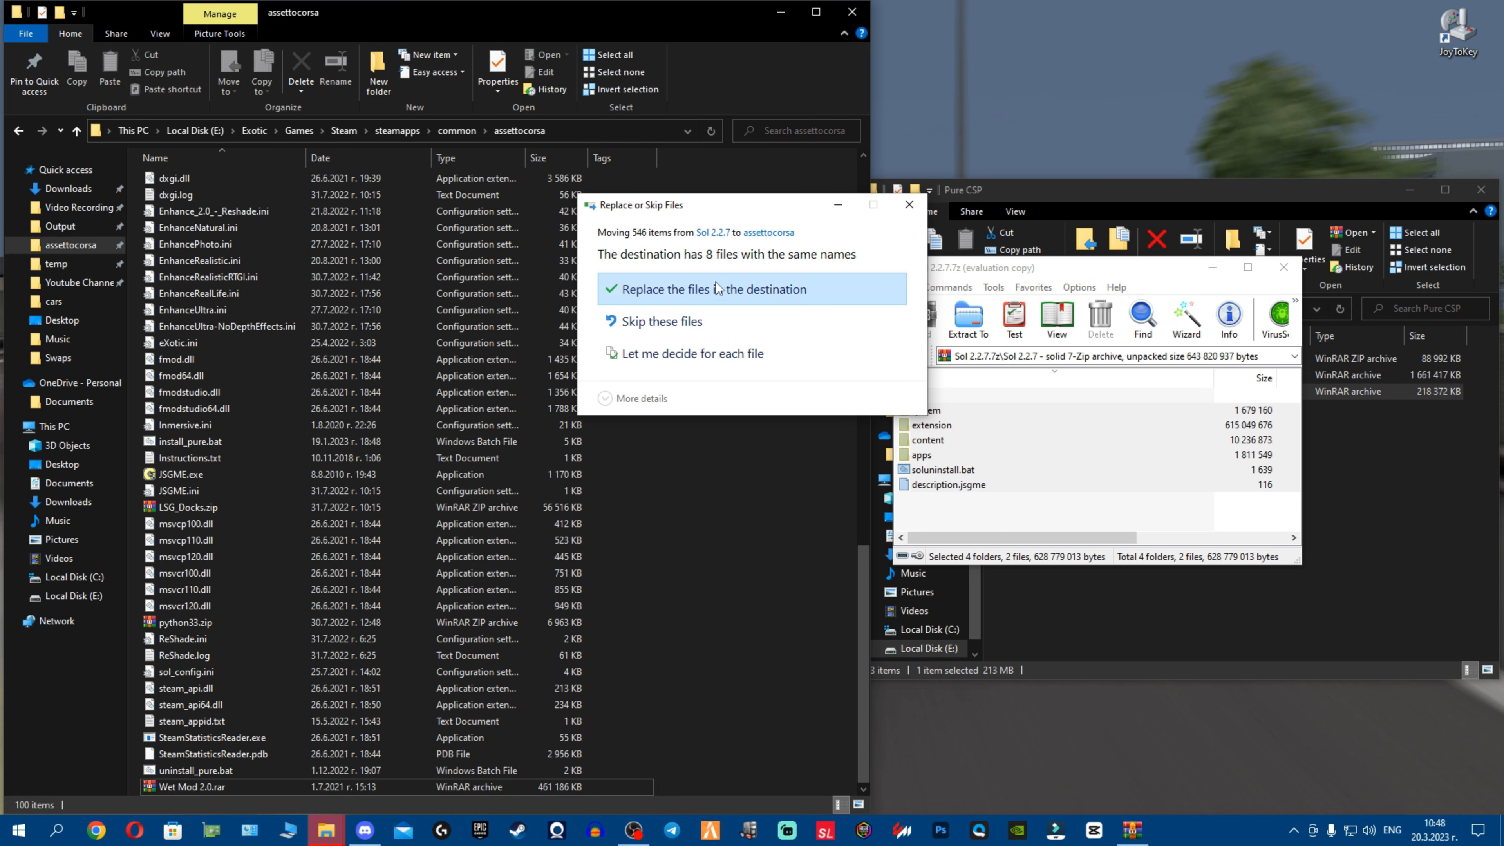
left_click(710, 289)
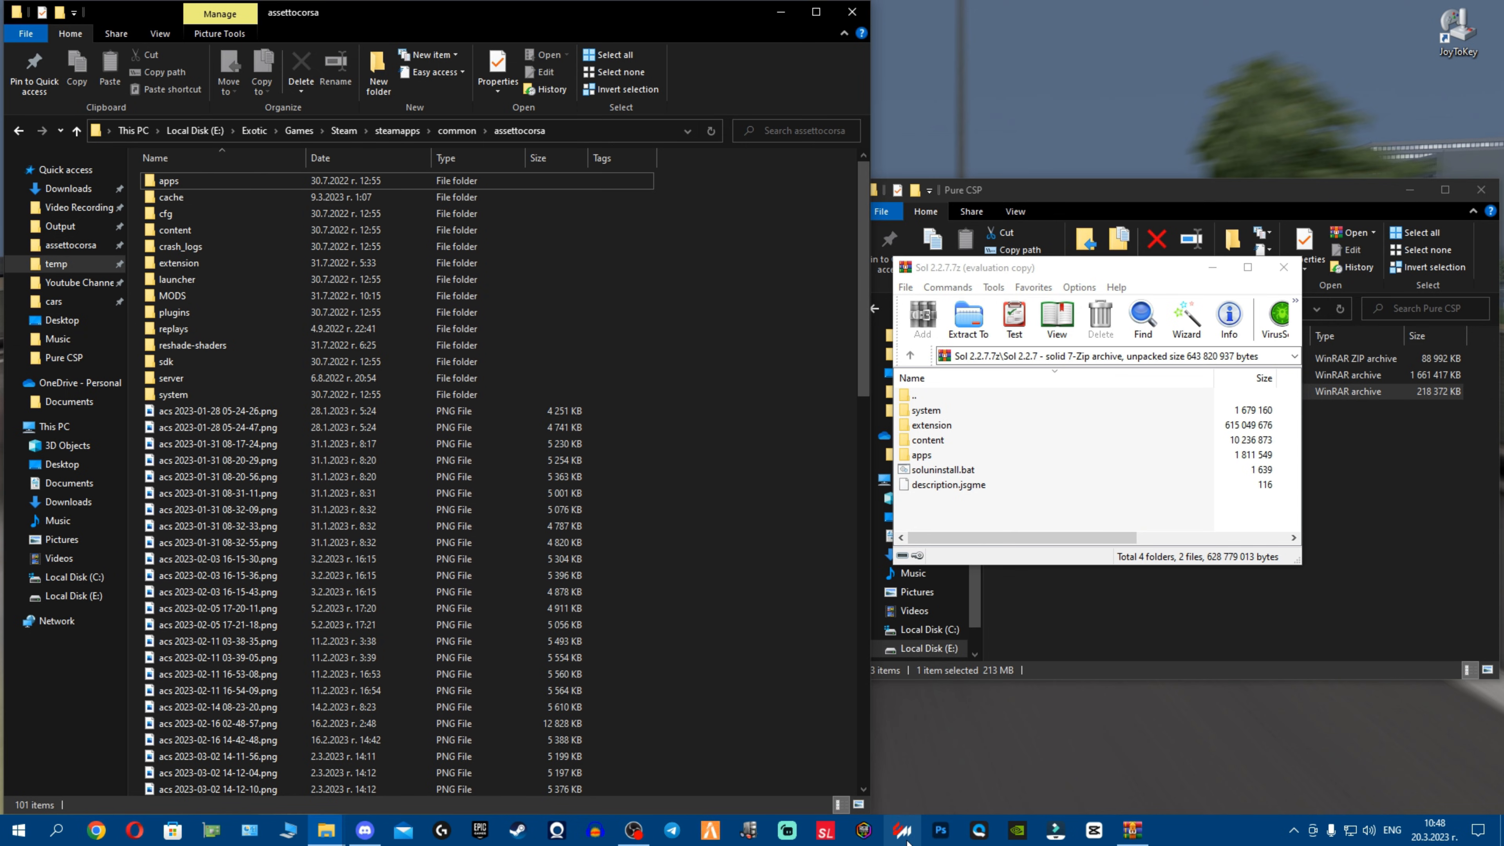
mouse_move(179, 263)
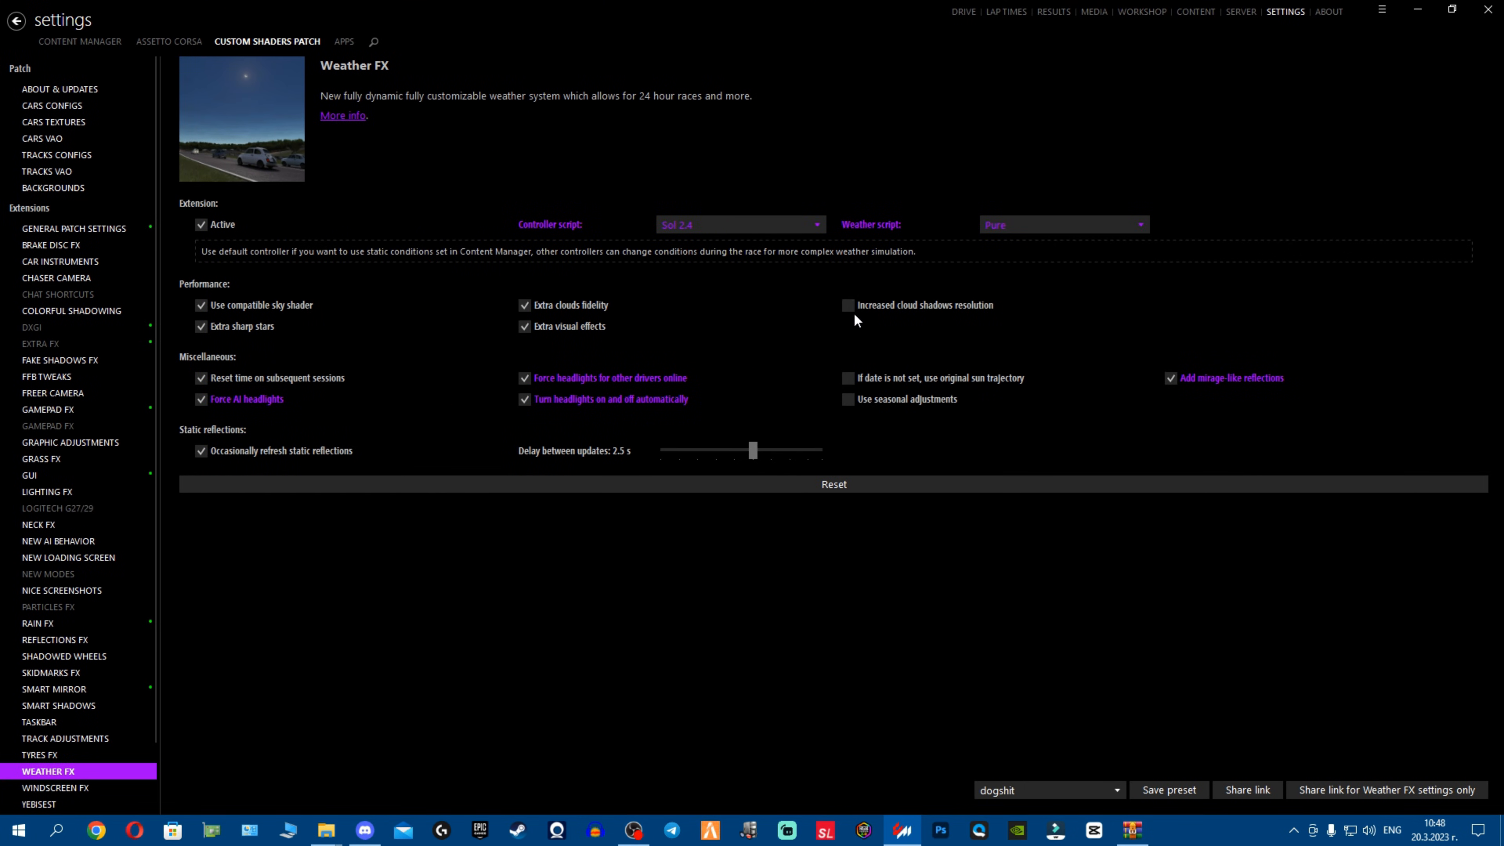
Confirm Sol v2.2.7 appears in the weather script list and view the enabled Sol apps
left_click(1062, 225)
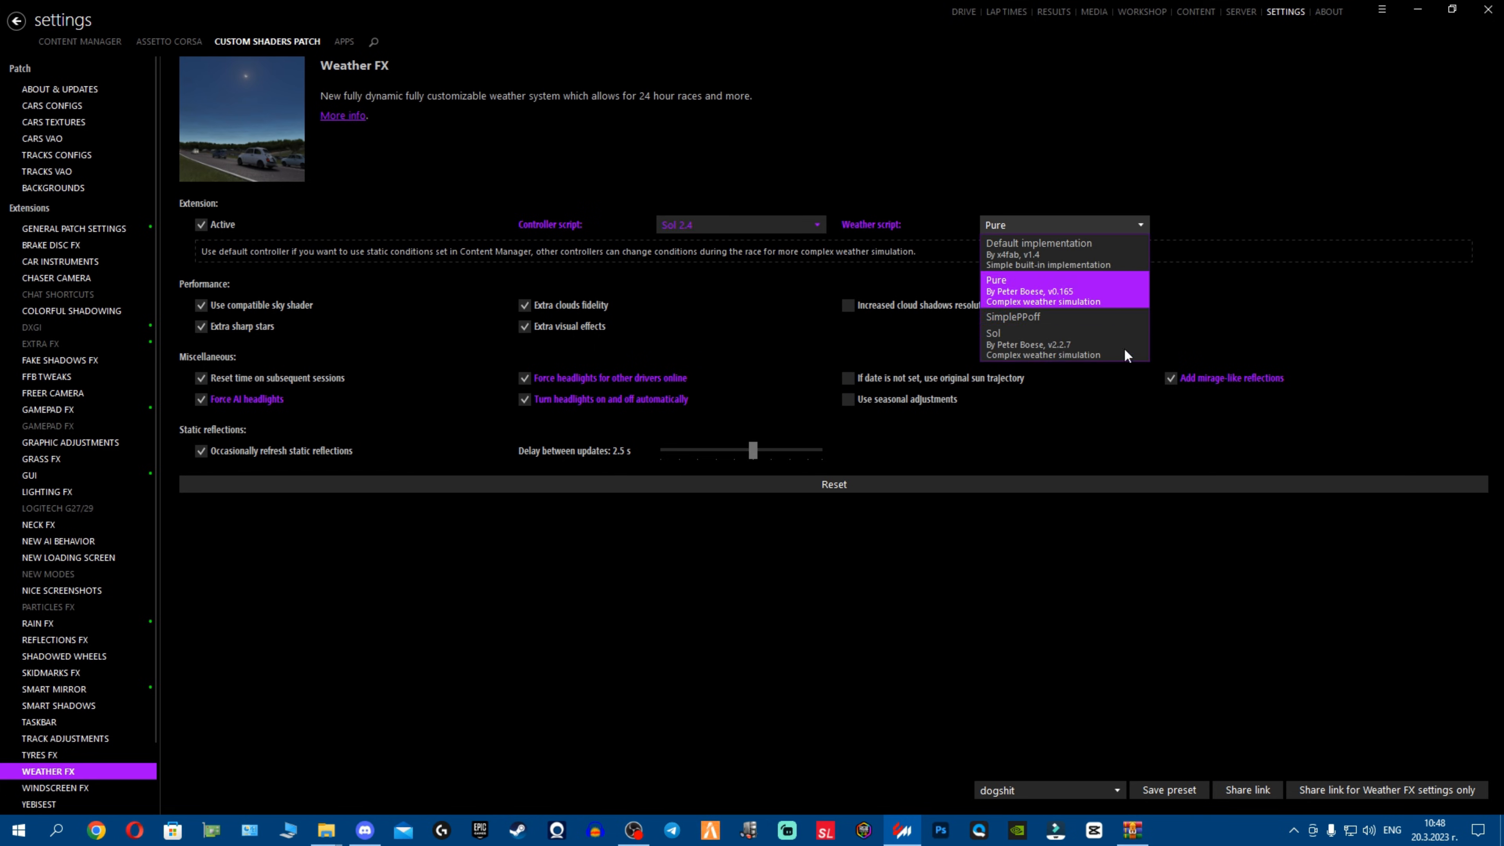
left_click(1035, 288)
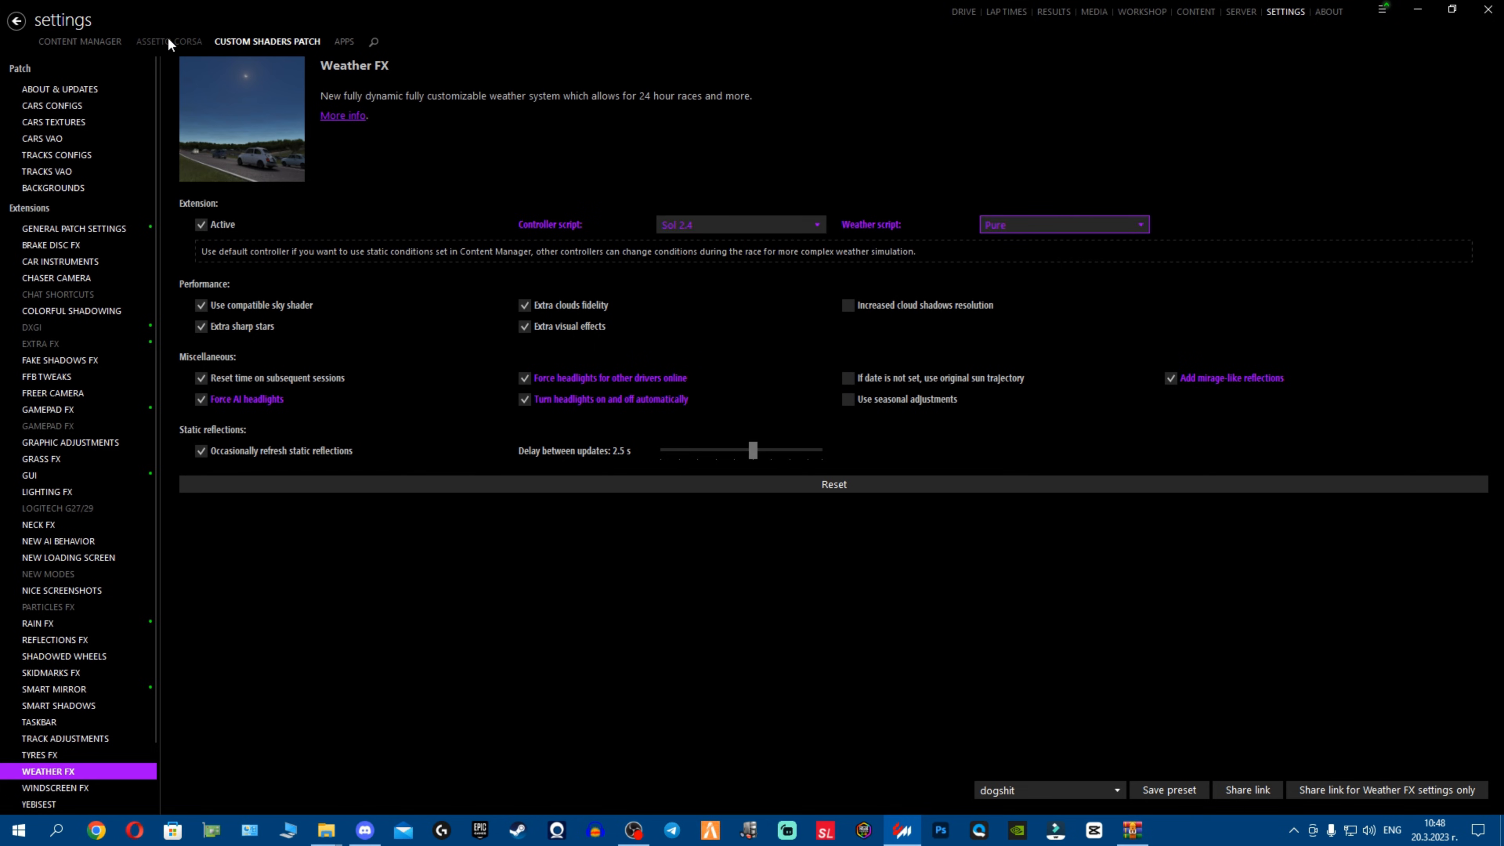
left_click(167, 41)
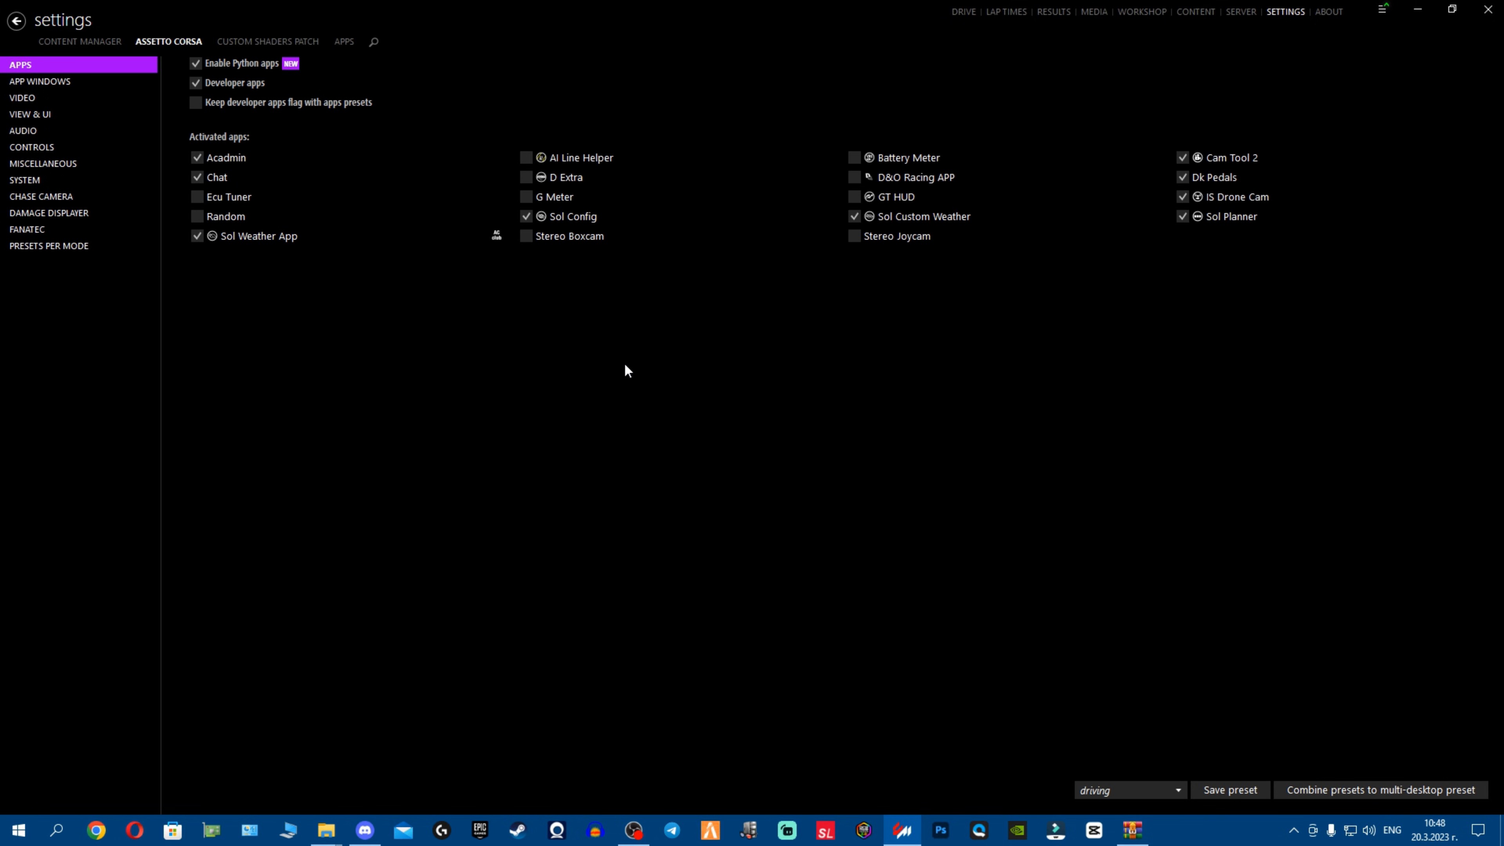
mouse_move(65, 71)
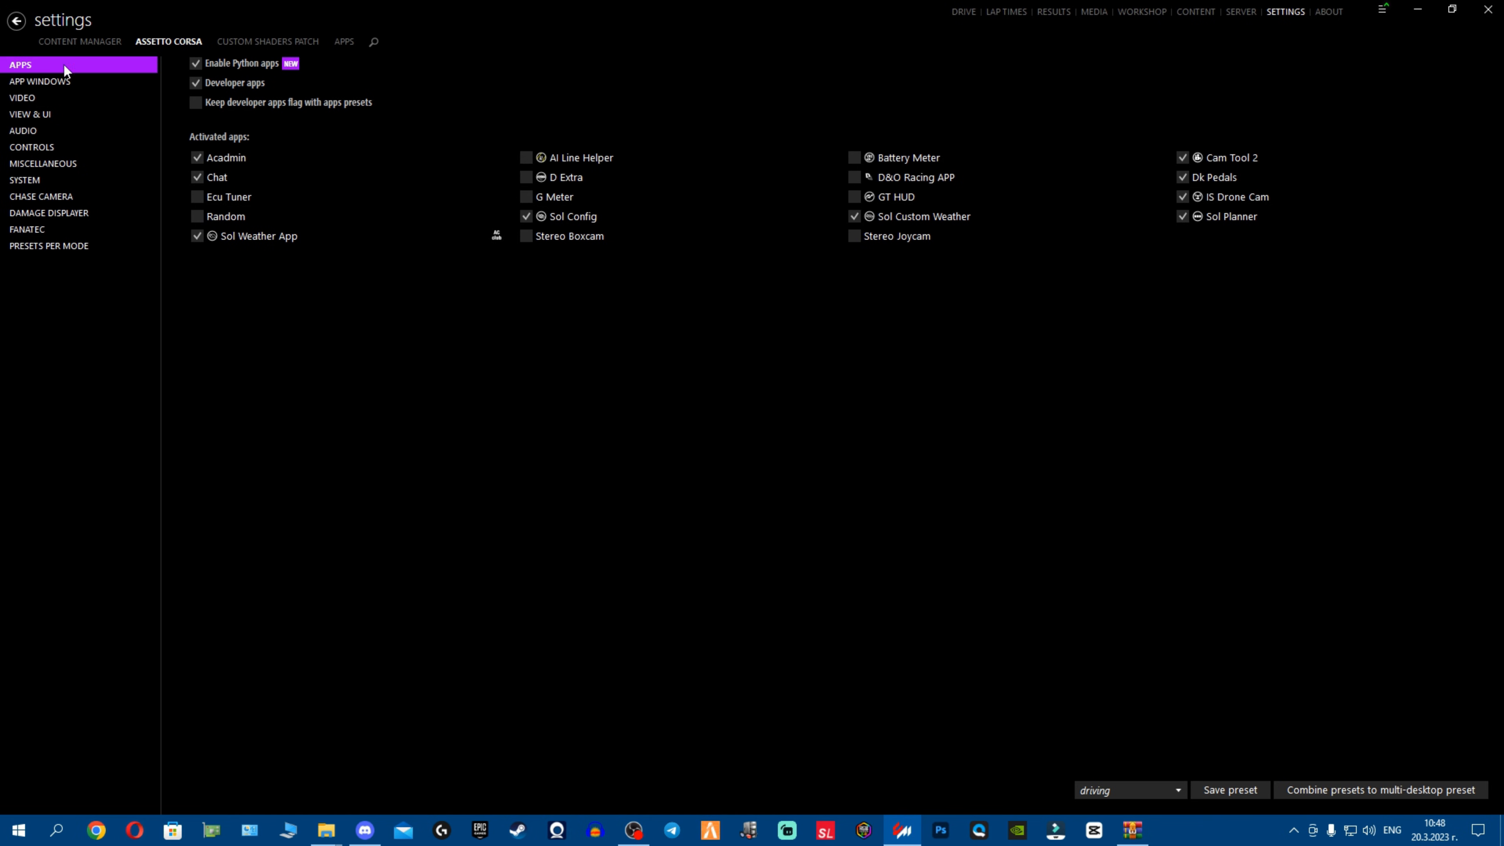
mouse_move(94, 76)
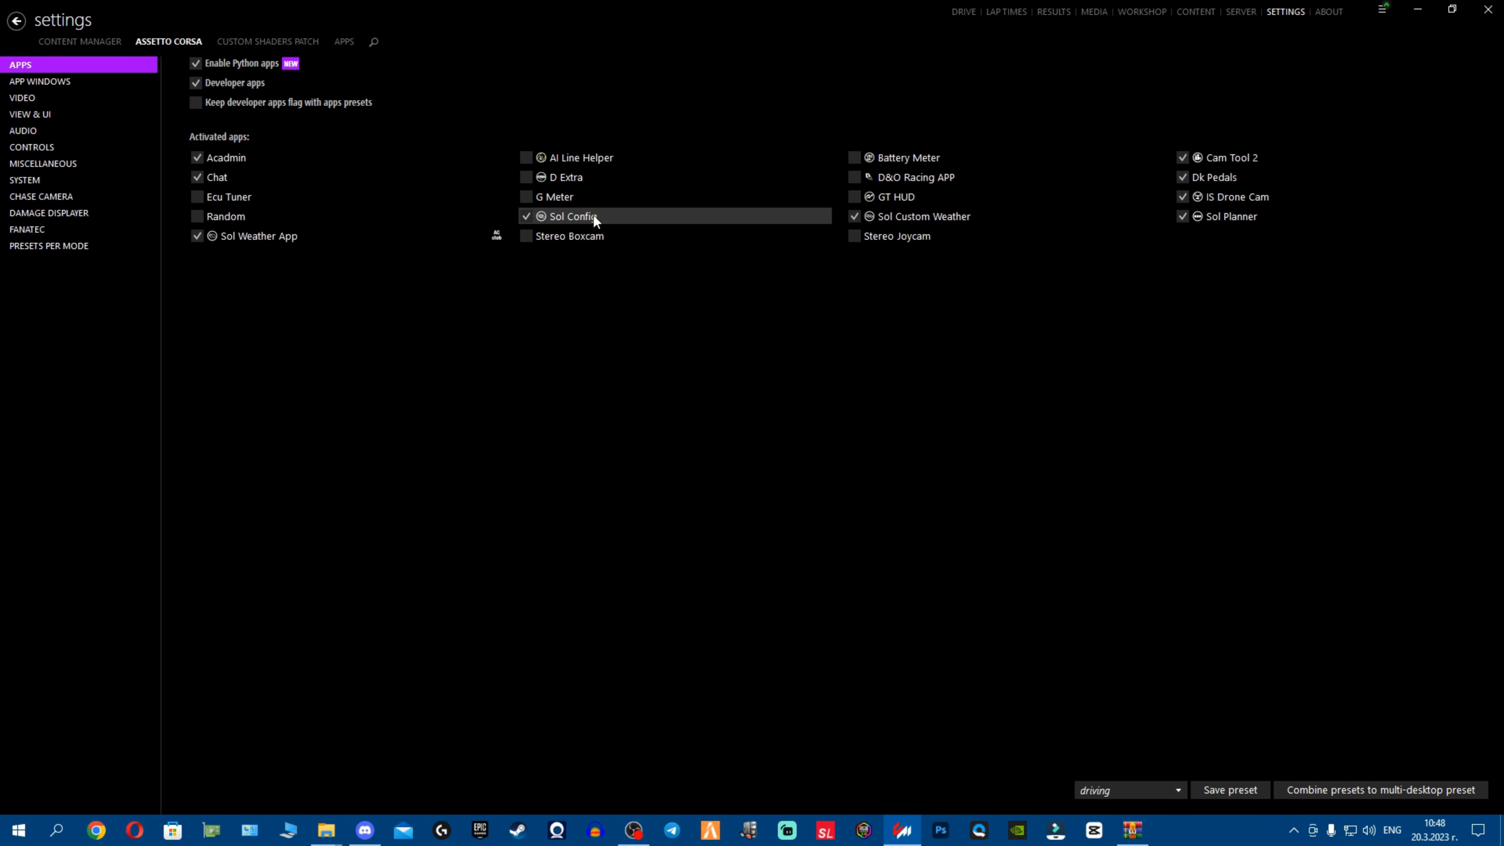
mouse_move(1231, 216)
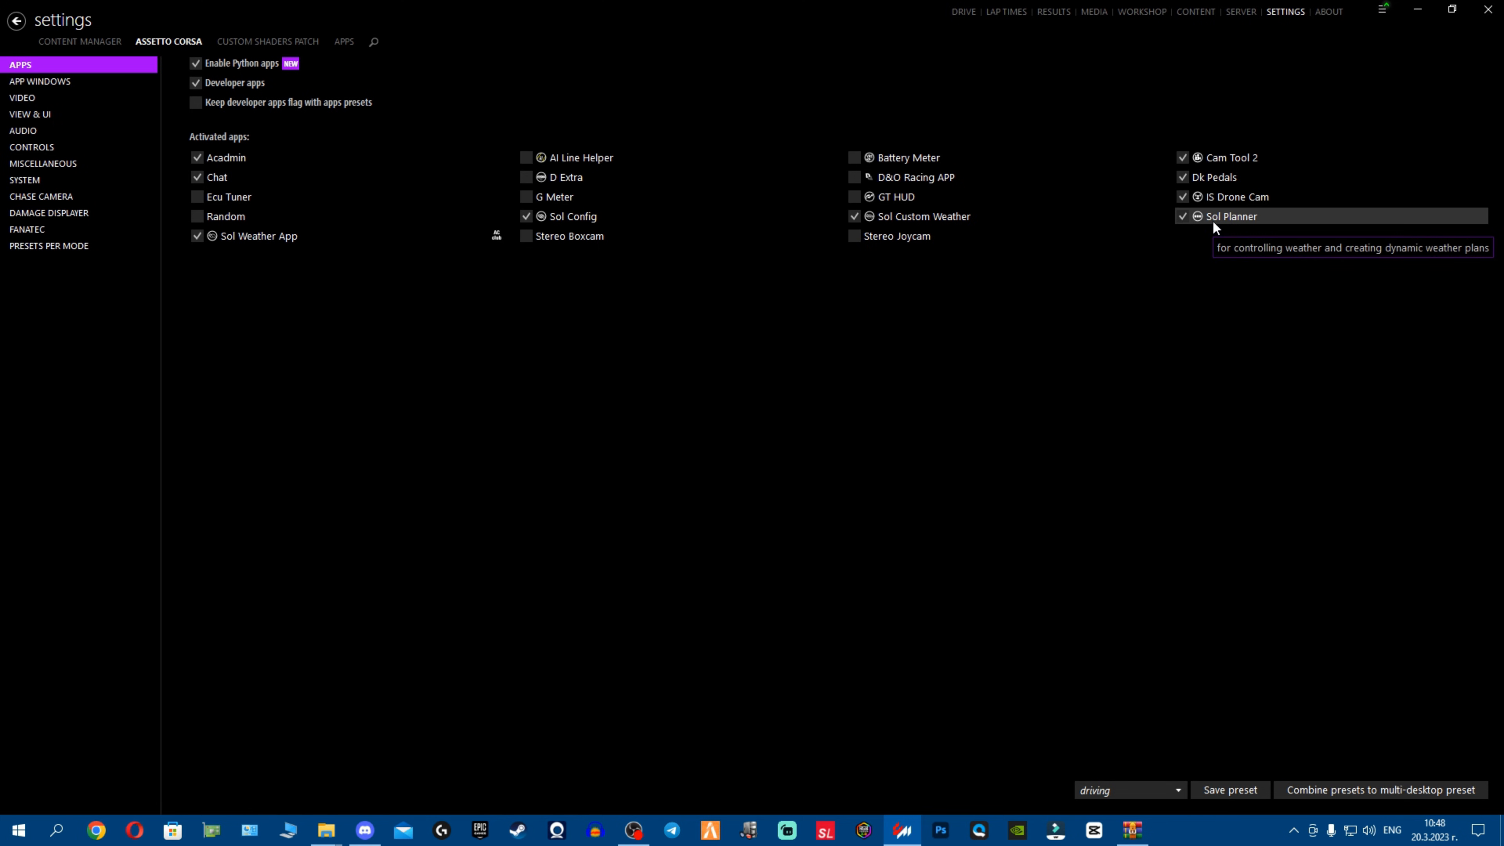
mouse_move(1451, 9)
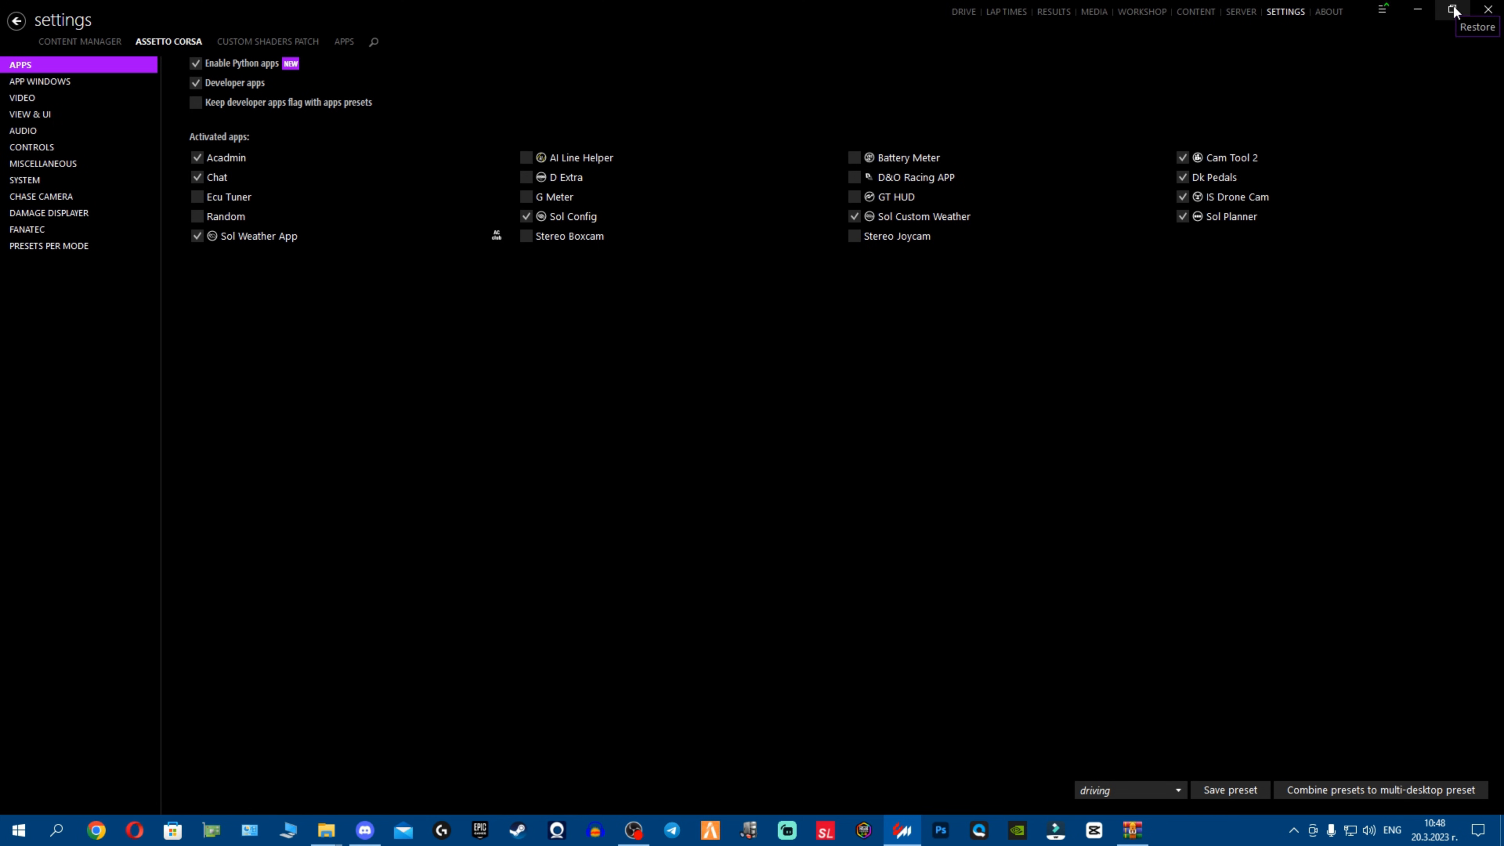
Close Content Manager and the Sol archive, then open Pure_0.165 Highres.7z to its Pure 0.165 folder
left_click(1452, 10)
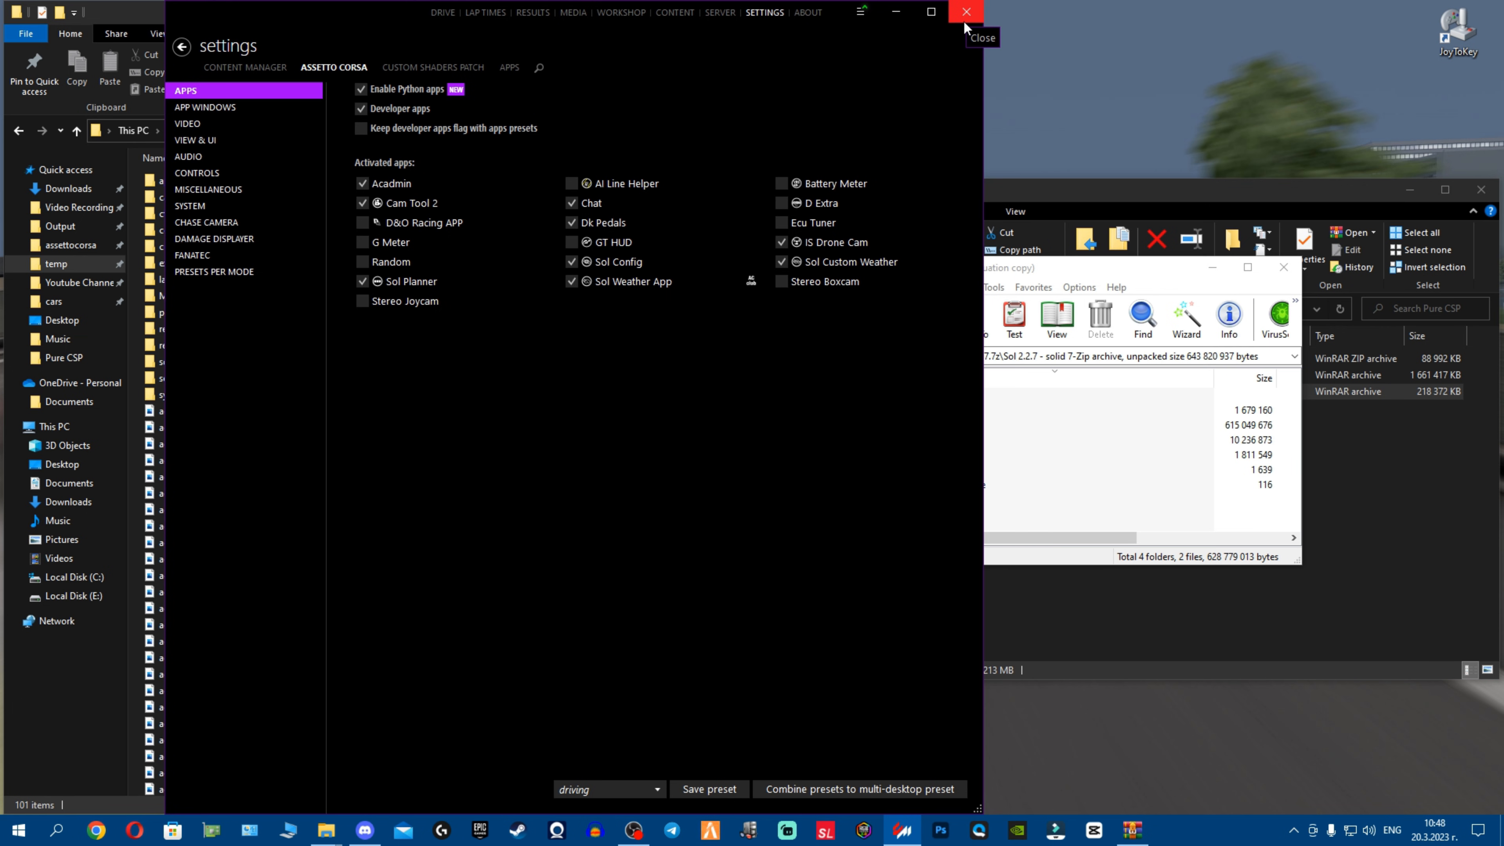
left_click(965, 11)
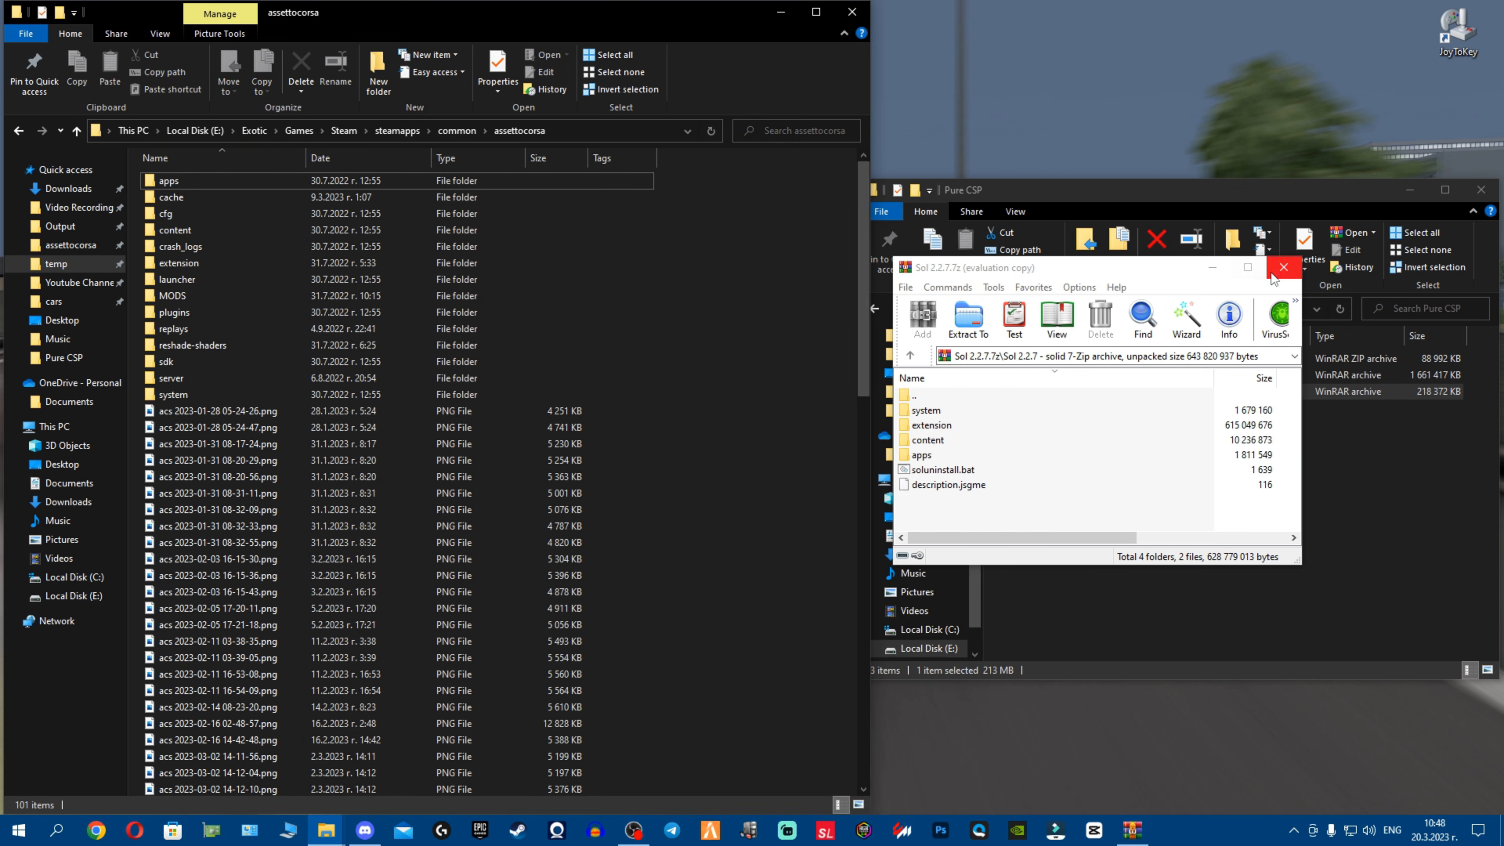
left_click(1283, 267)
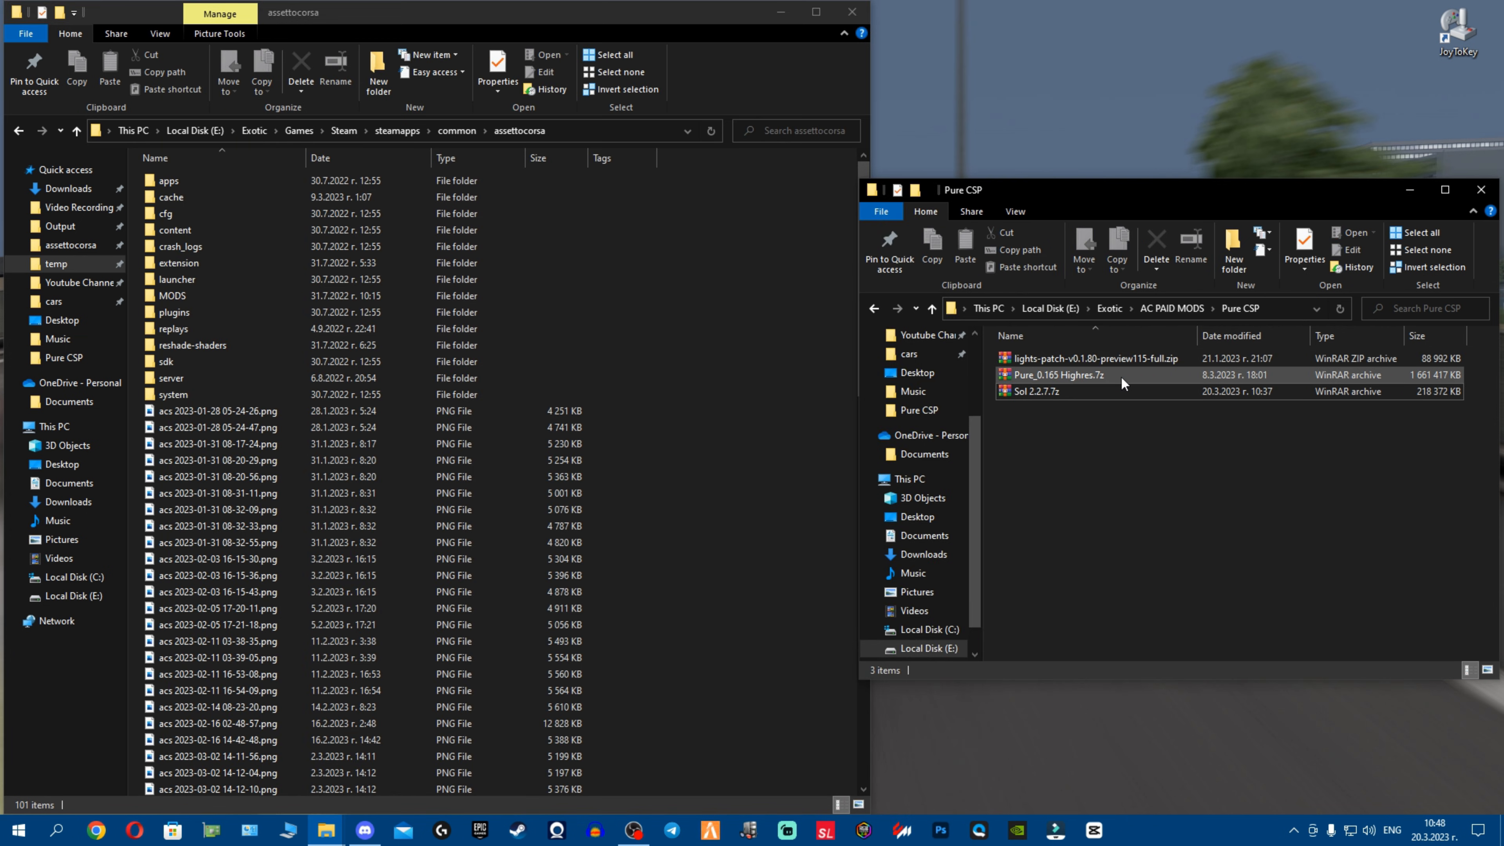
double_click(1056, 374)
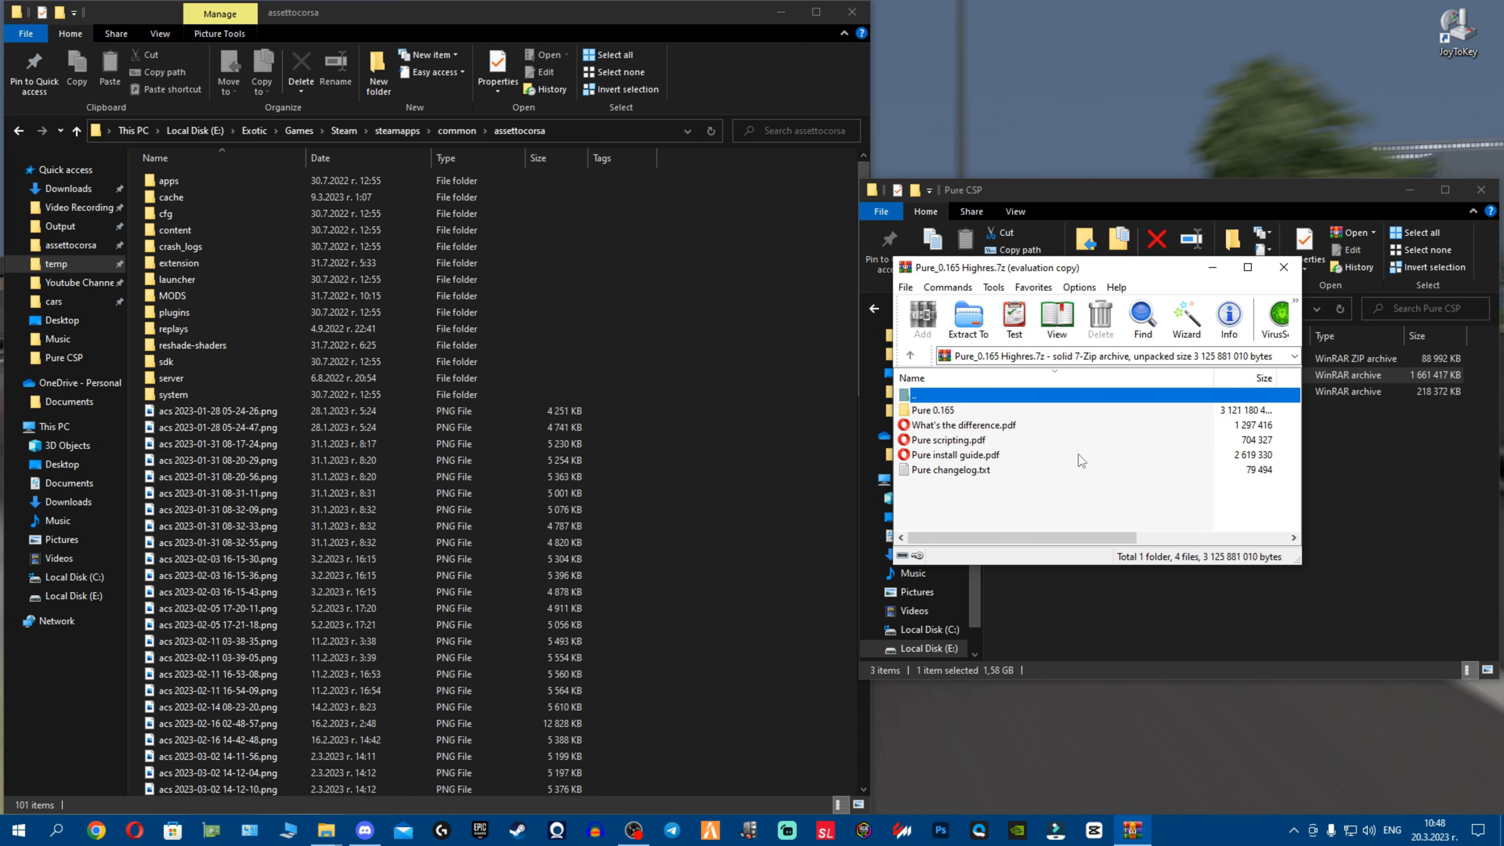
double_click(930, 410)
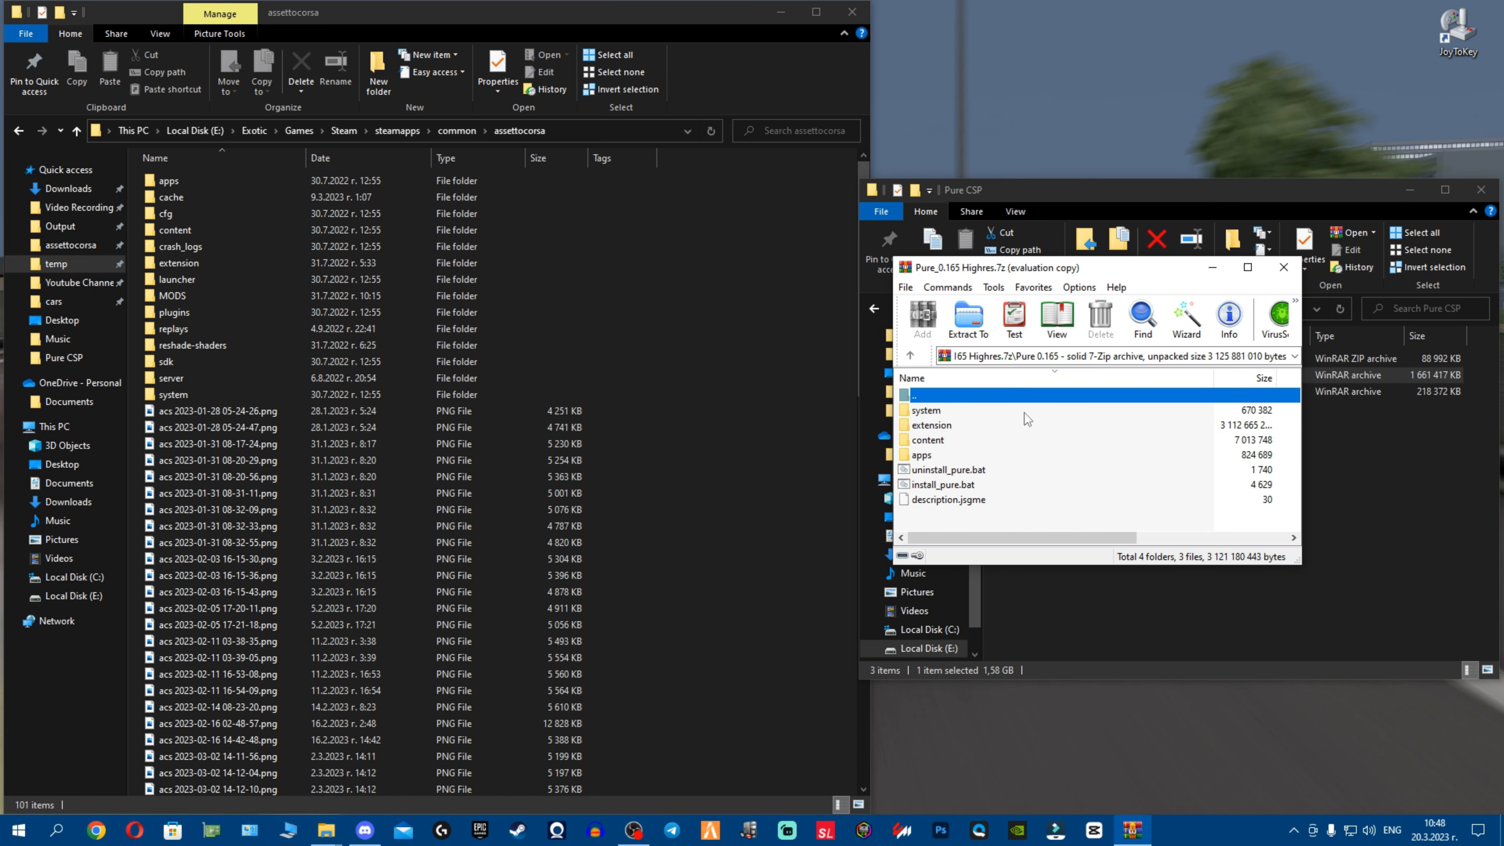
Run uninstall_pure.bat with the assettocorsa Steam folder chosen as the game root
left_click(949, 469)
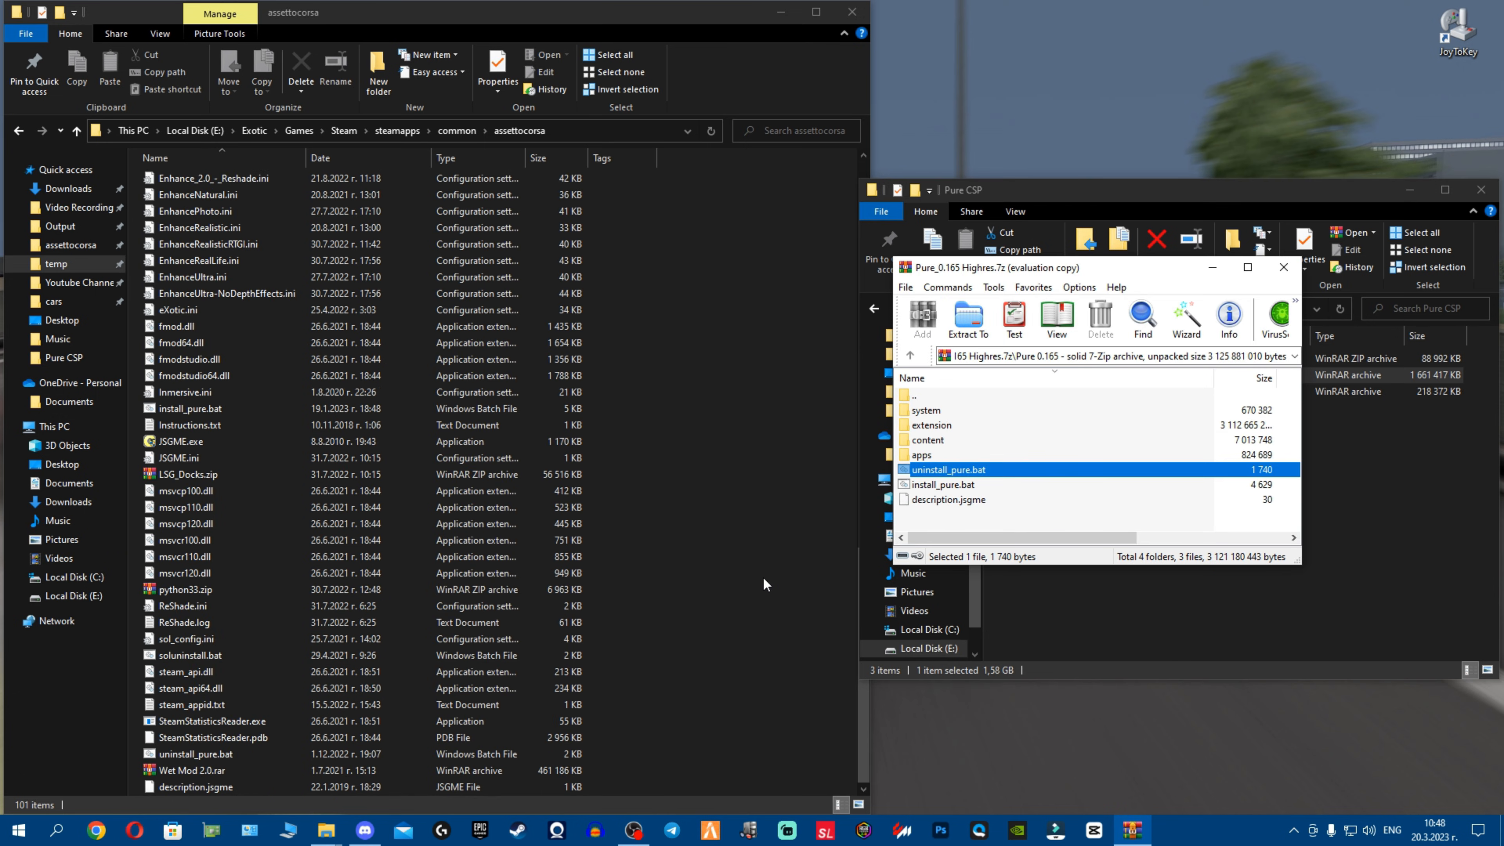
mouse_move(995, 482)
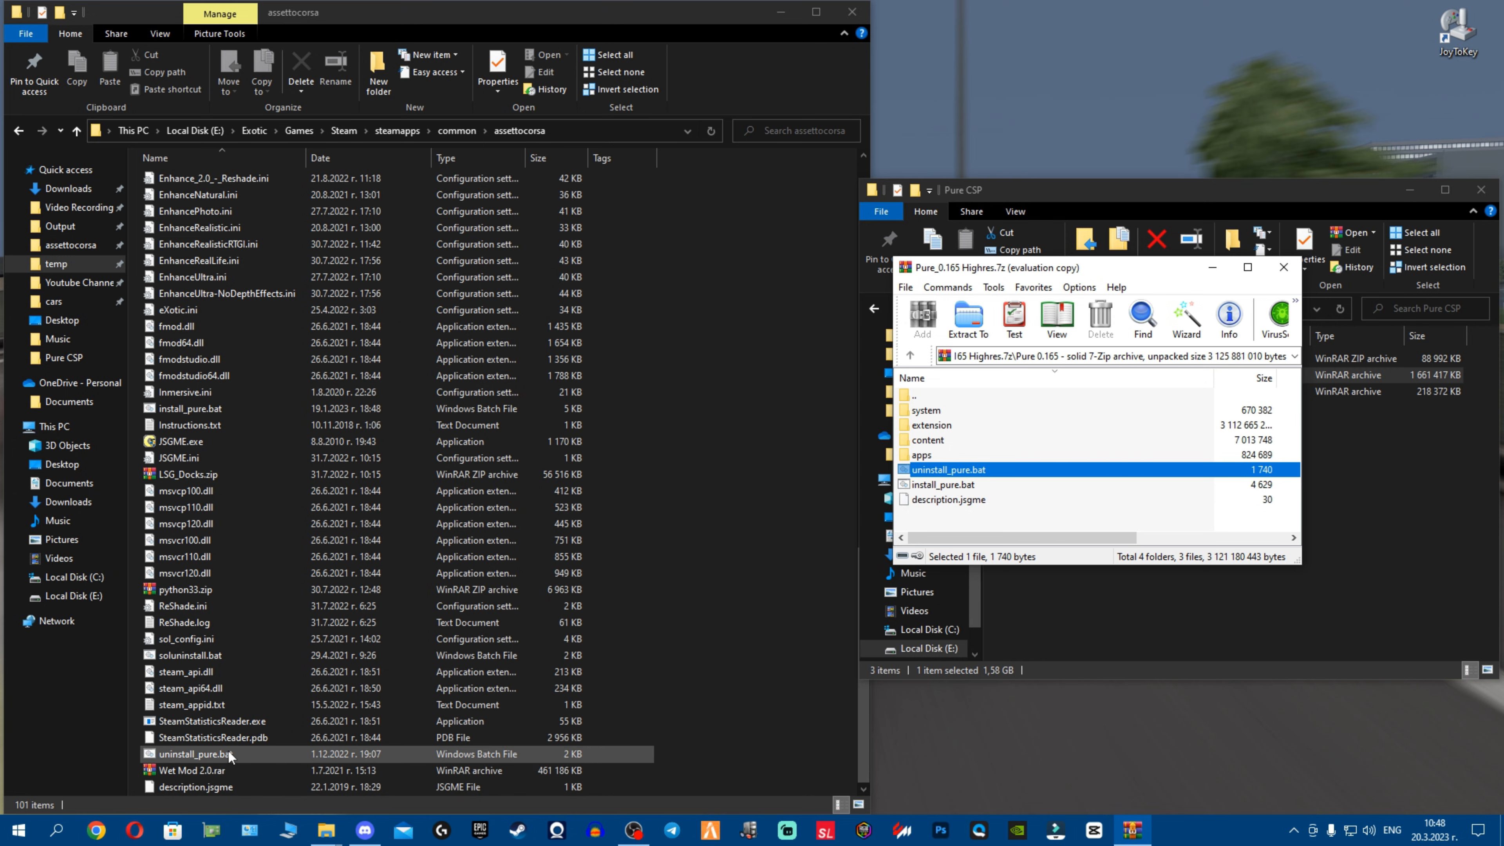
double_click(196, 754)
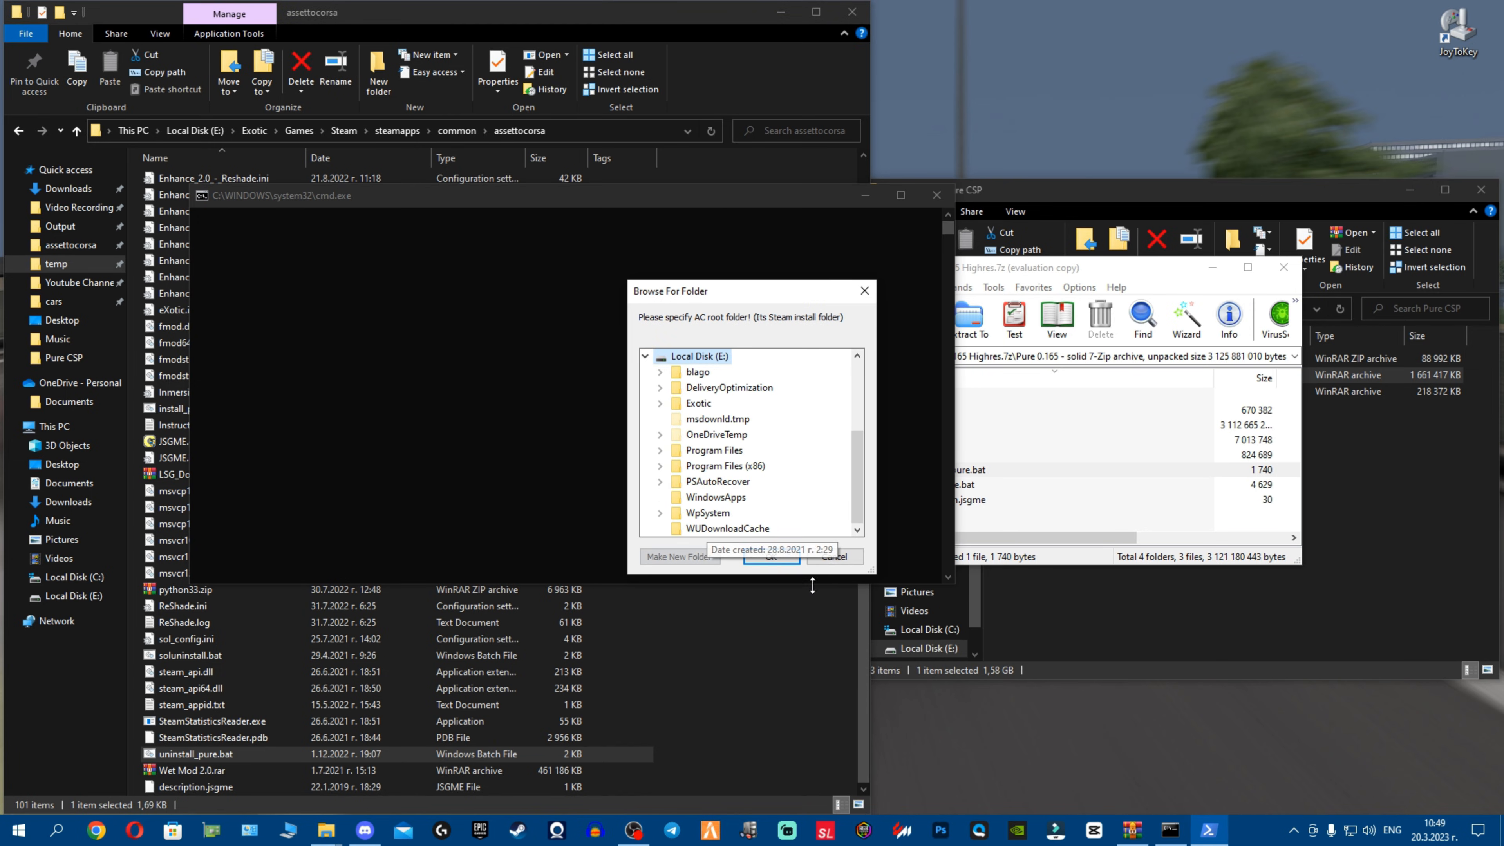
scroll("down", 3)
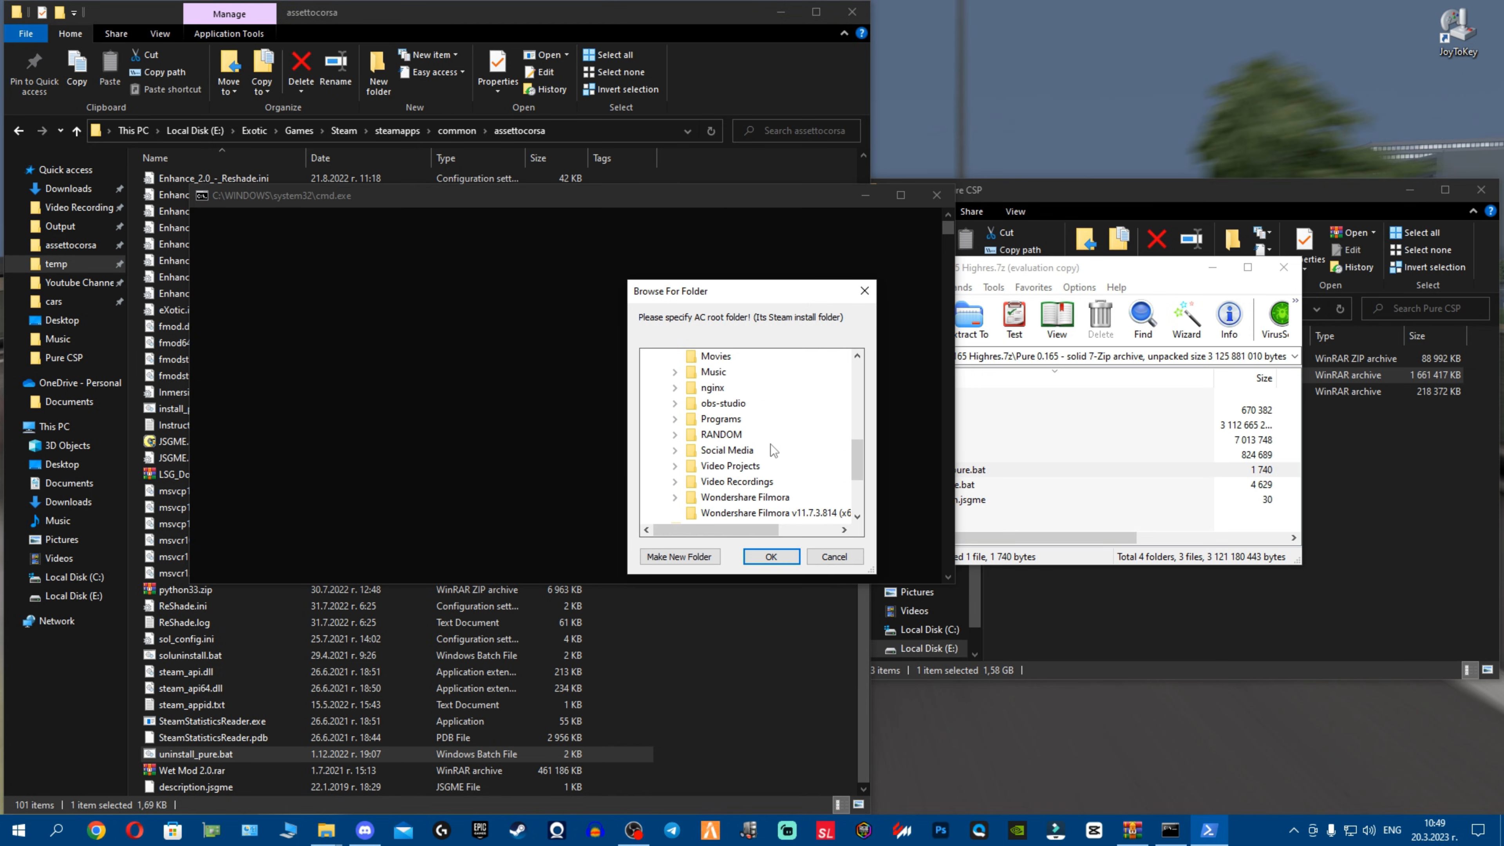
scroll("up", 3)
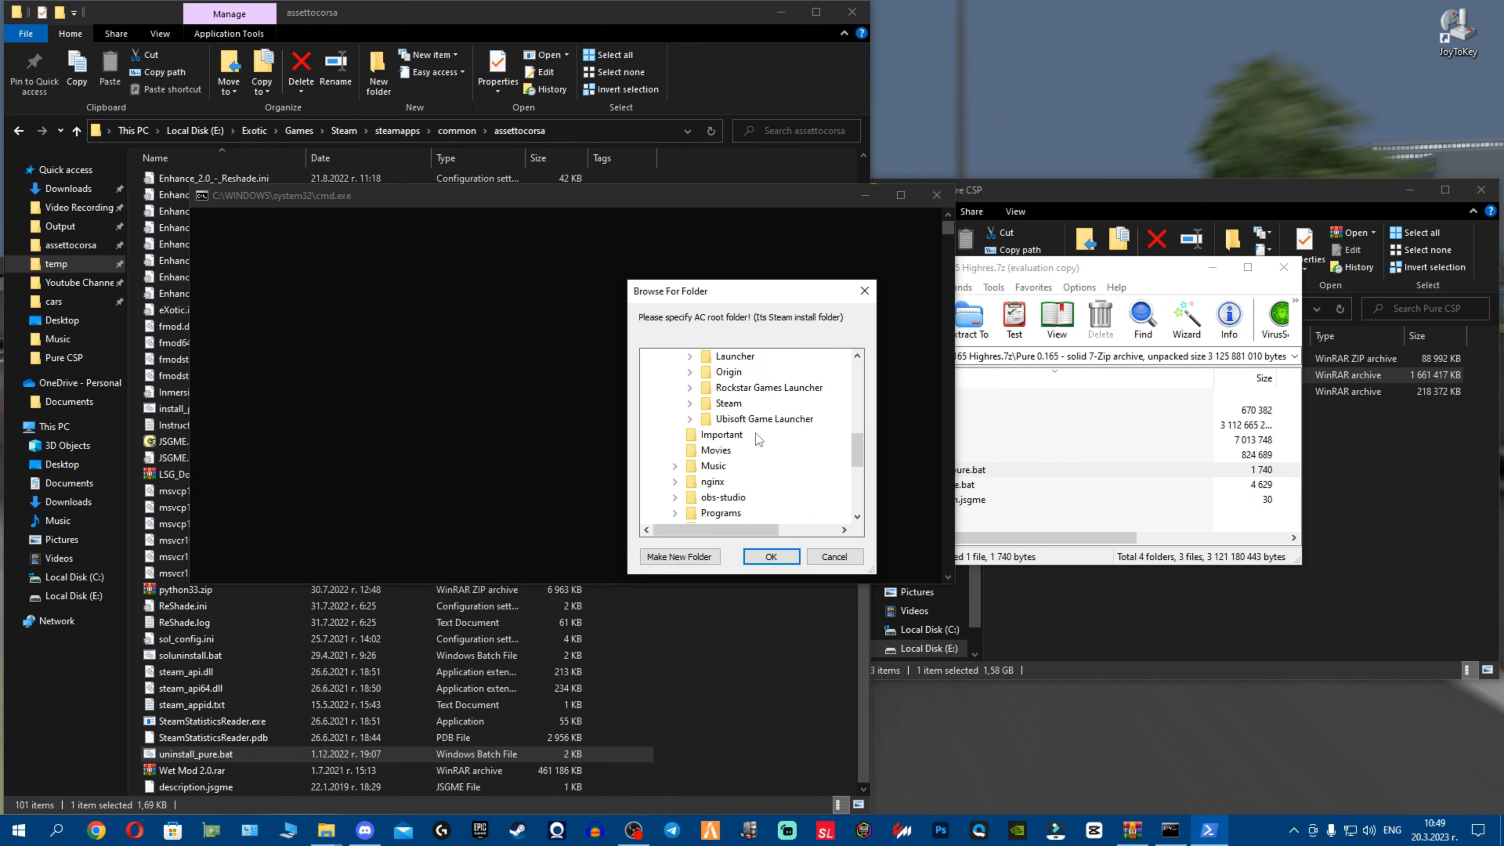
left_click(765, 449)
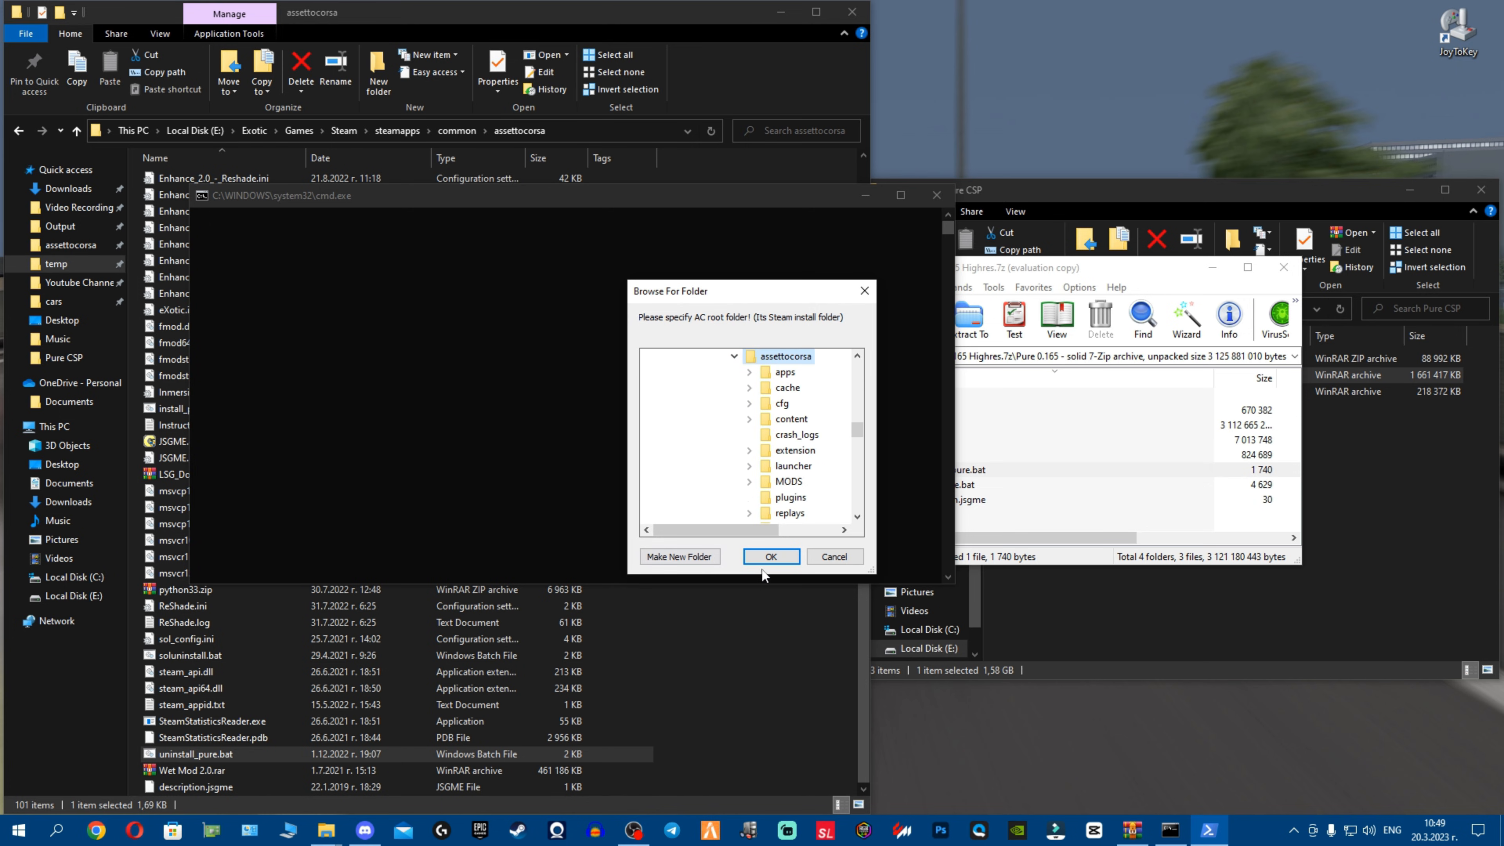
left_click(769, 556)
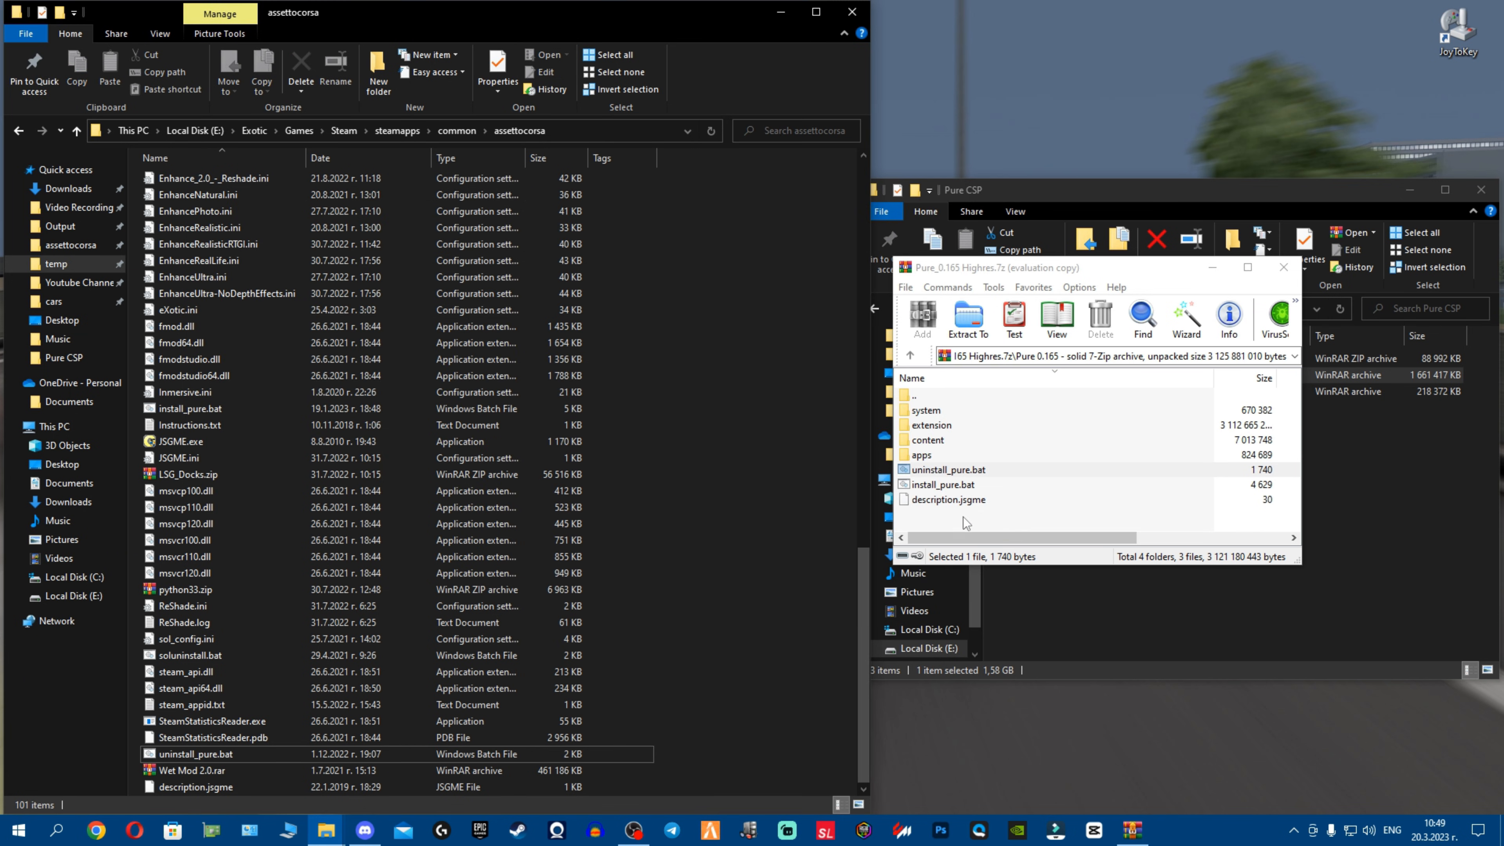
mouse_move(995, 516)
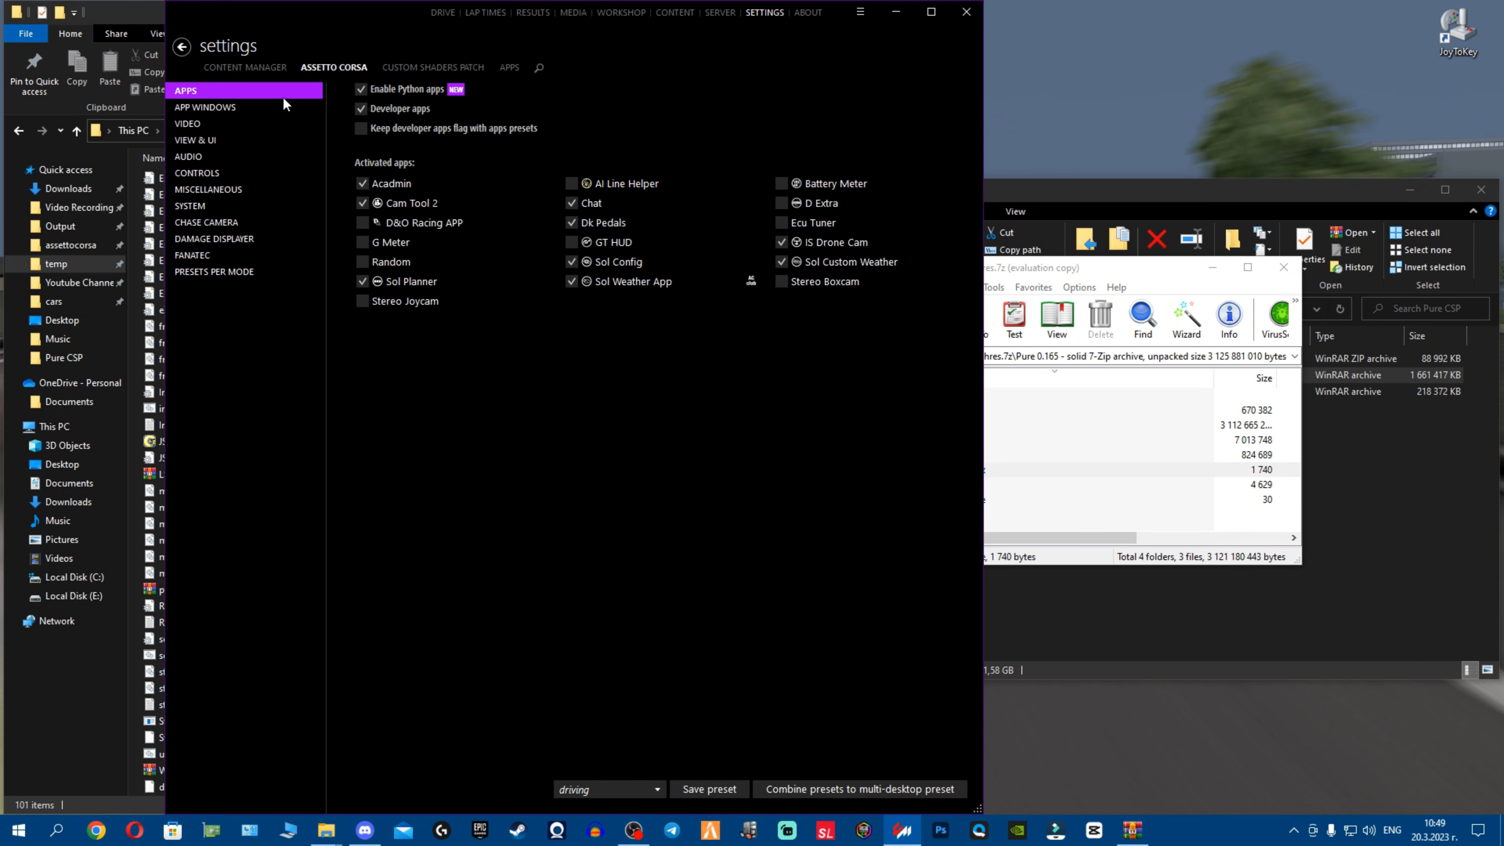
left_click(432, 67)
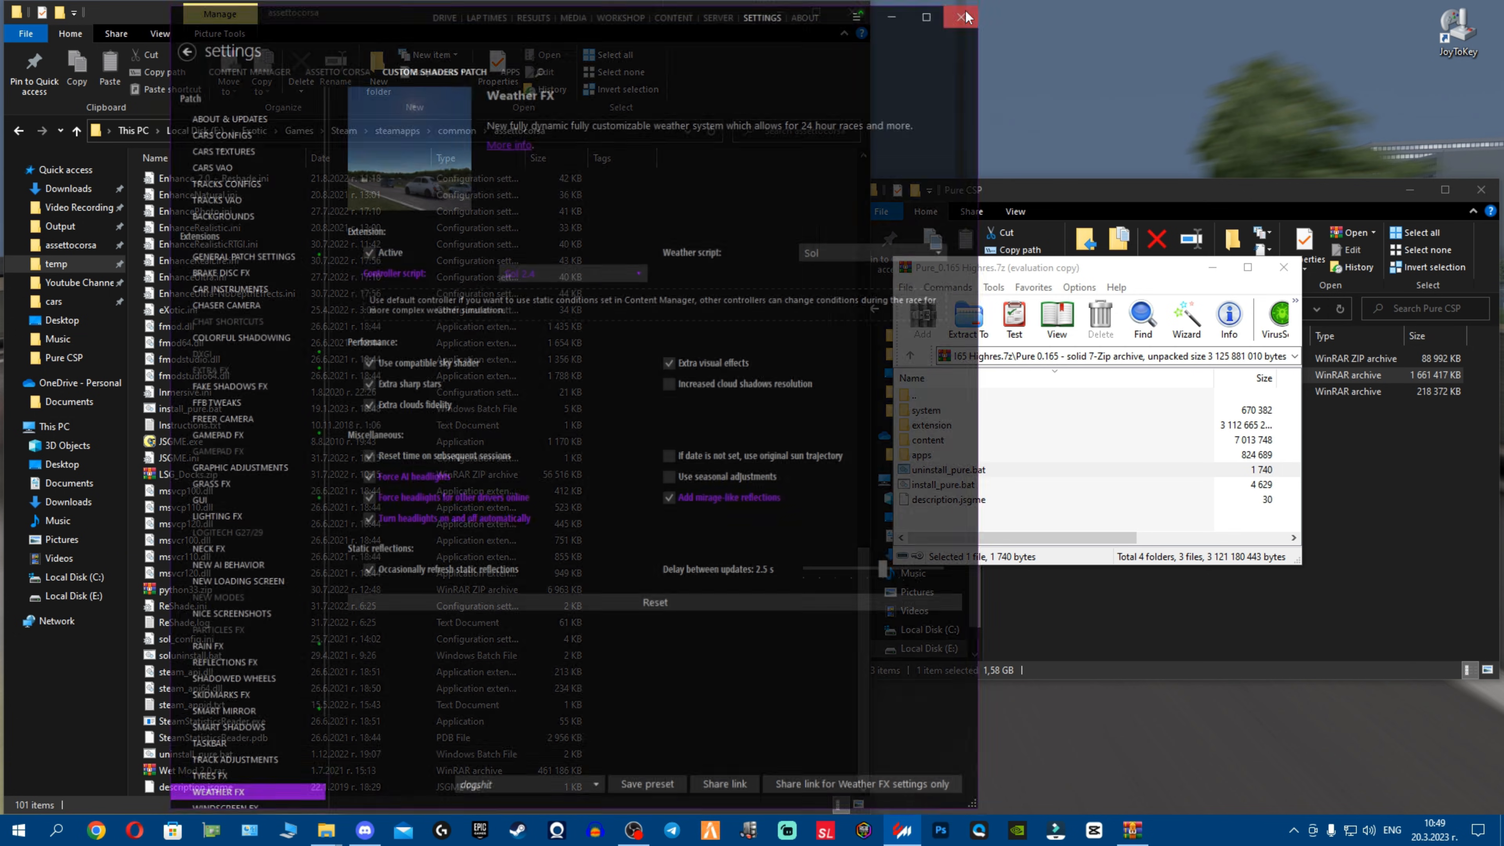
left_click(965, 17)
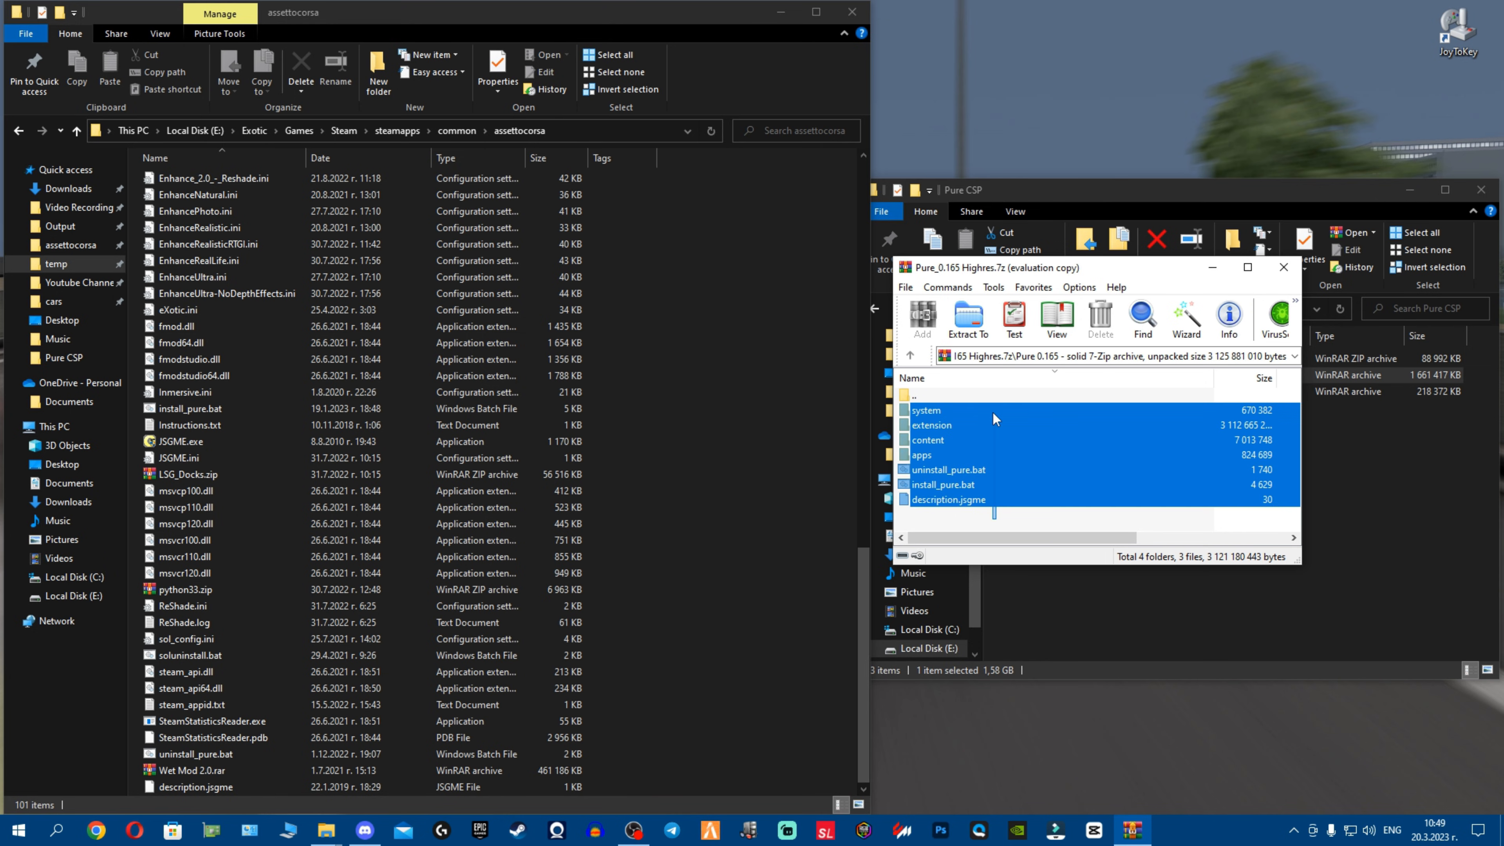
Extract all Pure 0.165 files into the assettocorsa folder, replacing the 181 existing files
left_click(966, 320)
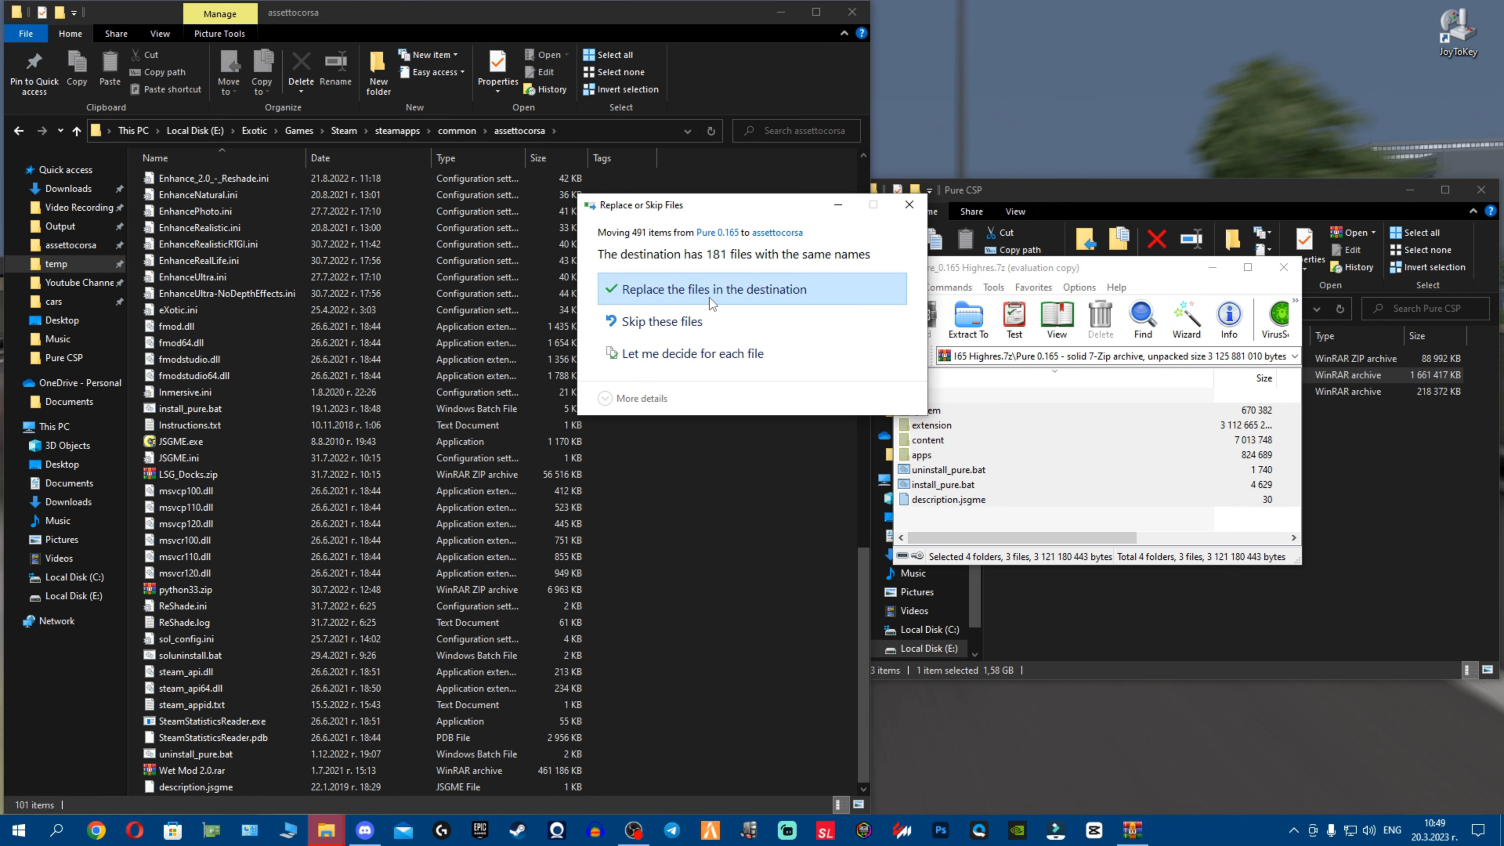
left_click(715, 289)
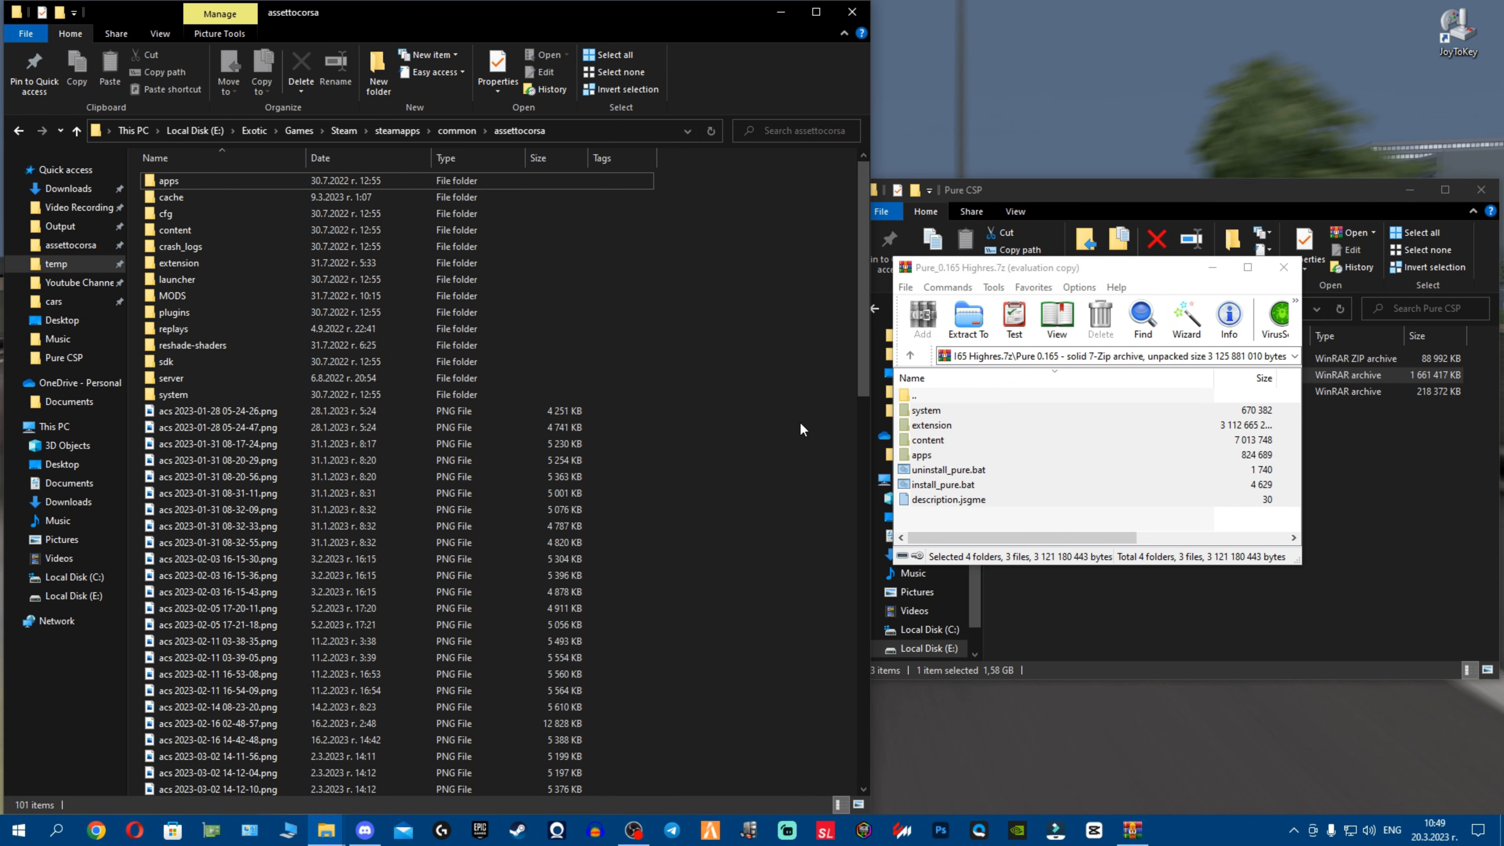
mouse_move(980, 488)
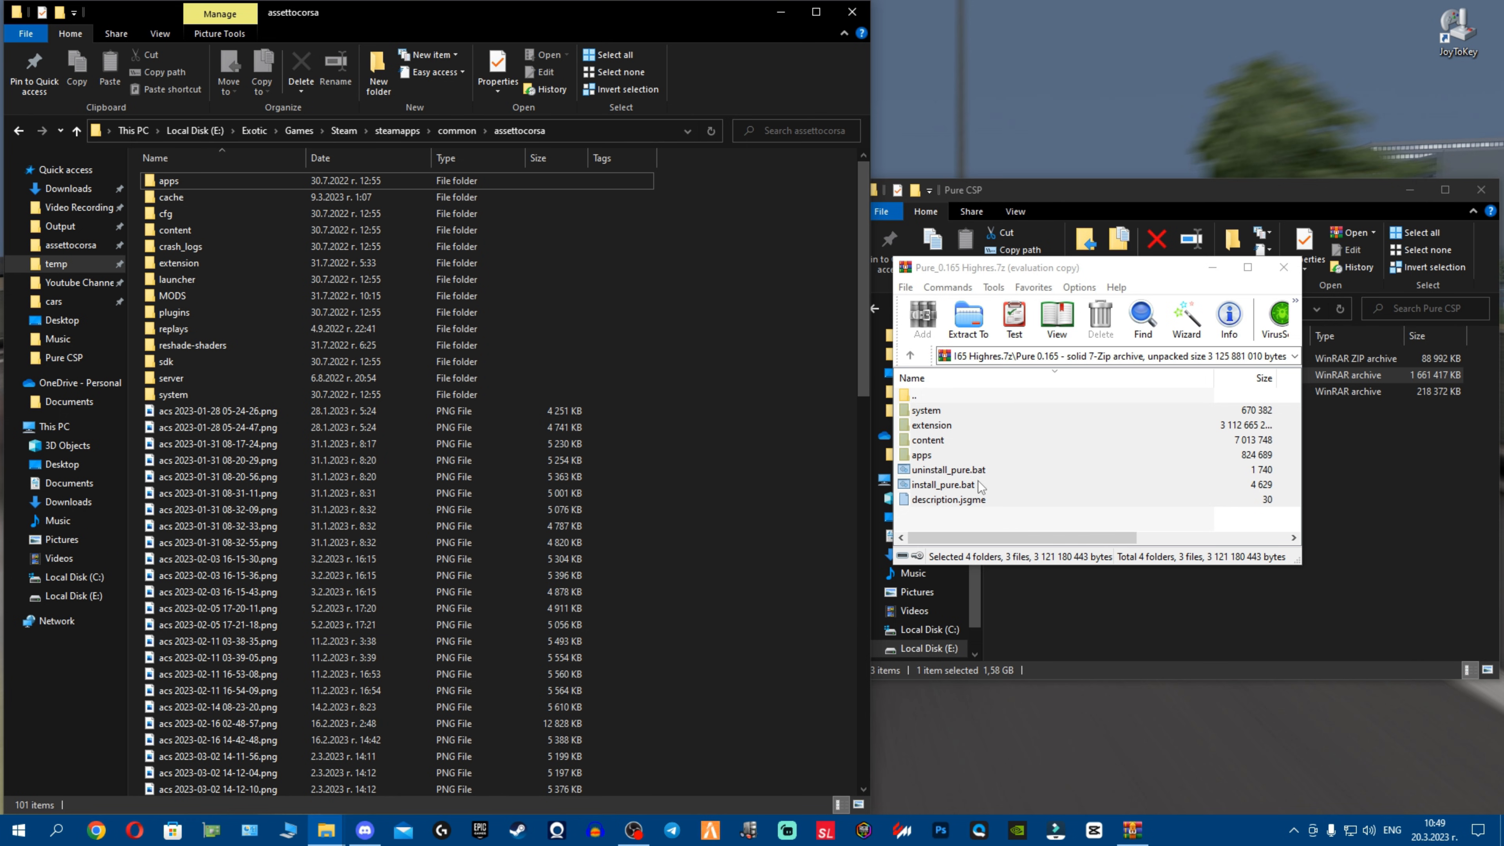
left_click(948, 470)
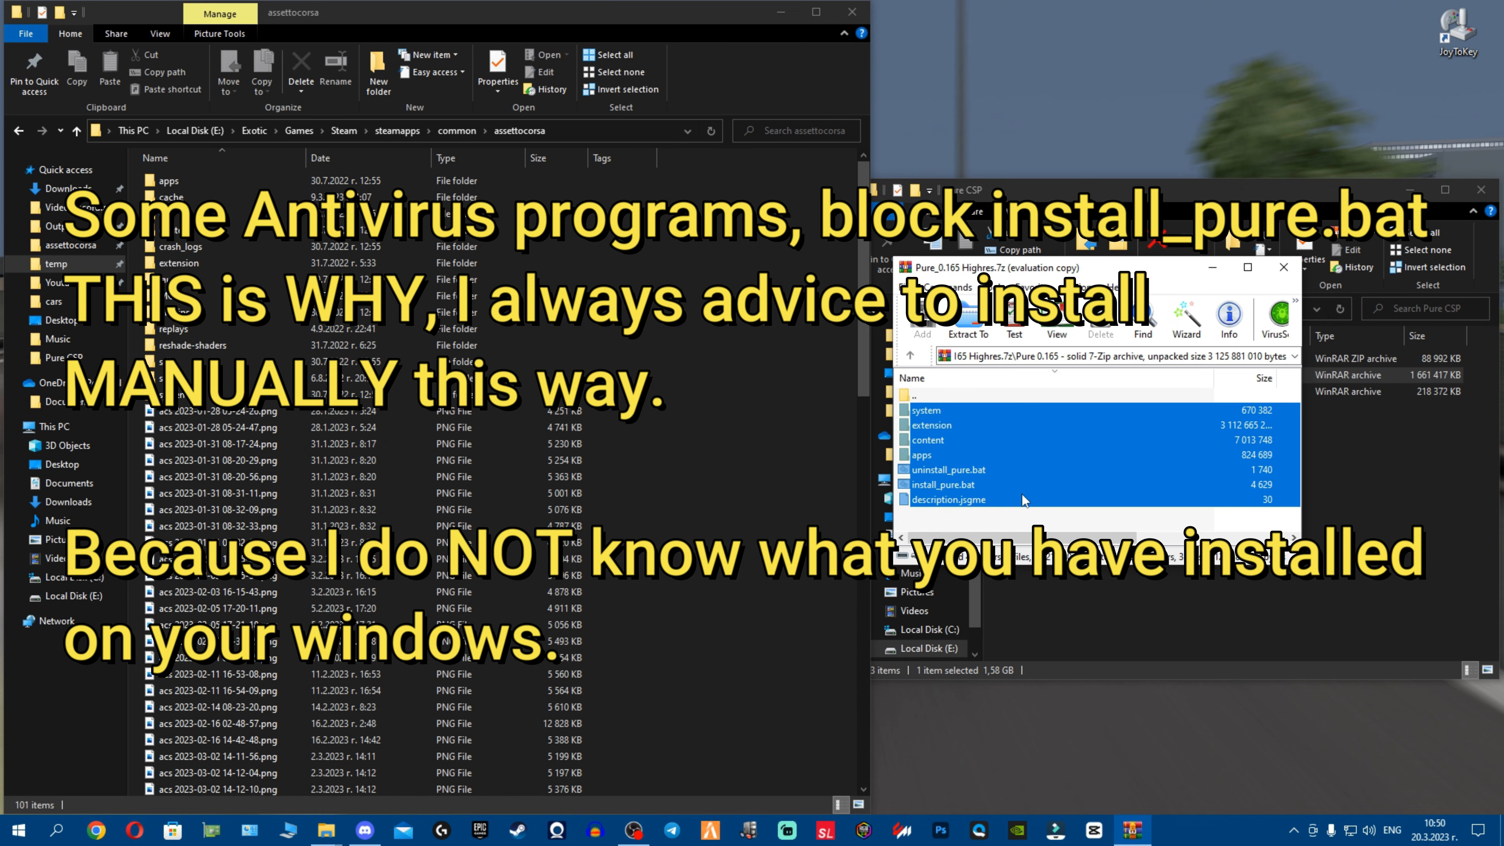
Reselect the archive contents including install_pure.bat, then clear the selection
left_click(943, 484)
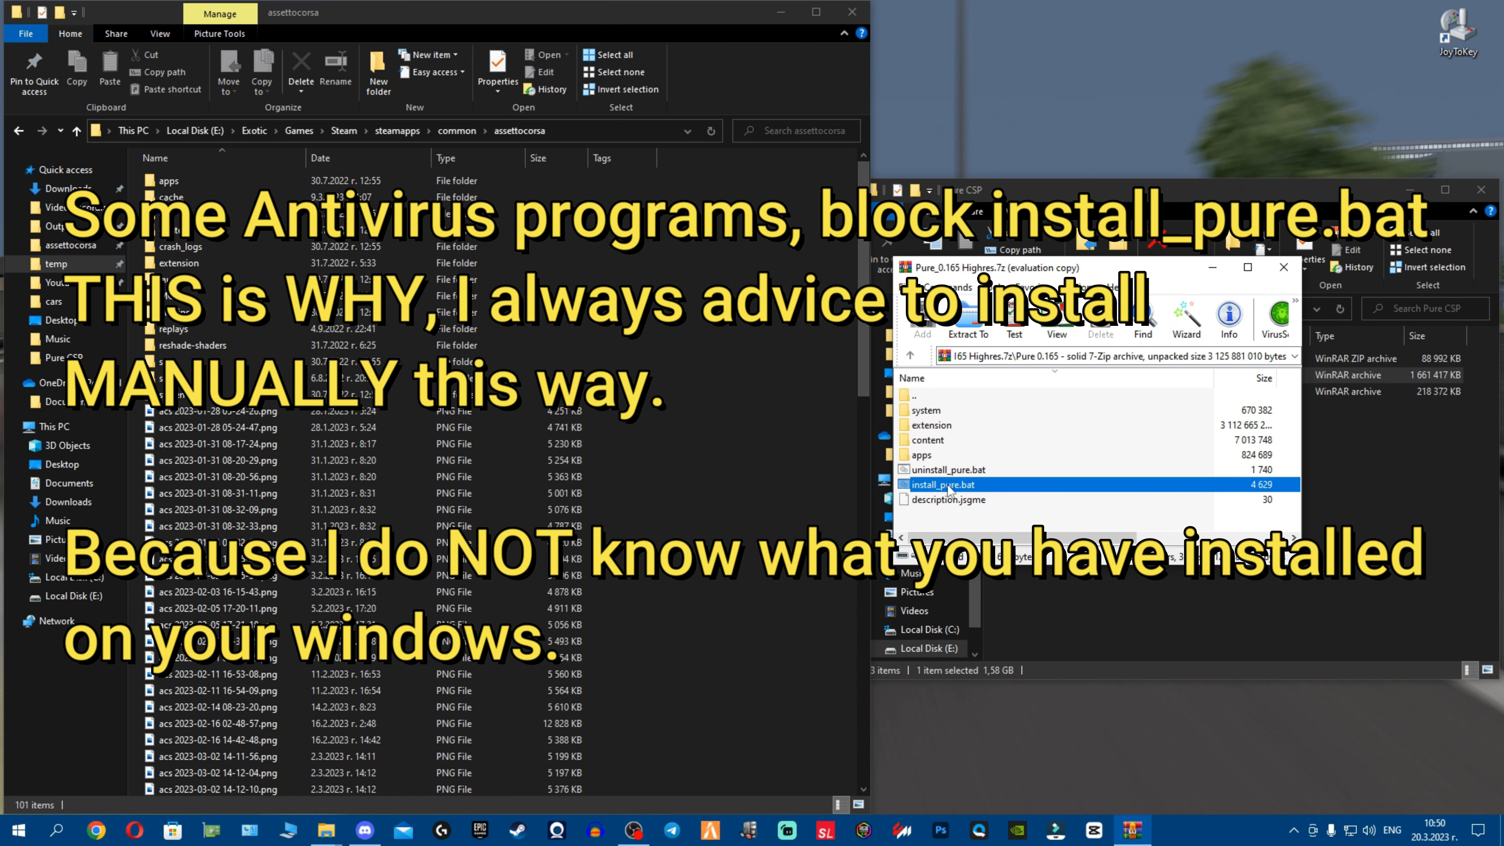
mouse_move(964, 508)
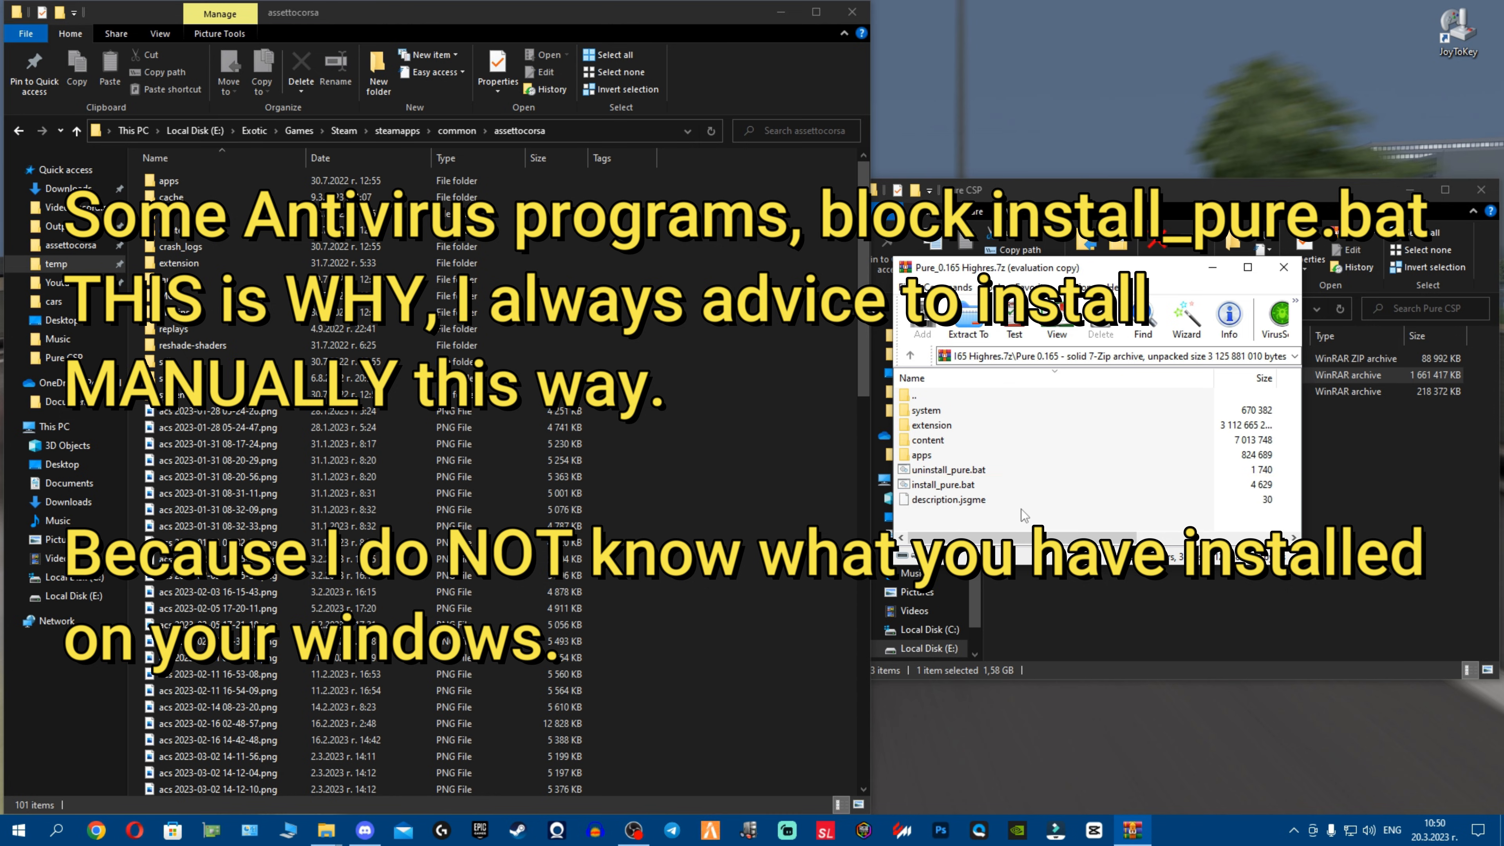
key("ctrl+a")
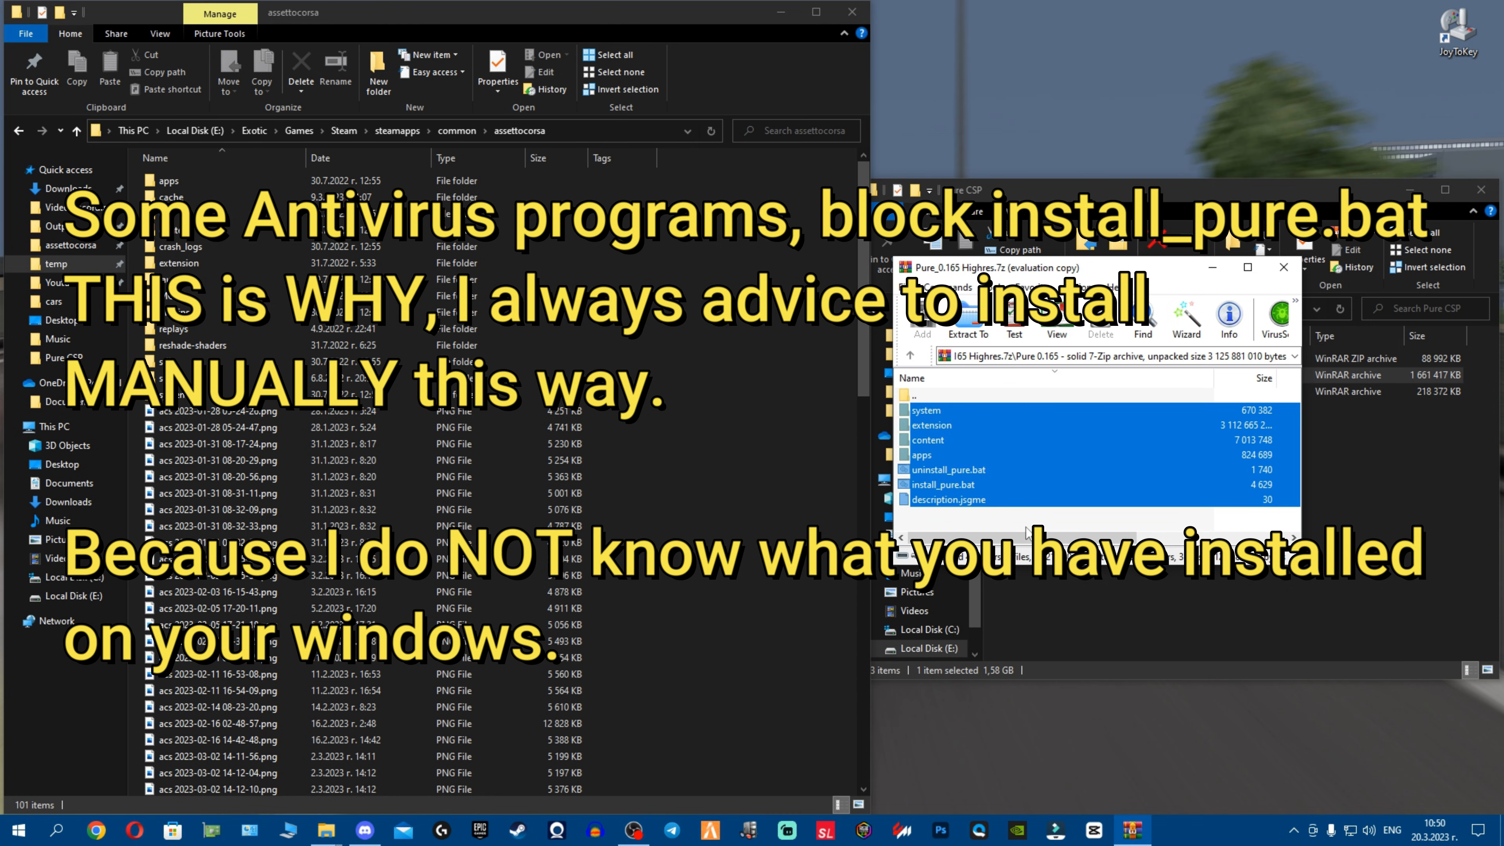
left_click(1026, 517)
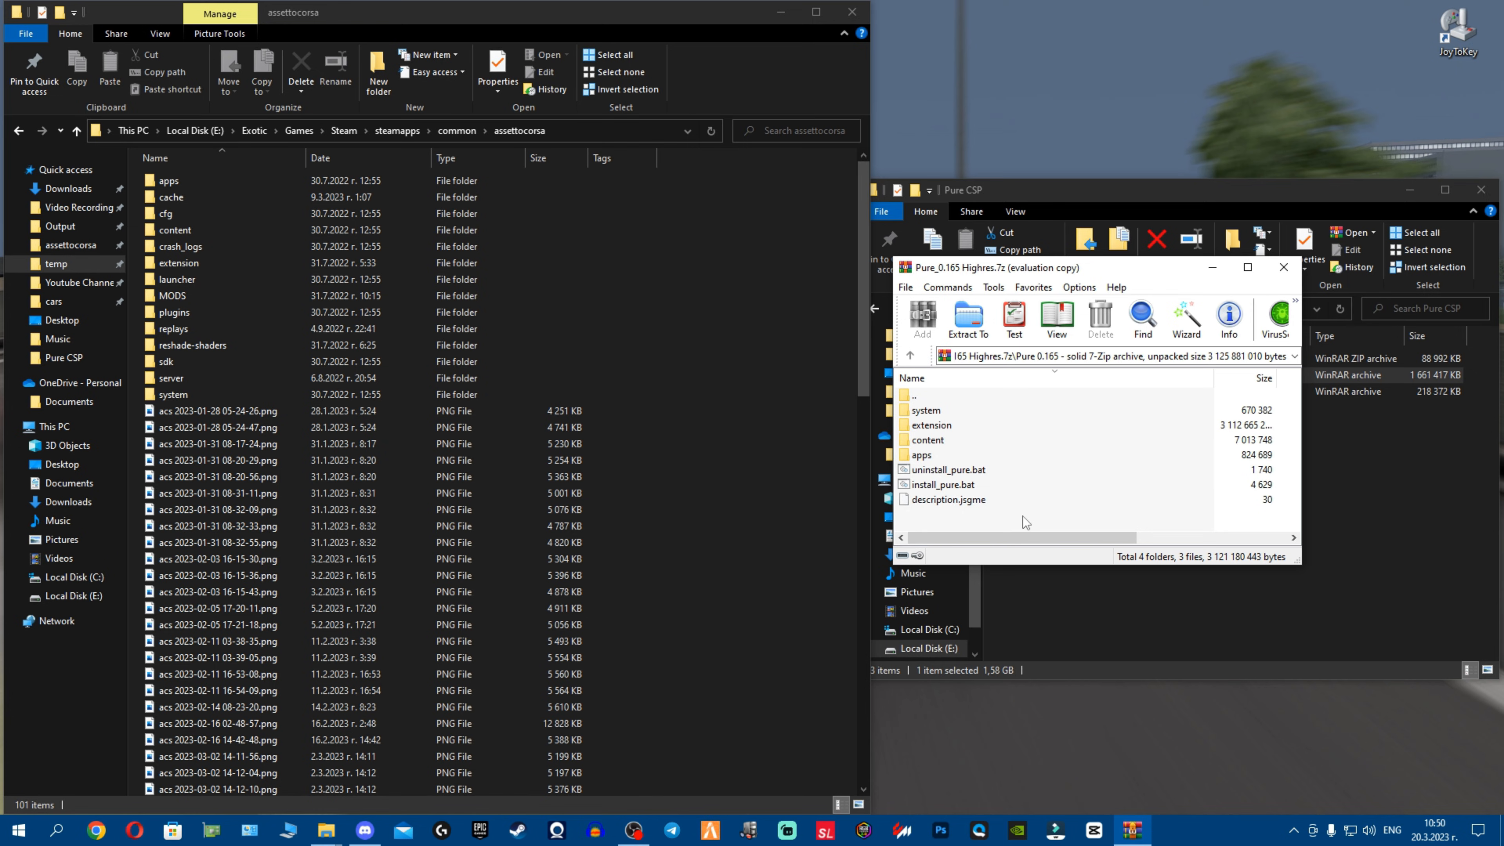
mouse_move(1272, 453)
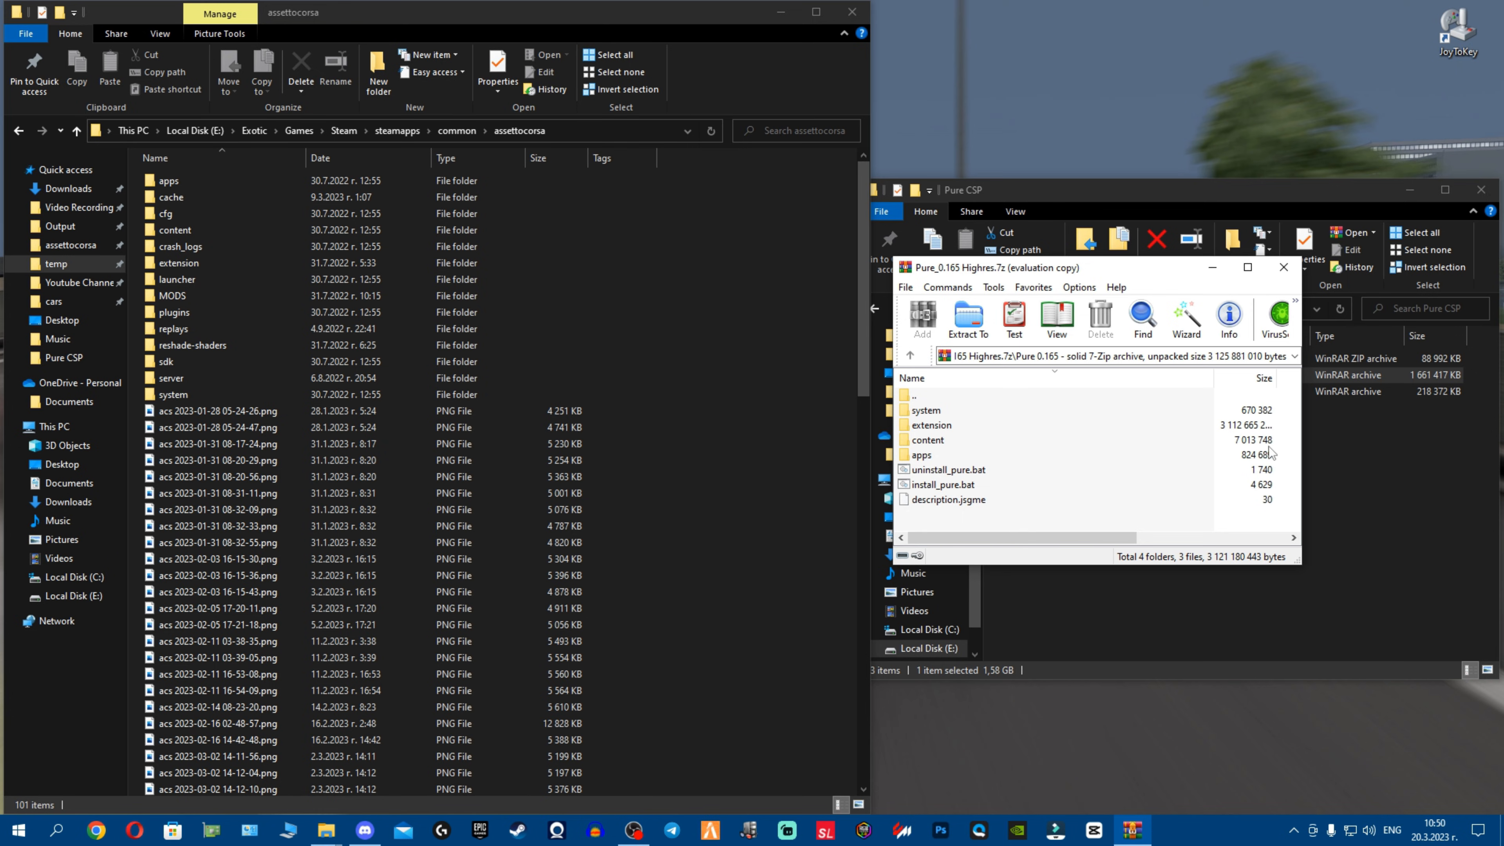
Select Pure as the Weather FX weather script and maximize Content Manager
left_click(1283, 268)
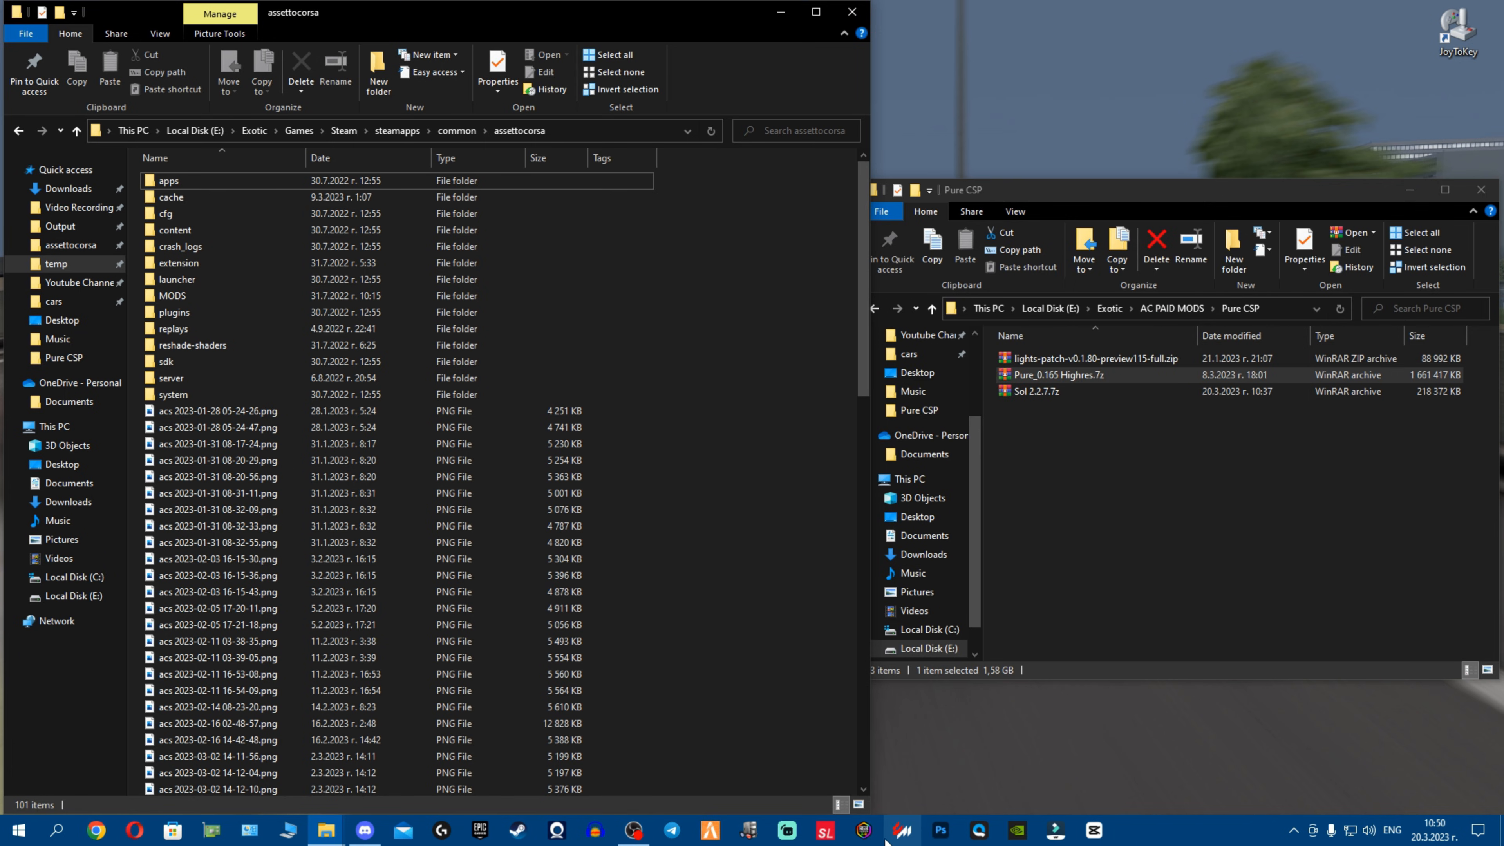
mouse_move(928, 335)
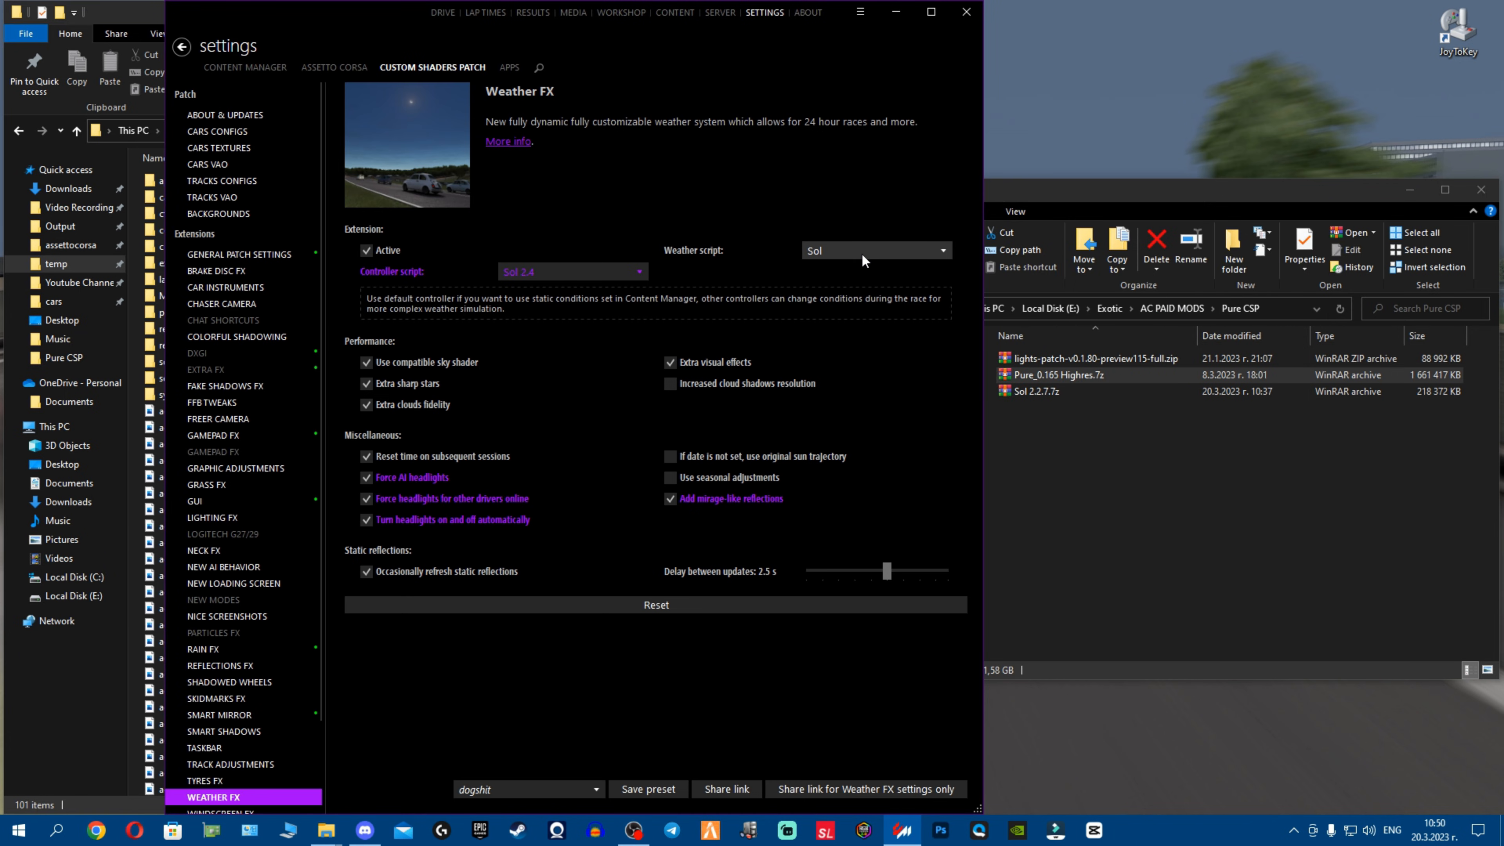
left_click(872, 251)
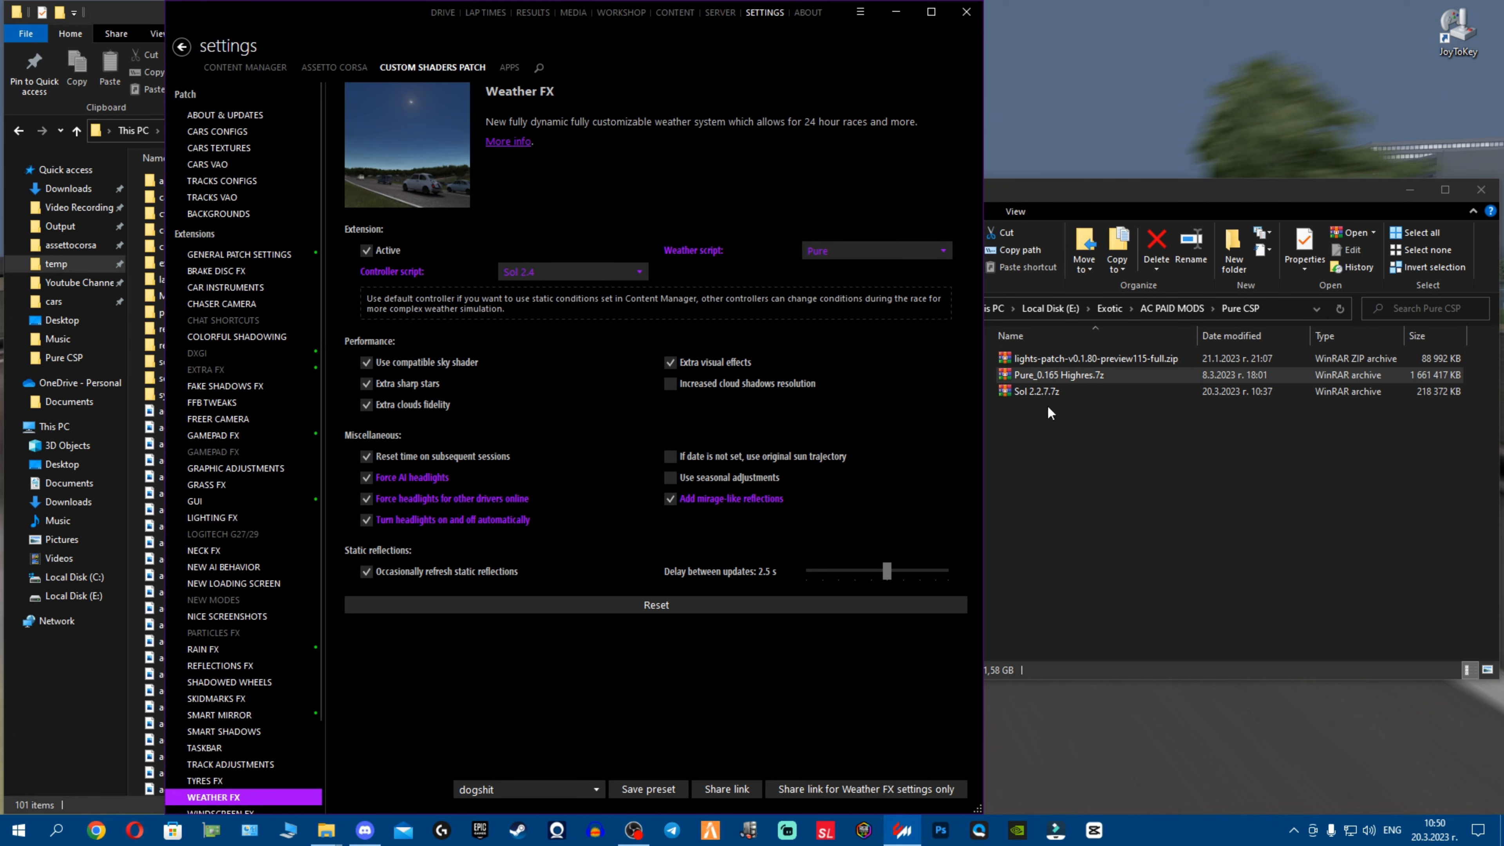
left_click(930, 11)
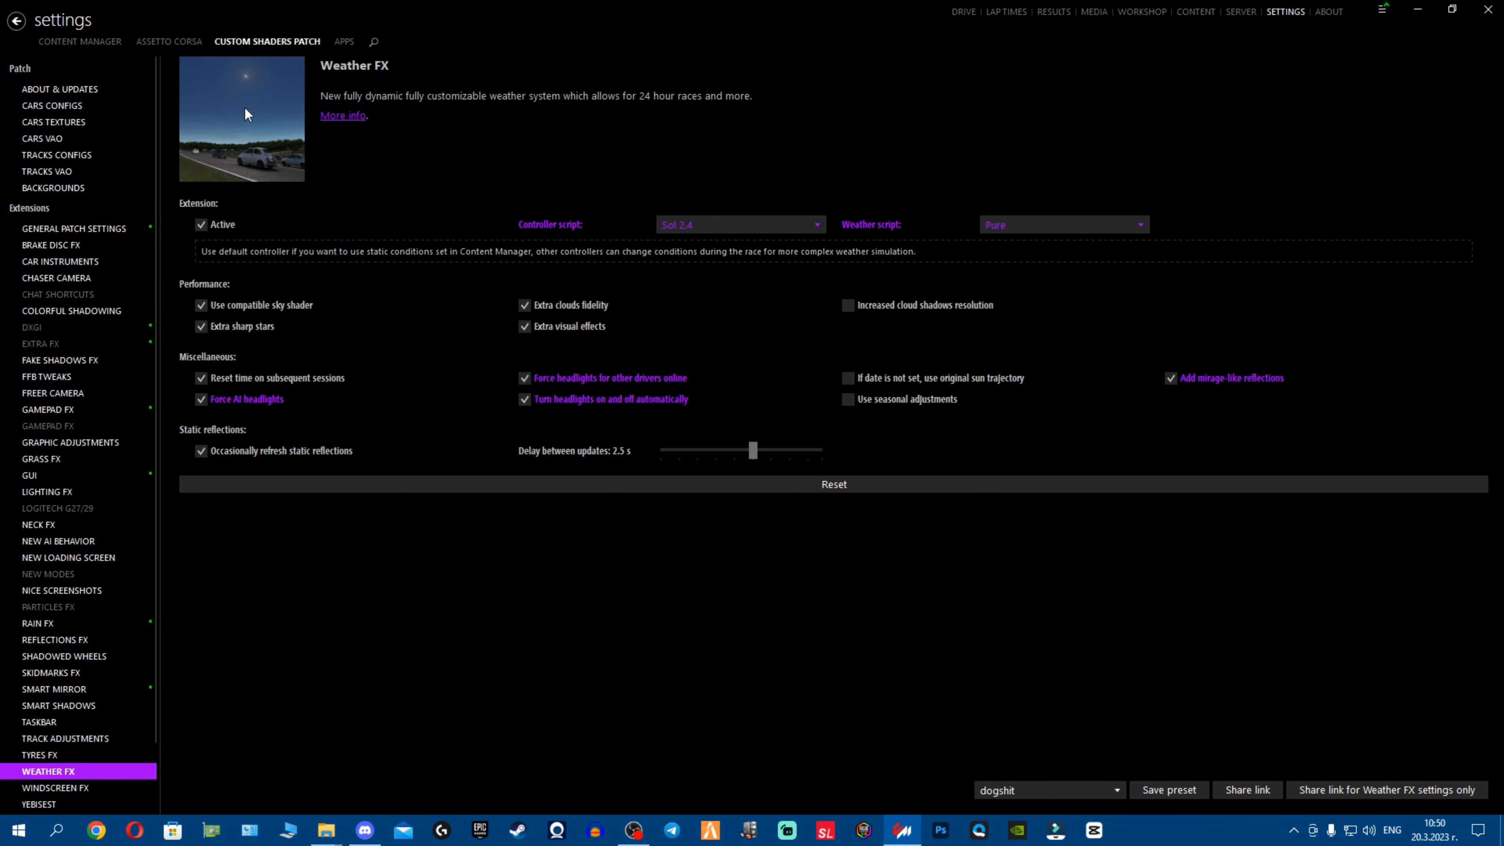
Delete the installed Custom Shaders Patch so its settings report missing configs
left_click(62, 89)
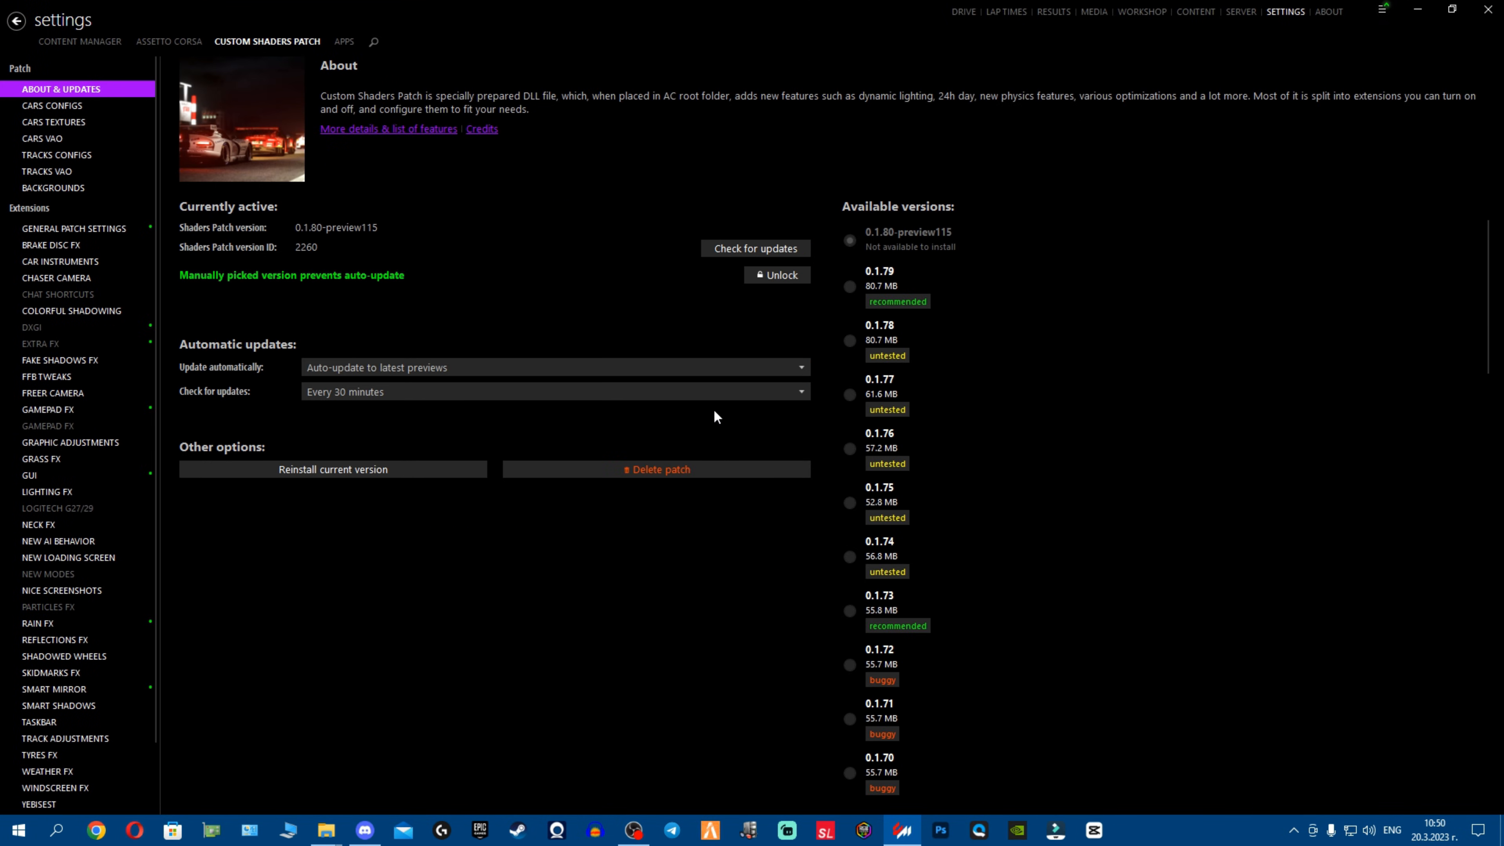
mouse_move(722, 478)
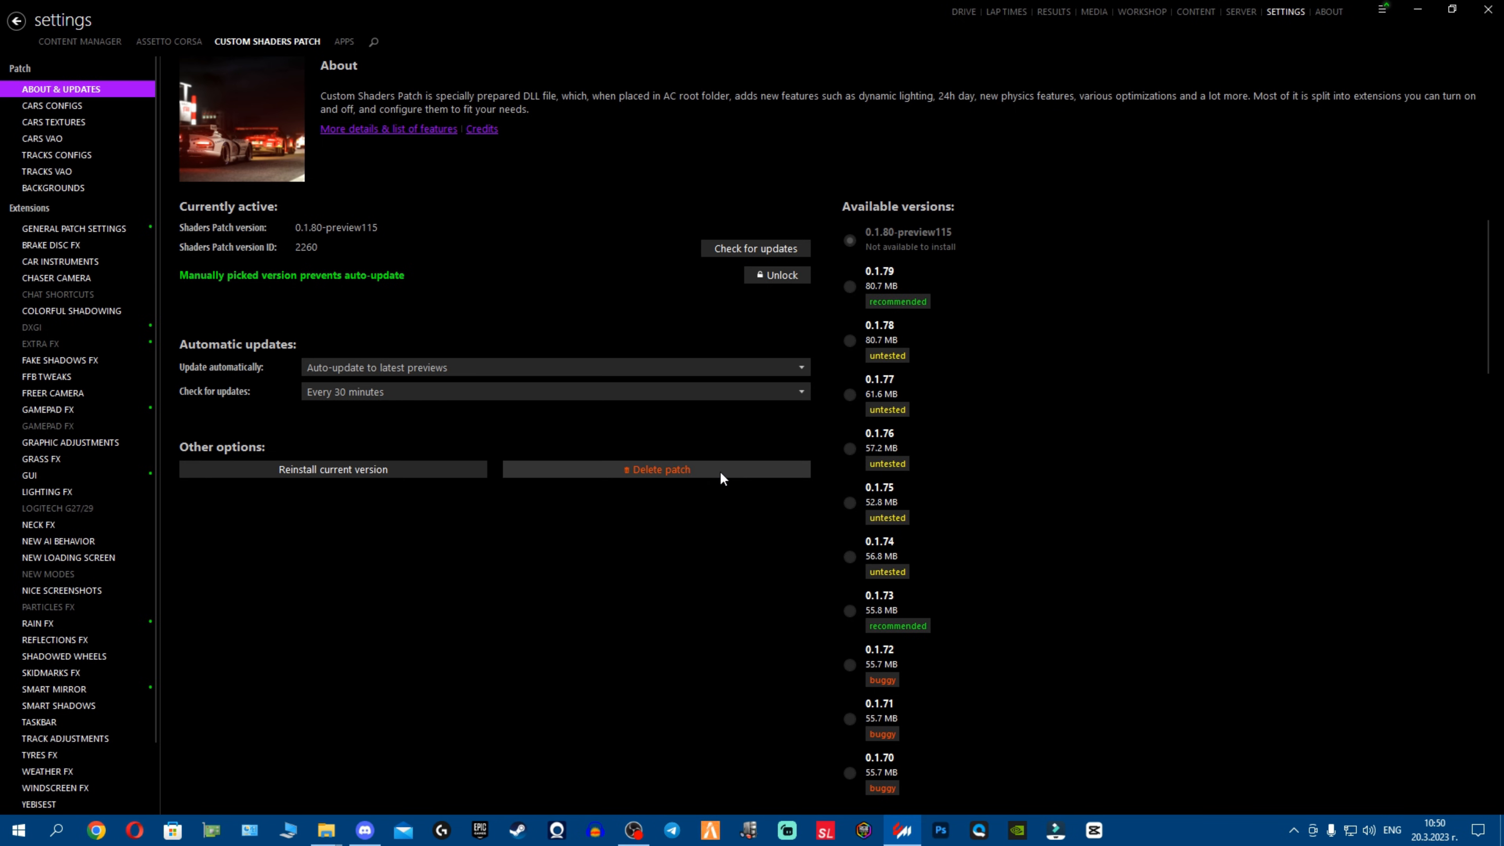
mouse_move(714, 477)
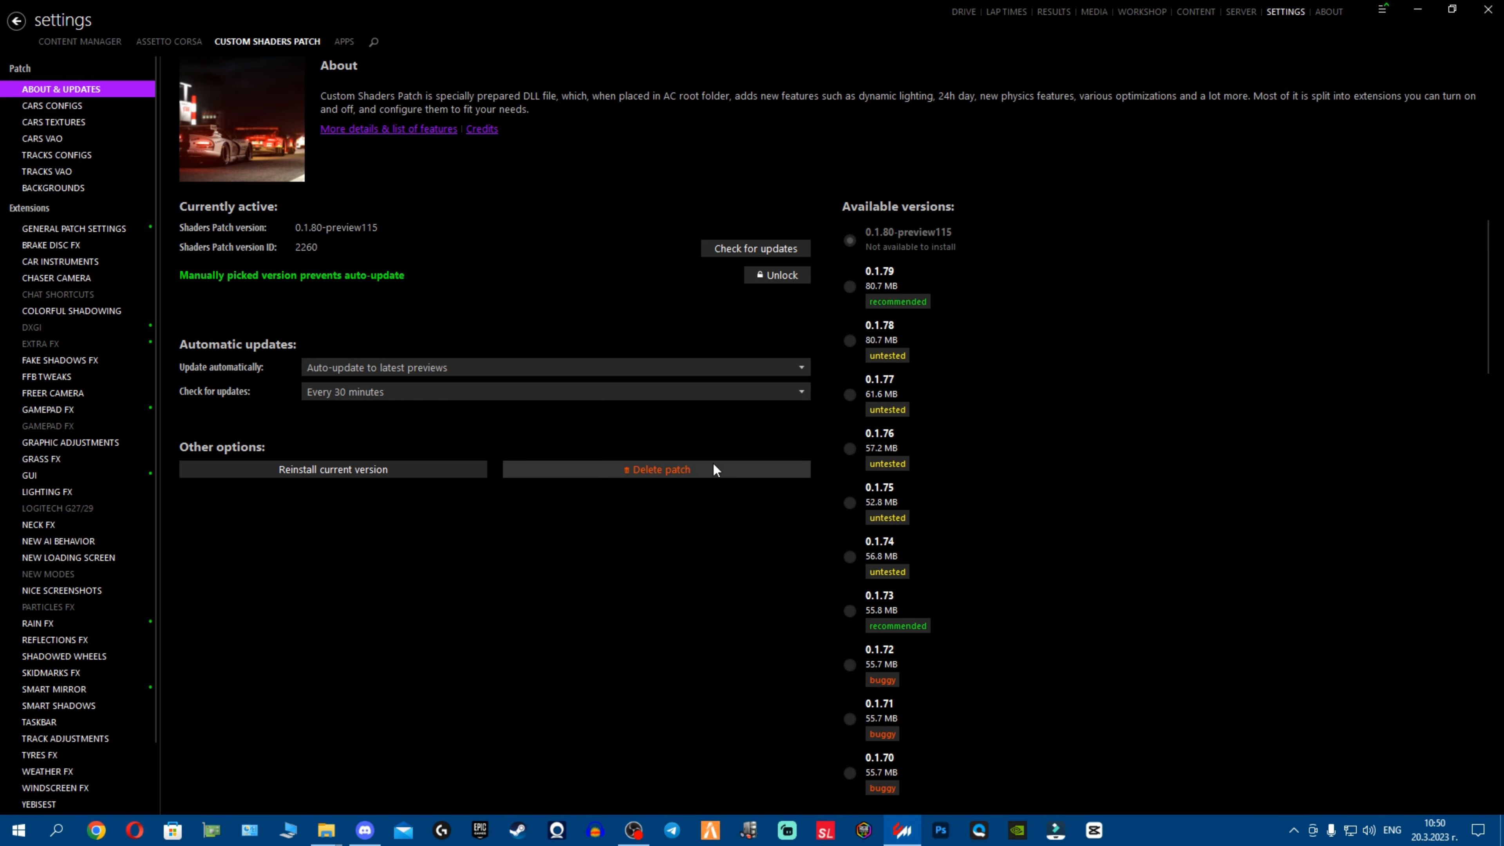
left_click(659, 469)
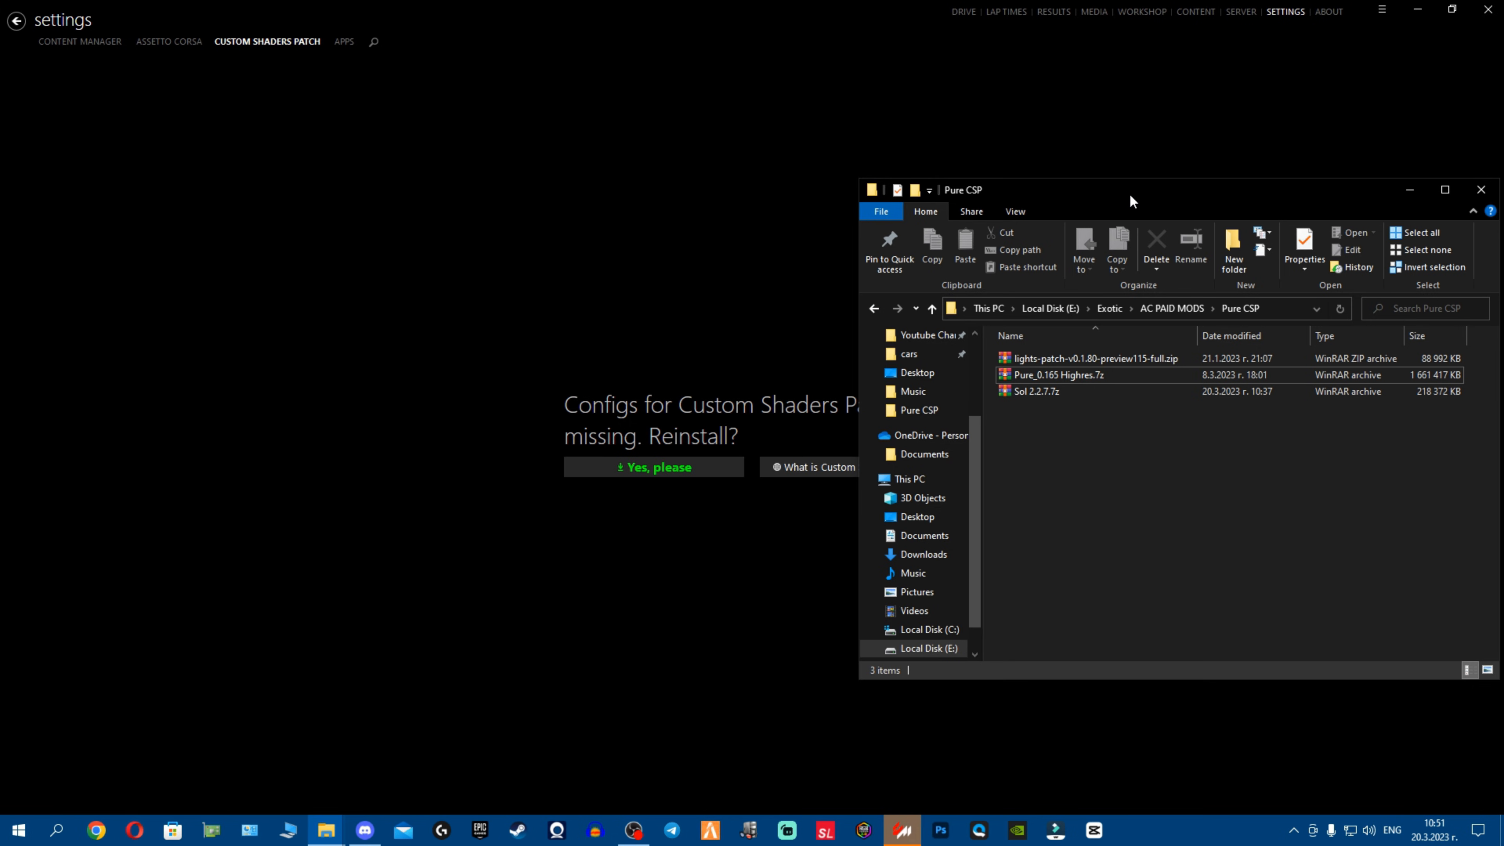
Pick out the lights-patch preview115 archive in the Pure CSP Explorer window
left_click(1062, 297)
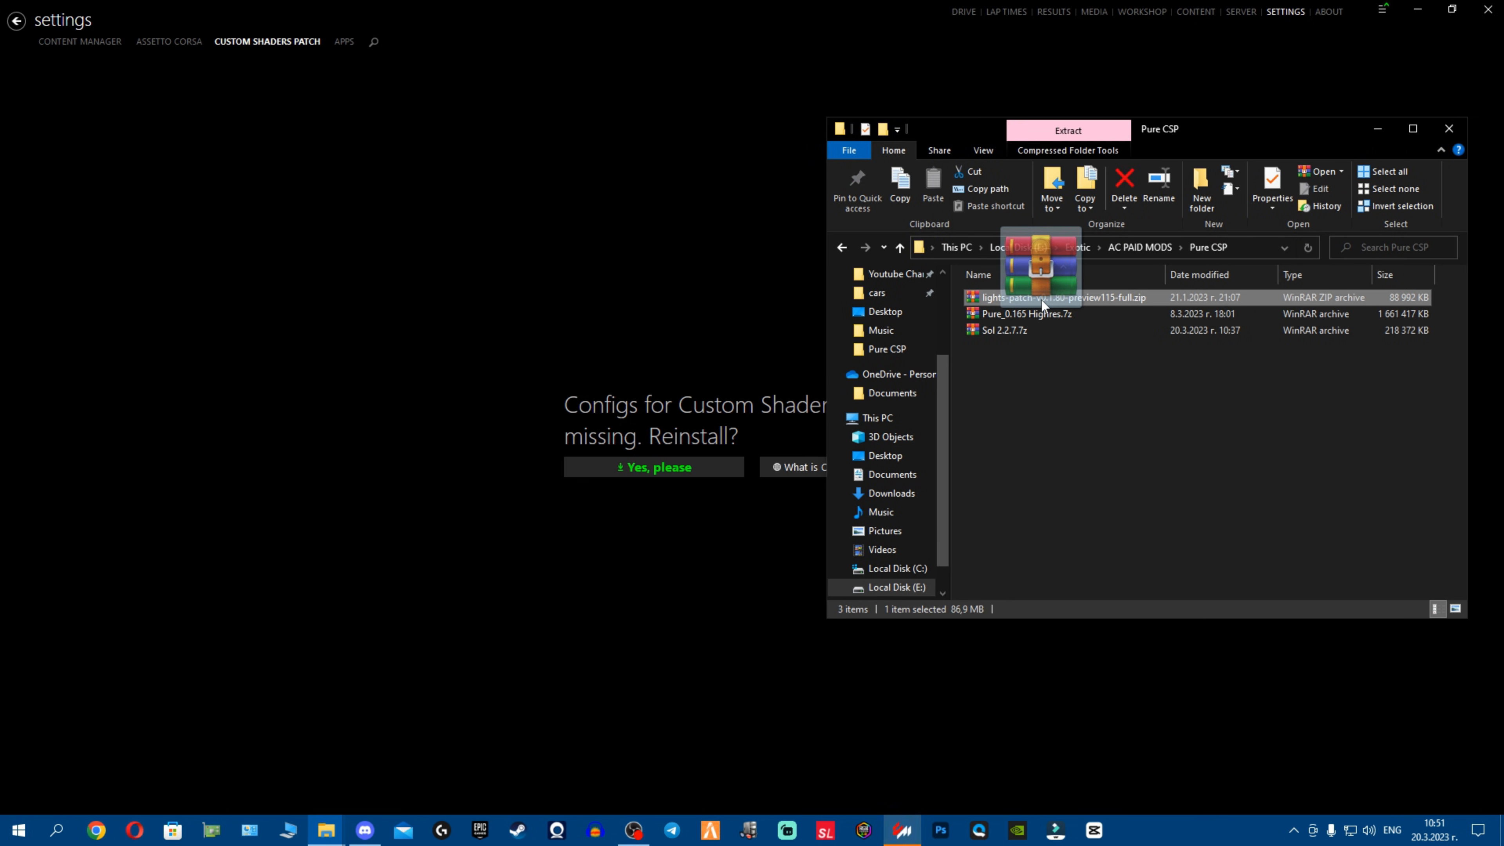
left_click(1116, 466)
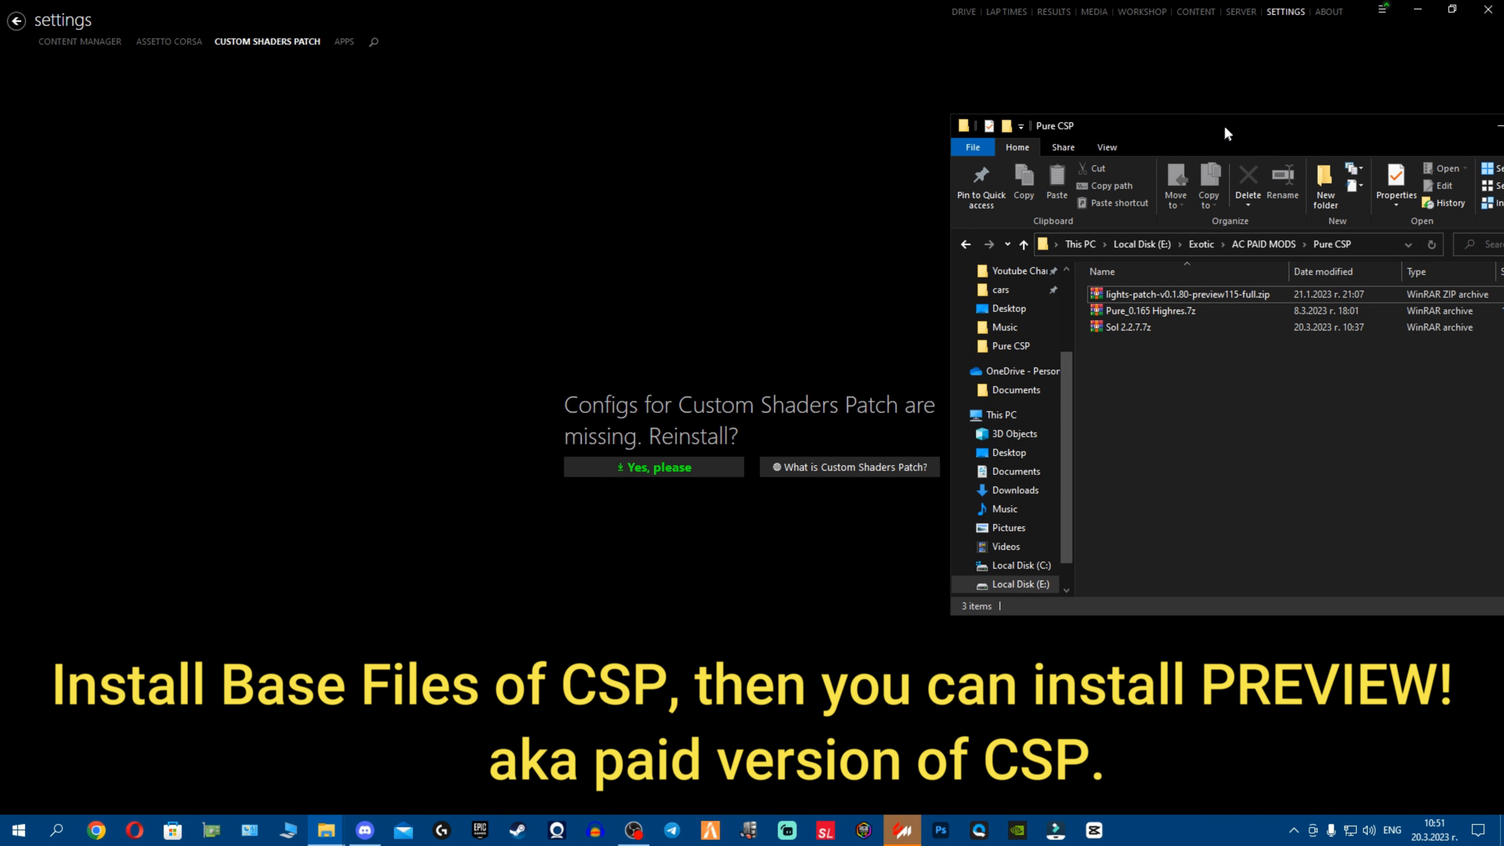
left_click(1187, 294)
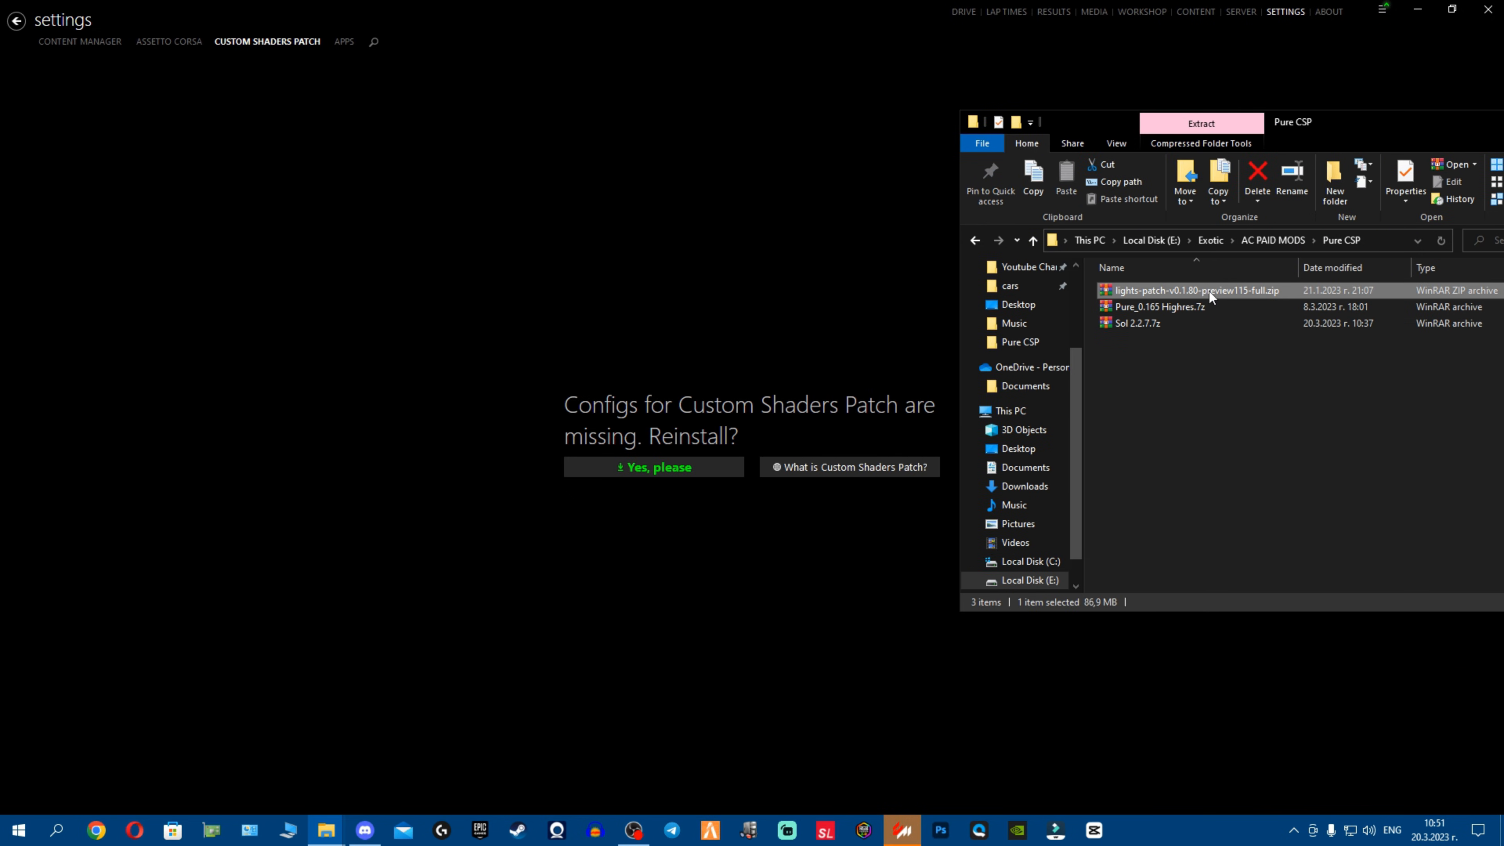
mouse_move(1210, 295)
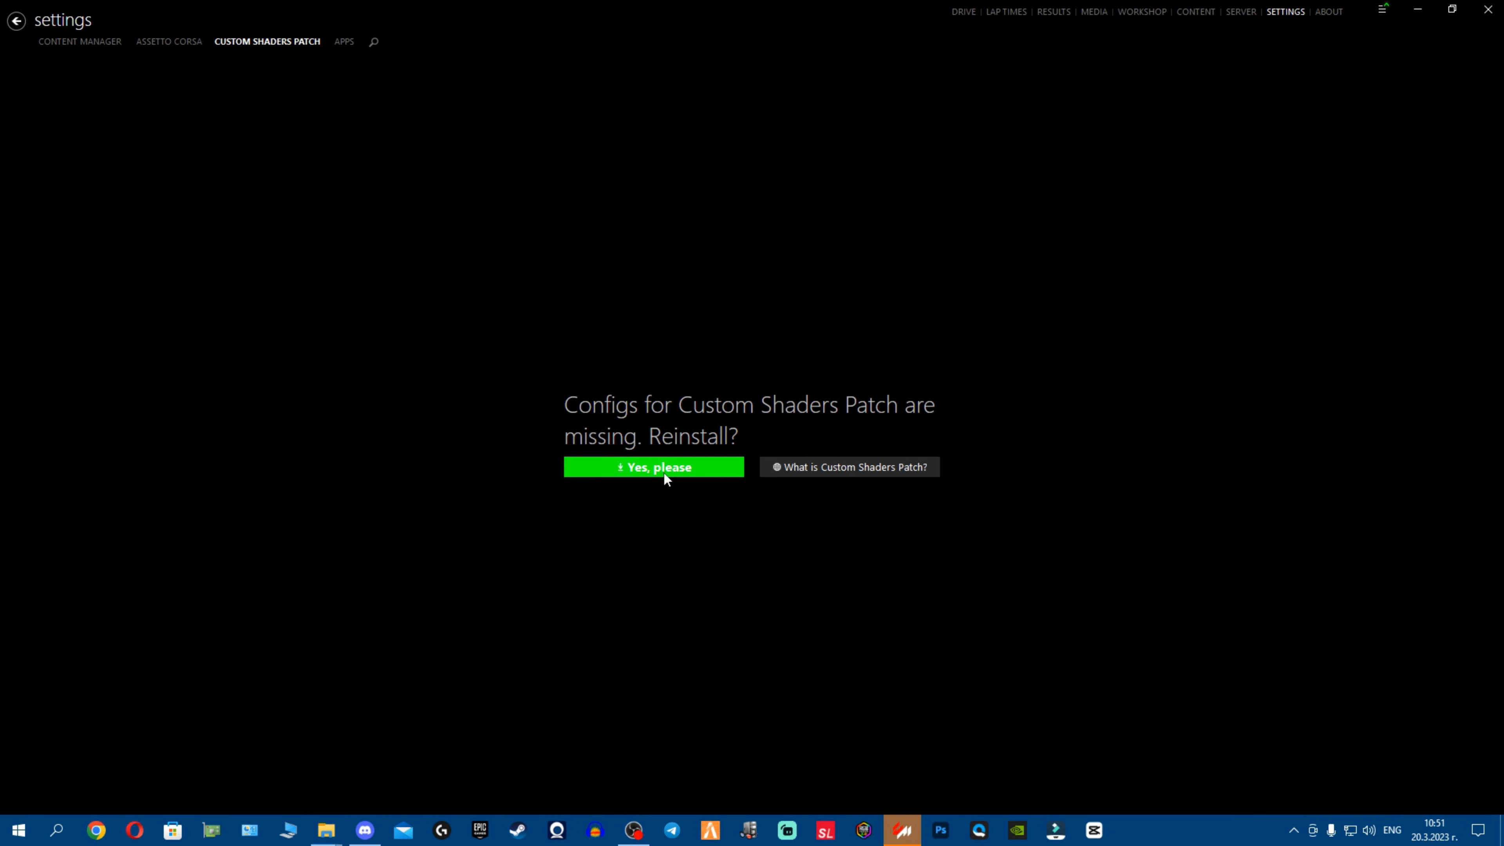
Reinstall the patch configs, install lights-patch 0.1.80-preview115 and remove the completed entry
left_click(653, 467)
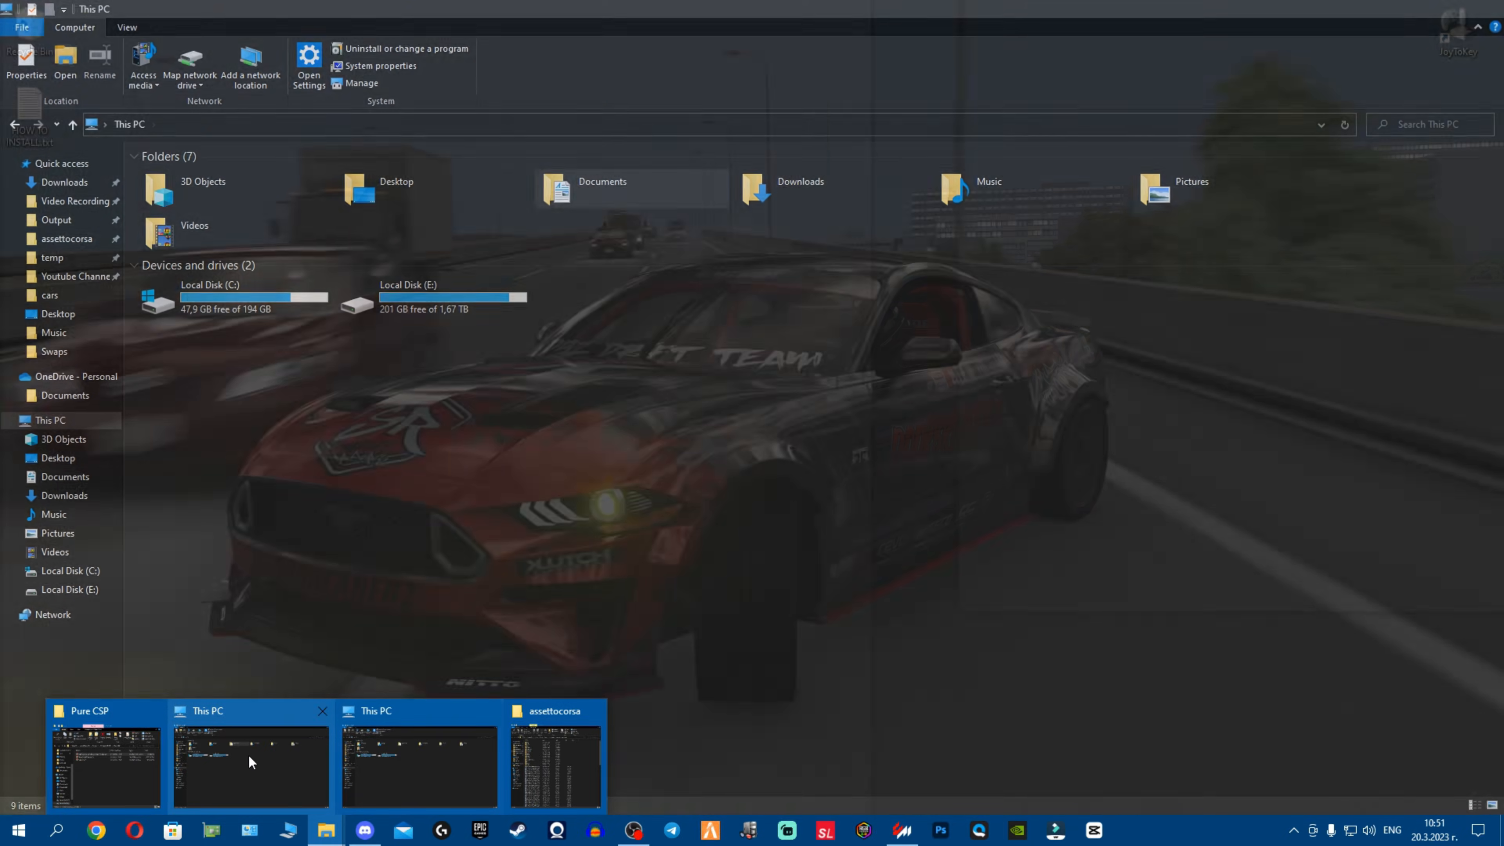
left_click(105, 757)
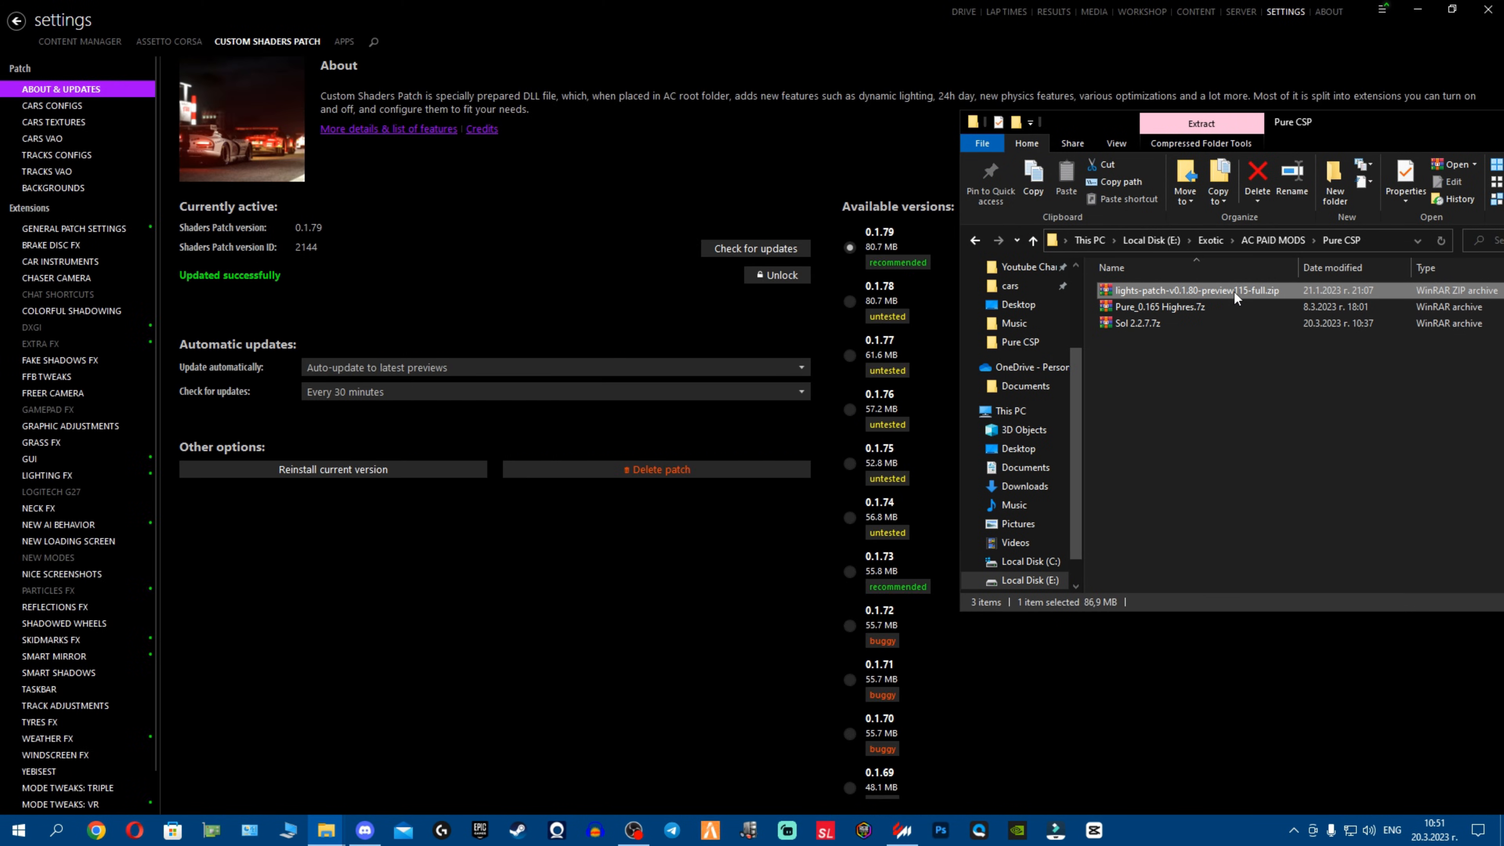
mouse_move(1237, 297)
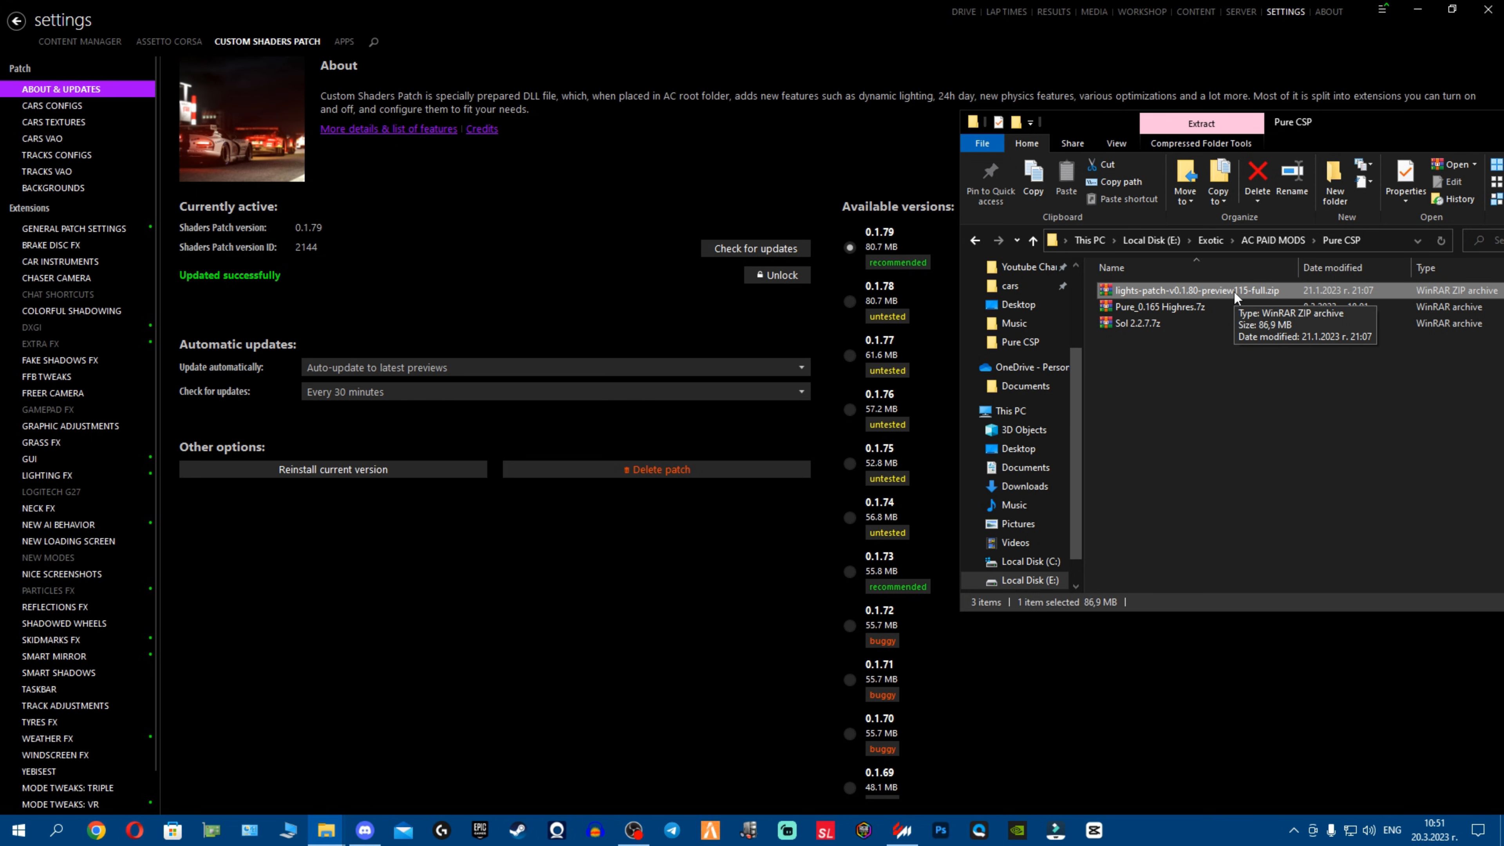
mouse_move(640, 311)
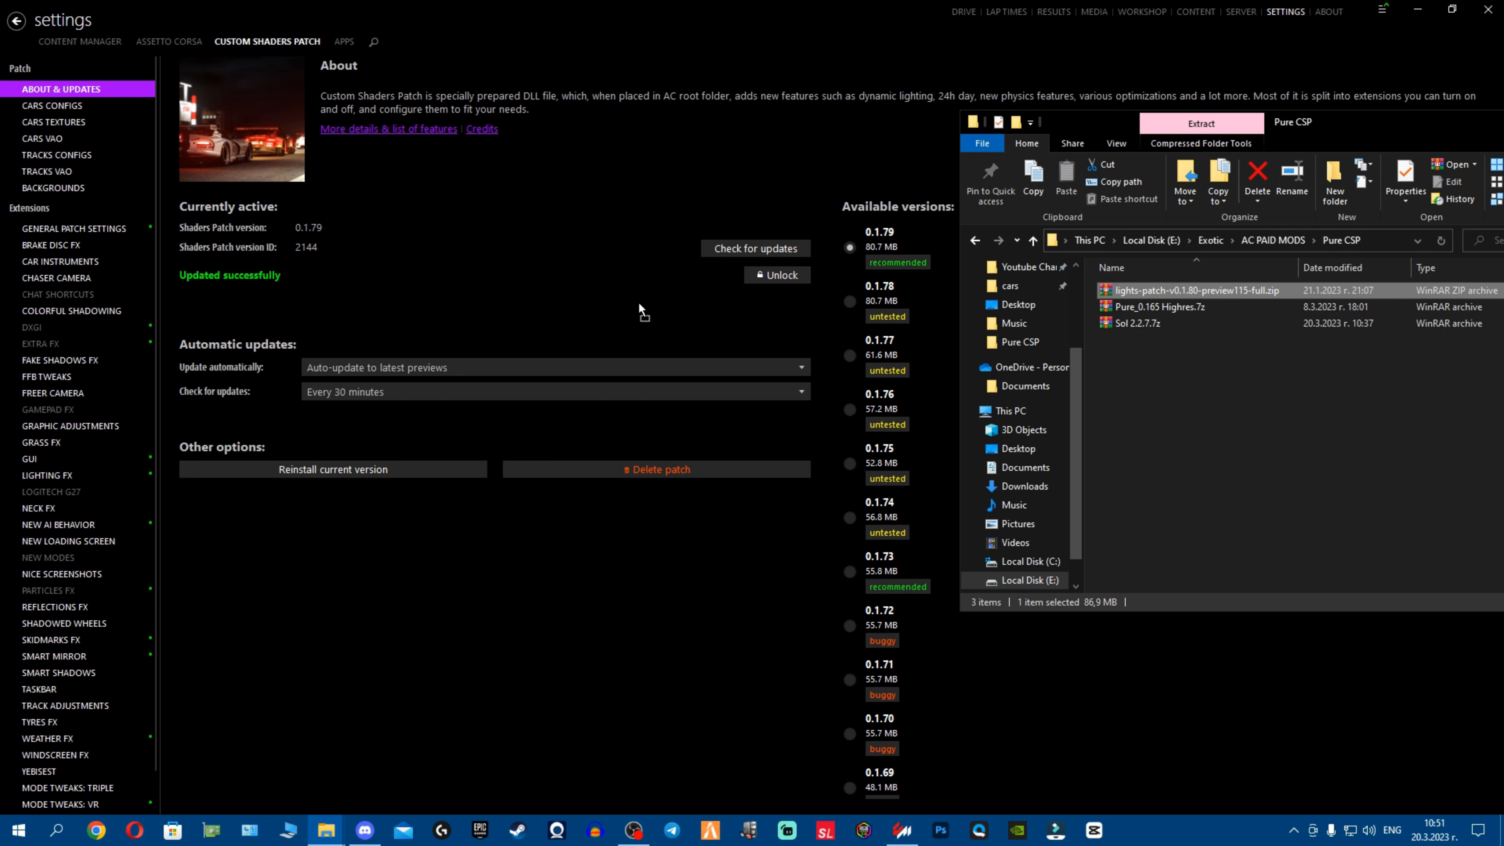
mouse_move(670, 218)
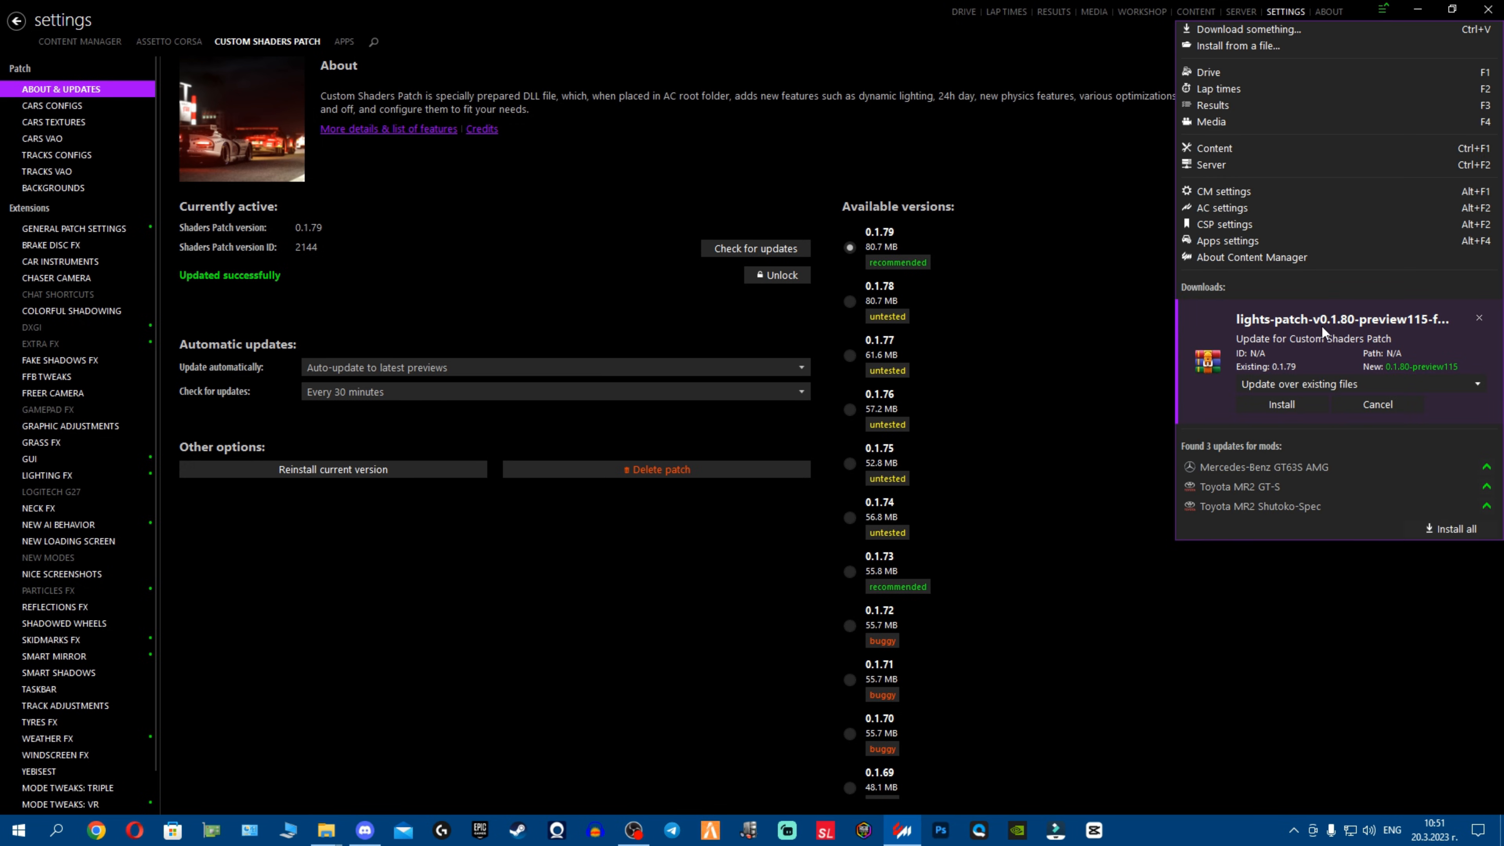
left_click(1282, 404)
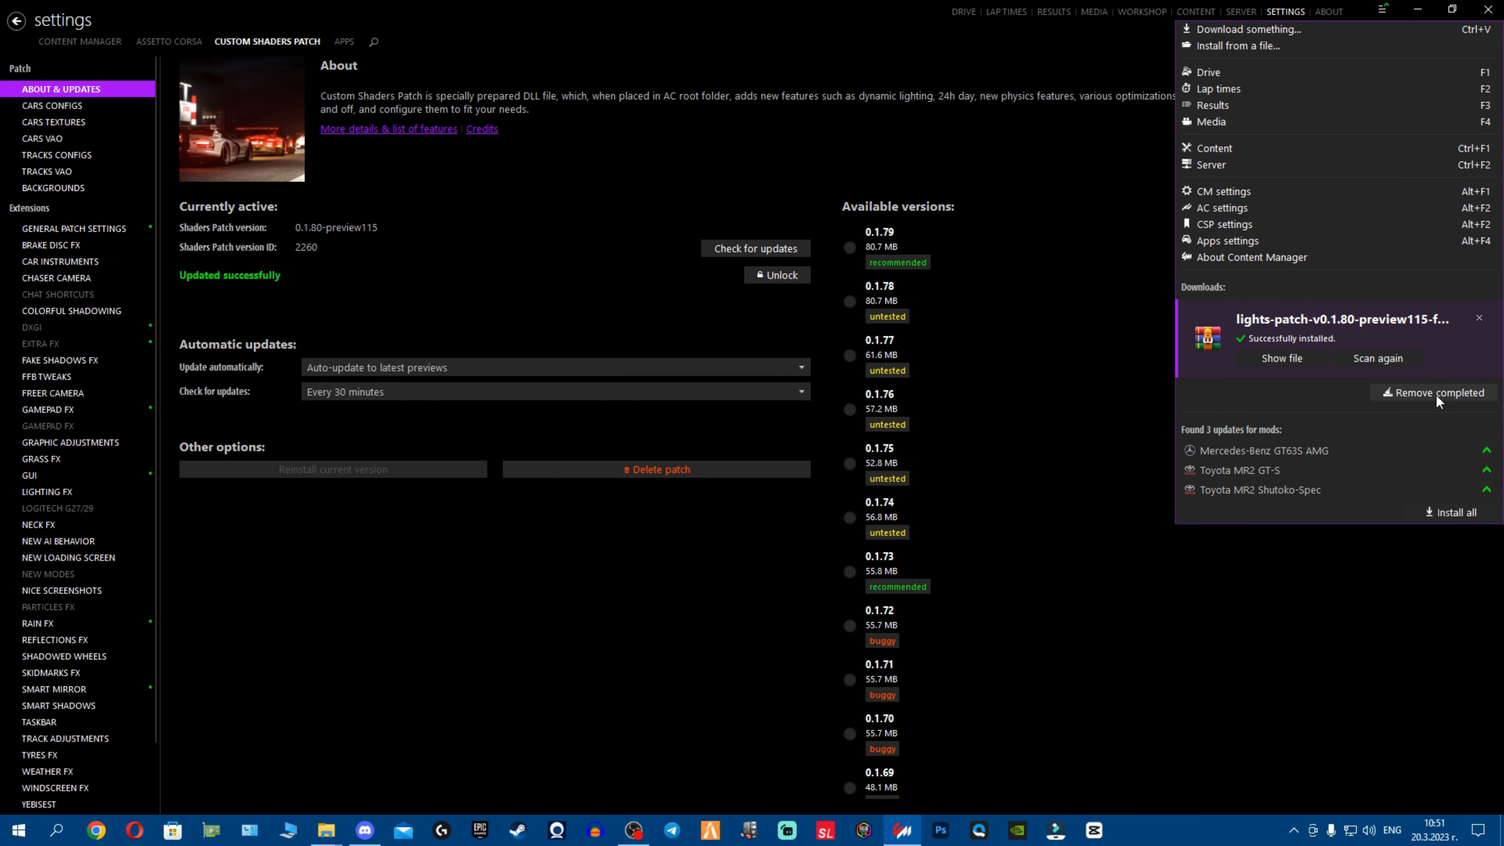
left_click(1377, 358)
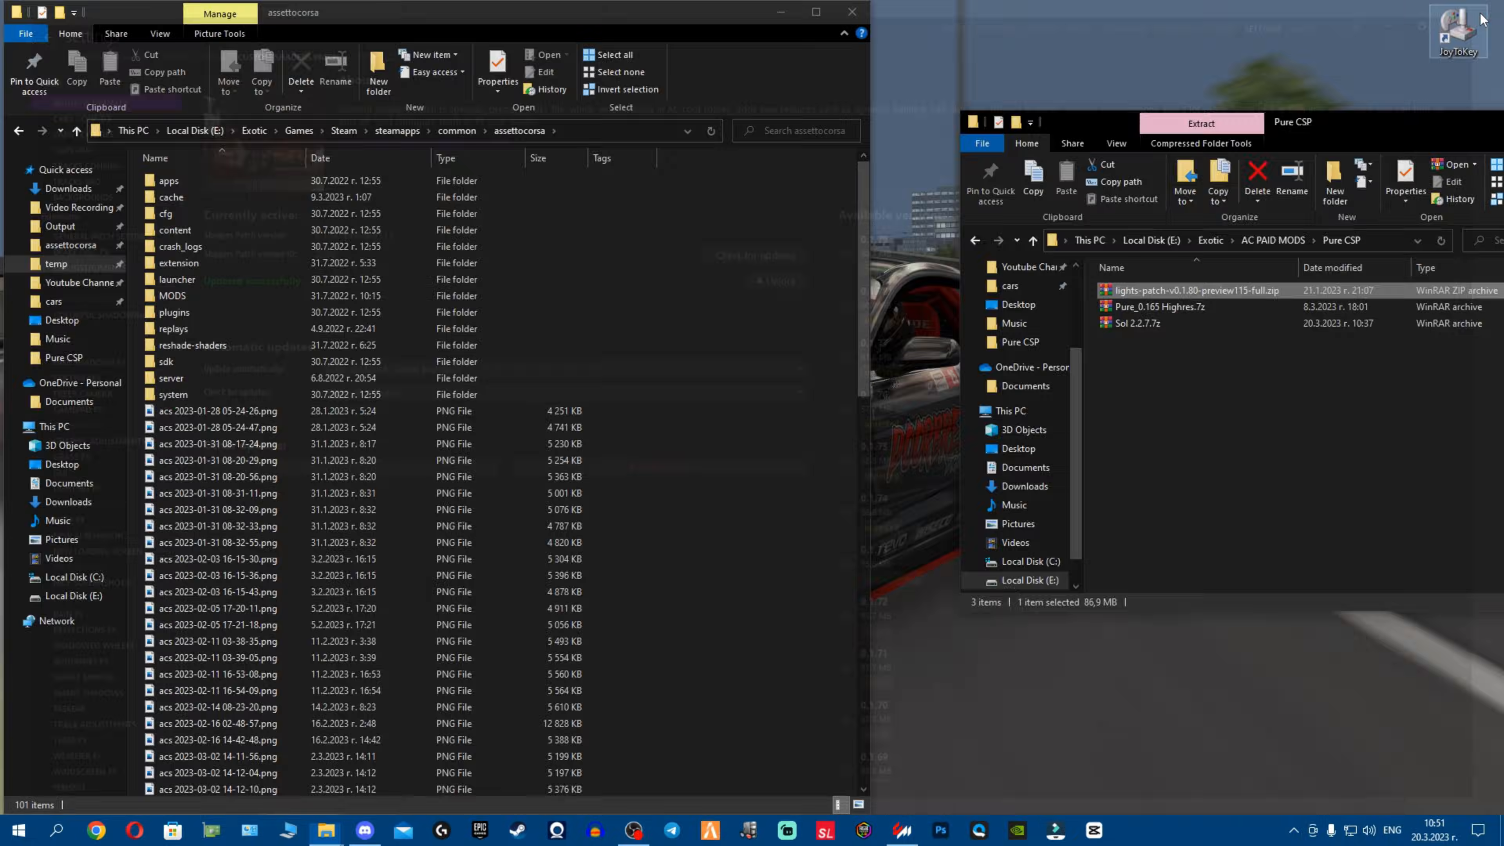
Install the lights-patch 0.1.80-preview115 zip again via 'Install from a file...'
right_click(901, 830)
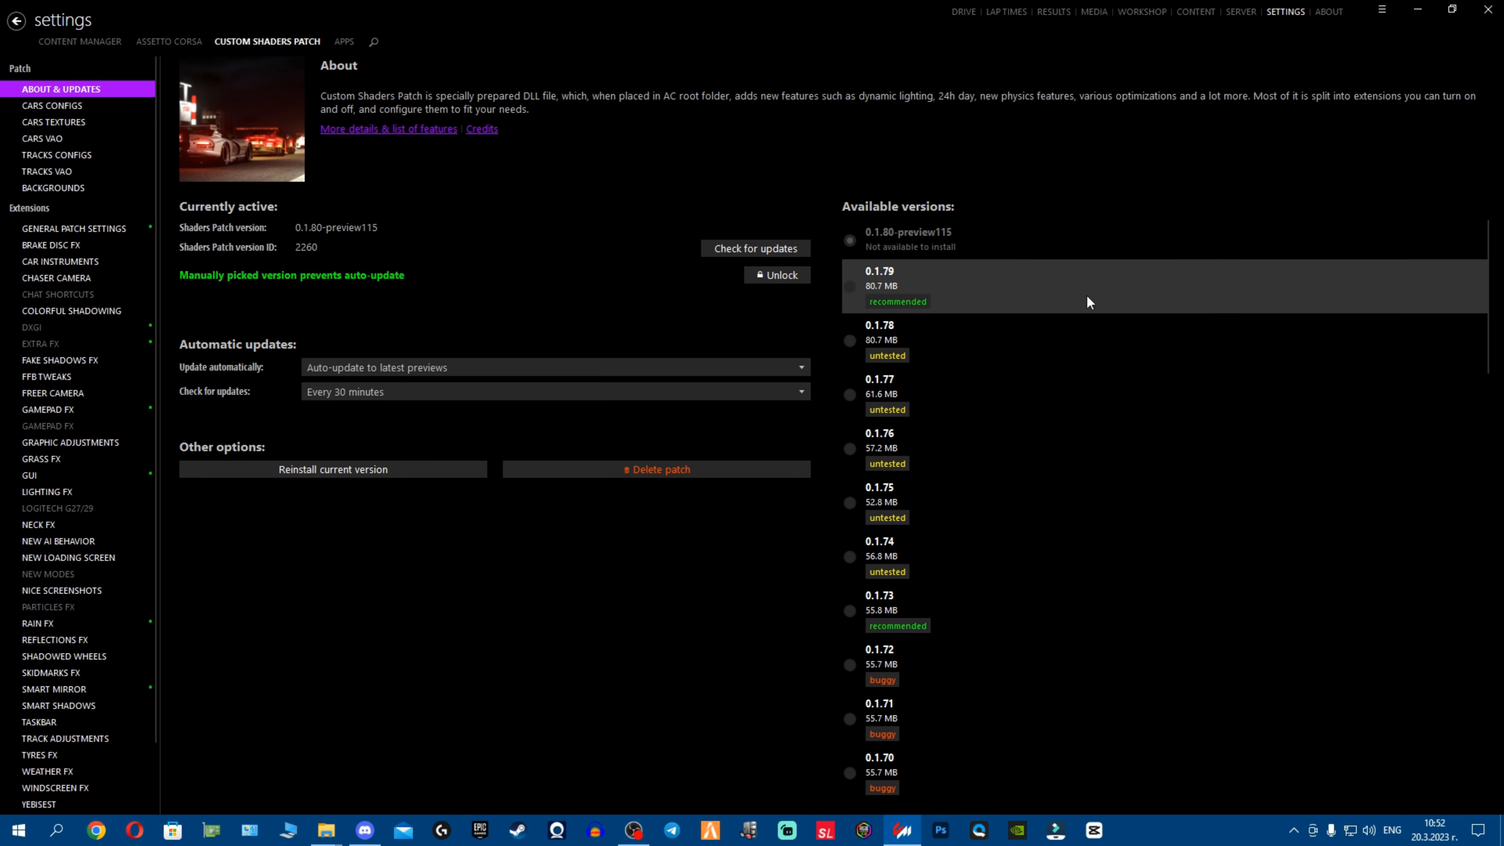
left_click(1381, 10)
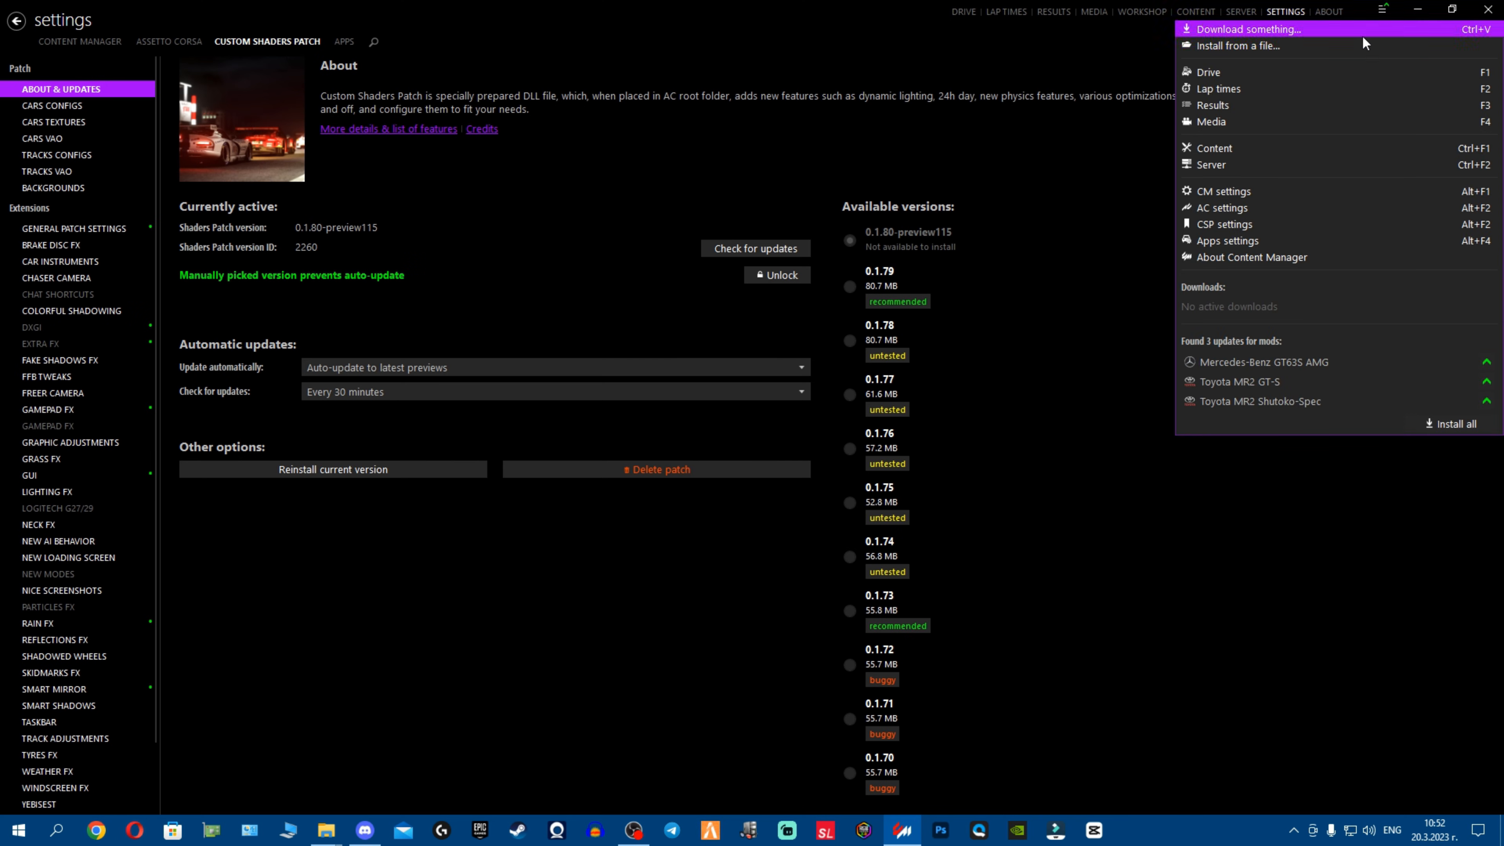
left_click(1239, 46)
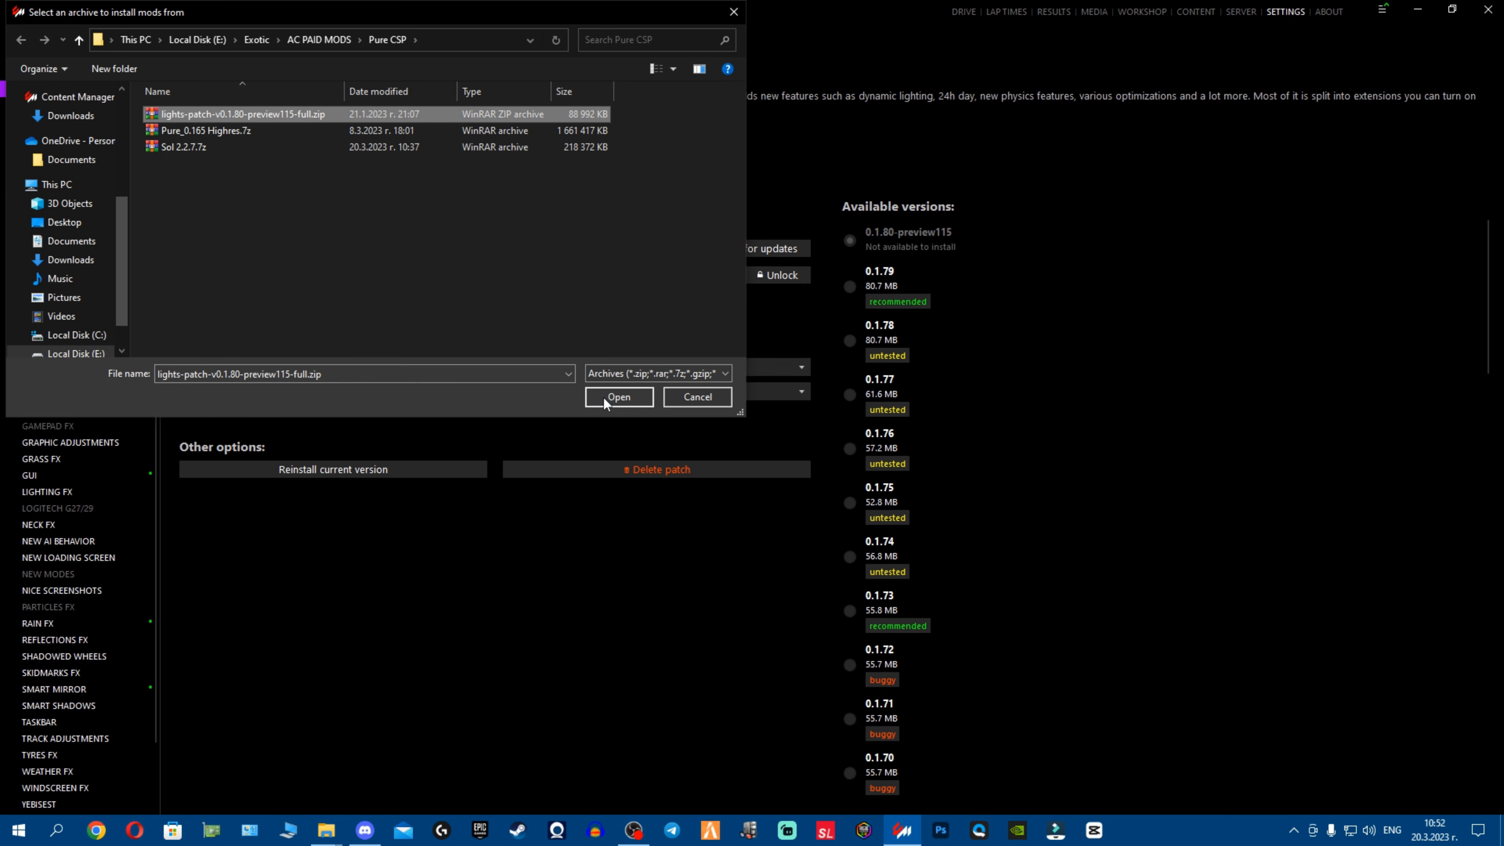
left_click(618, 397)
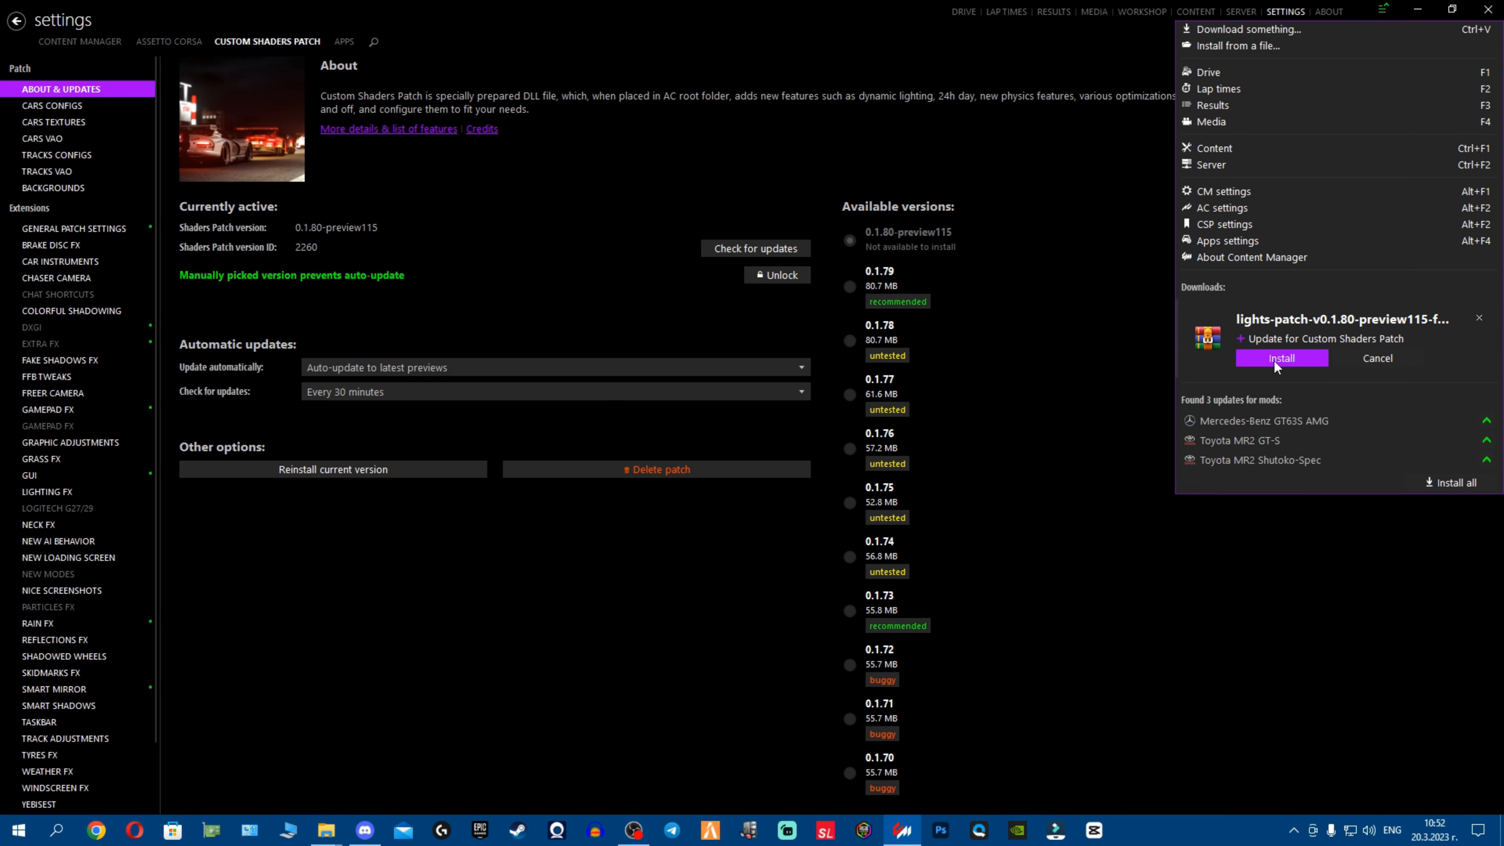
left_click(1280, 358)
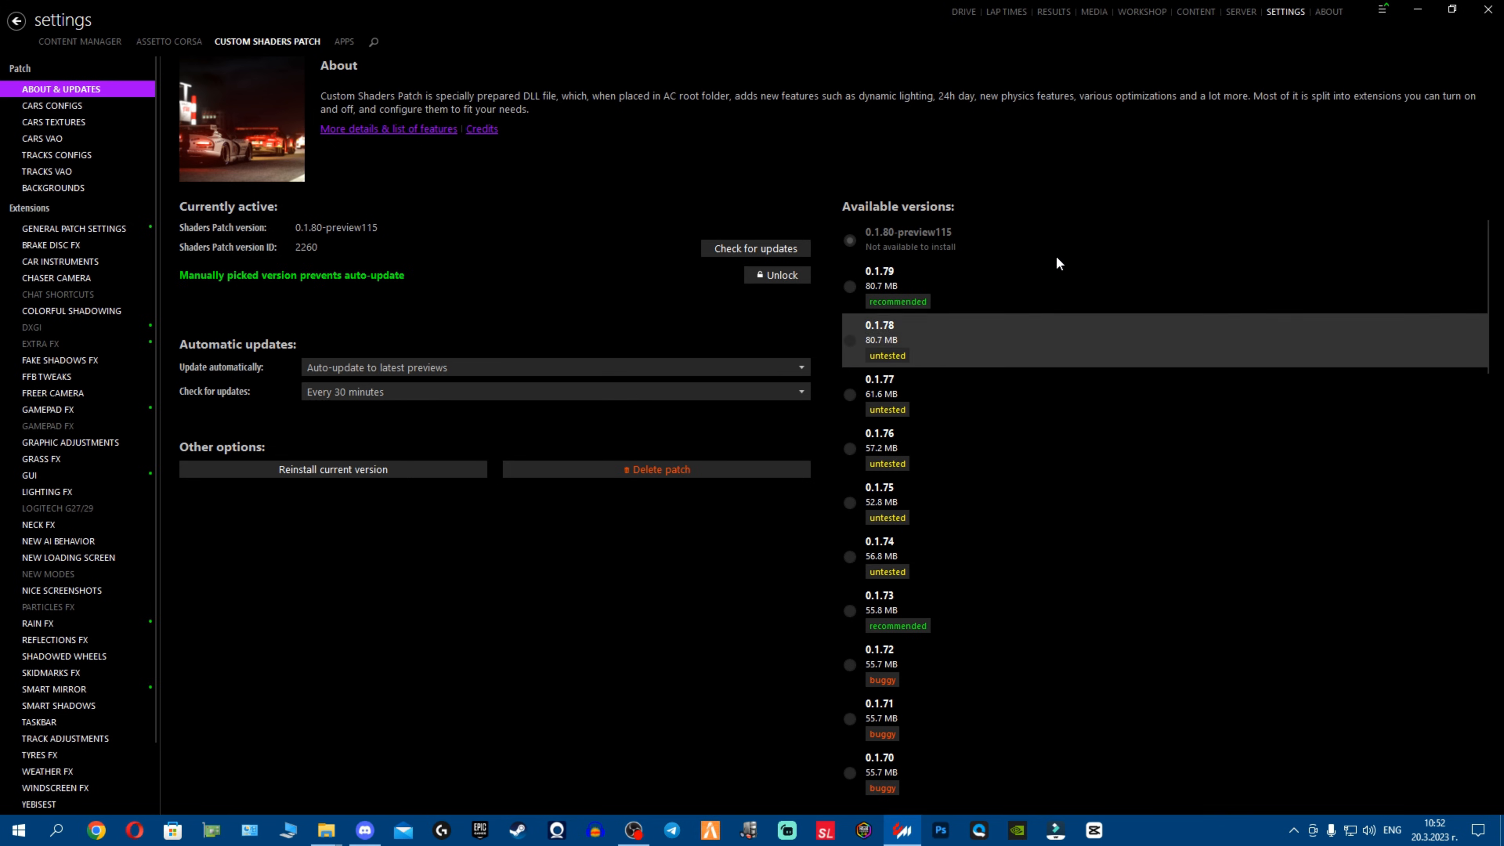
mouse_move(820, 157)
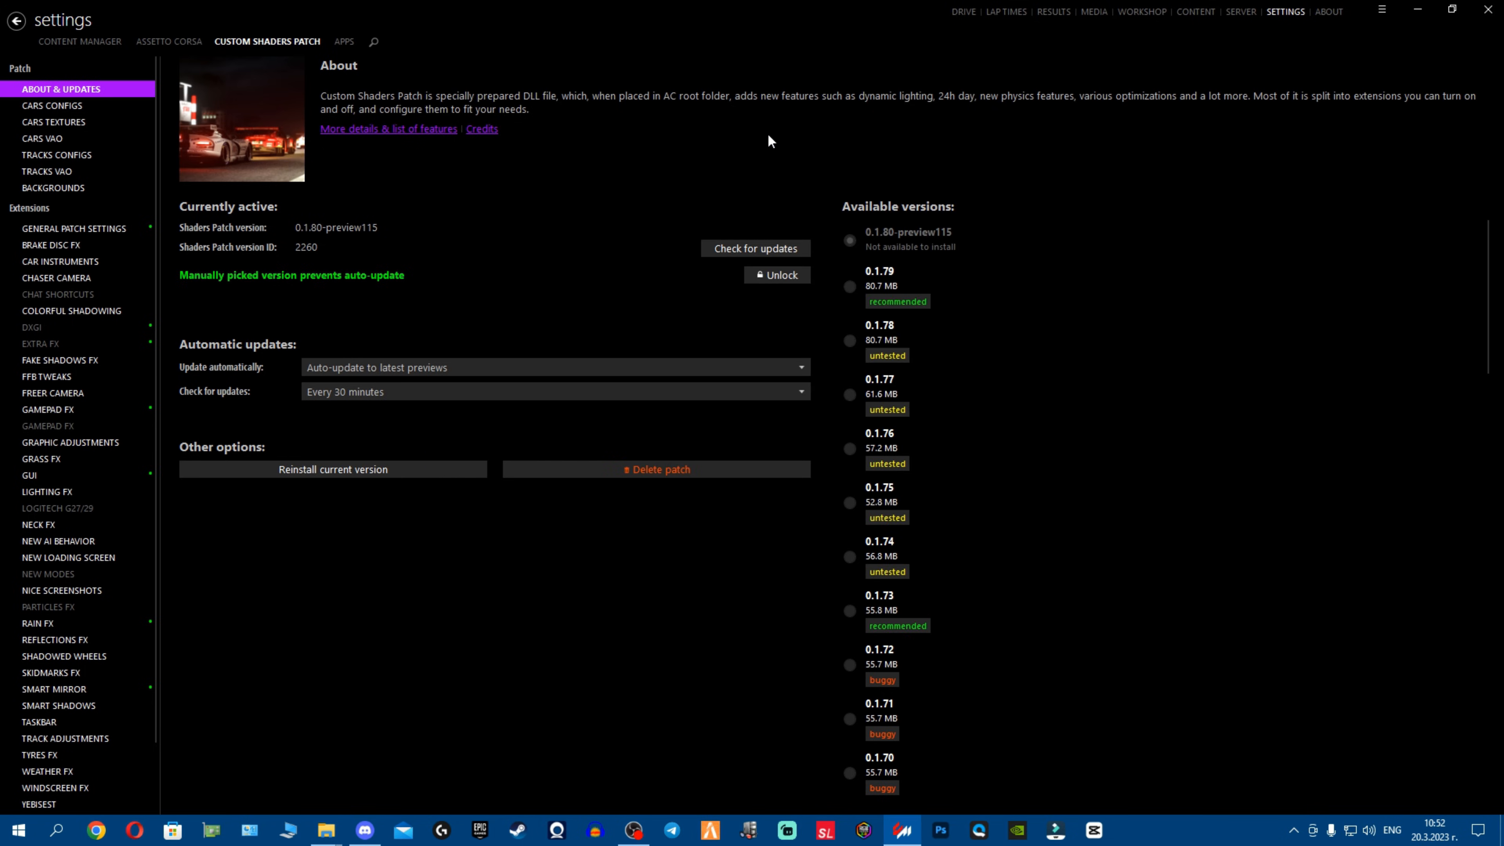
mouse_move(963, 12)
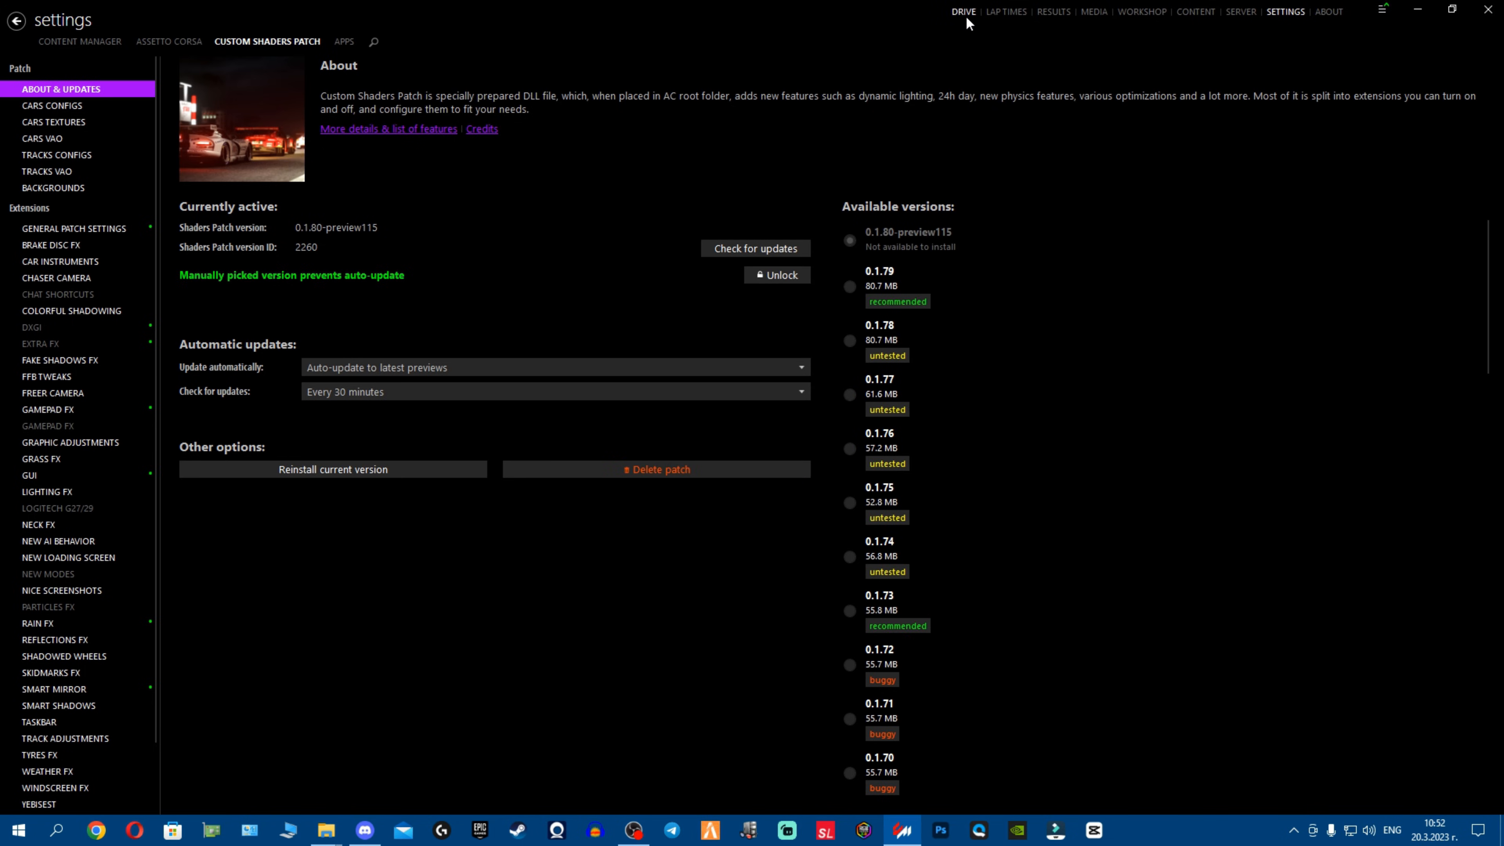
Review Damage Displayer and Weather FX settings (Sol 2.4 controller, Pure script), then minimize Content Manager
left_click(169, 41)
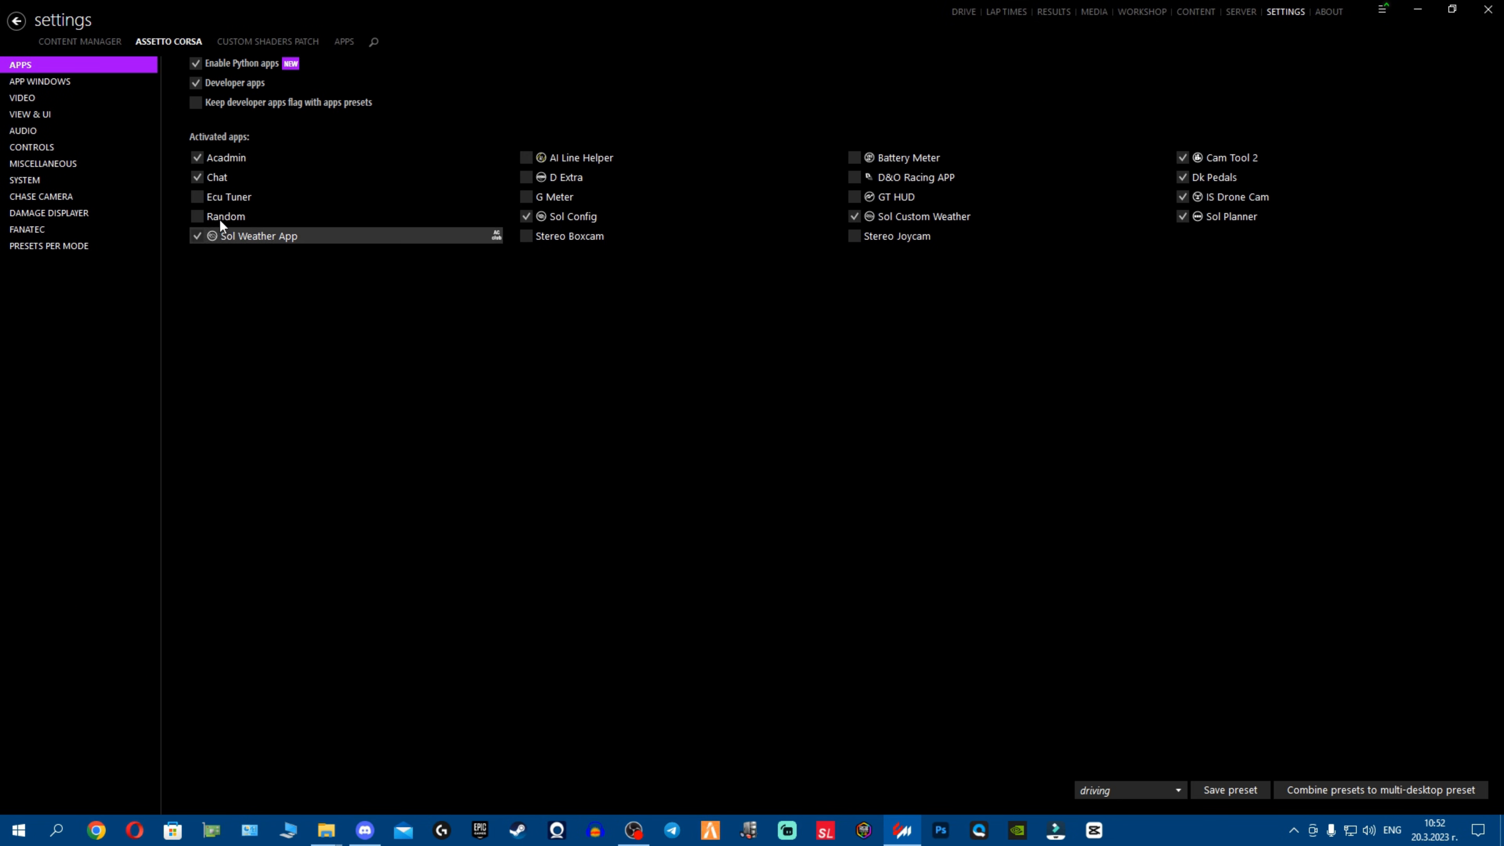
mouse_move(195, 63)
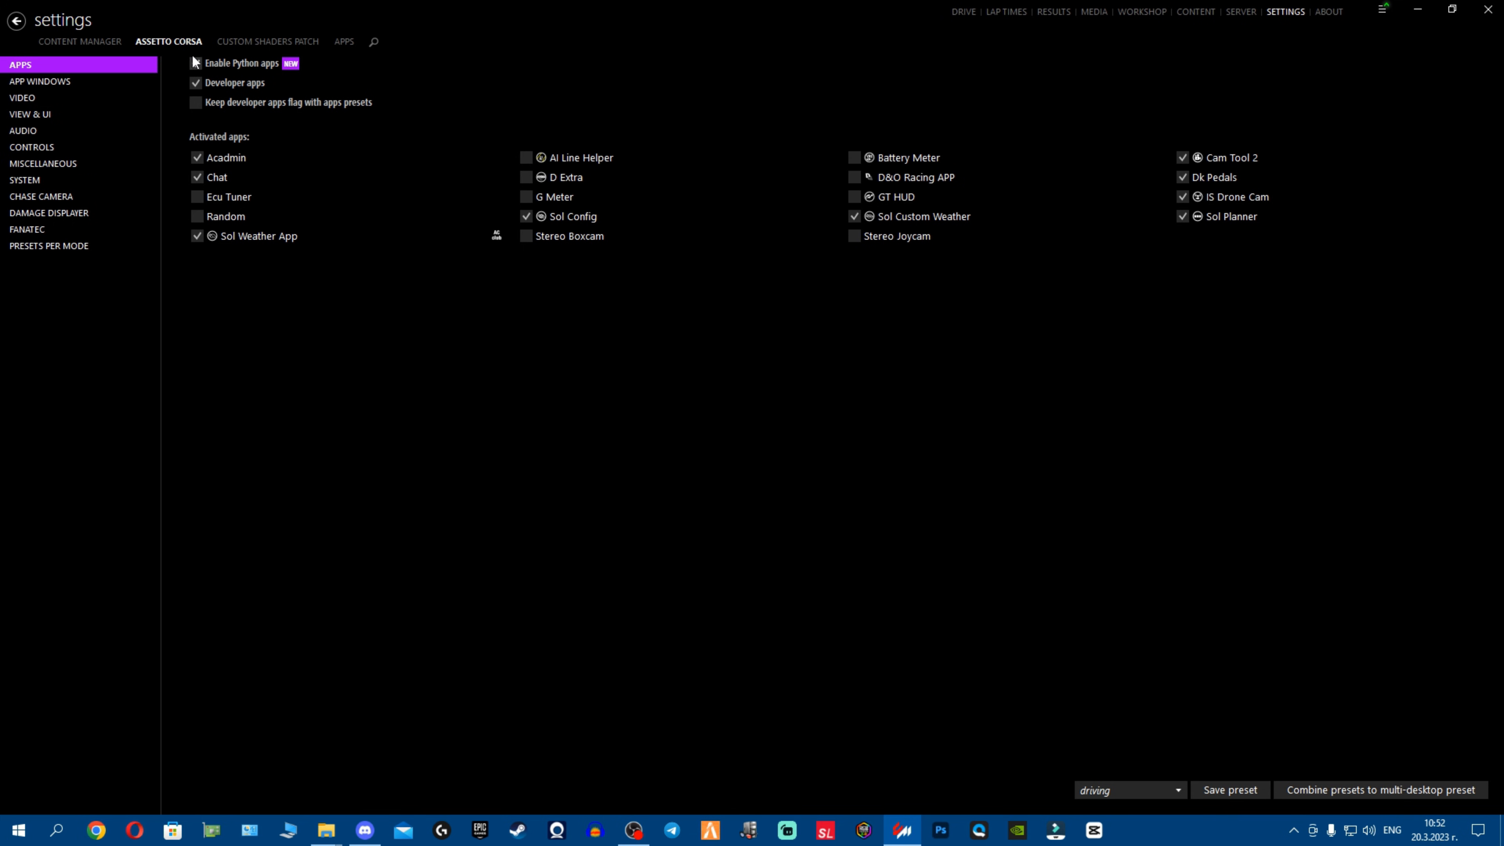
left_click(48, 213)
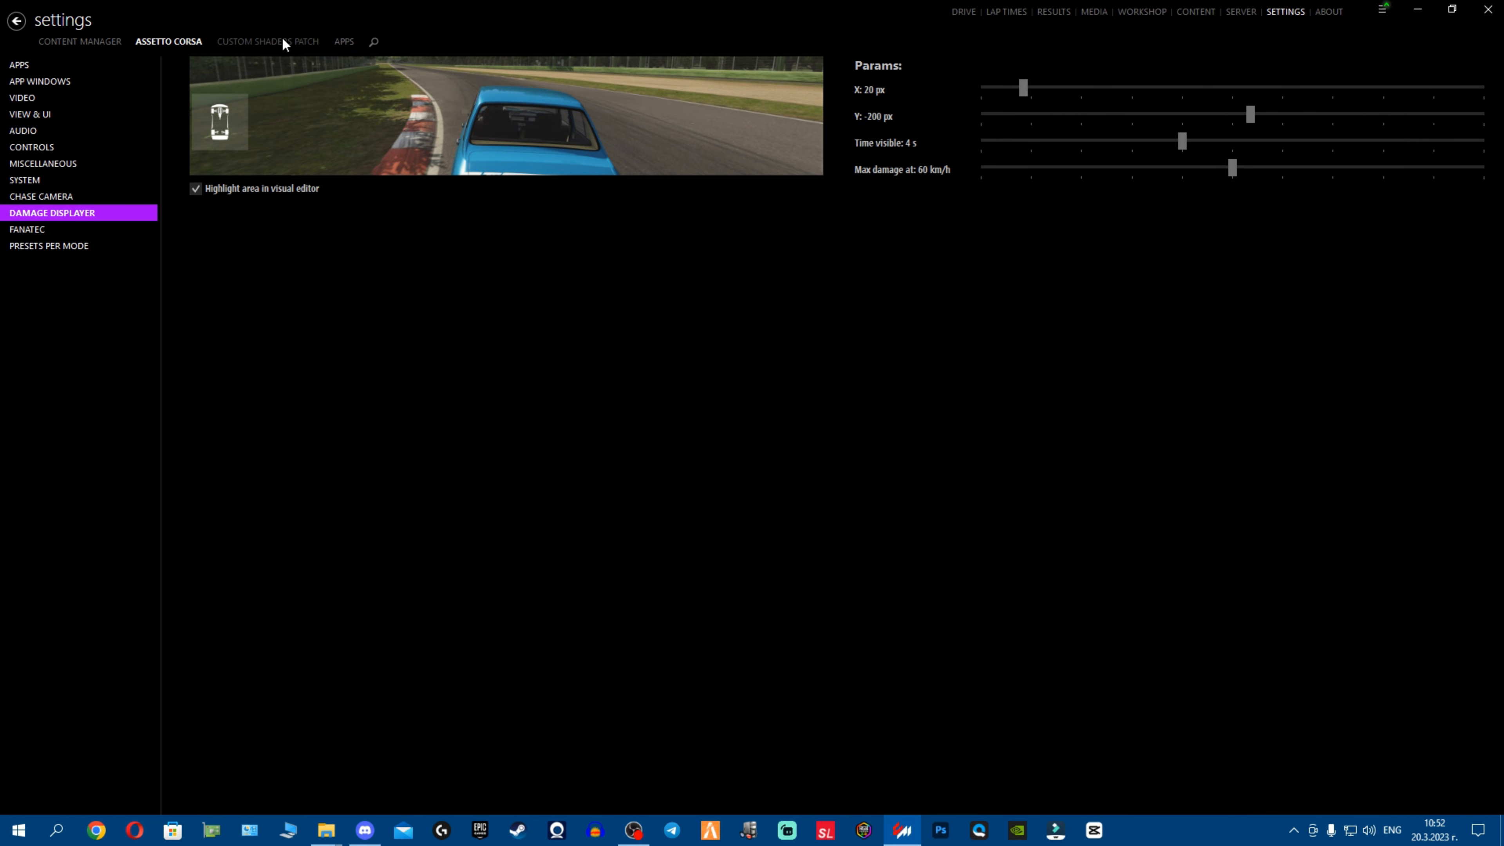
left_click(267, 42)
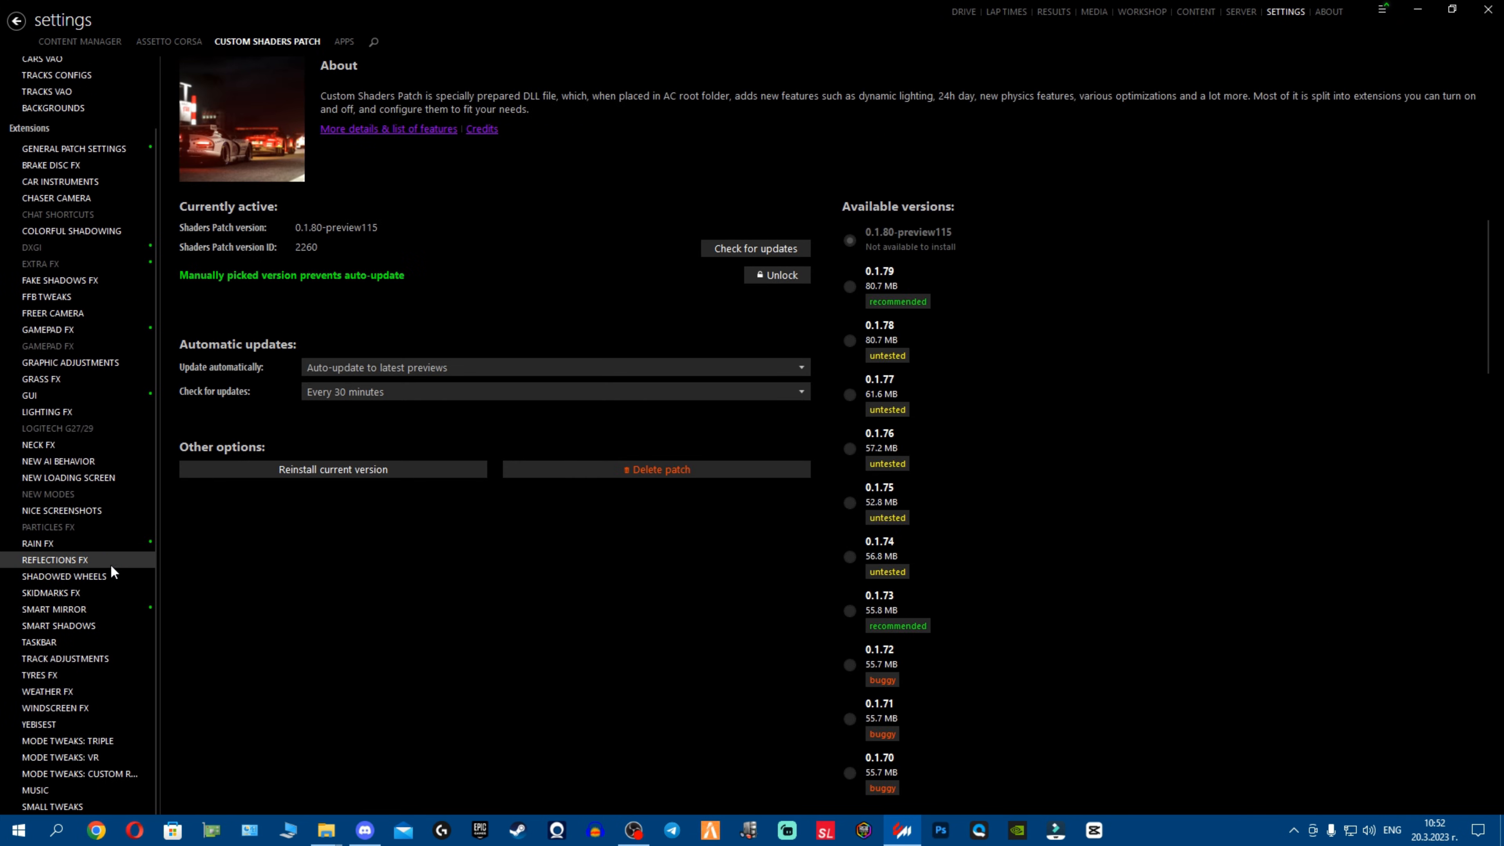
left_click(47, 692)
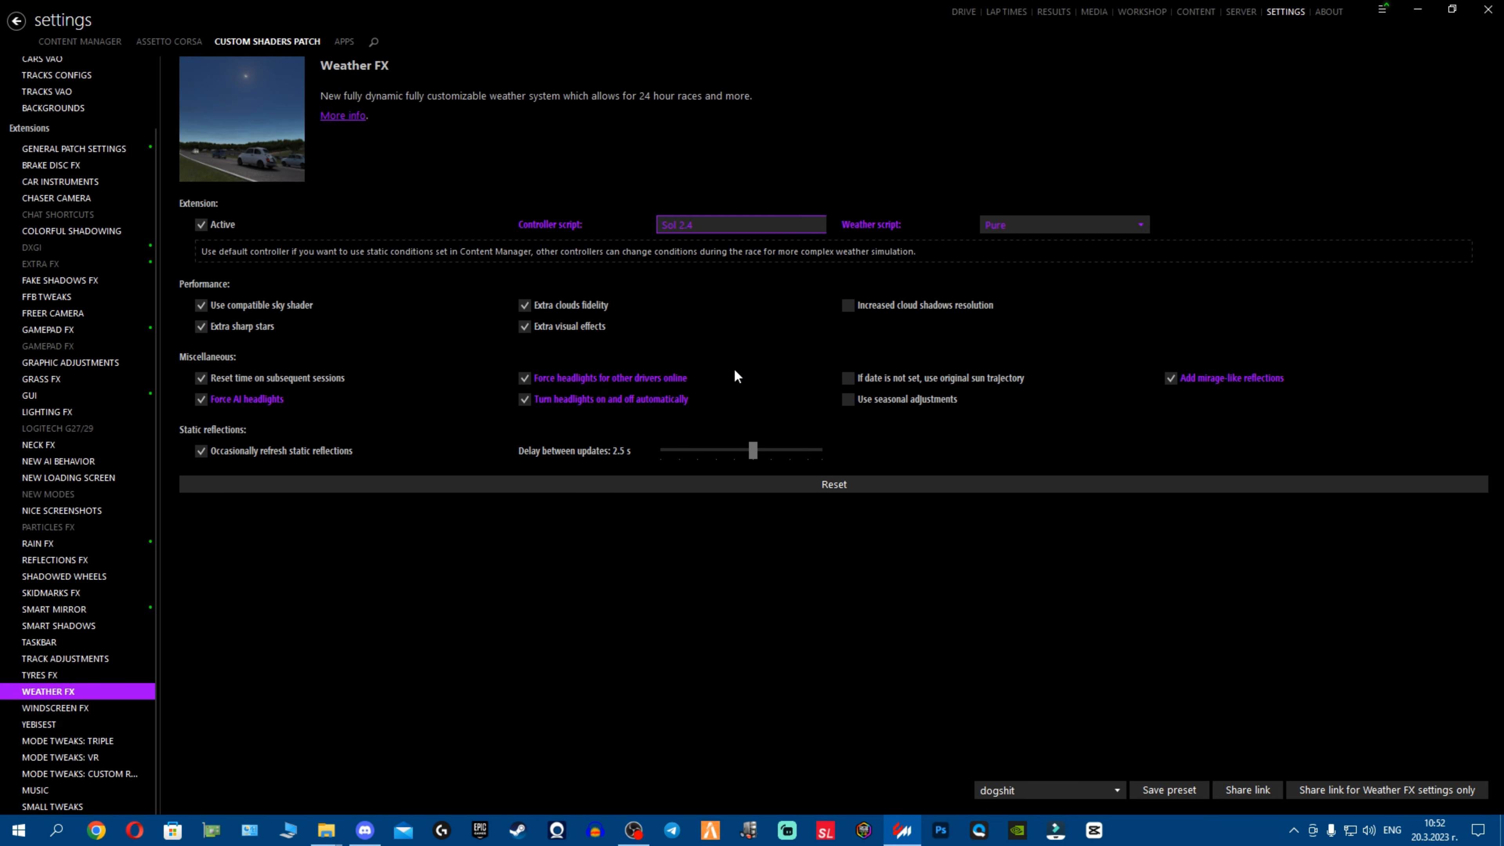
left_click(1063, 225)
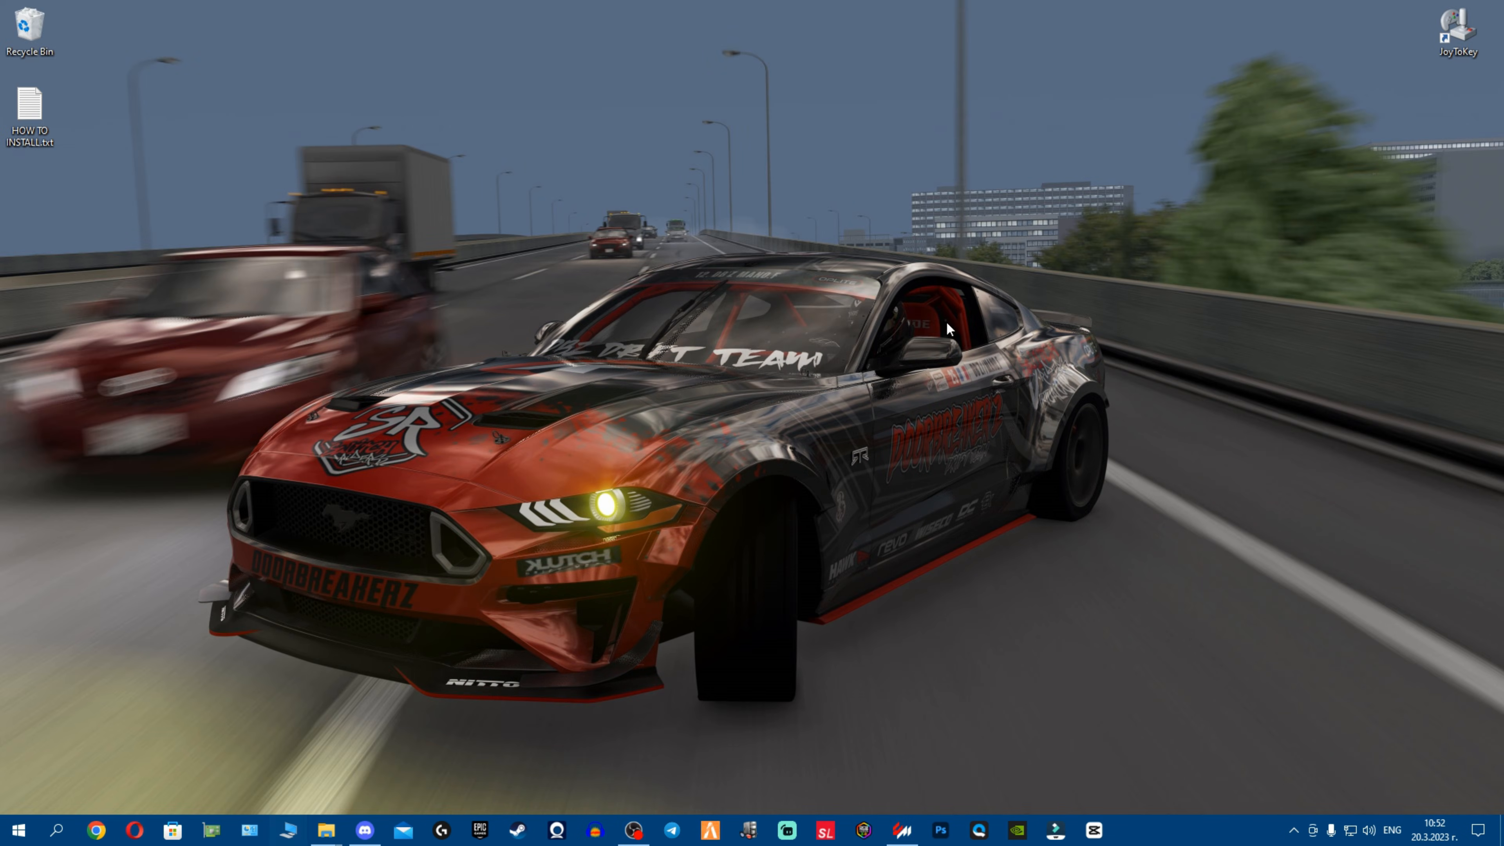
Browse This PC > Documents and confirm the Assetto Corsa folder is present
left_click(324, 831)
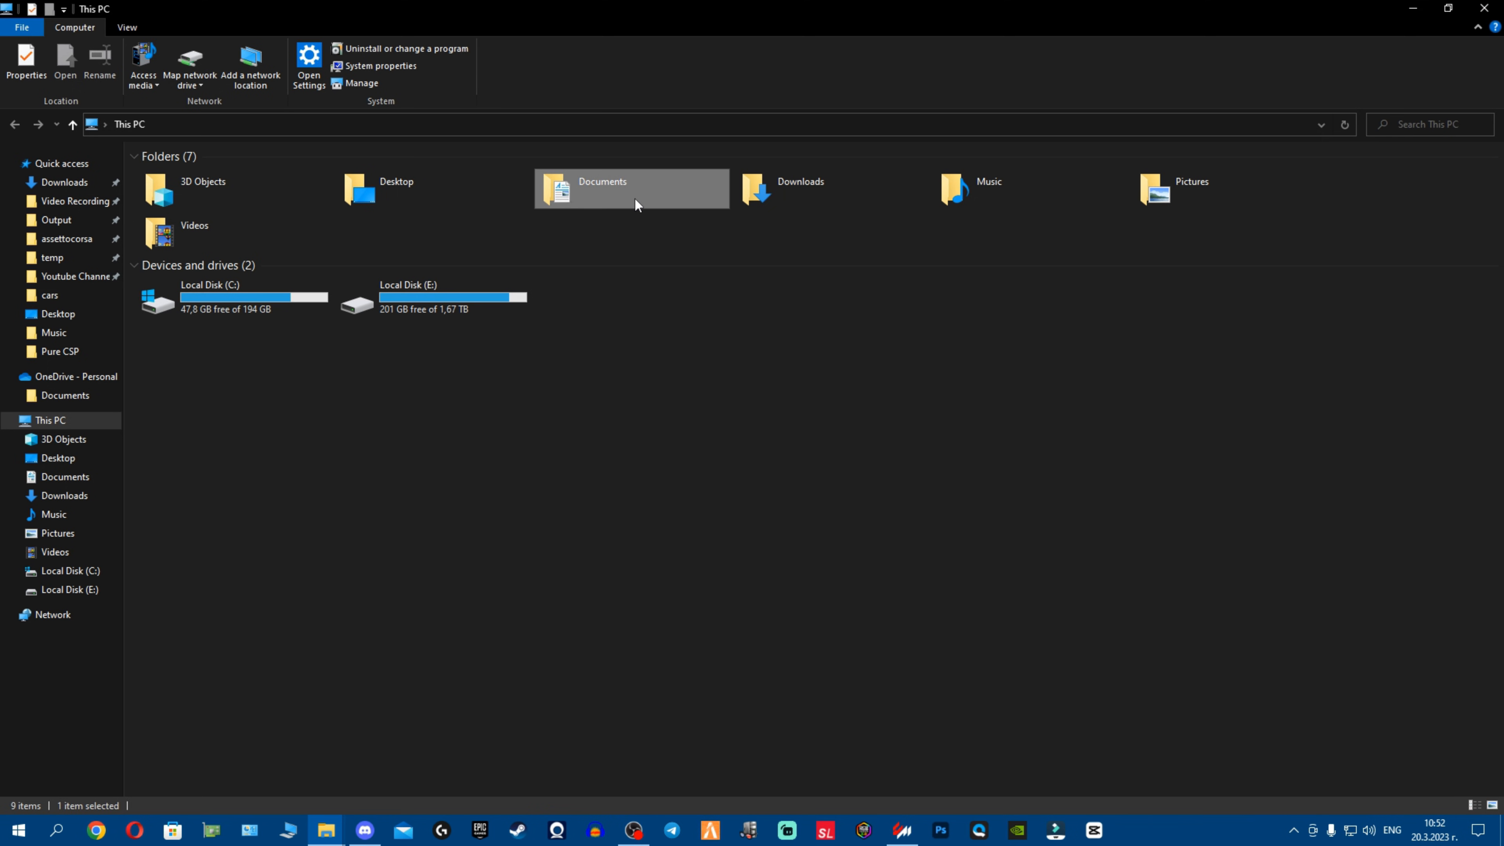
double_click(602, 188)
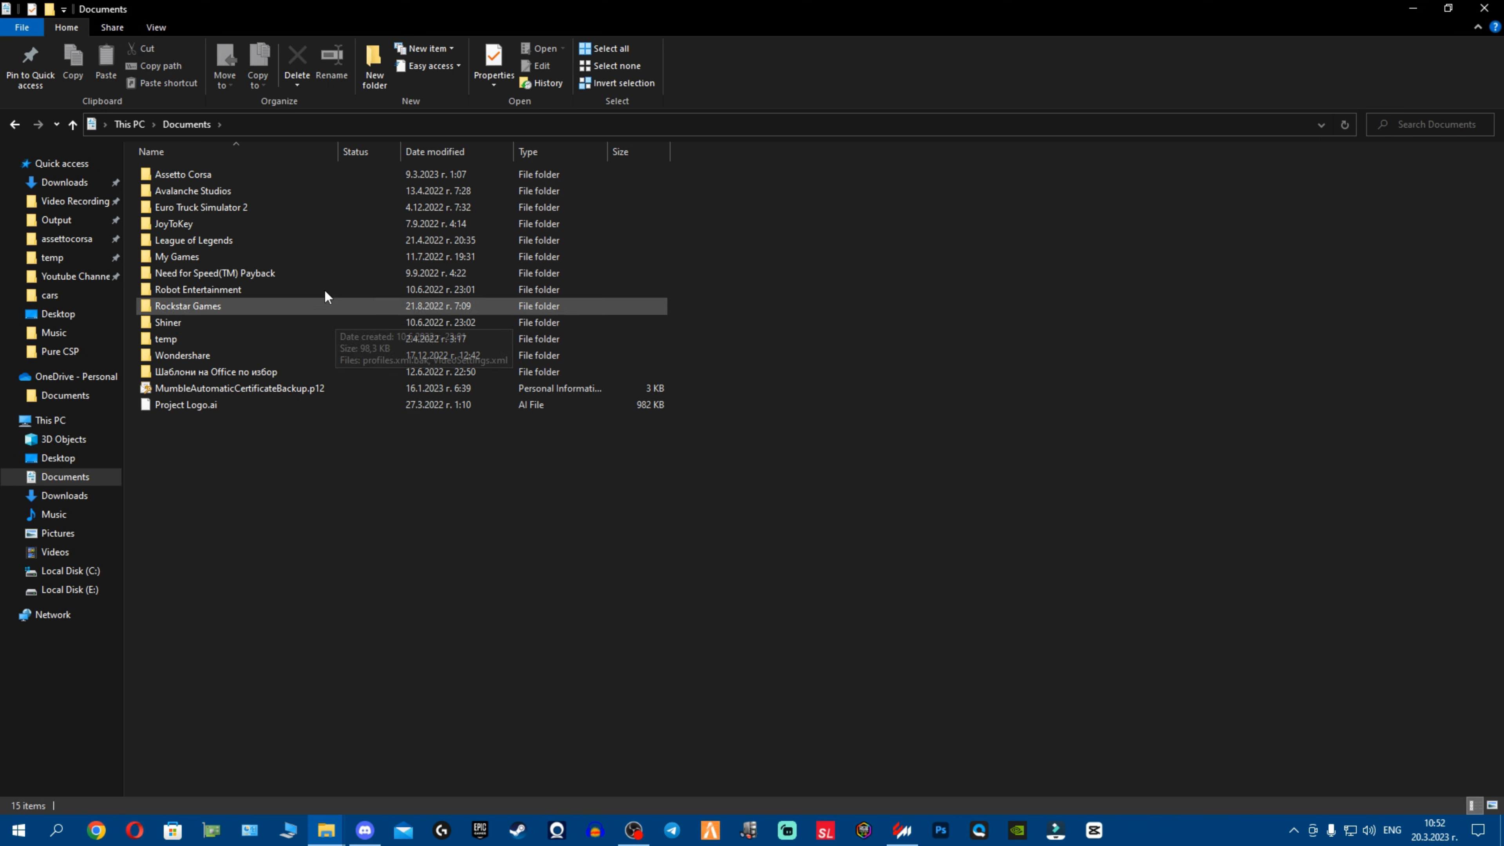
double_click(183, 174)
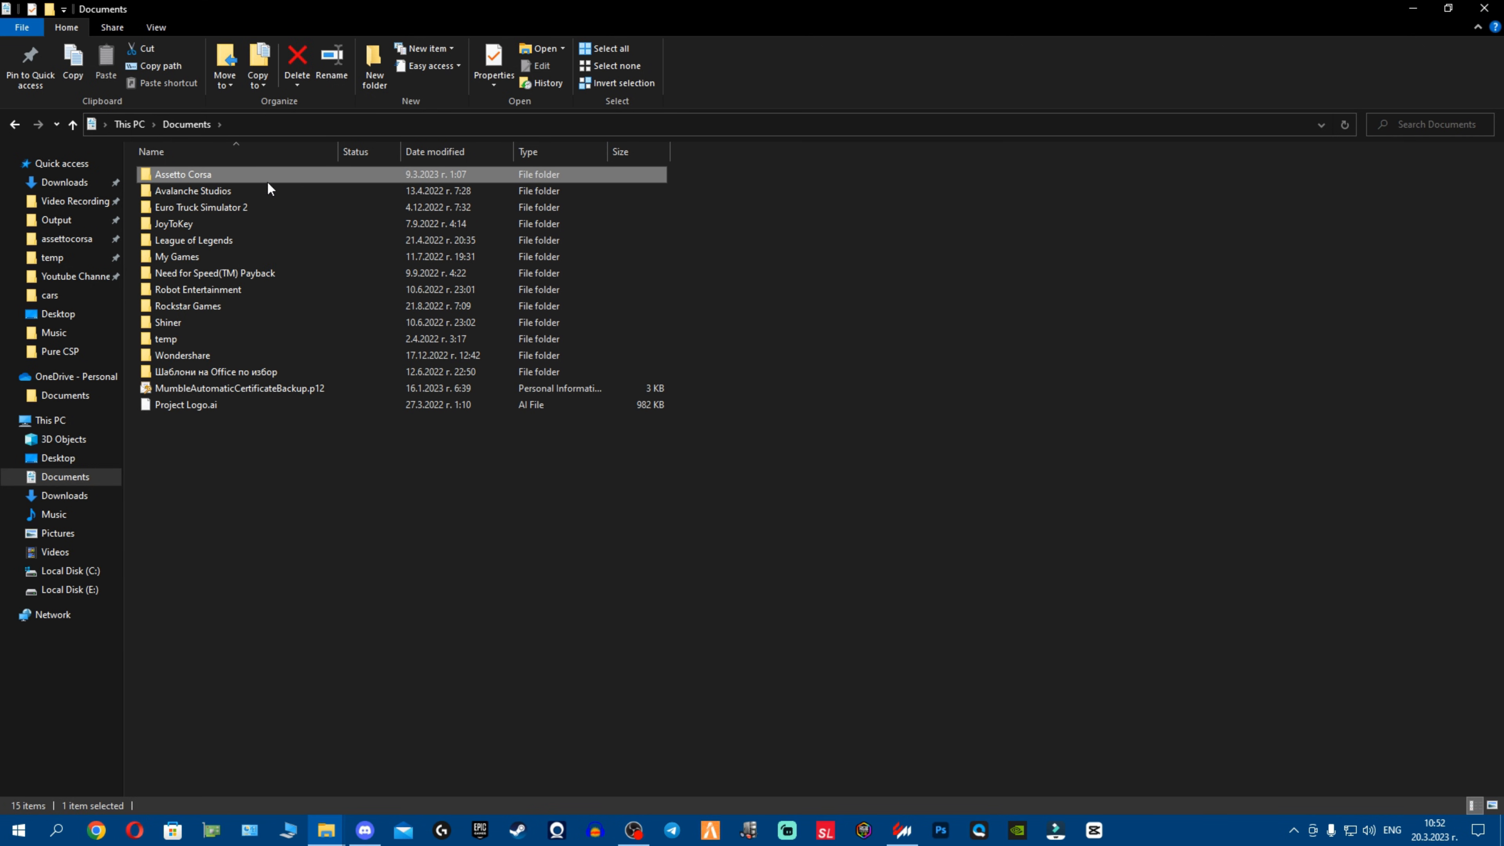
mouse_move(278, 178)
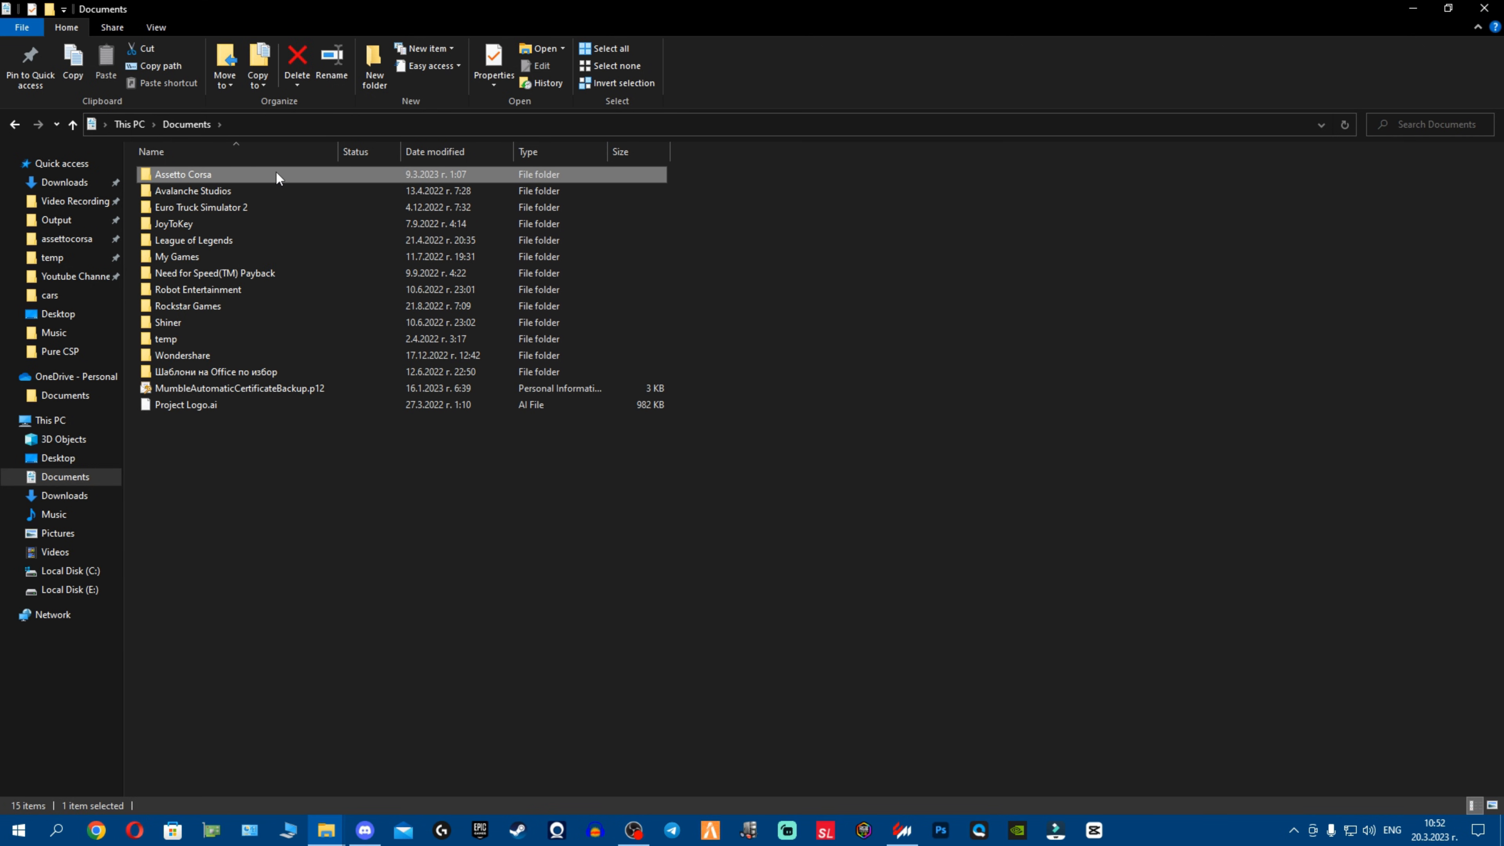
mouse_move(999, 629)
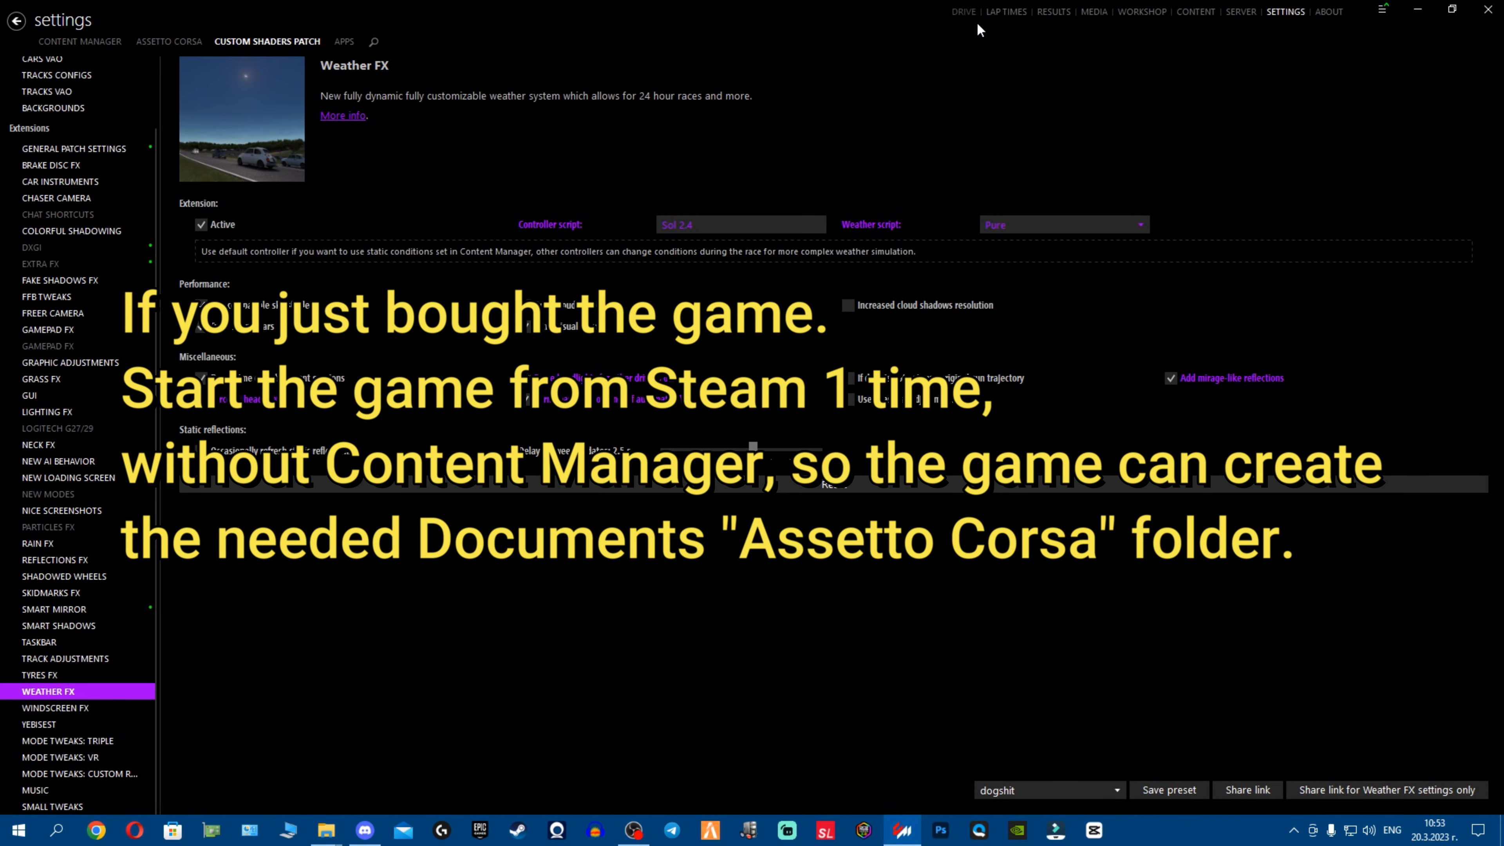
left_click(962, 12)
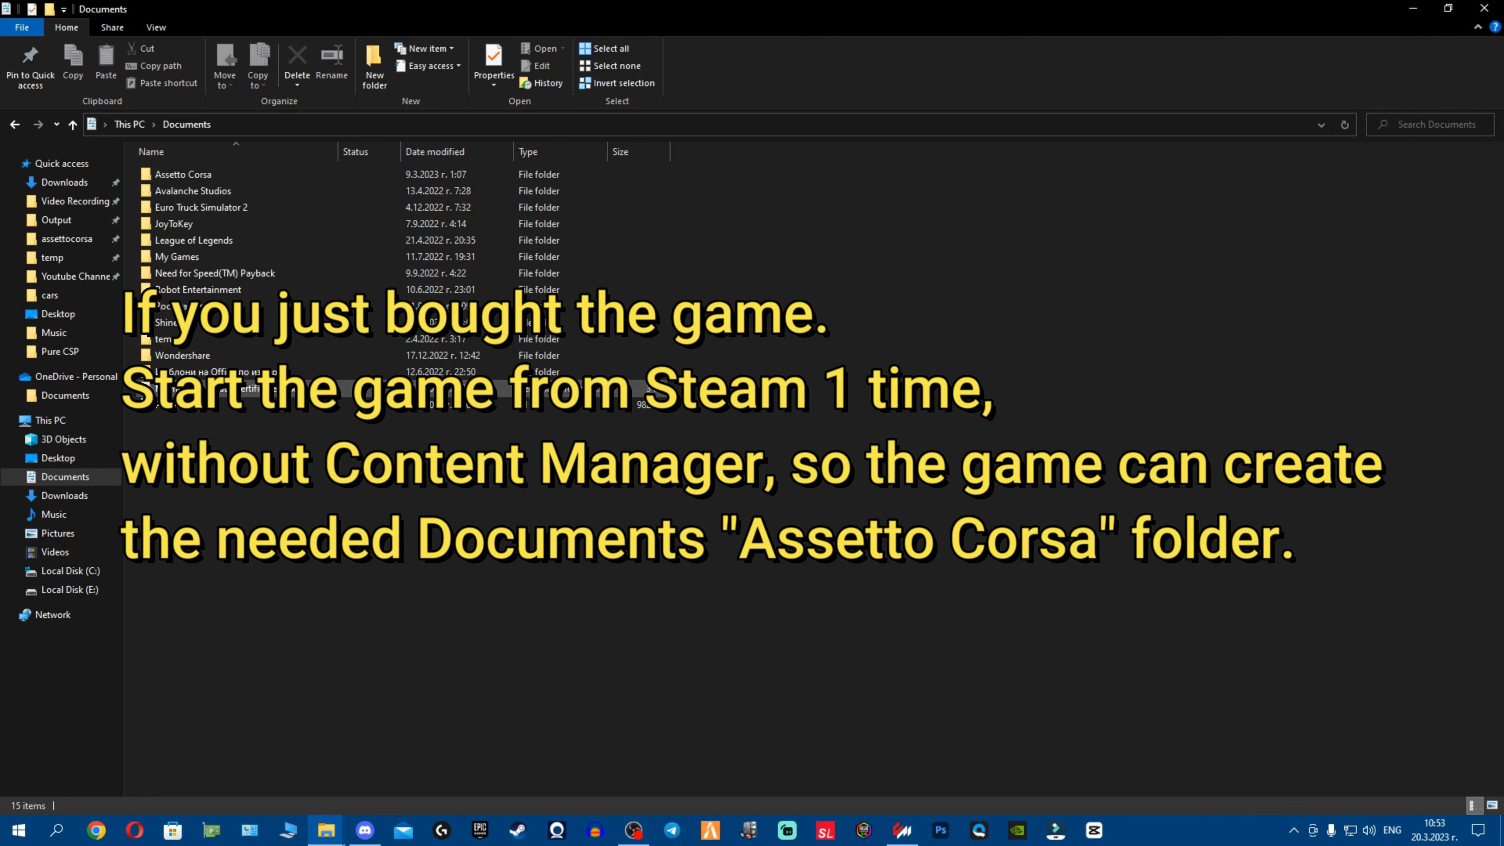
left_click(183, 174)
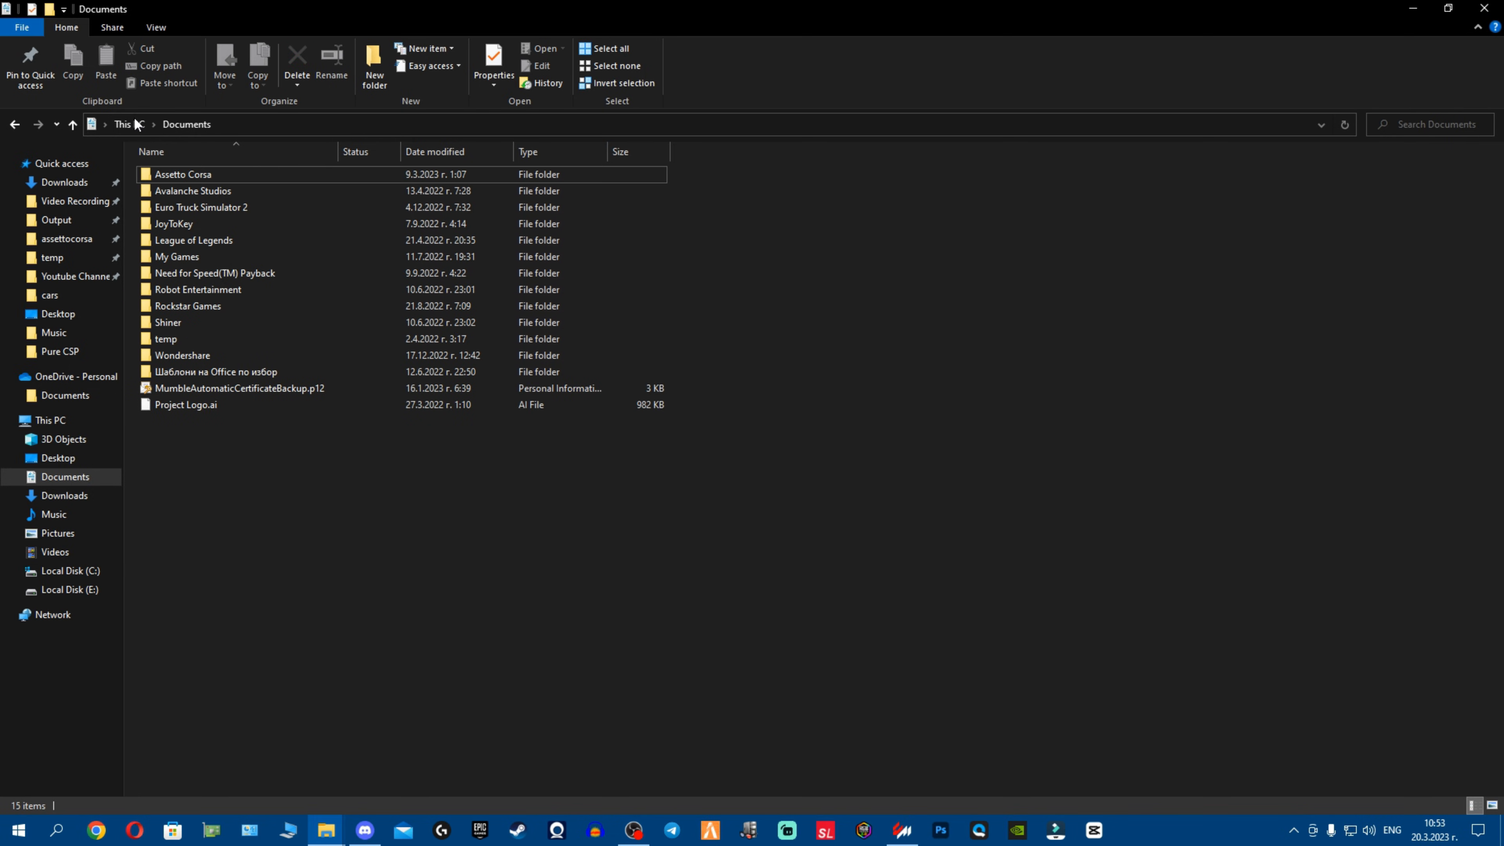
View the Documents folder's stored path on the Location tab and cancel without changes
right_click(601, 188)
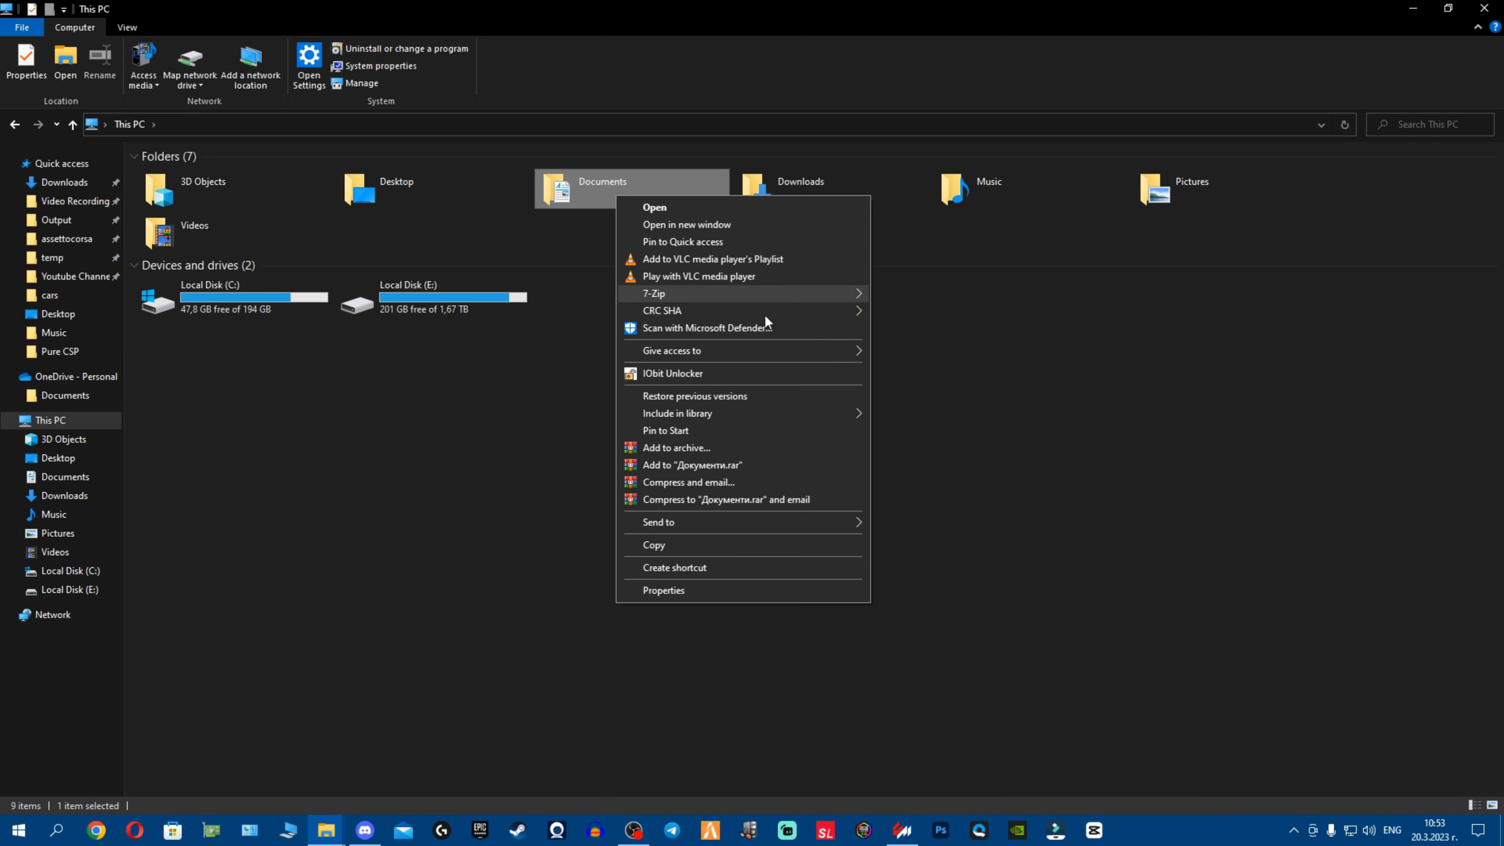
left_click(662, 590)
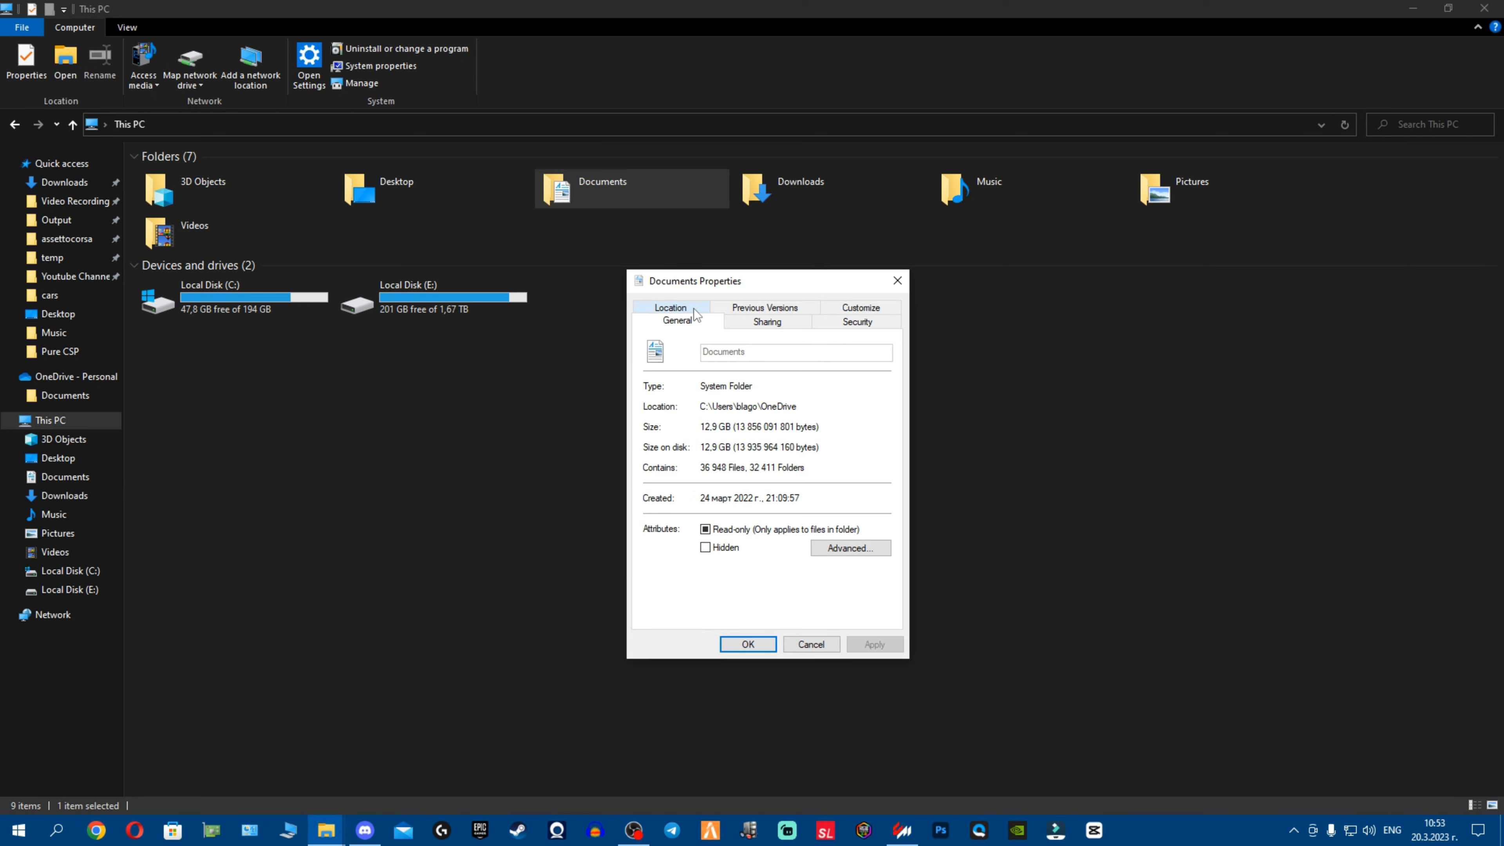
left_click(670, 307)
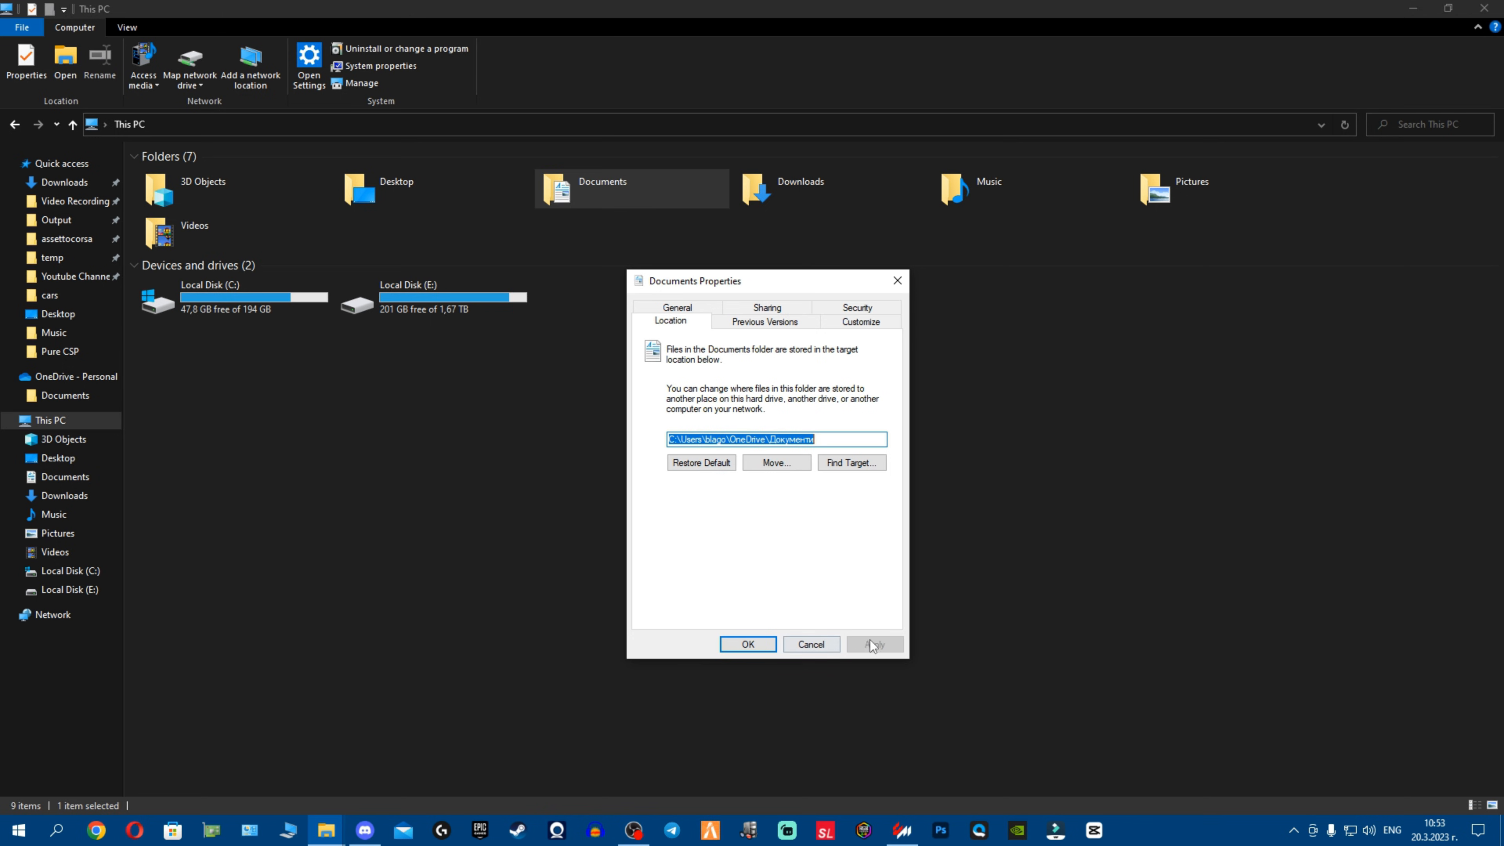
mouse_move(695, 395)
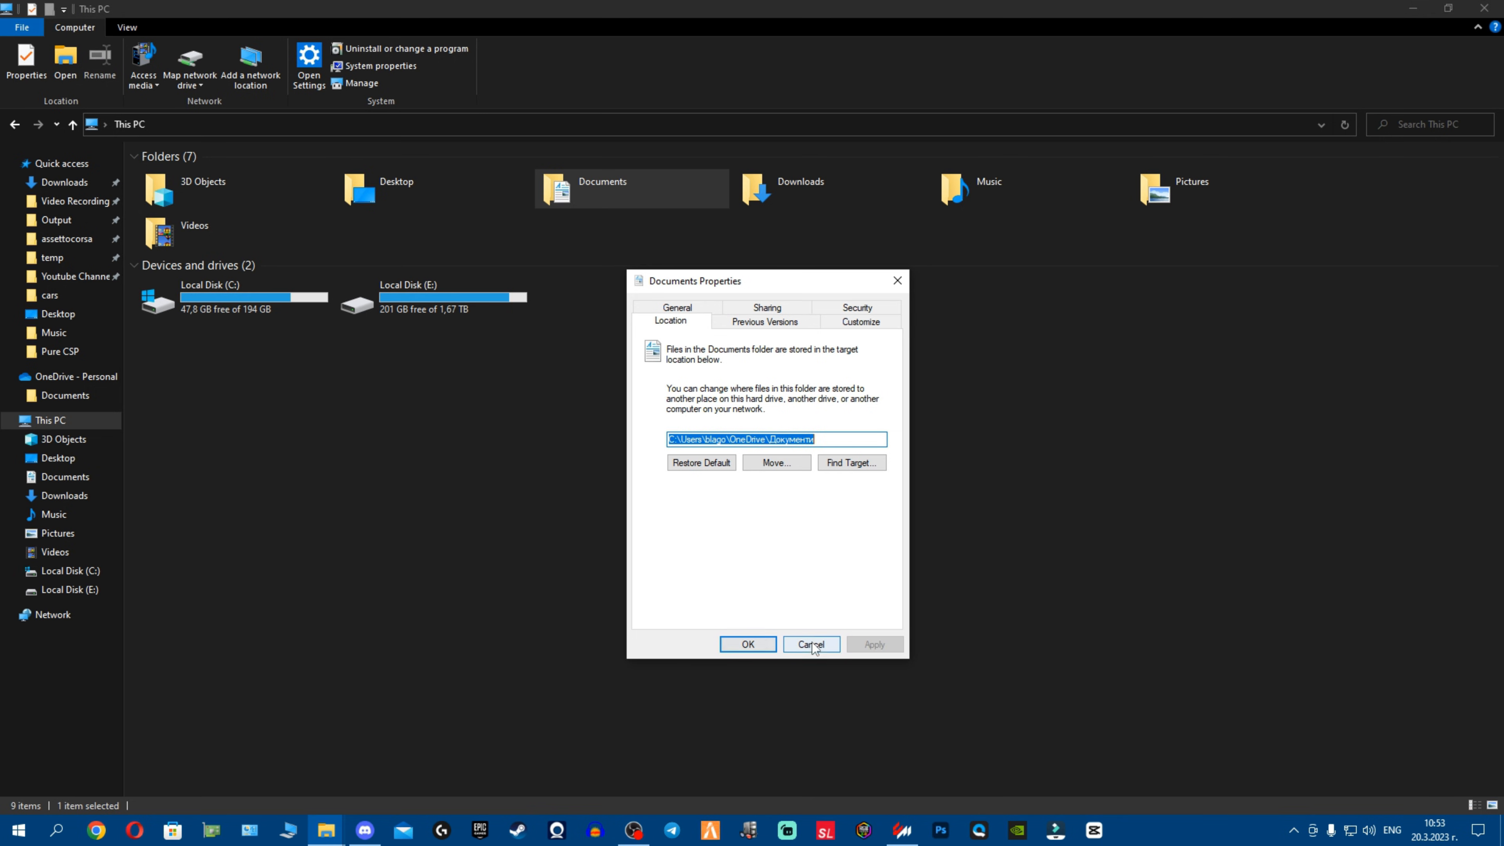
left_click(809, 644)
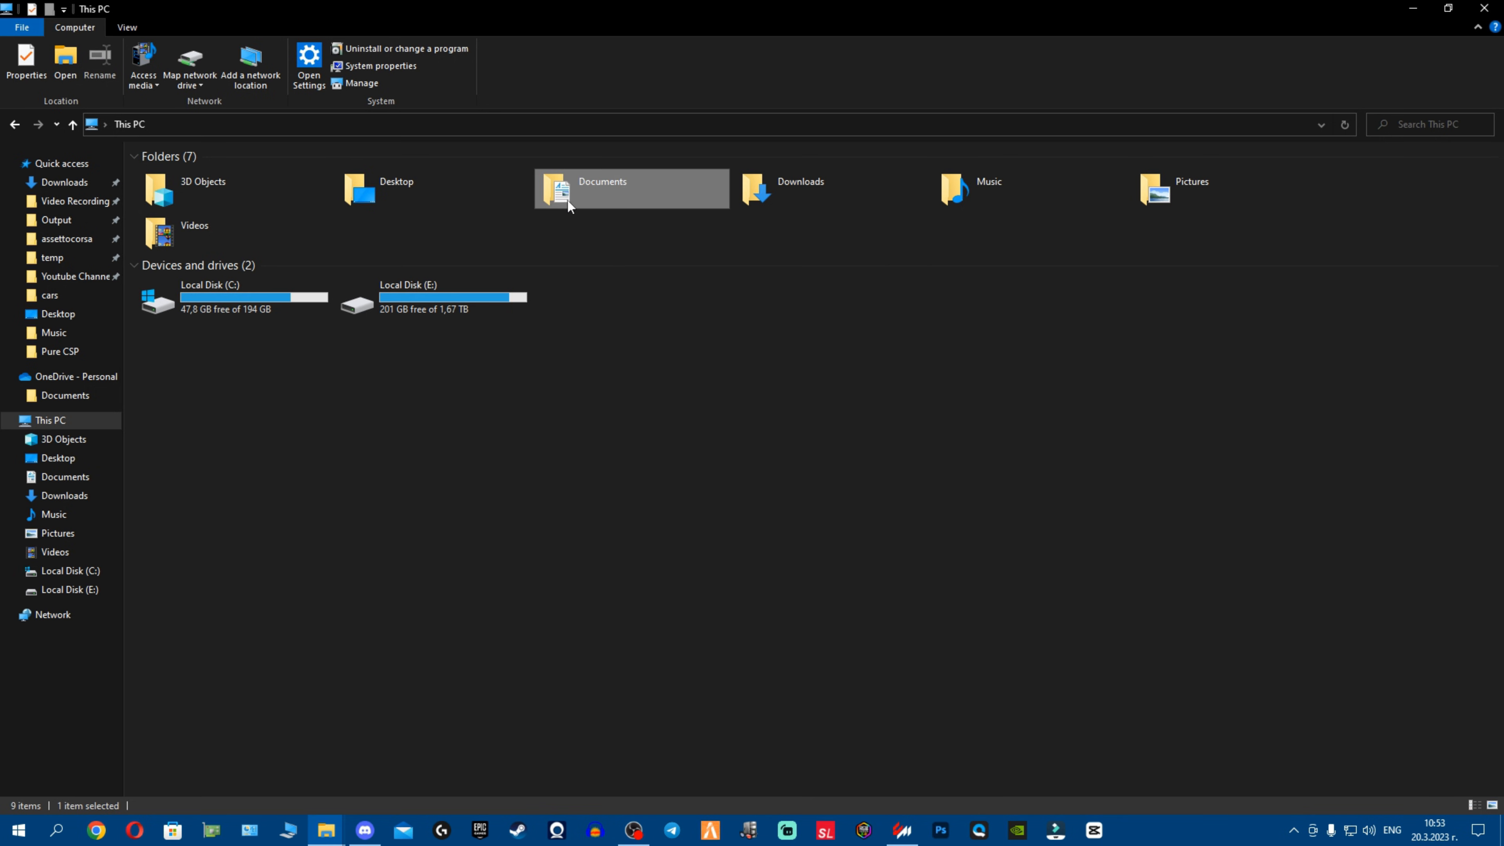
Deselect Documents, briefly select Local Disk (E:), then clear the selection
left_click(510, 419)
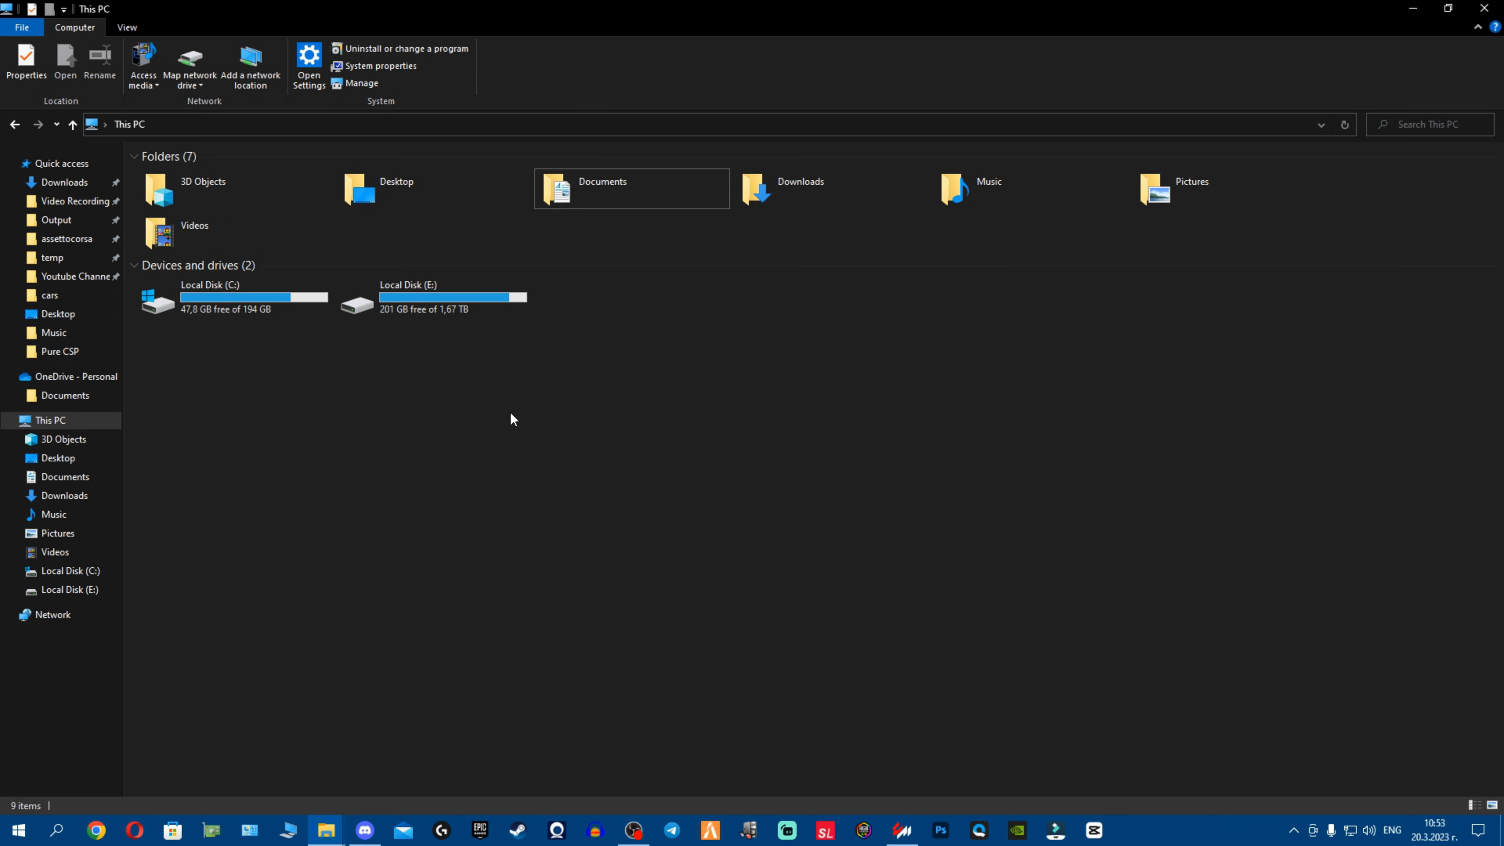
left_click(431, 298)
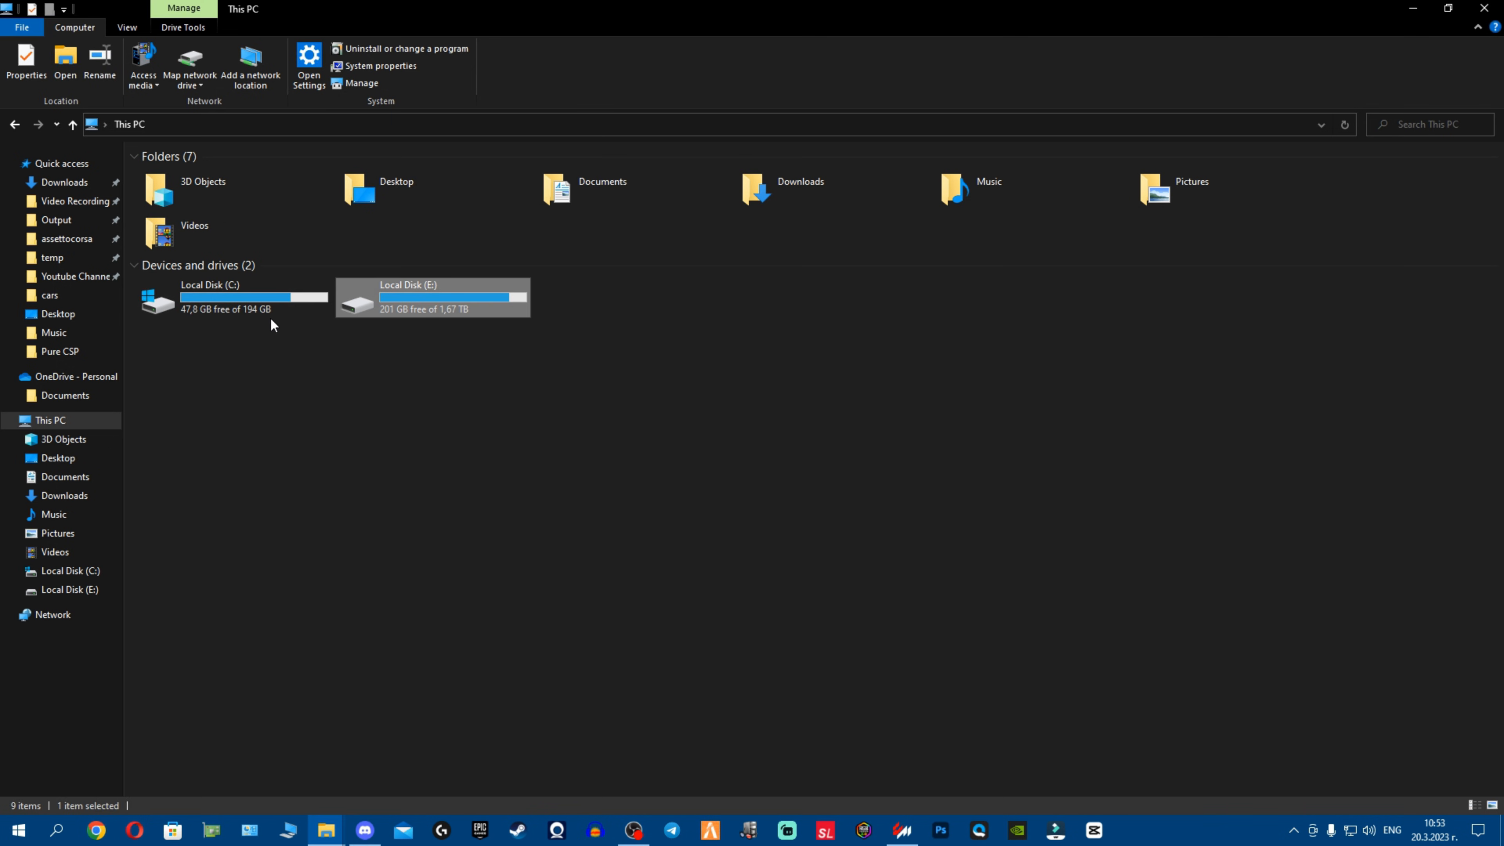
mouse_move(461, 399)
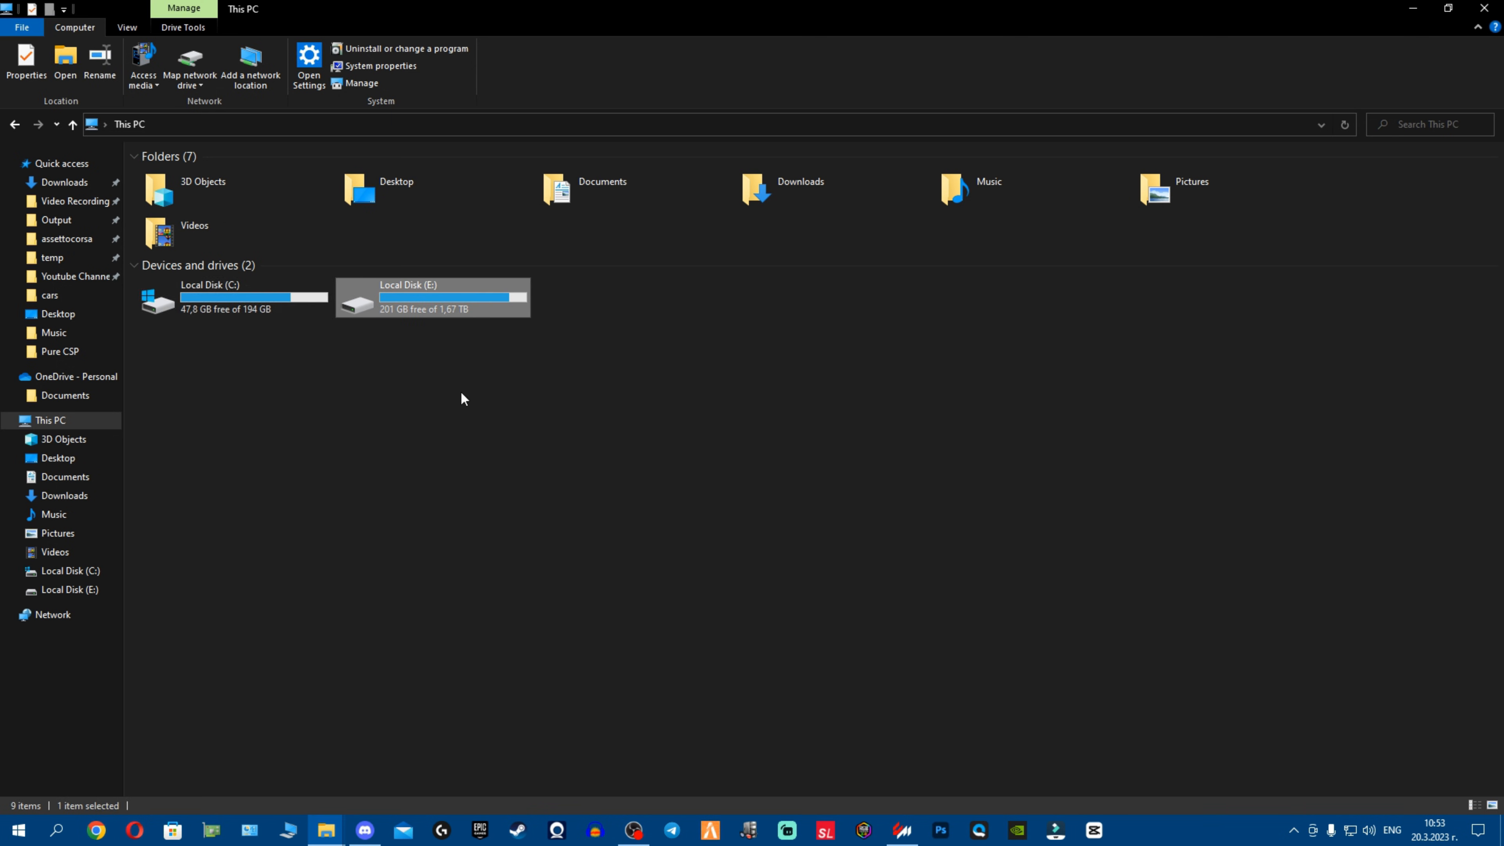
left_click(1124, 296)
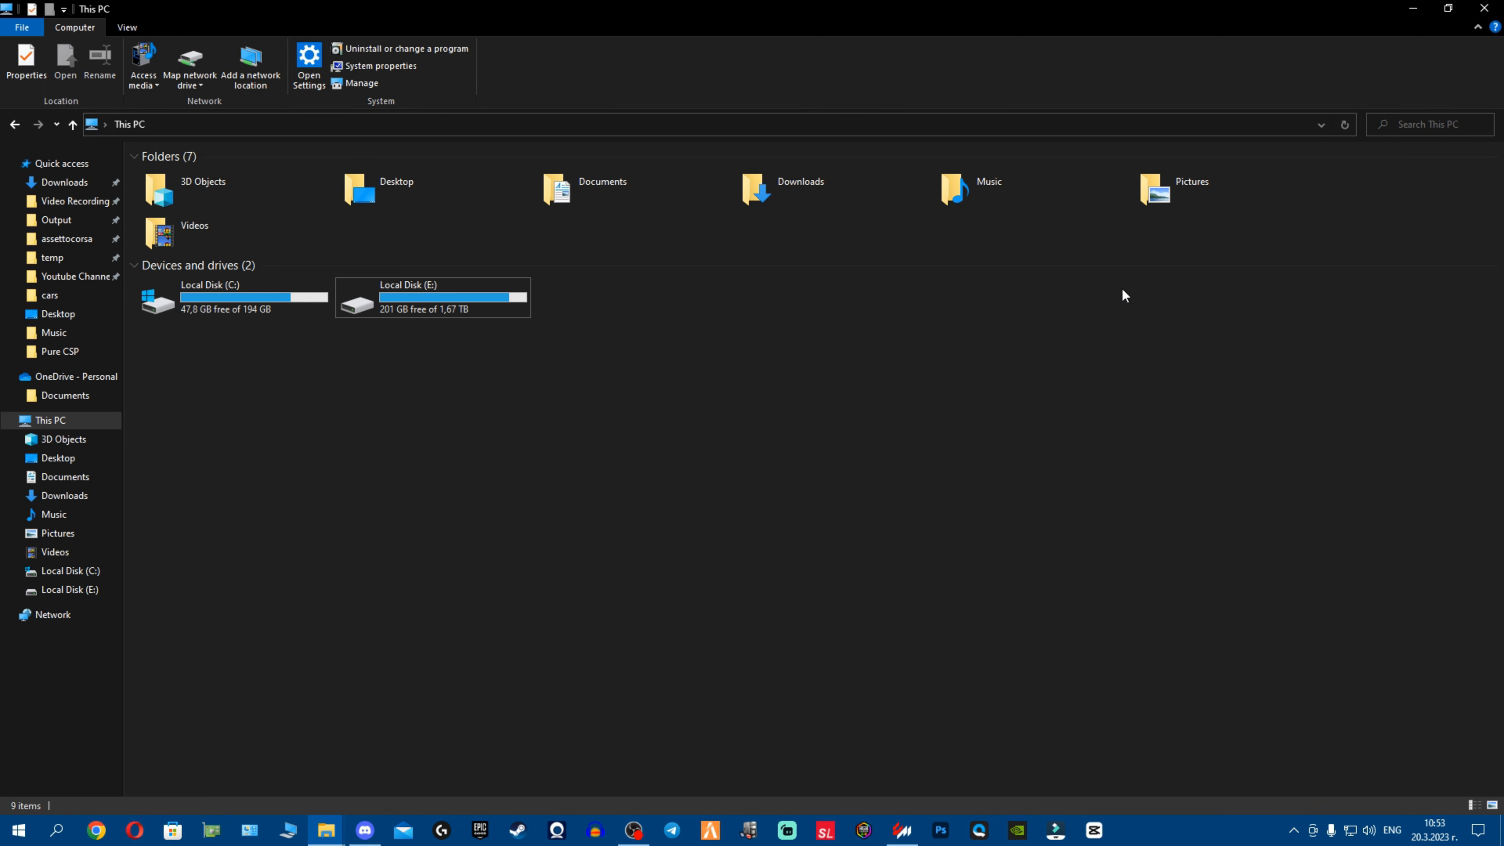
mouse_move(1189, 394)
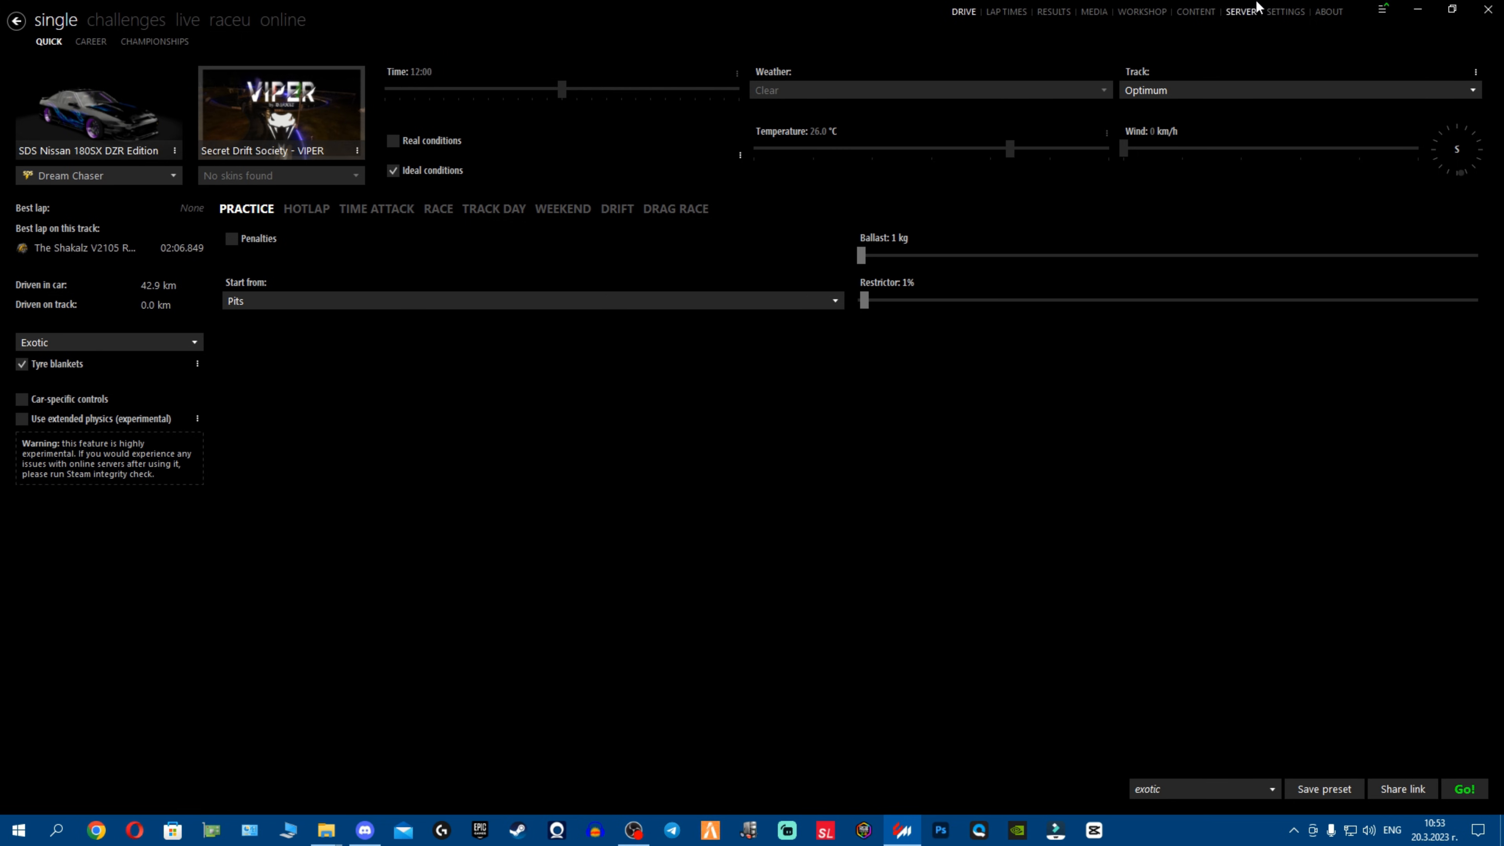
Glance at Content Manager's Assetto Corsa settings, then return to the This PC window
left_click(1285, 12)
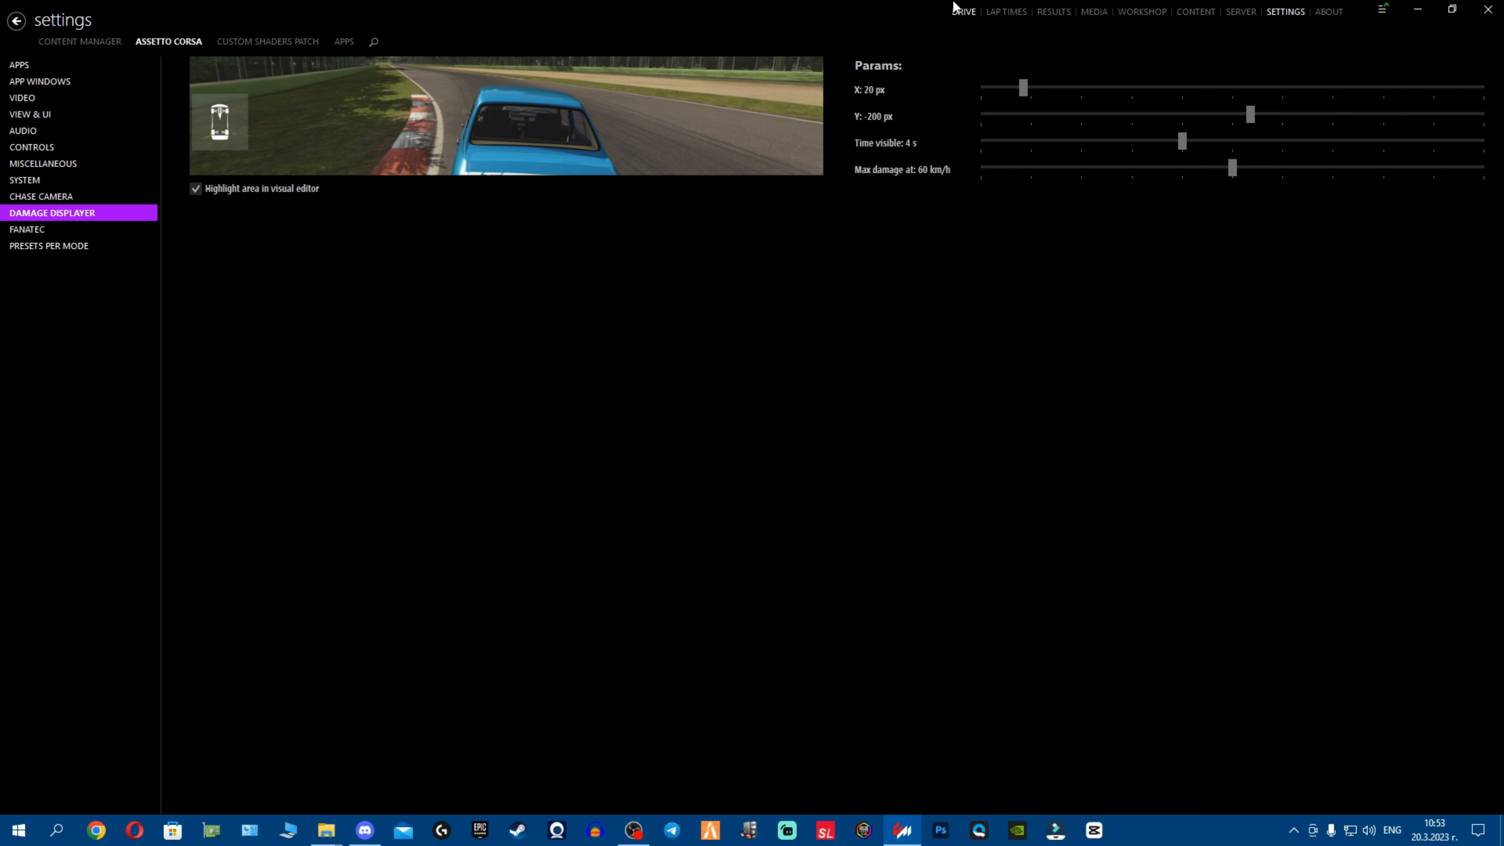
left_click(962, 10)
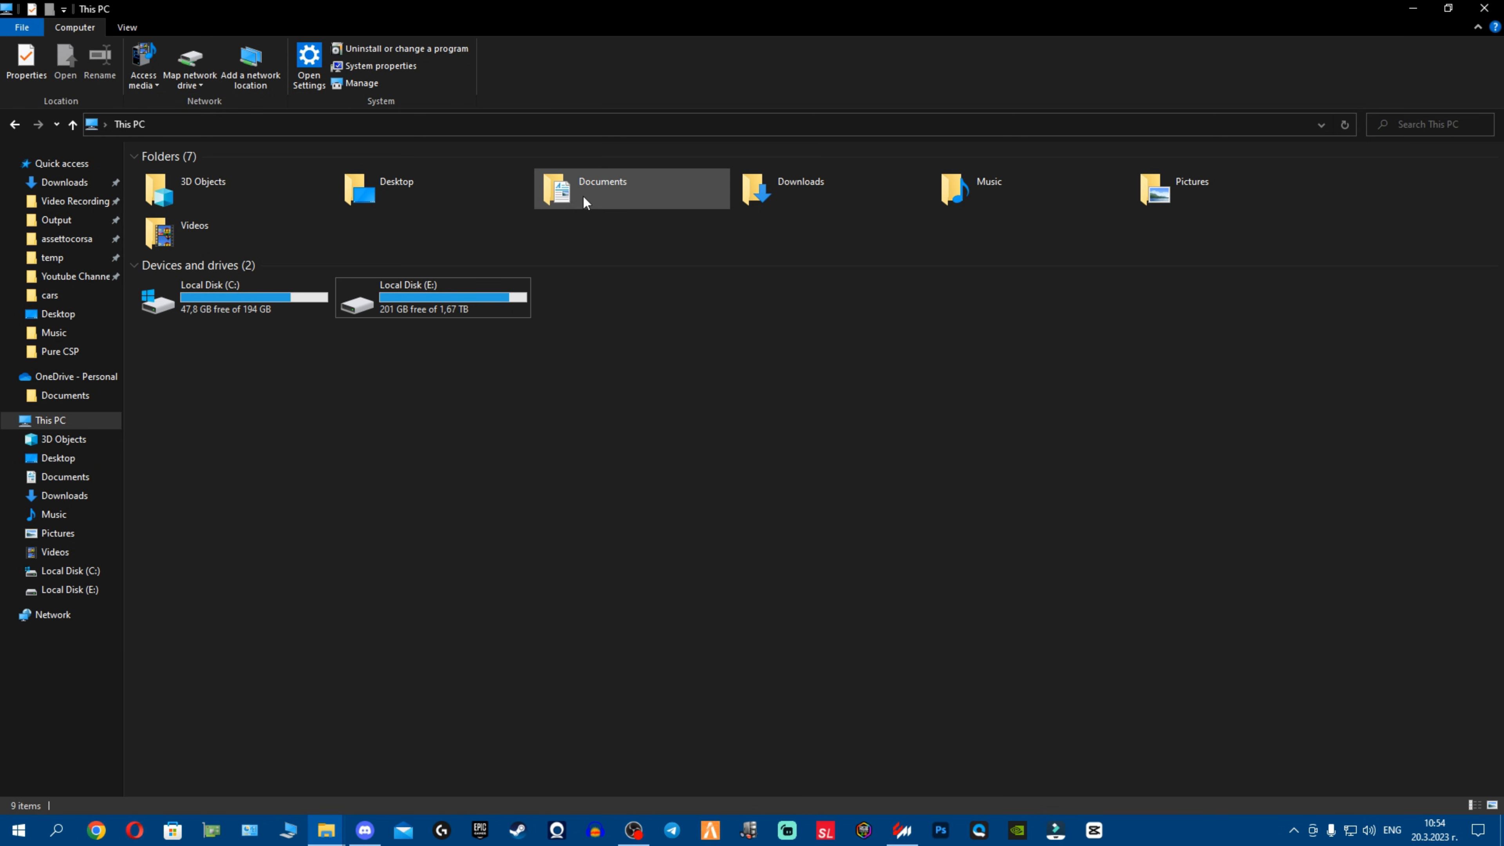
Reopen Documents under This PC to confirm the Assetto Corsa folder, then bring Discord forward
double_click(602, 188)
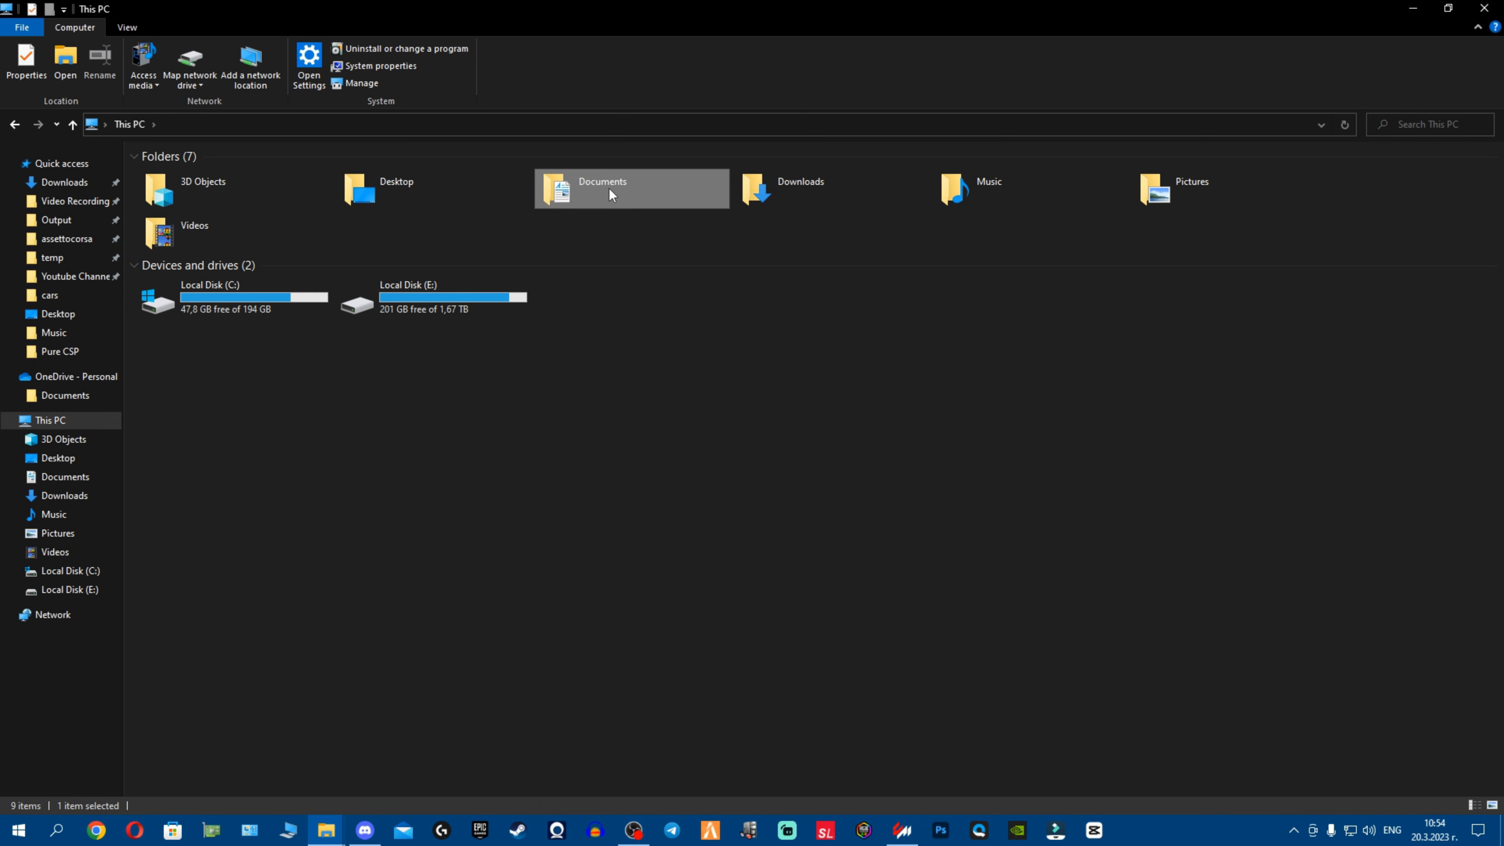
double_click(602, 188)
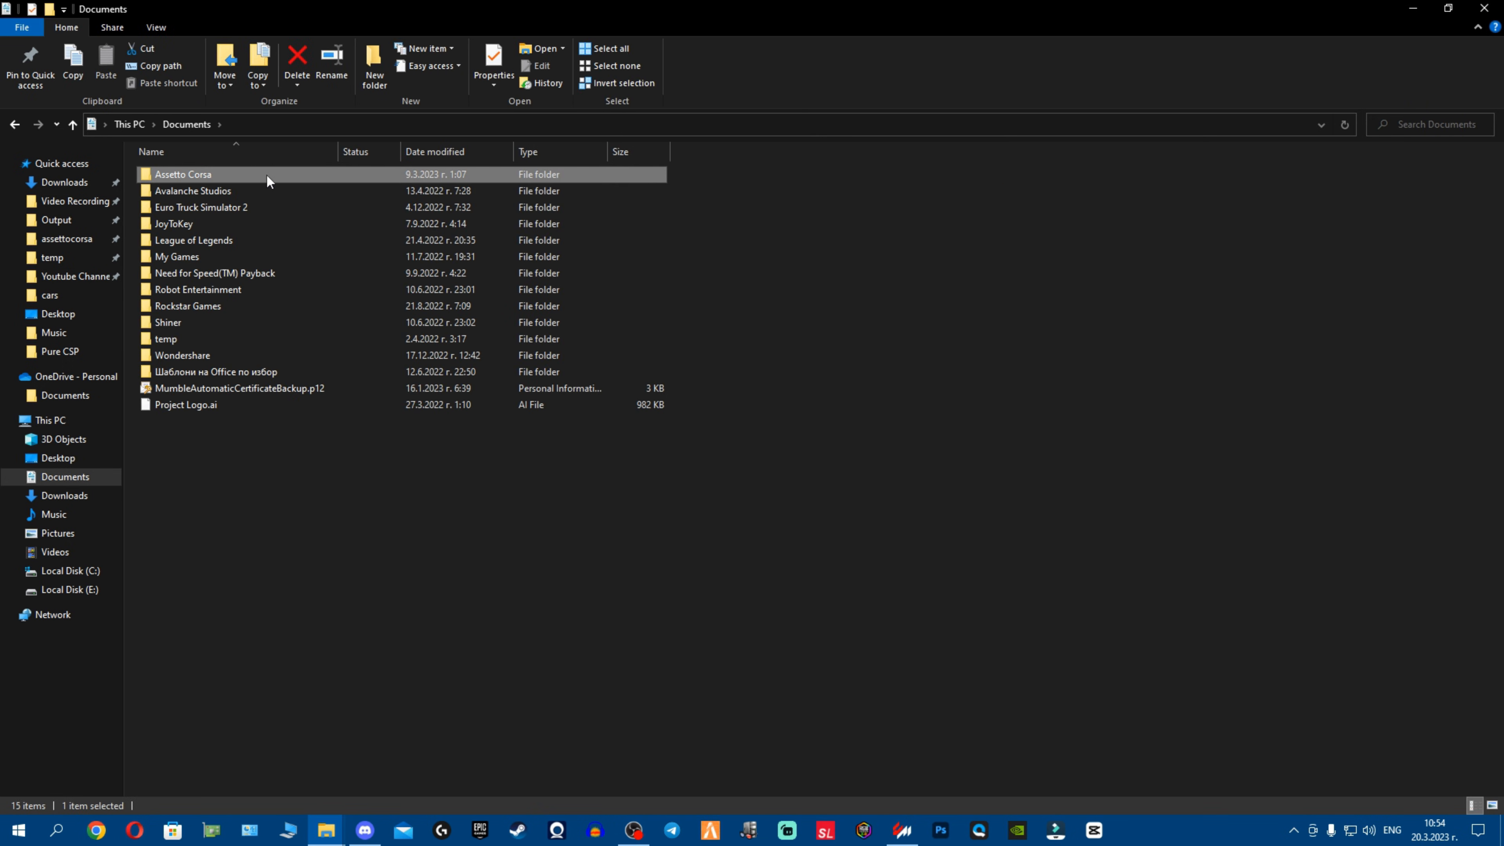
mouse_move(269, 180)
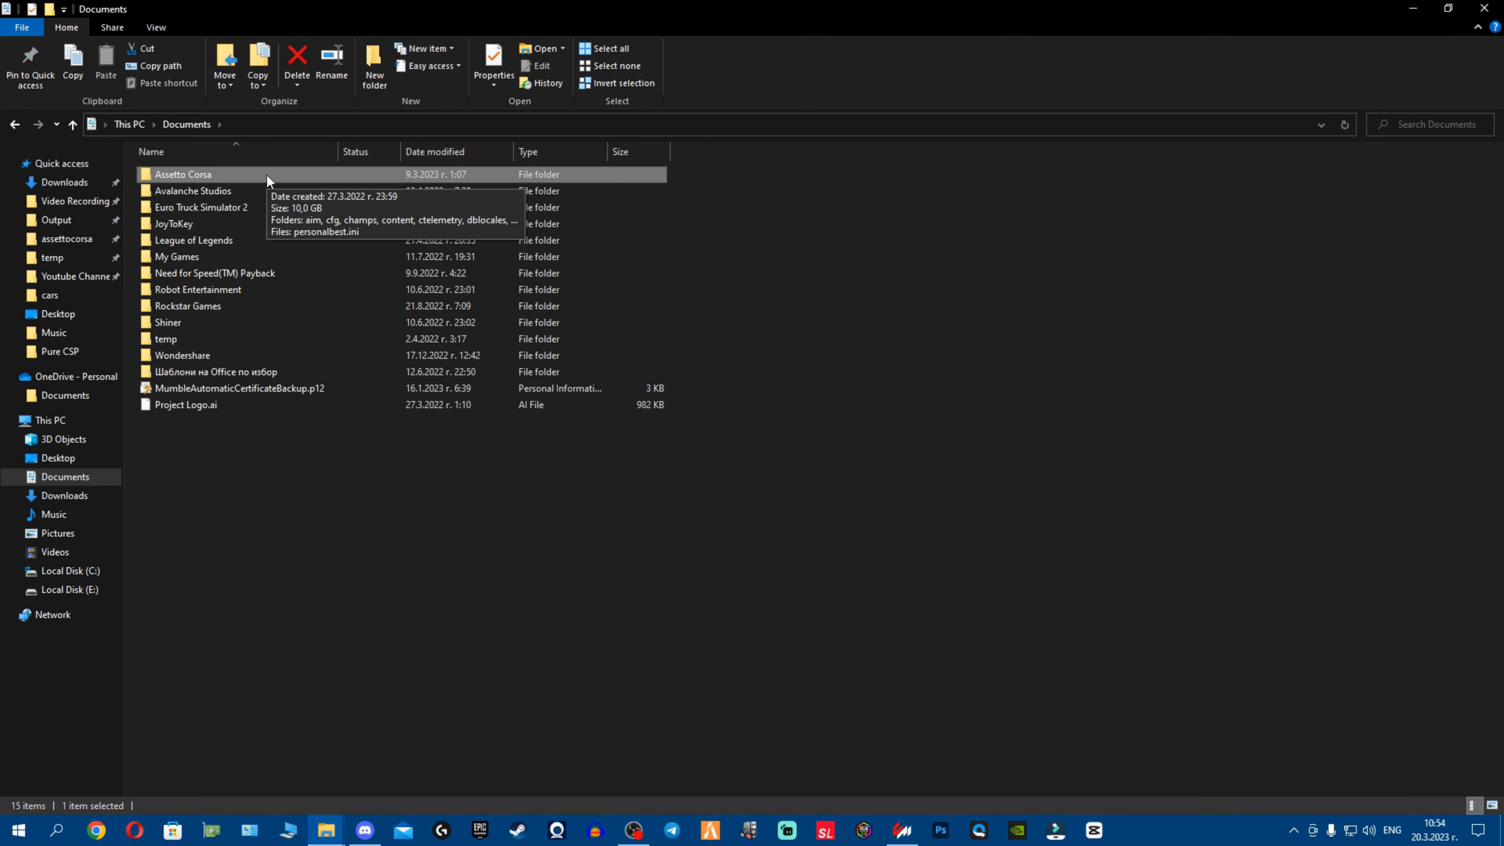
mouse_move(303, 682)
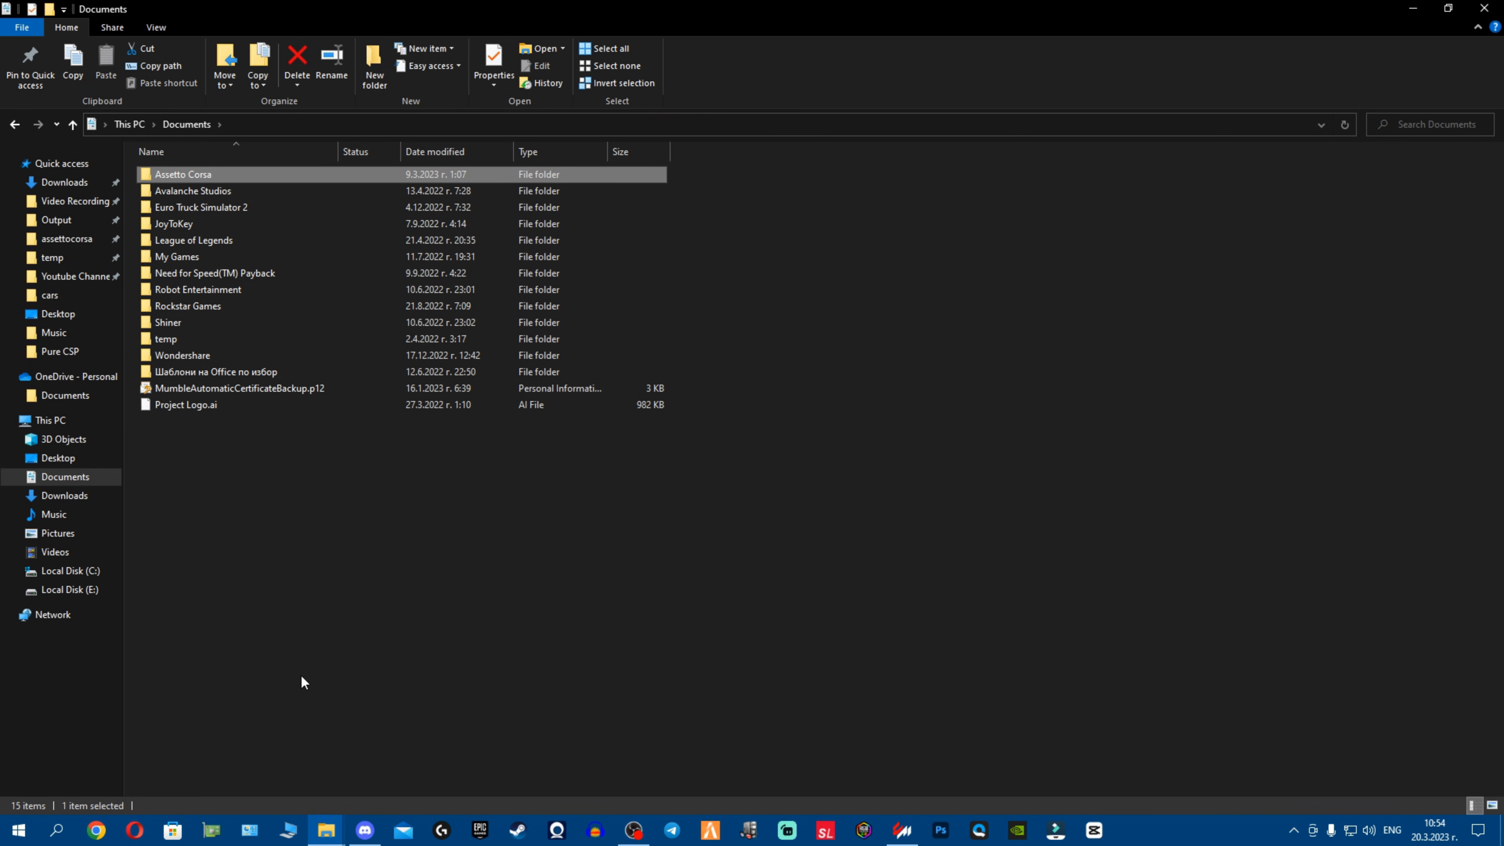
left_click(363, 829)
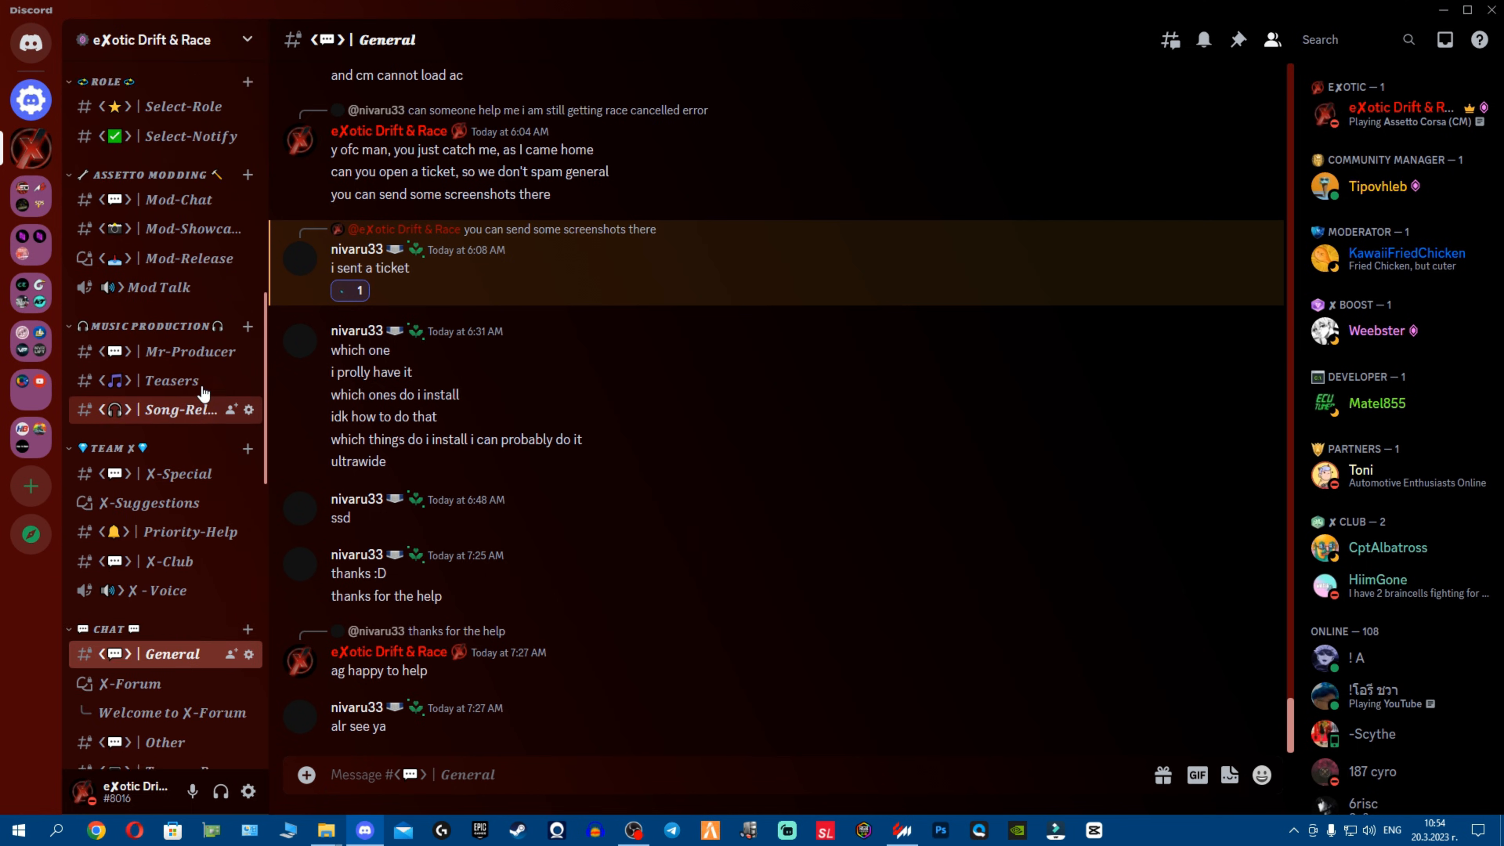
Visit the Exotic Drift & Race server's Tickets, Select-Role and Select-Notify channels in turn
scroll("down", 3)
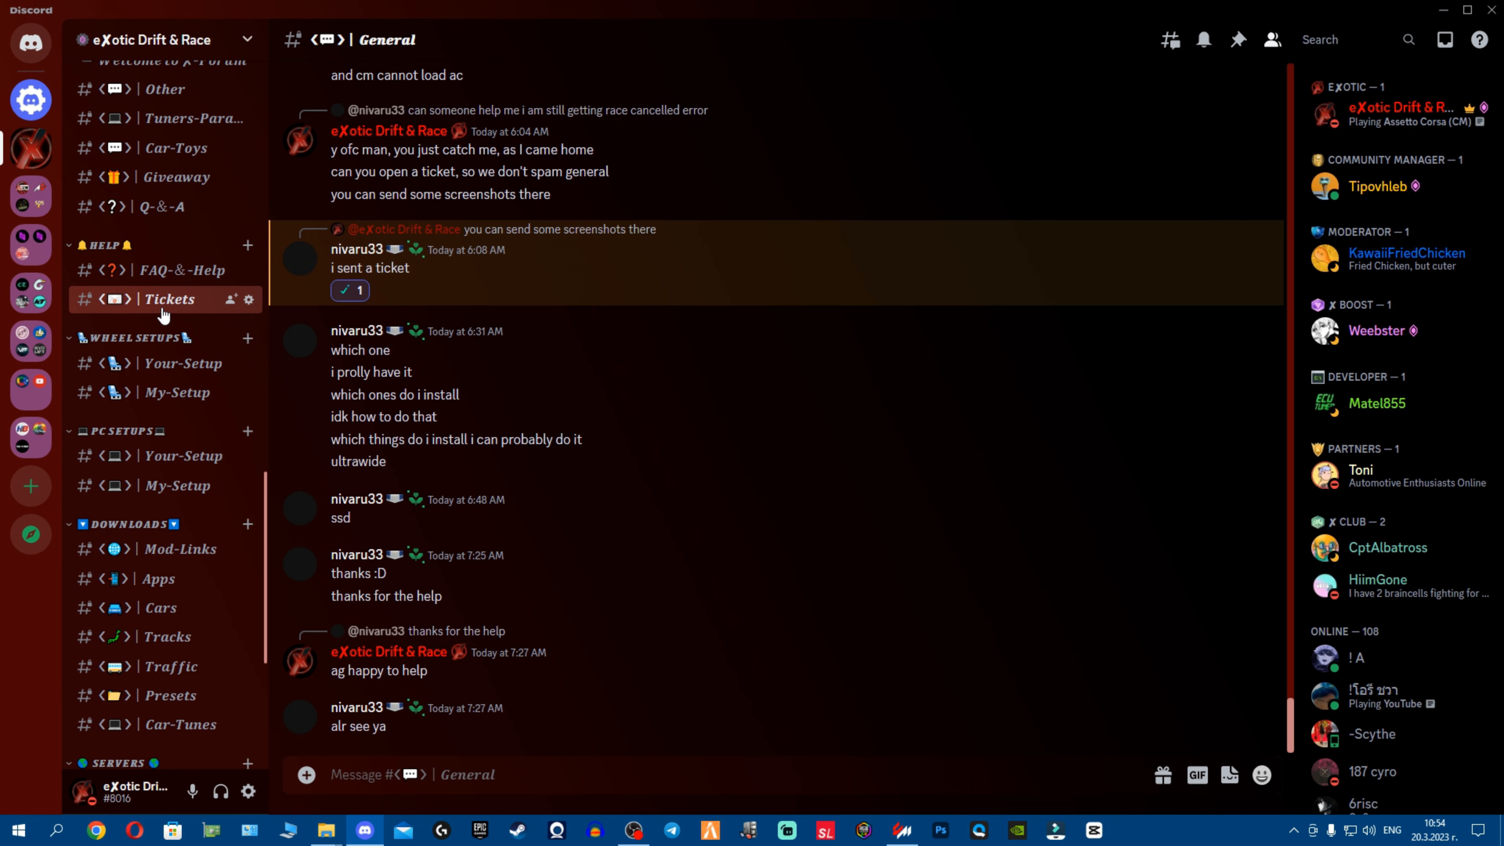
left_click(170, 299)
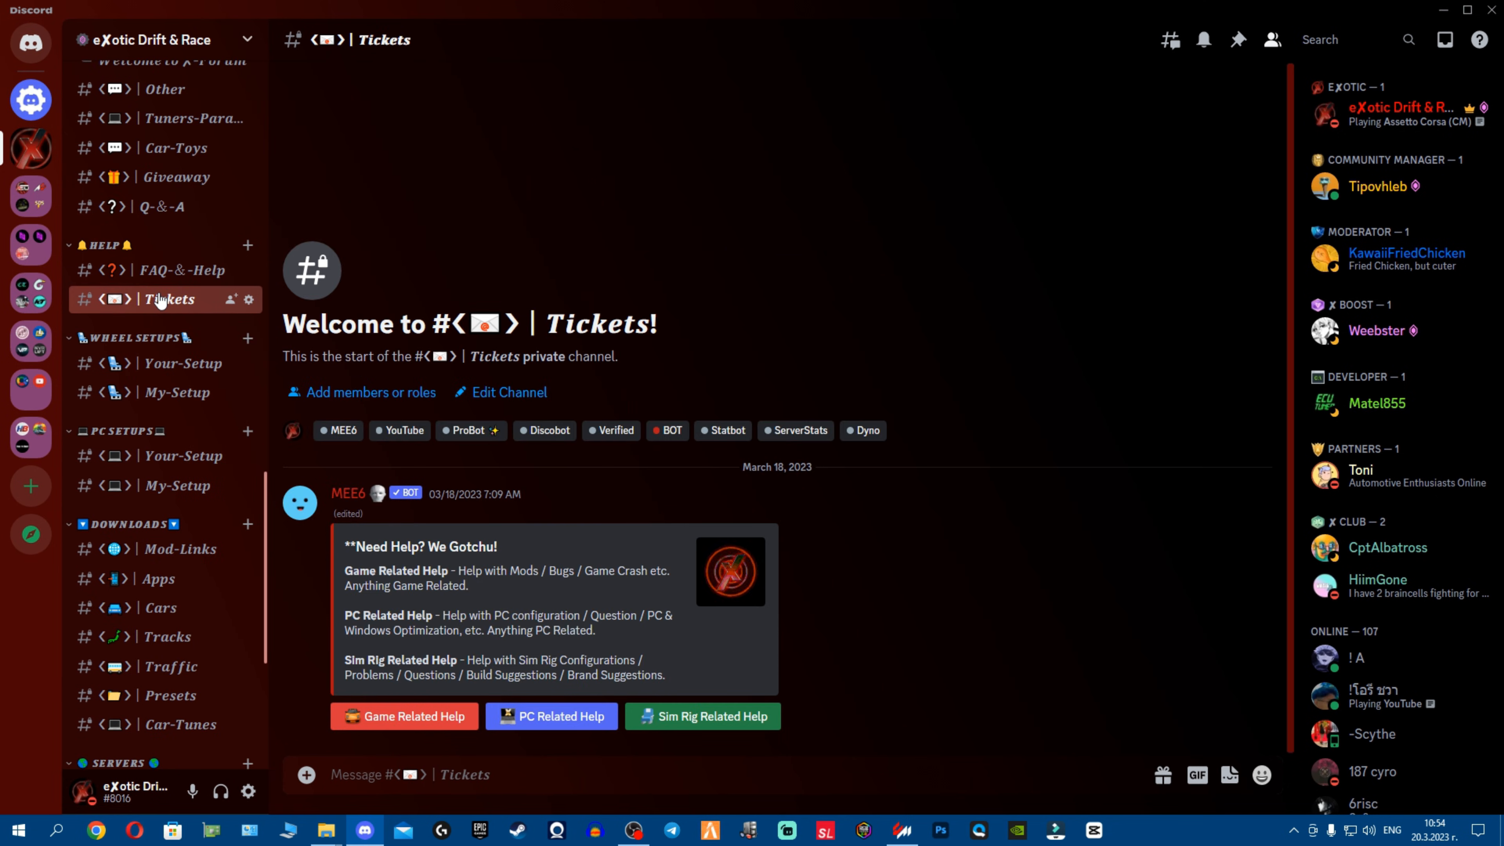
mouse_move(279, 565)
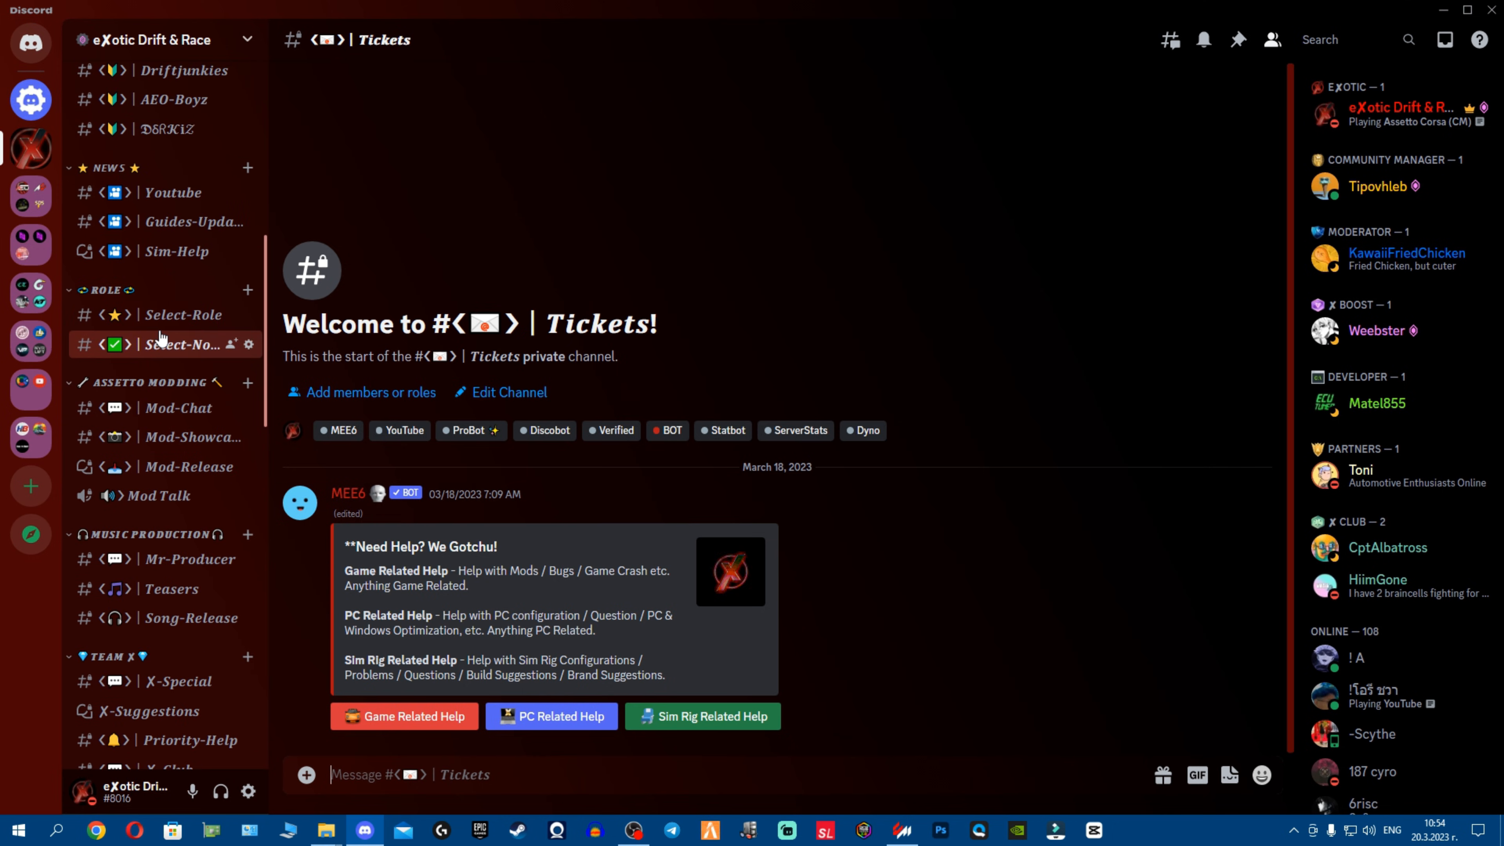
left_click(183, 315)
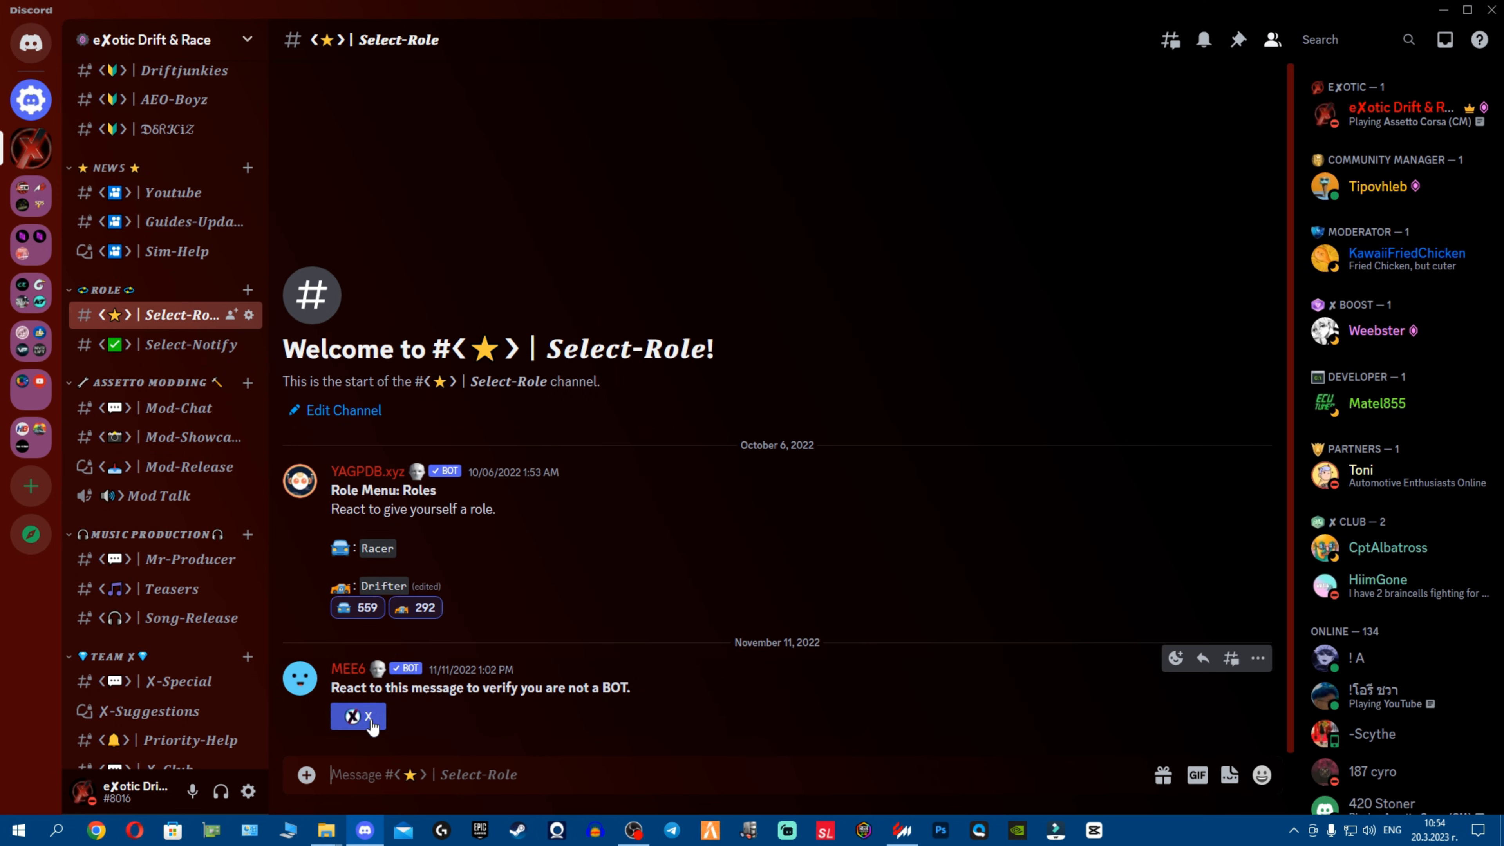
mouse_move(403, 411)
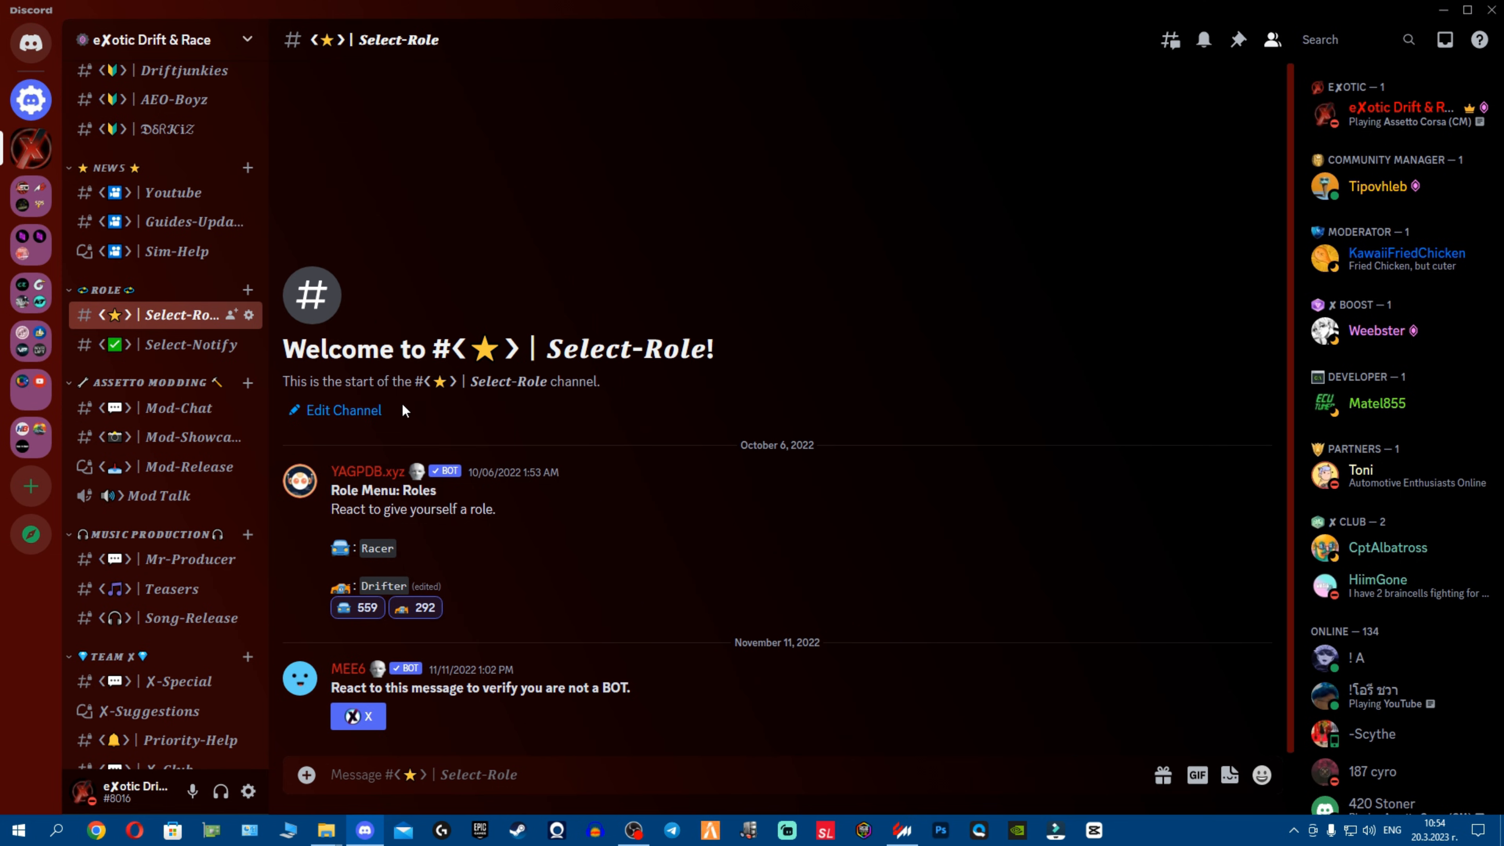
left_click(189, 344)
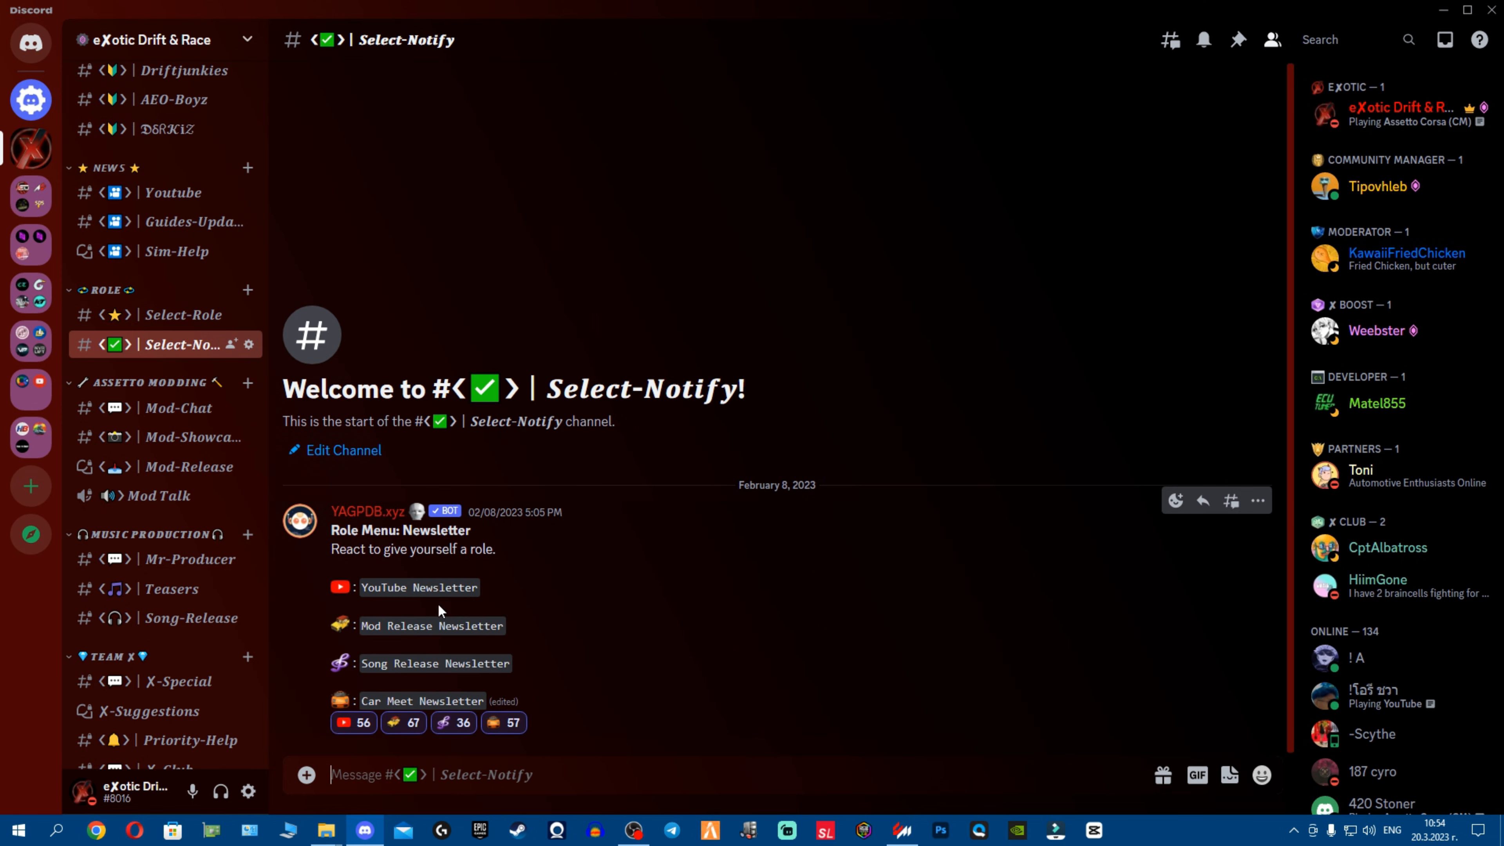
mouse_move(509, 571)
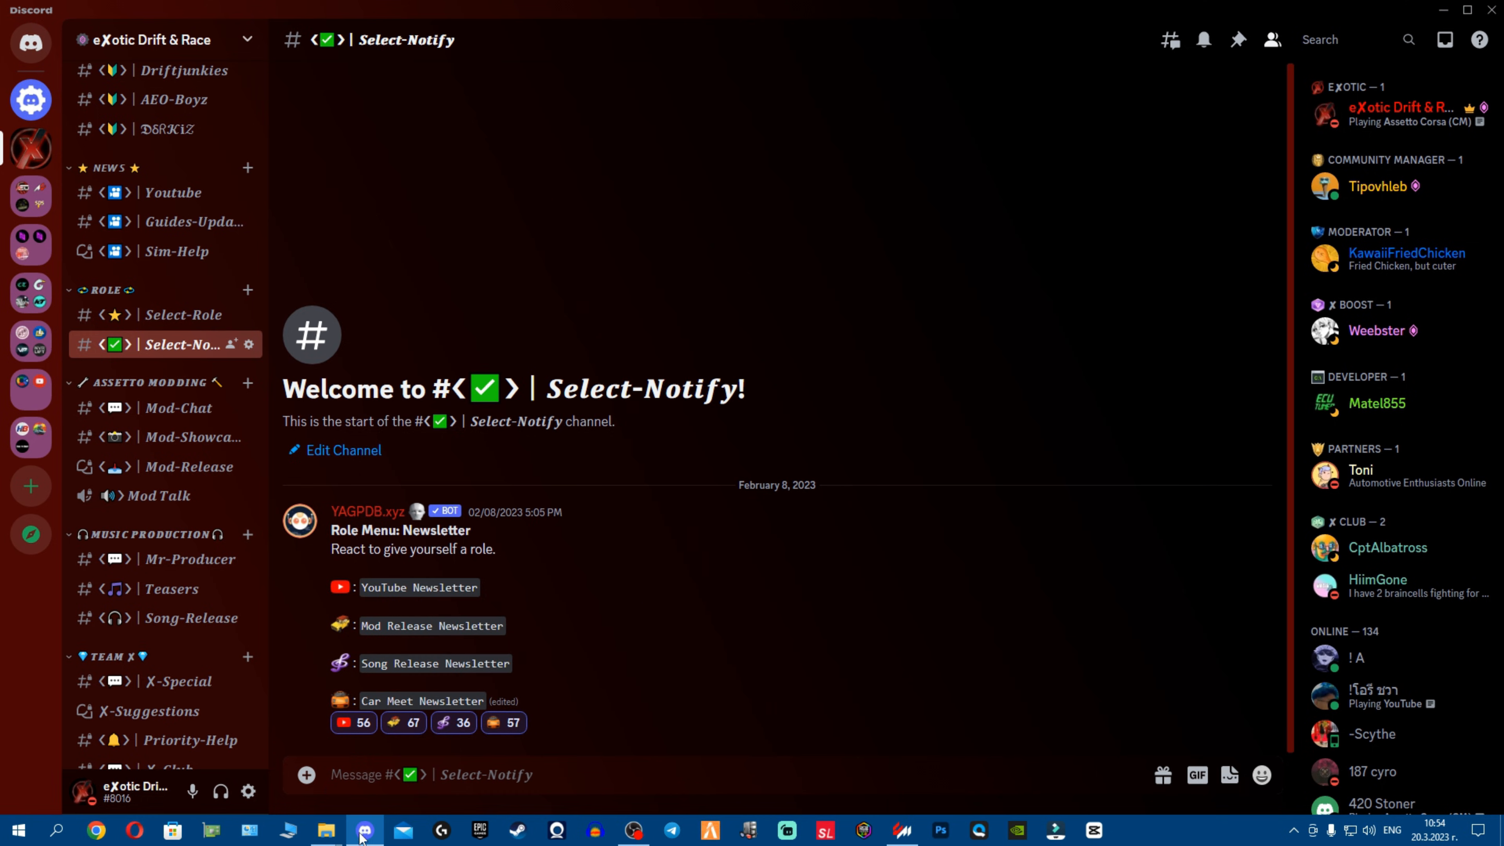
mouse_move(363, 830)
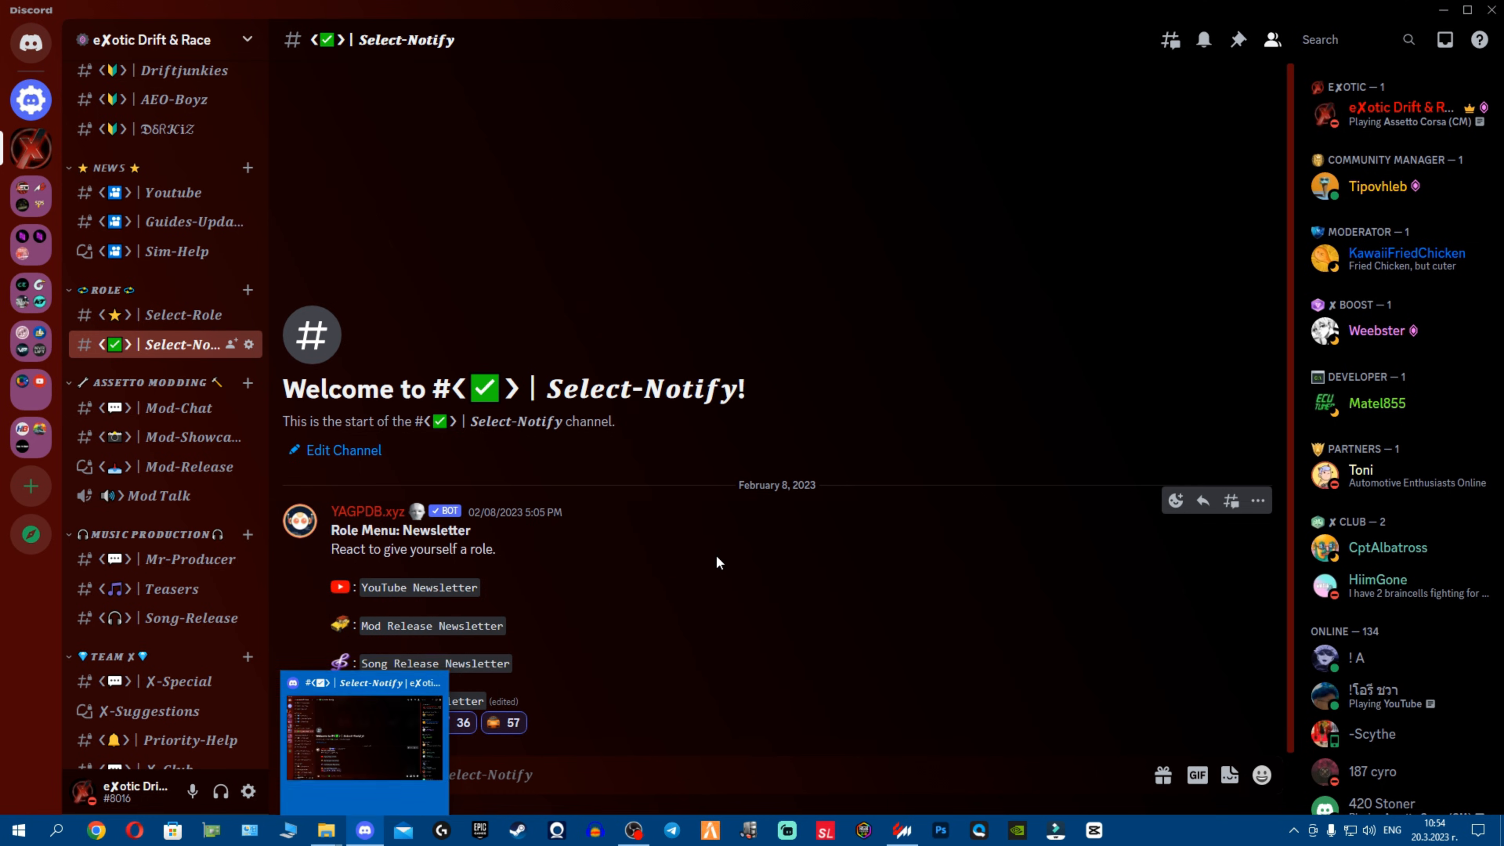